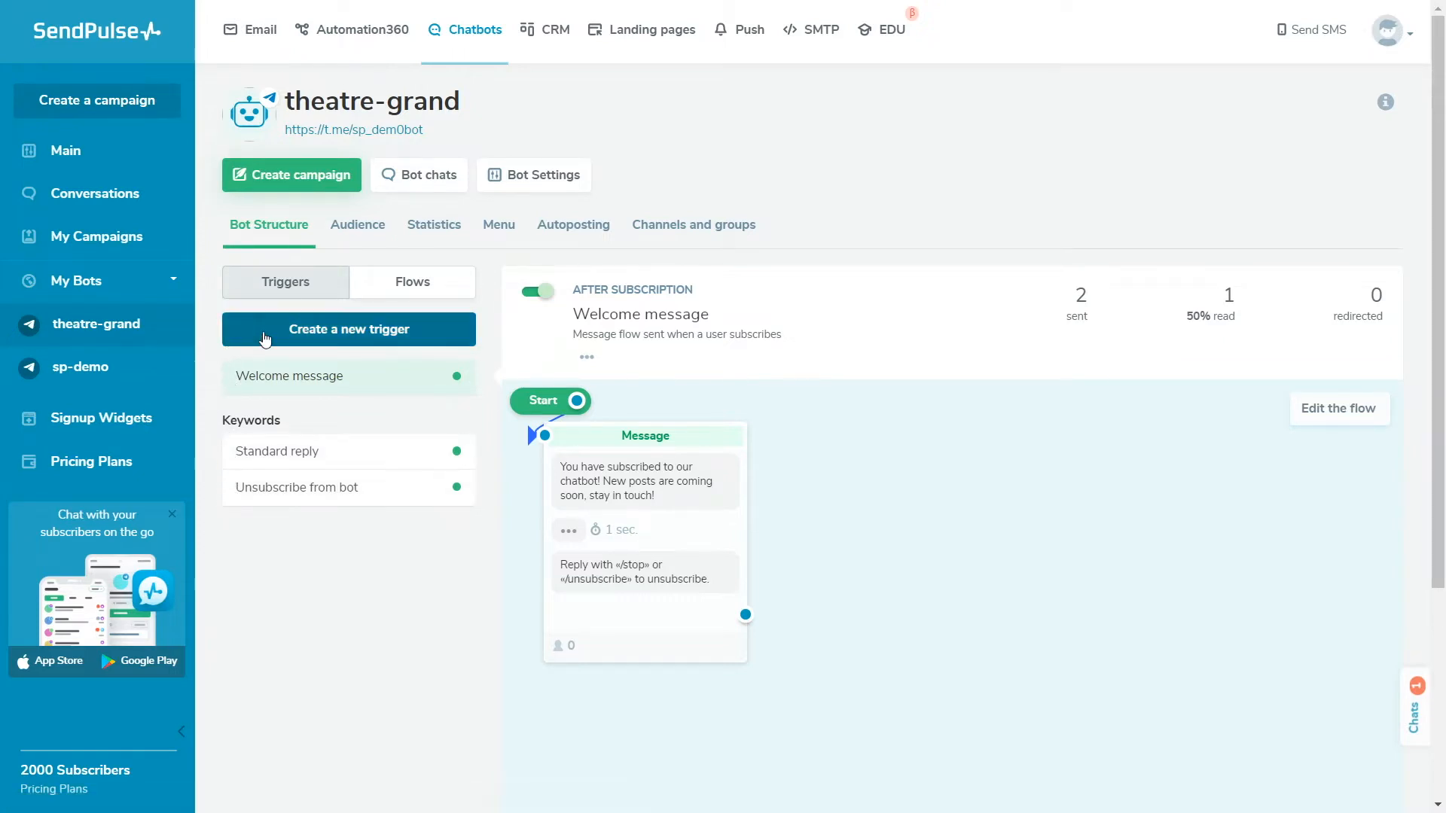
mouse_move(211, 348)
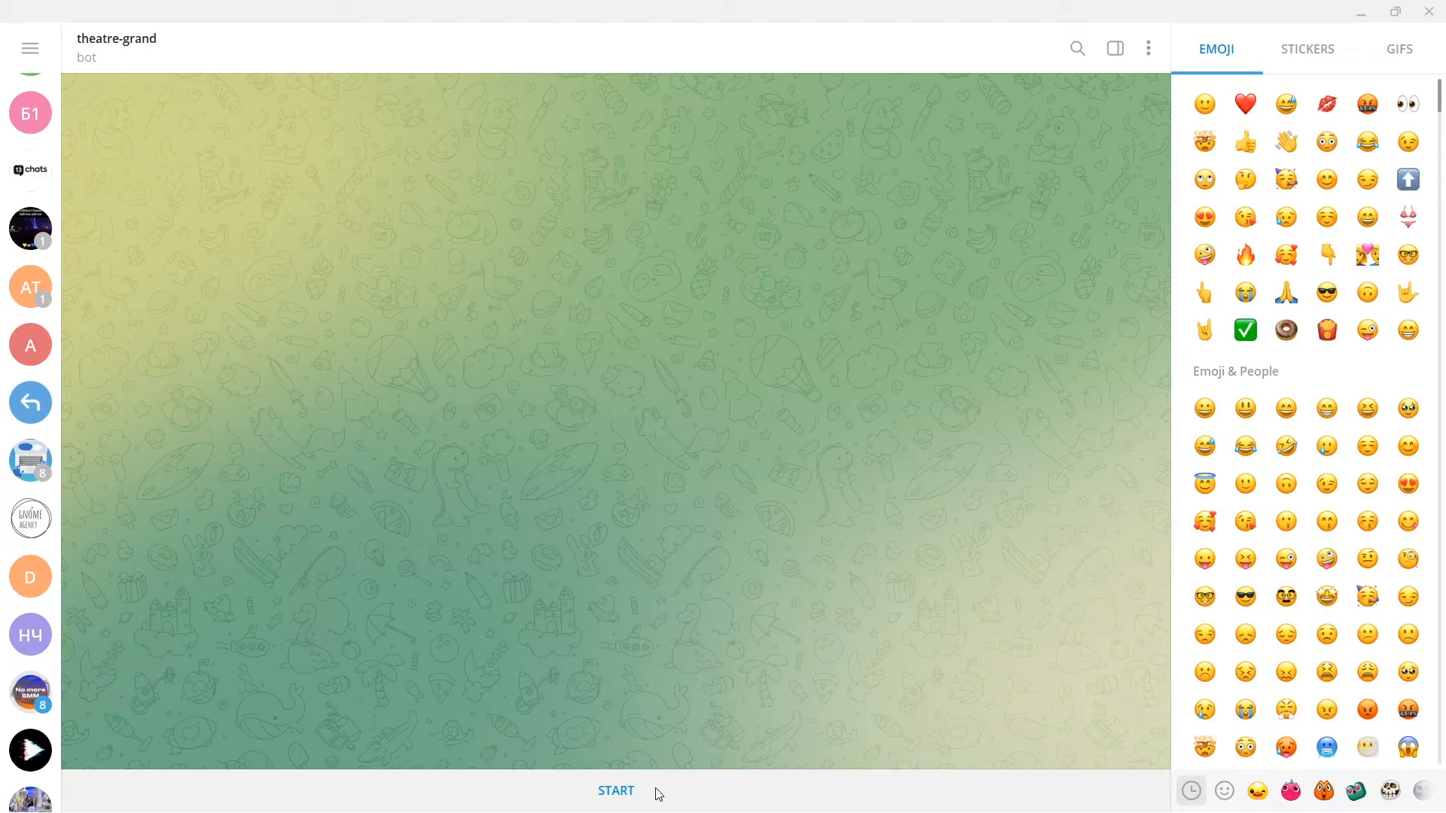
Start the theatre-grand bot from Telegram so the welcome flow counts one subscriber
click(615, 791)
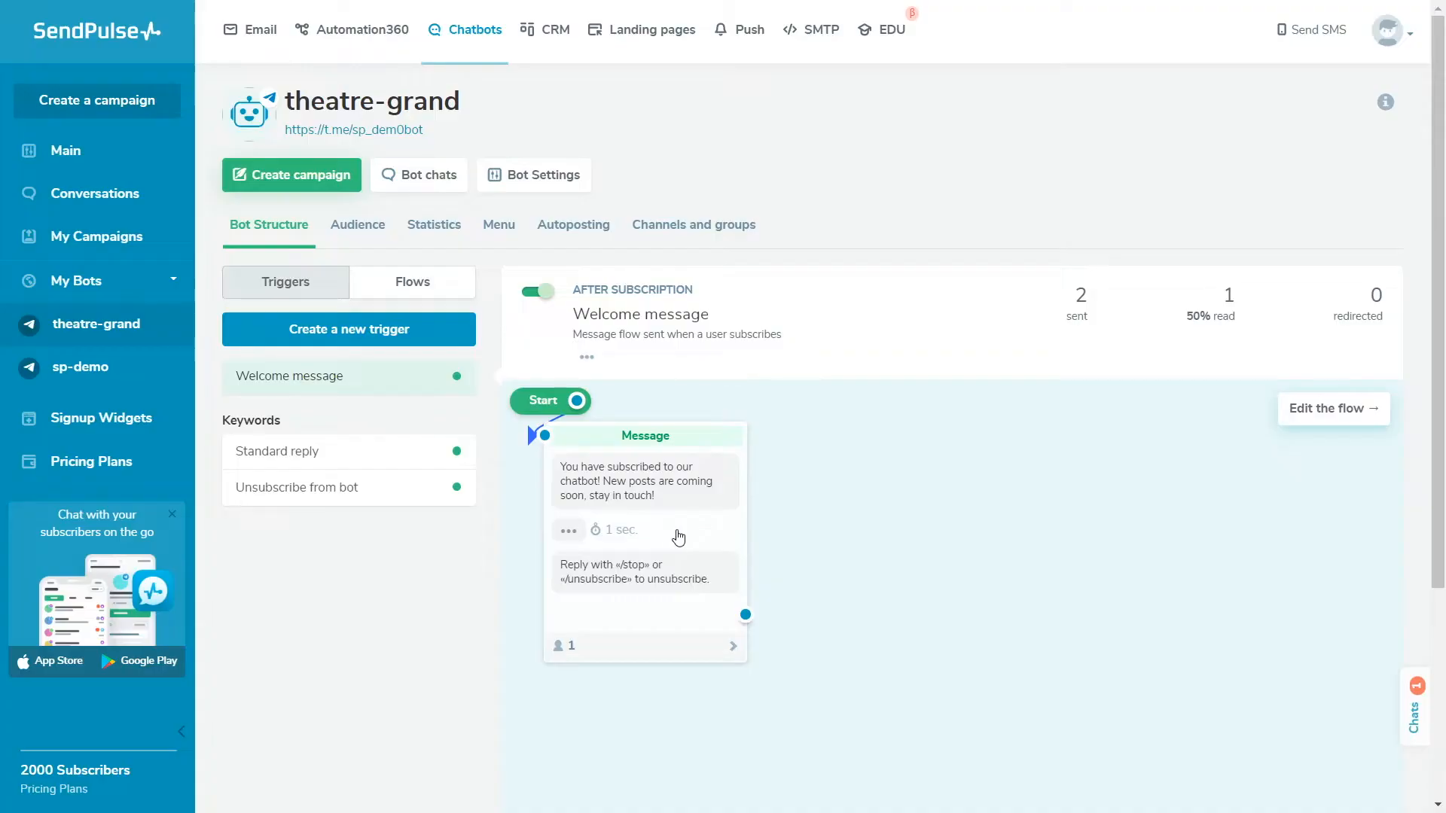
Rewrite the welcome text to introduce the Grand Theatre assistant and add a What's on button
click(1331, 408)
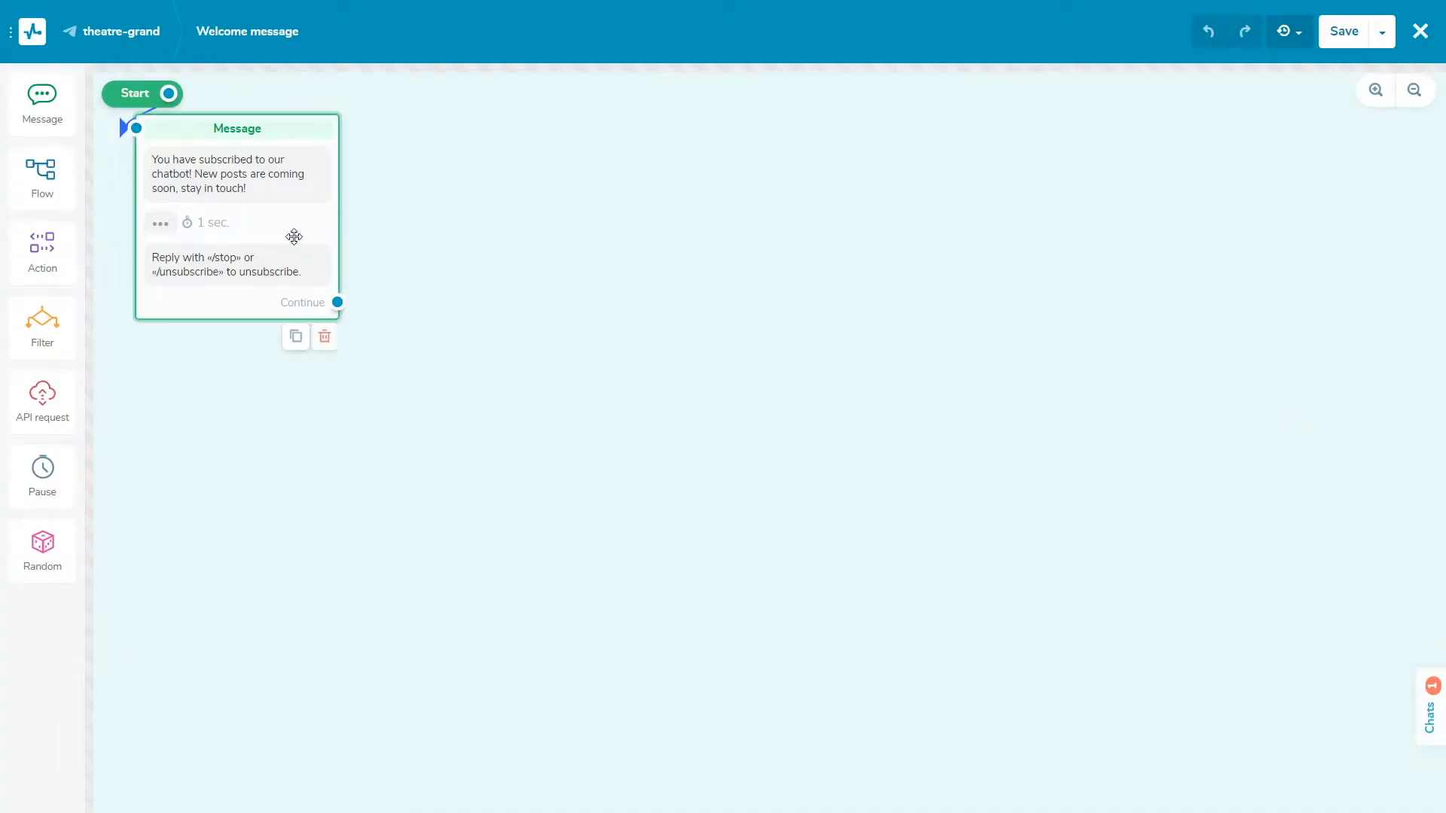
click(237, 175)
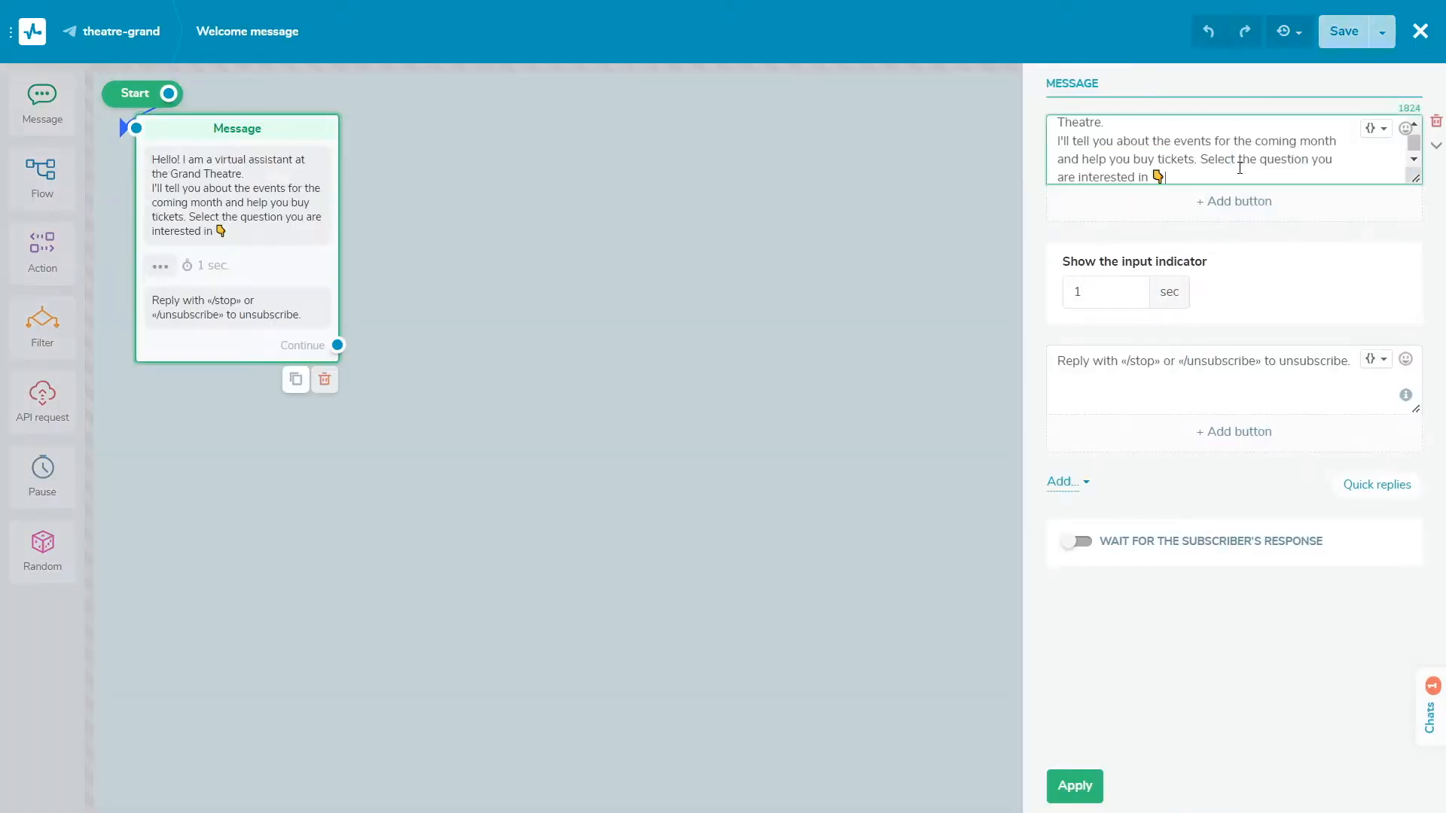
click(1234, 200)
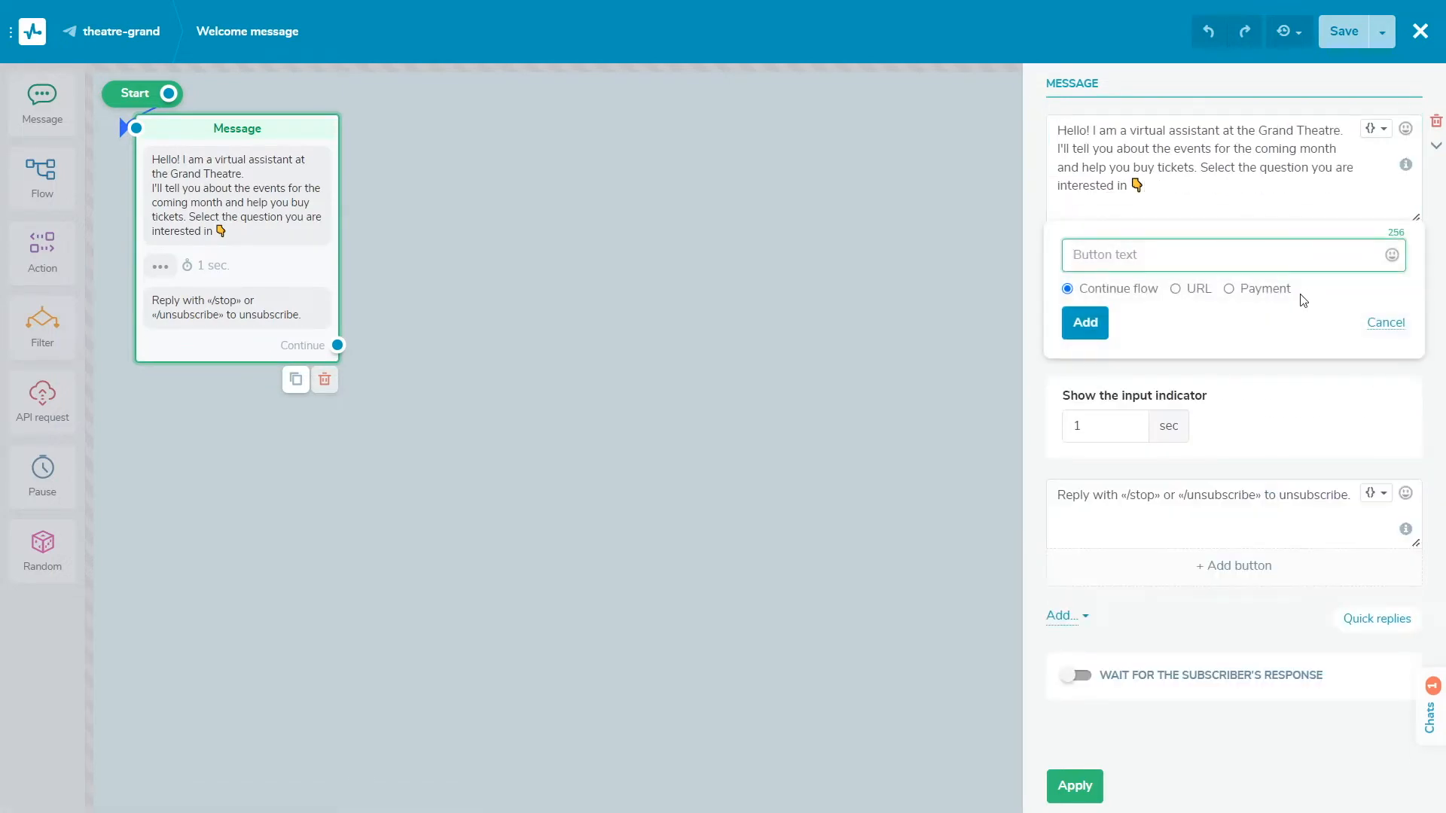
text(What's o)
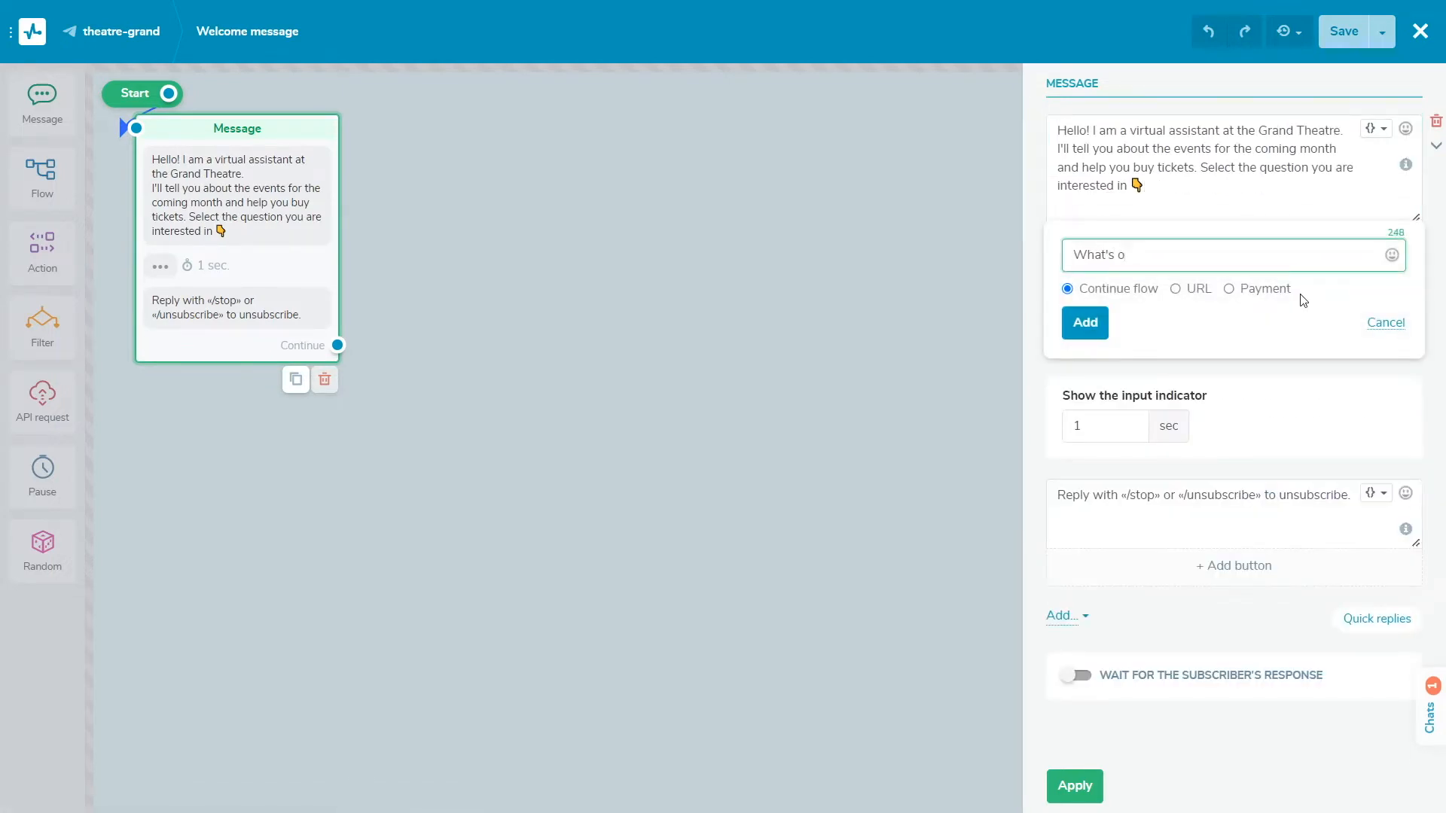
Add an About us button linked to its flow and save the welcome message flow
text(A)
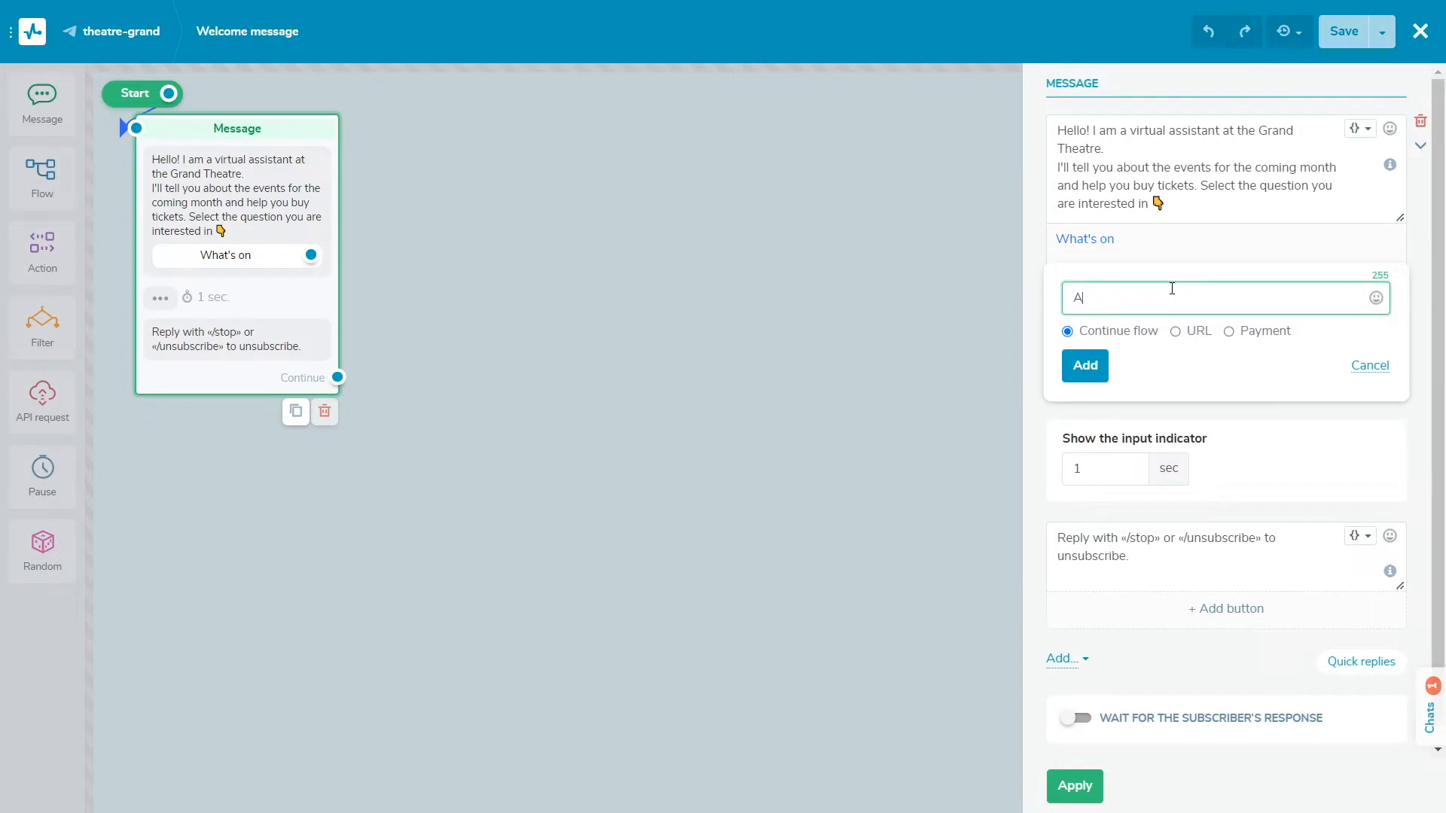
text(bout us)
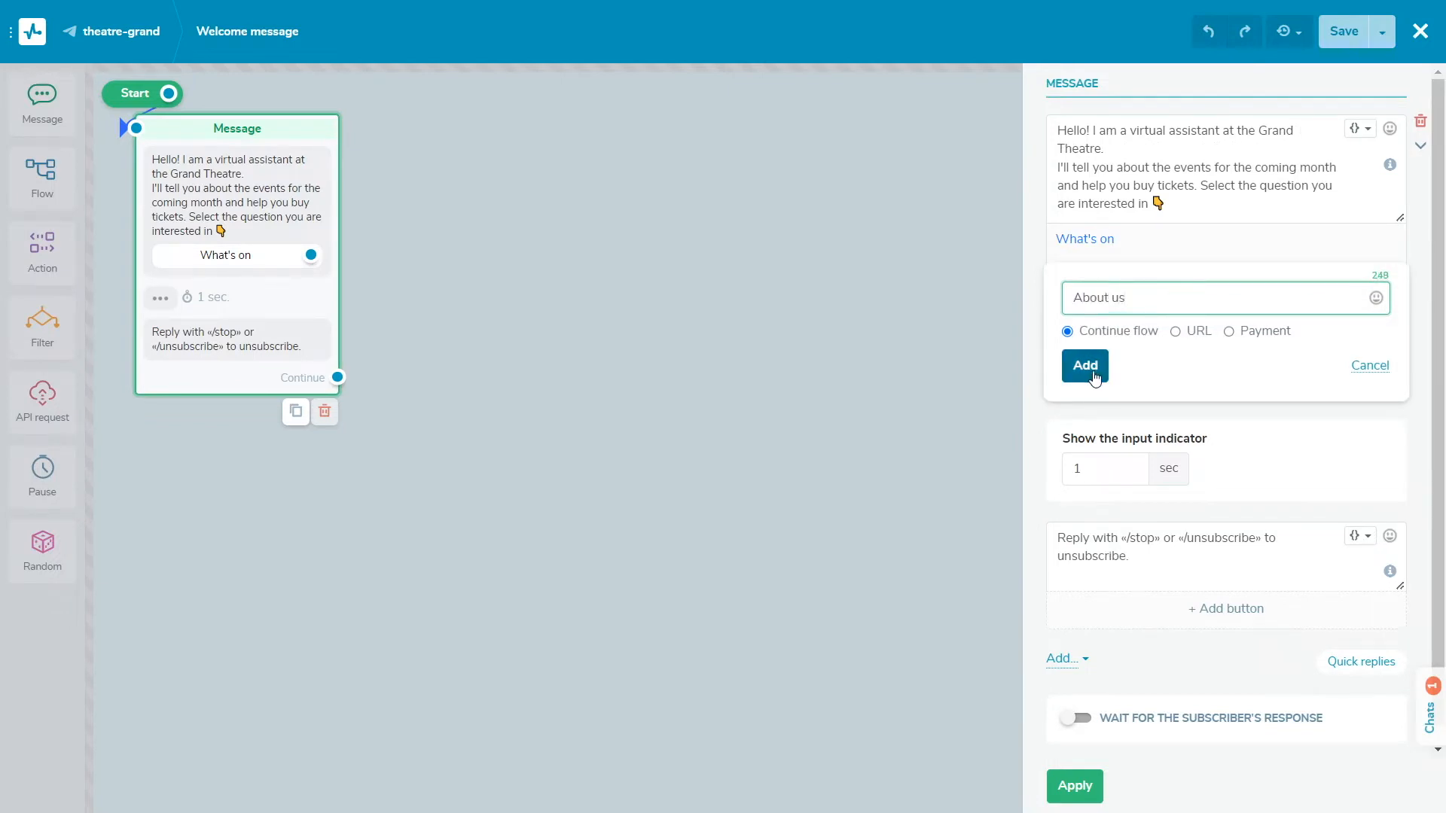
click(1085, 365)
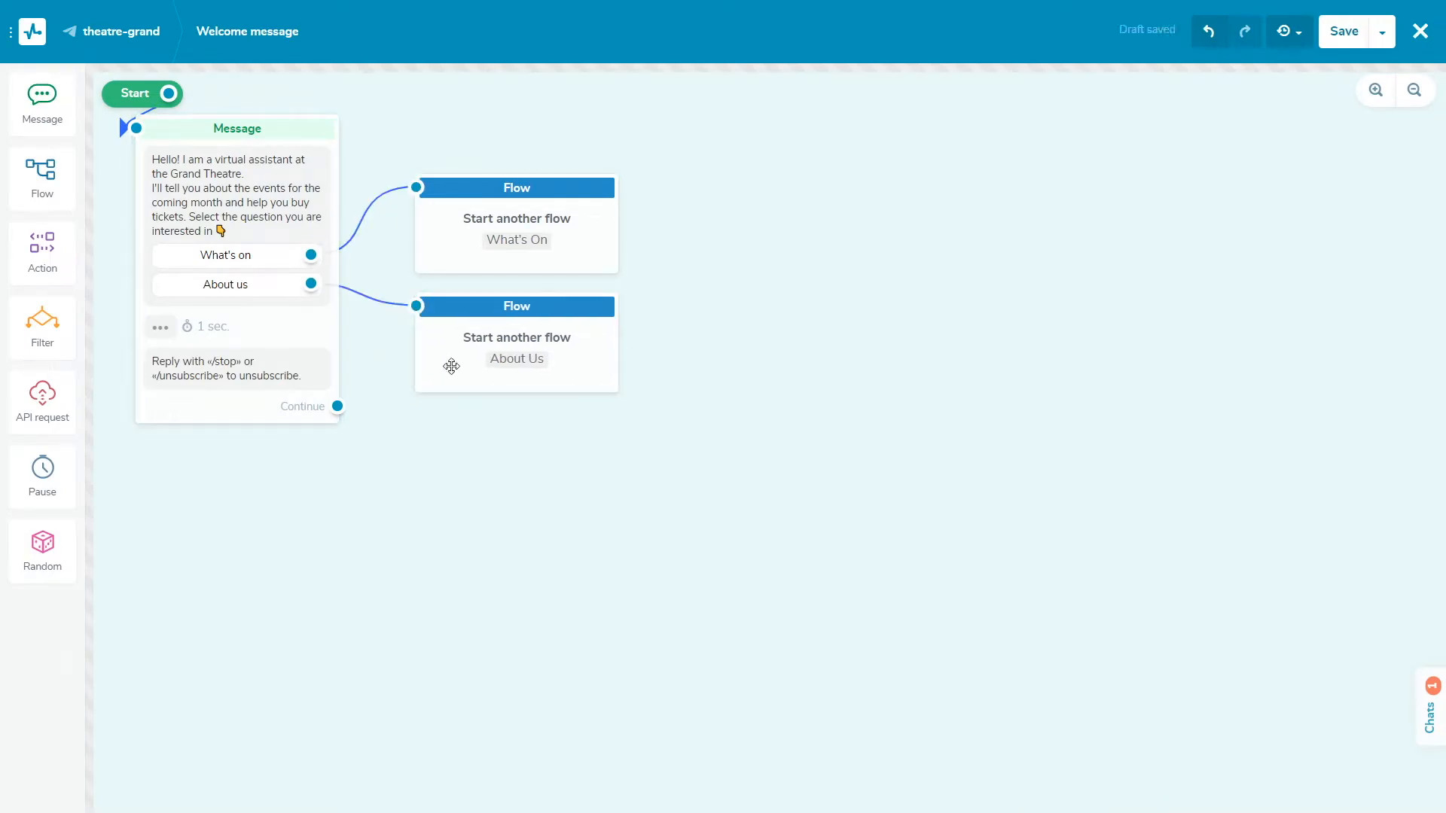
click(1419, 30)
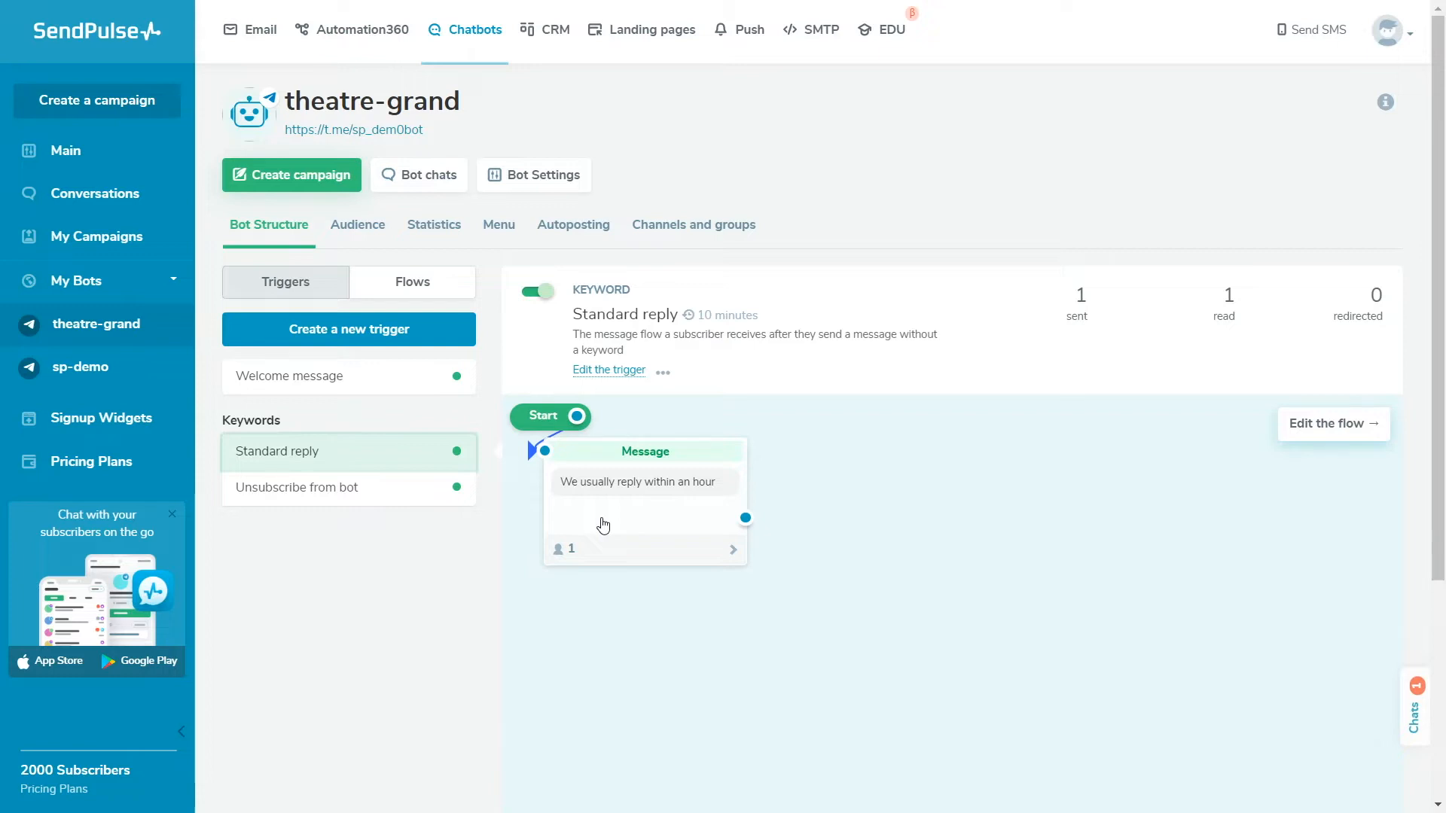
Set the Standard reply trigger to ignore repeats for 15 minutes, then show the Unsubscribe from bot flow
click(608, 371)
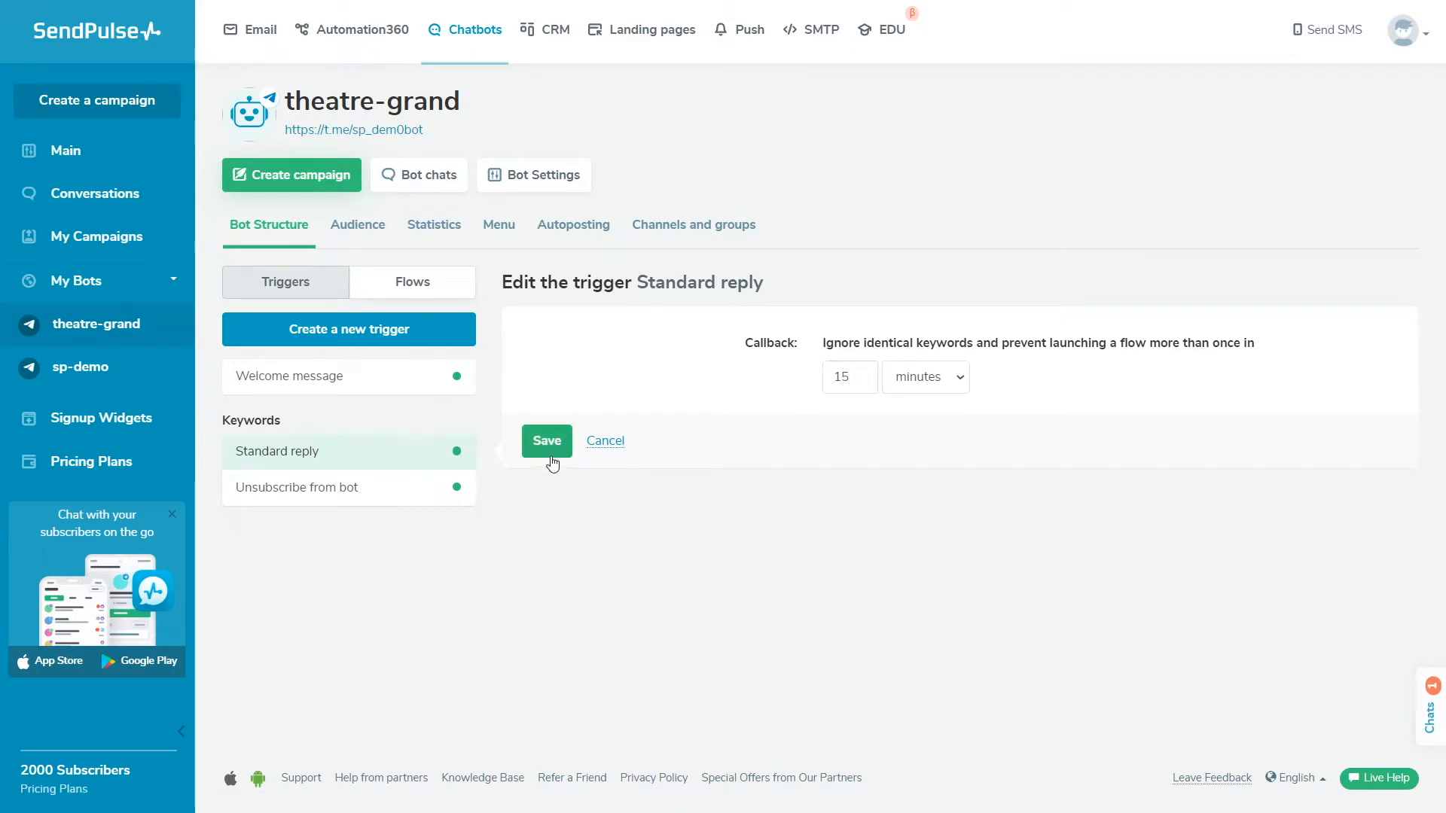
click(546, 442)
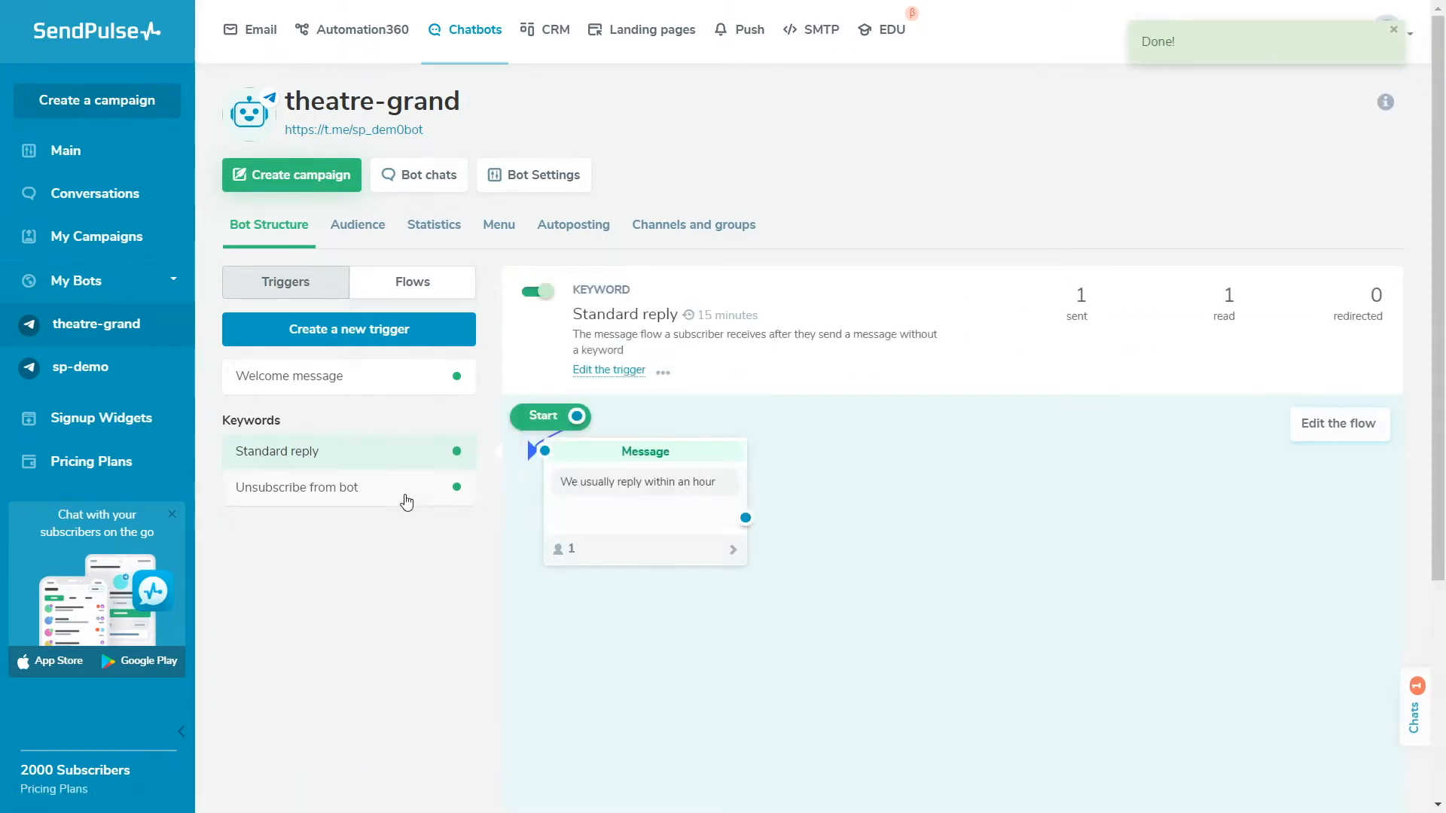
click(297, 486)
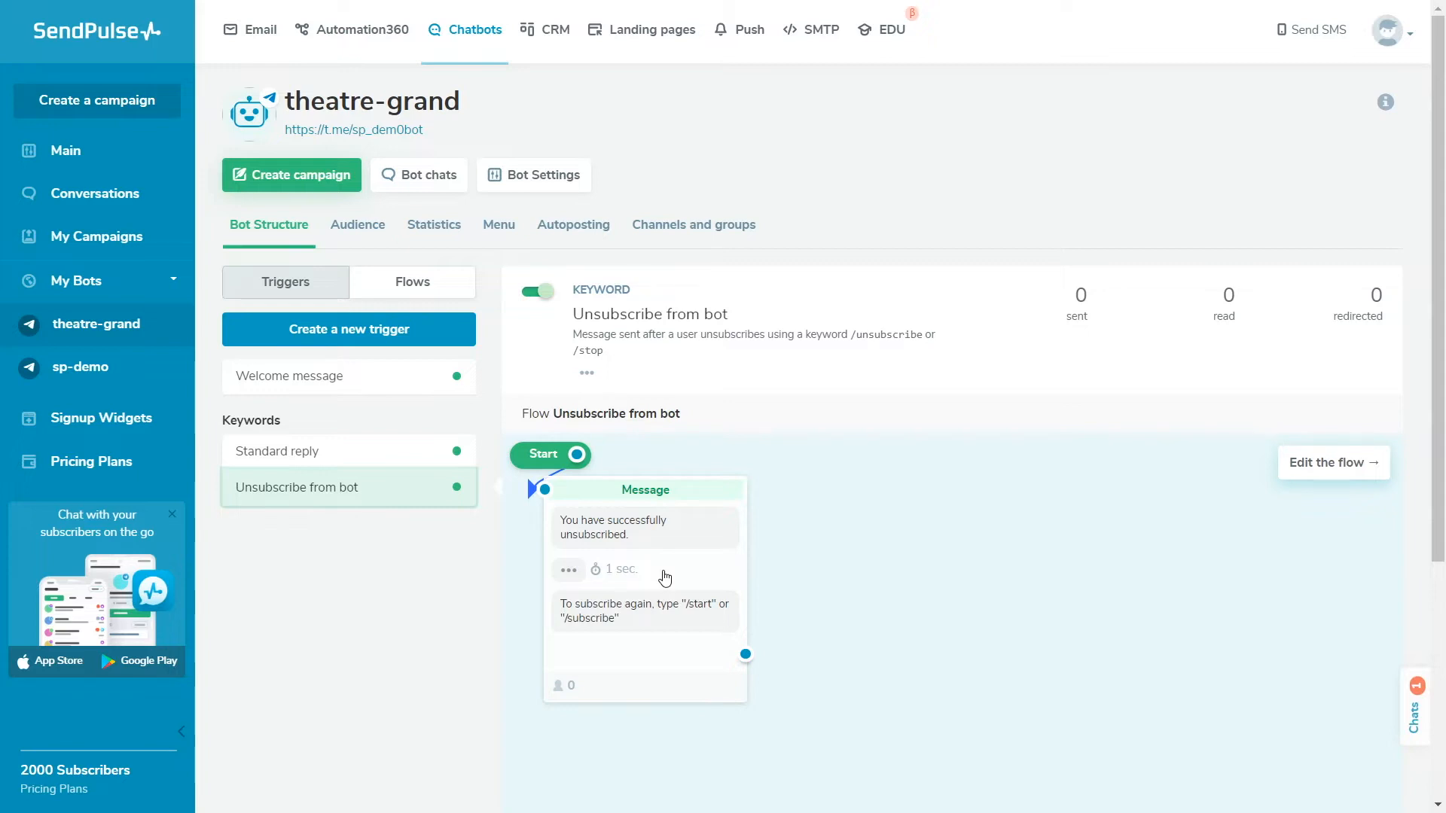
Create a 'price, tickets, I want to buy tickets' keyword trigger with a 10-minute callback
click(348, 329)
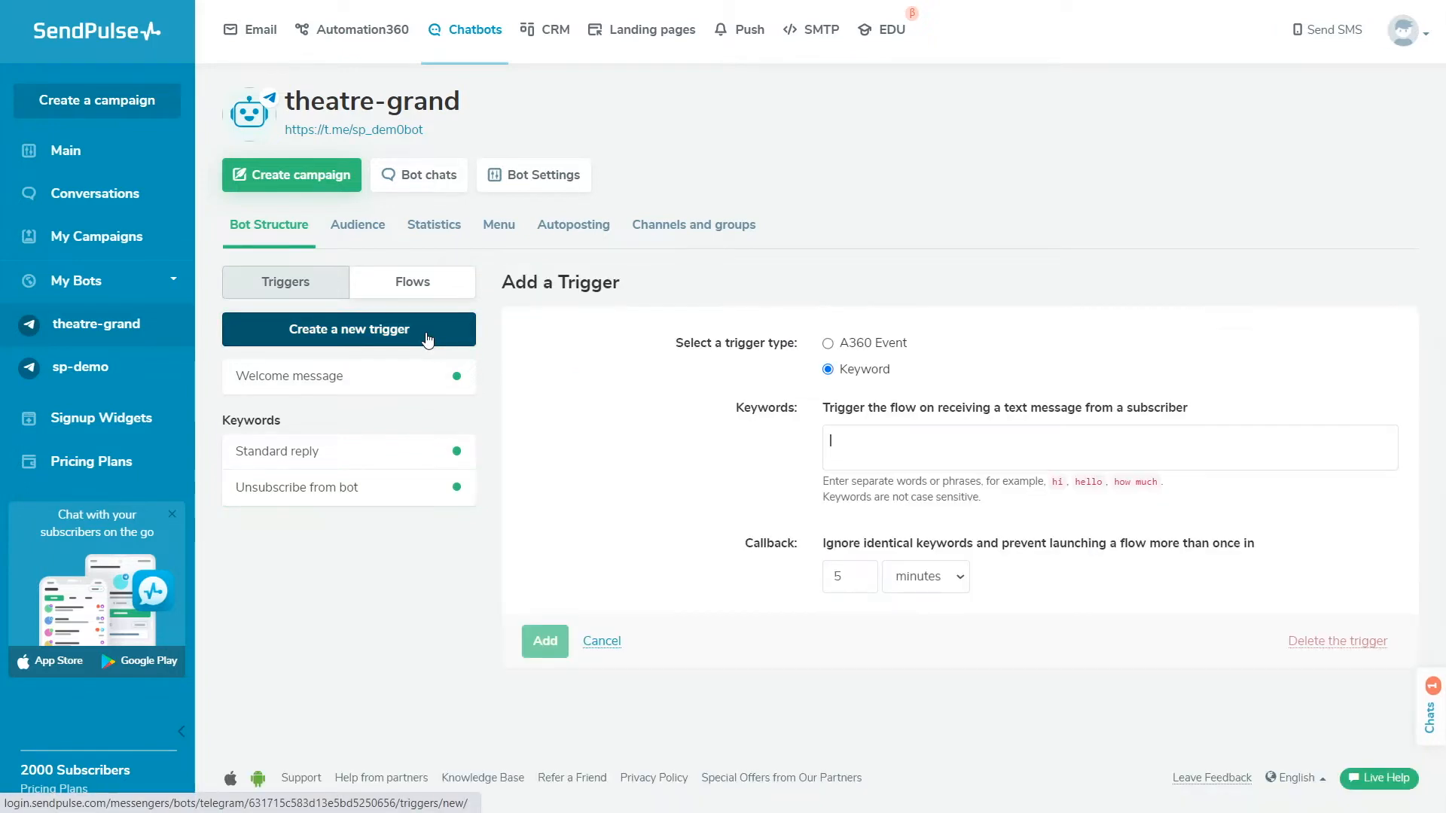
text(price)
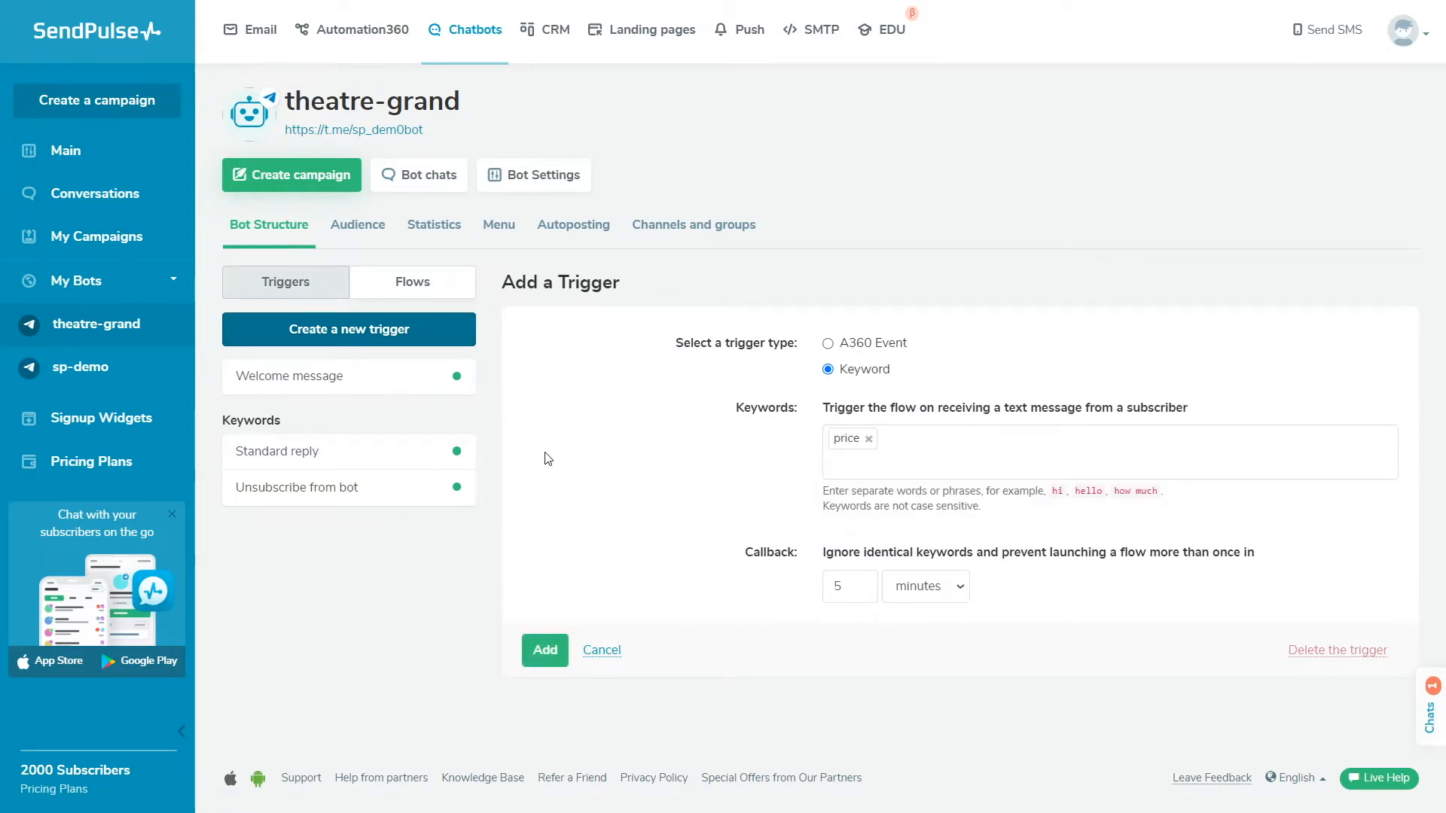
text(tickets)
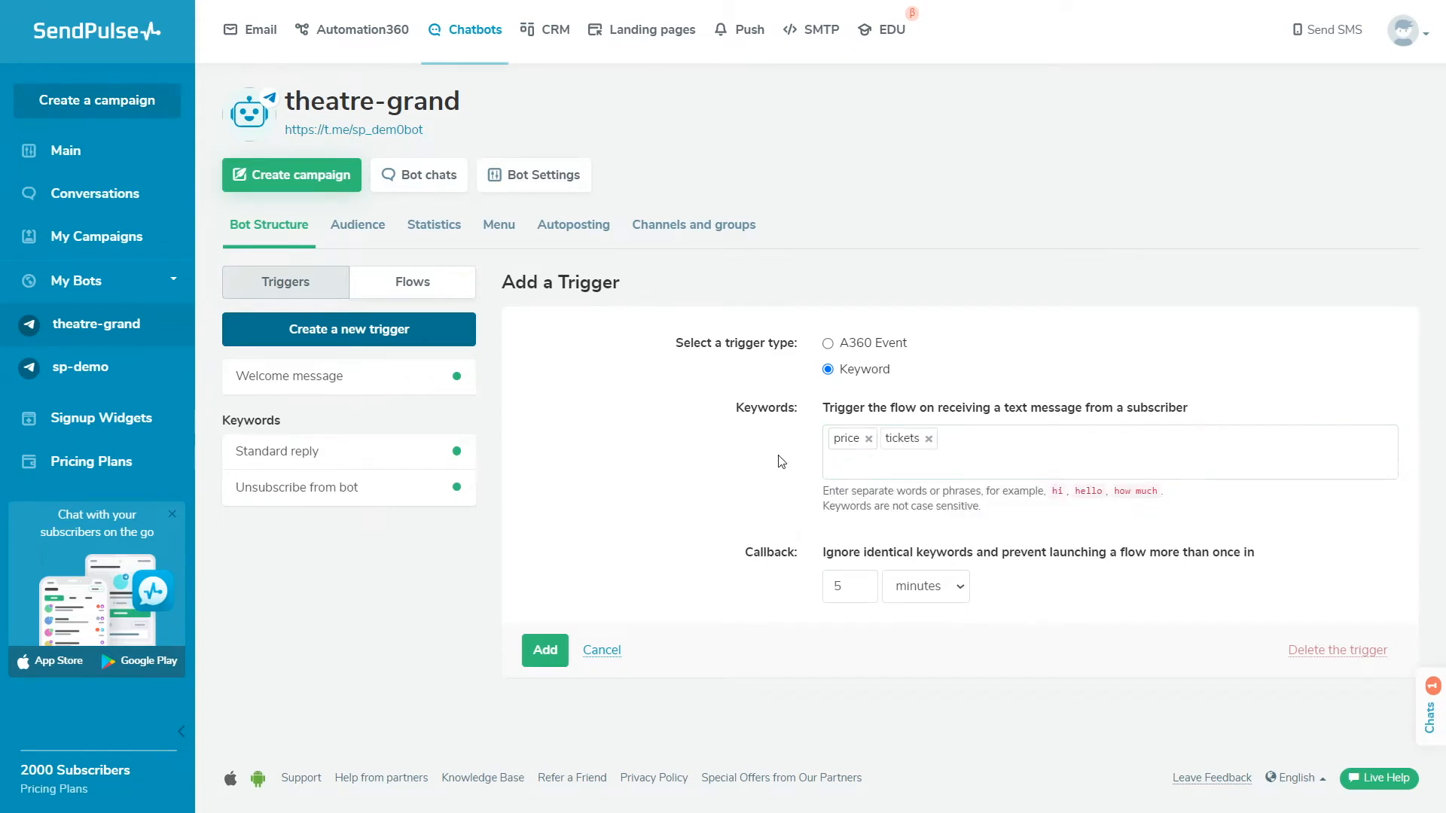
text(I want to buy tickets)
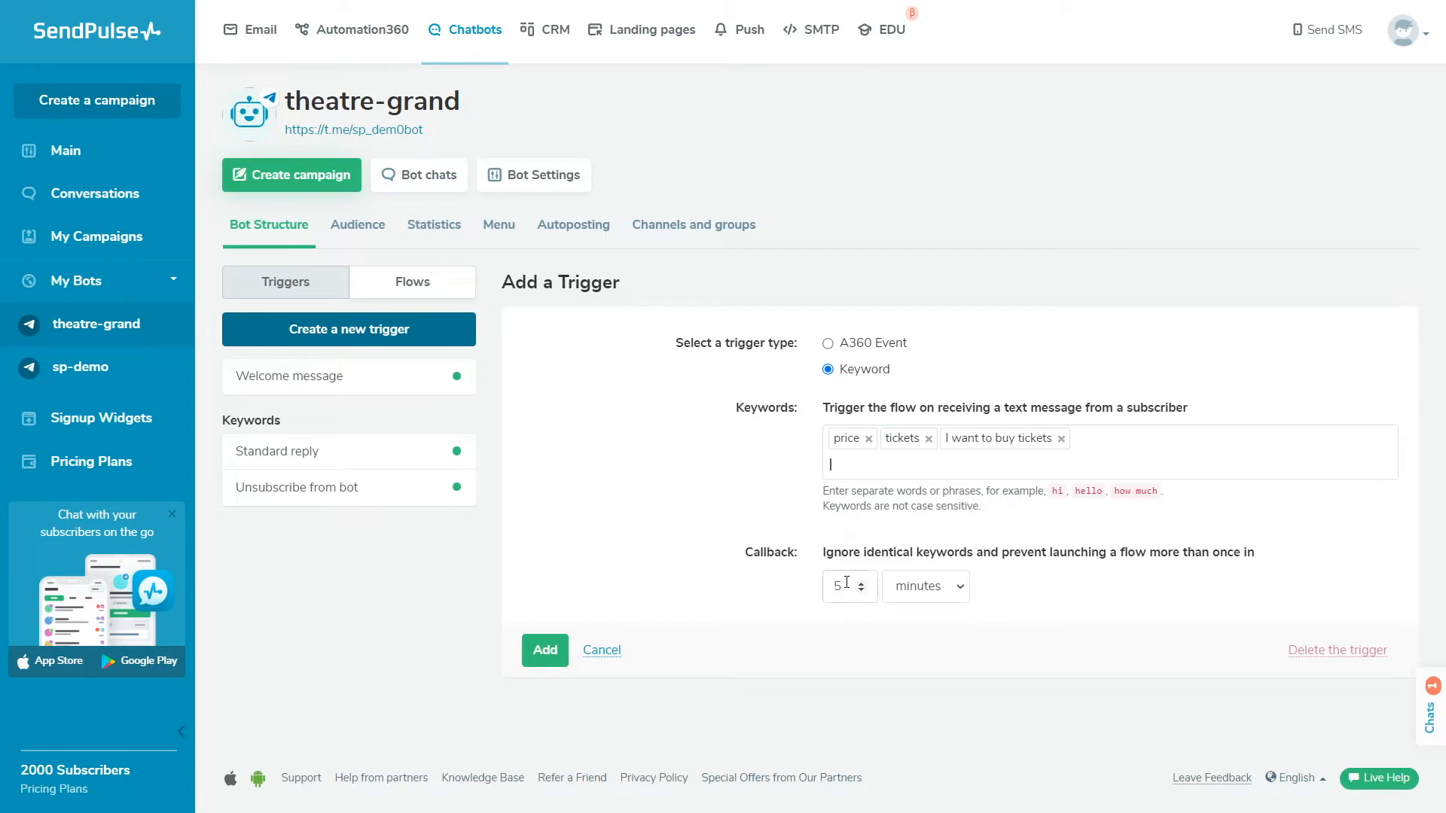
click(860, 582)
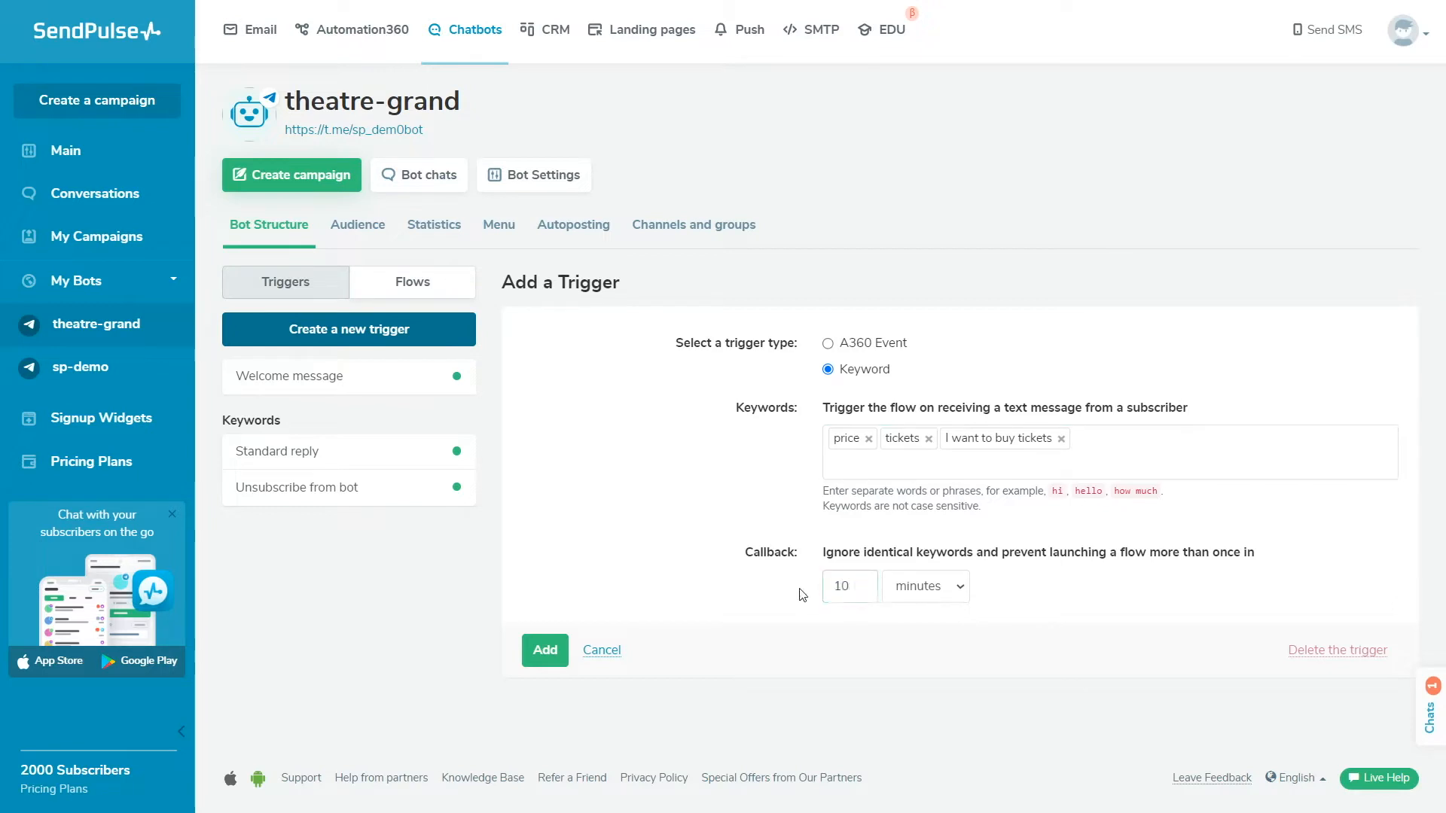
click(544, 651)
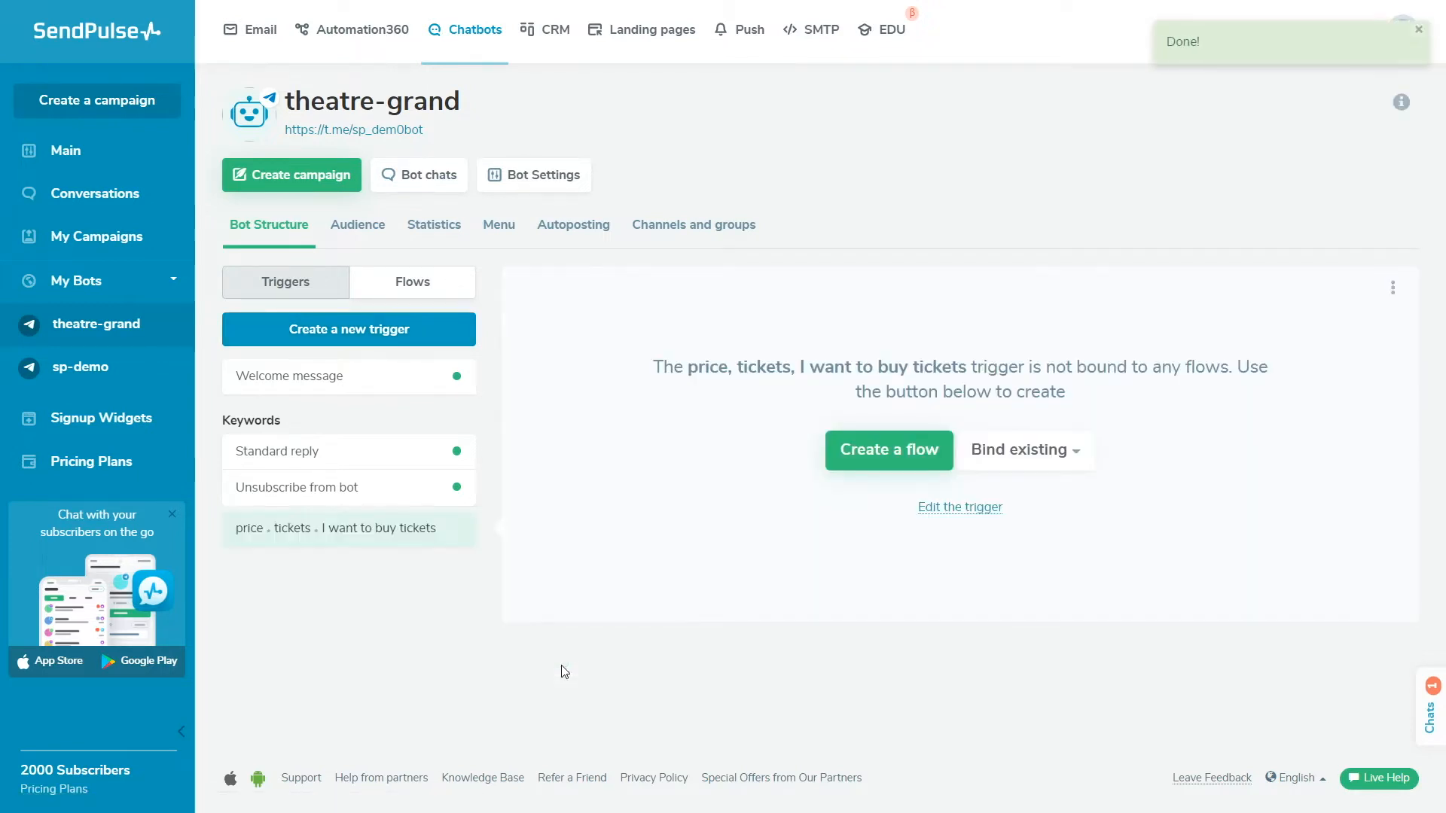
Create its flow with the greeting 'Hello! To order tickets, please select the genre of the performance:'
click(888, 450)
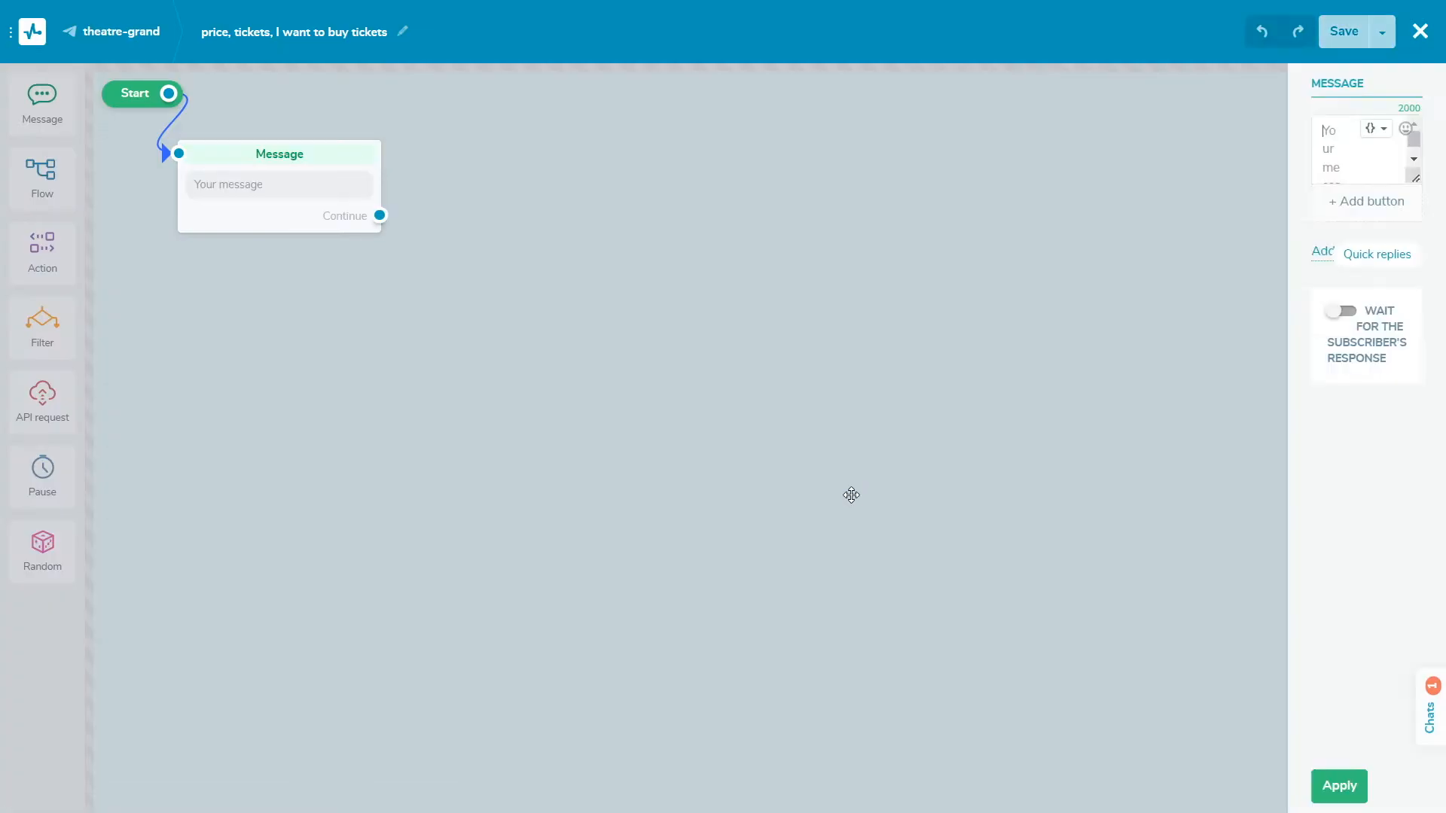
text(Hello! To order tickets, please select the genre of the performance:)
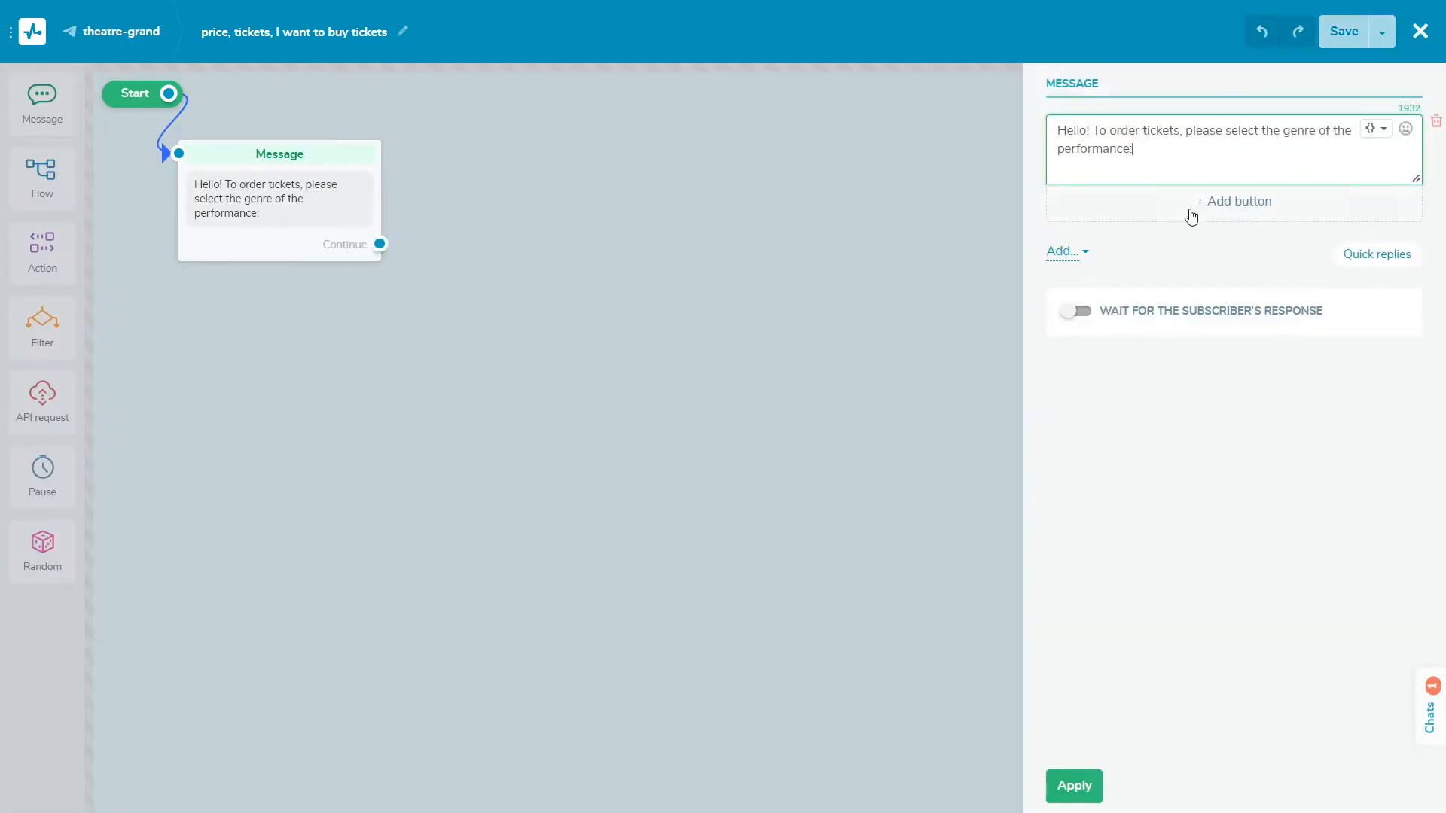
click(1234, 200)
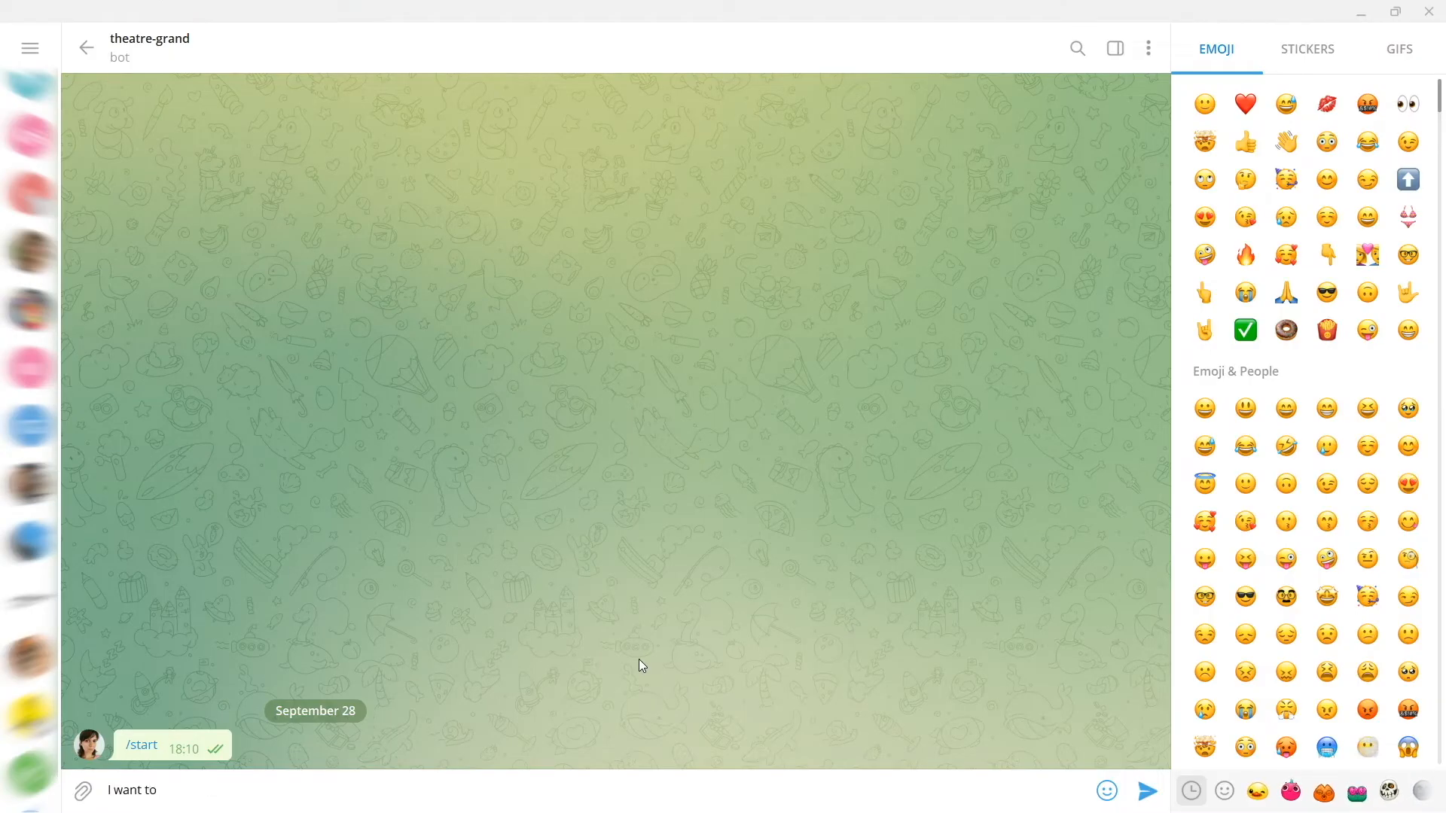
Send 'I want to buy' to the theatre-grand bot and tap its suggested reply
click(1148, 791)
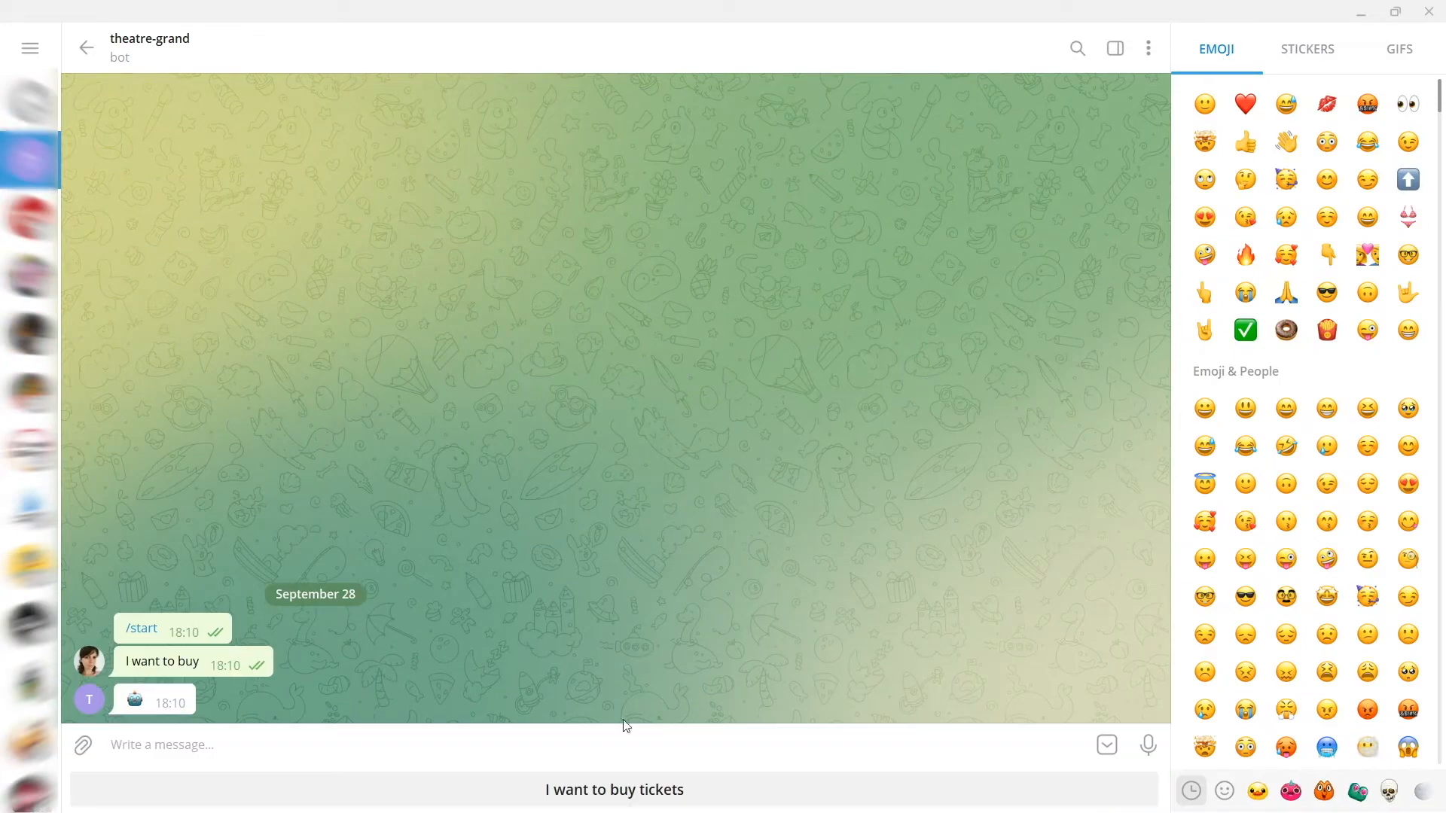
click(613, 789)
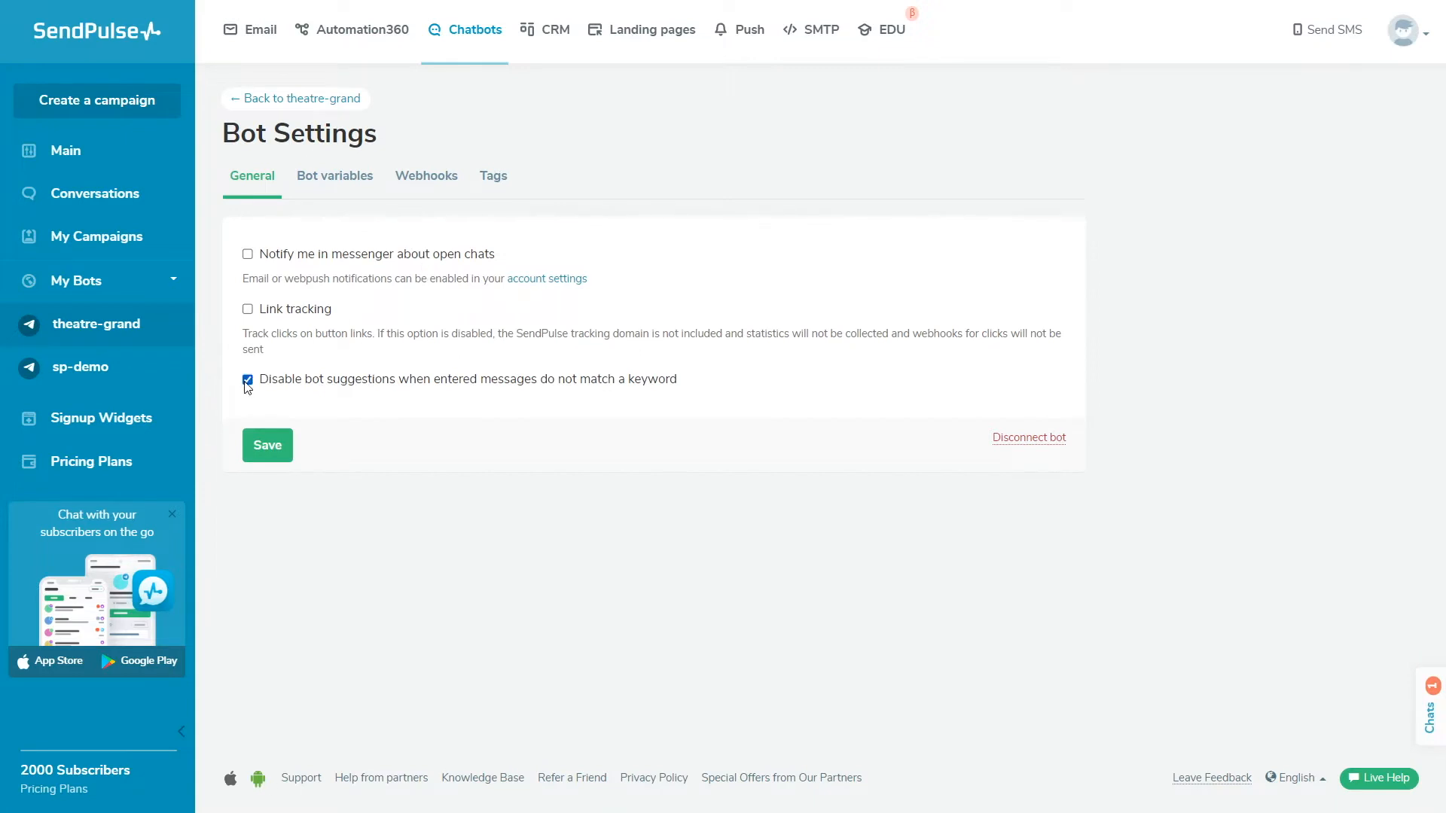
Save the setting that disables bot suggestions for non-matching messages
click(267, 446)
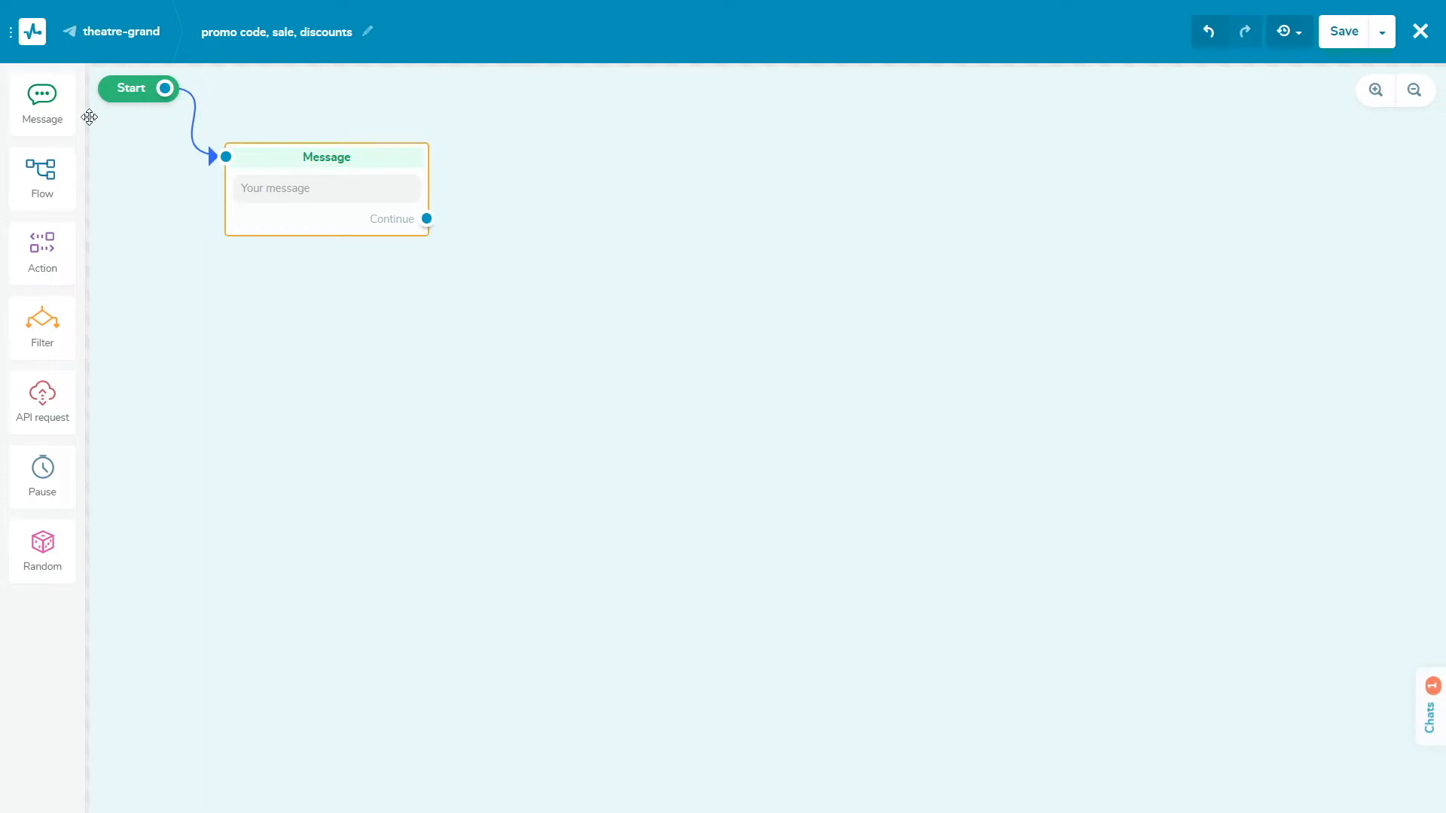
mouse_move(42, 249)
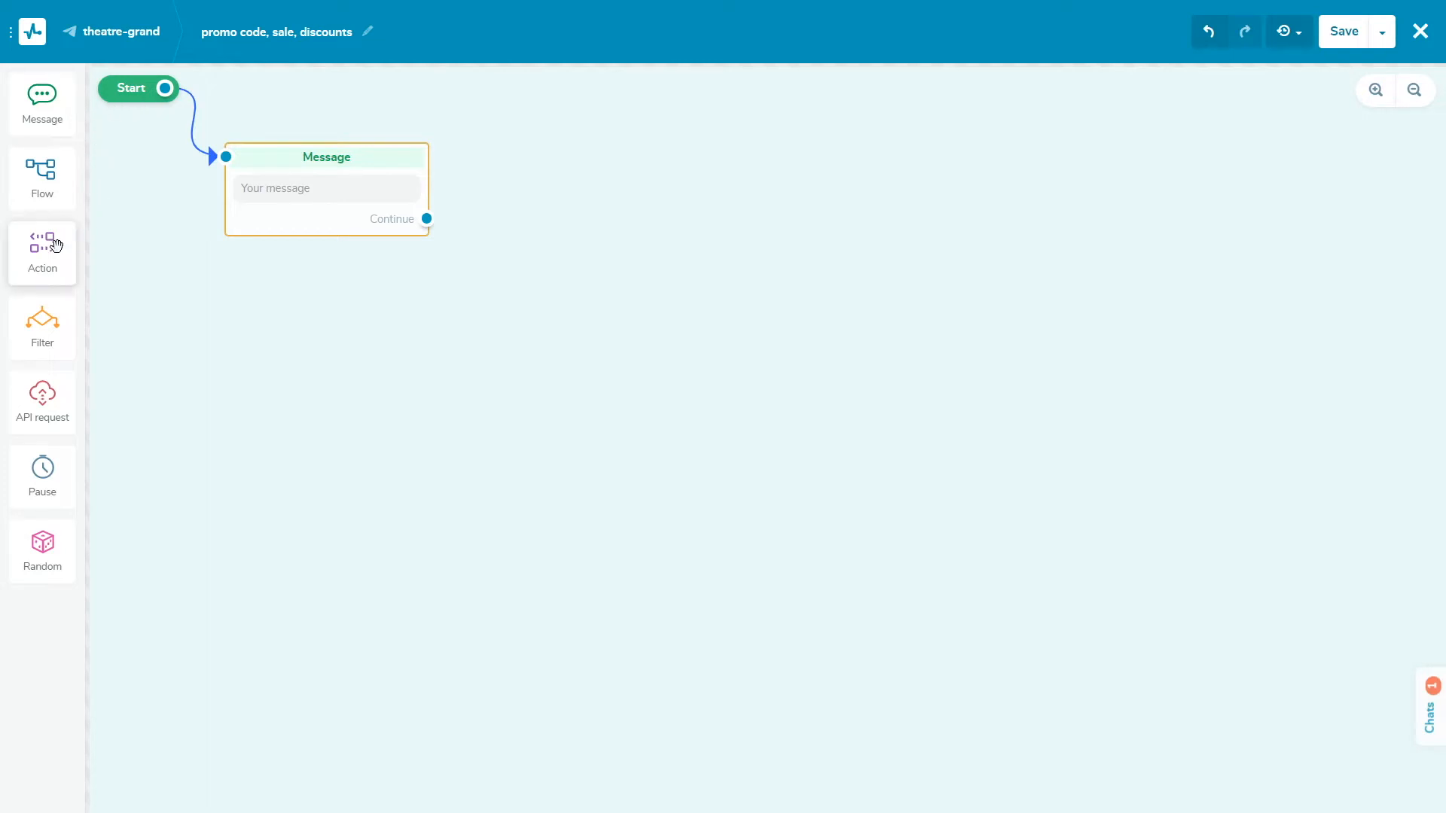
mouse_move(60, 396)
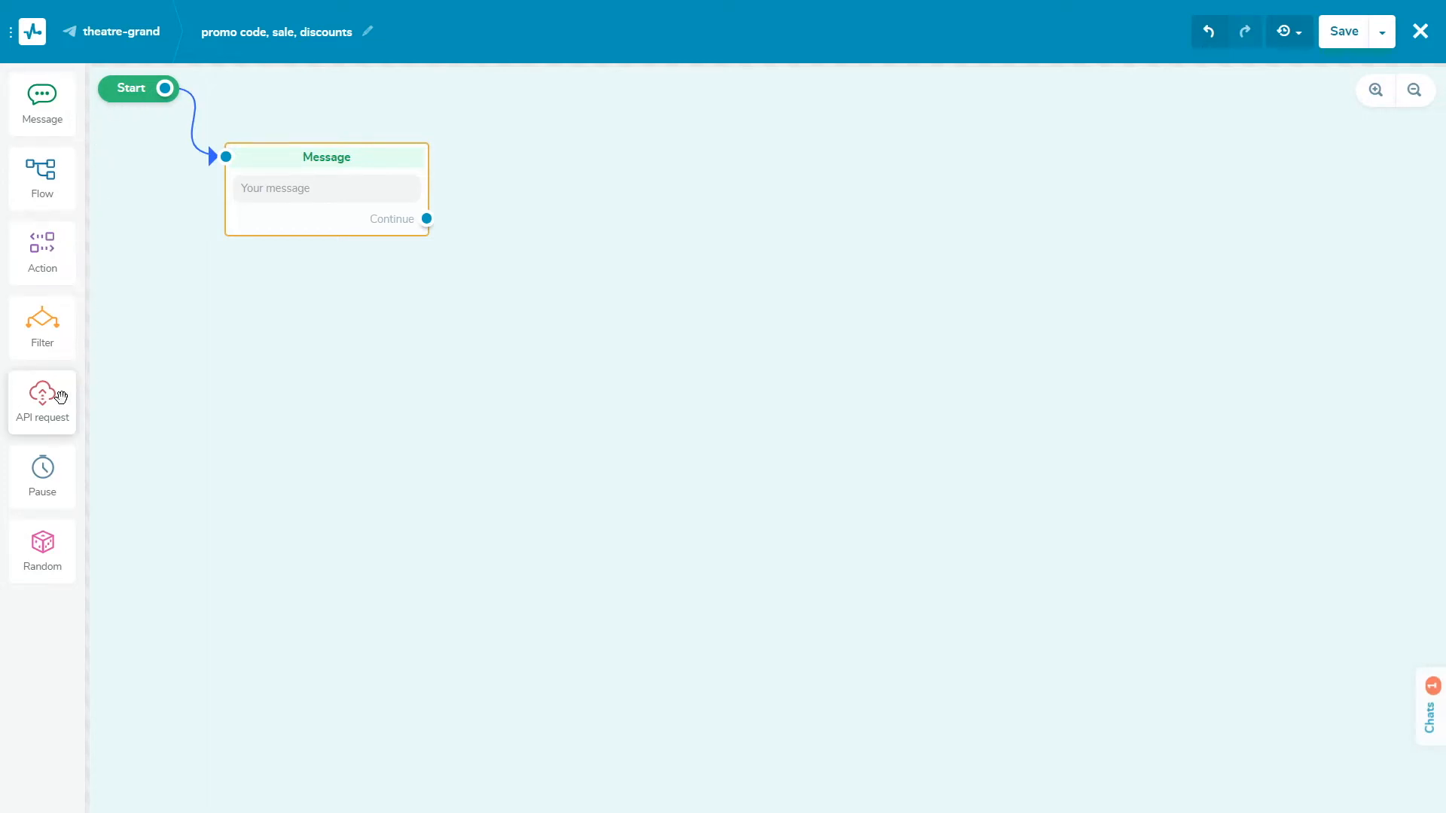
mouse_move(121, 527)
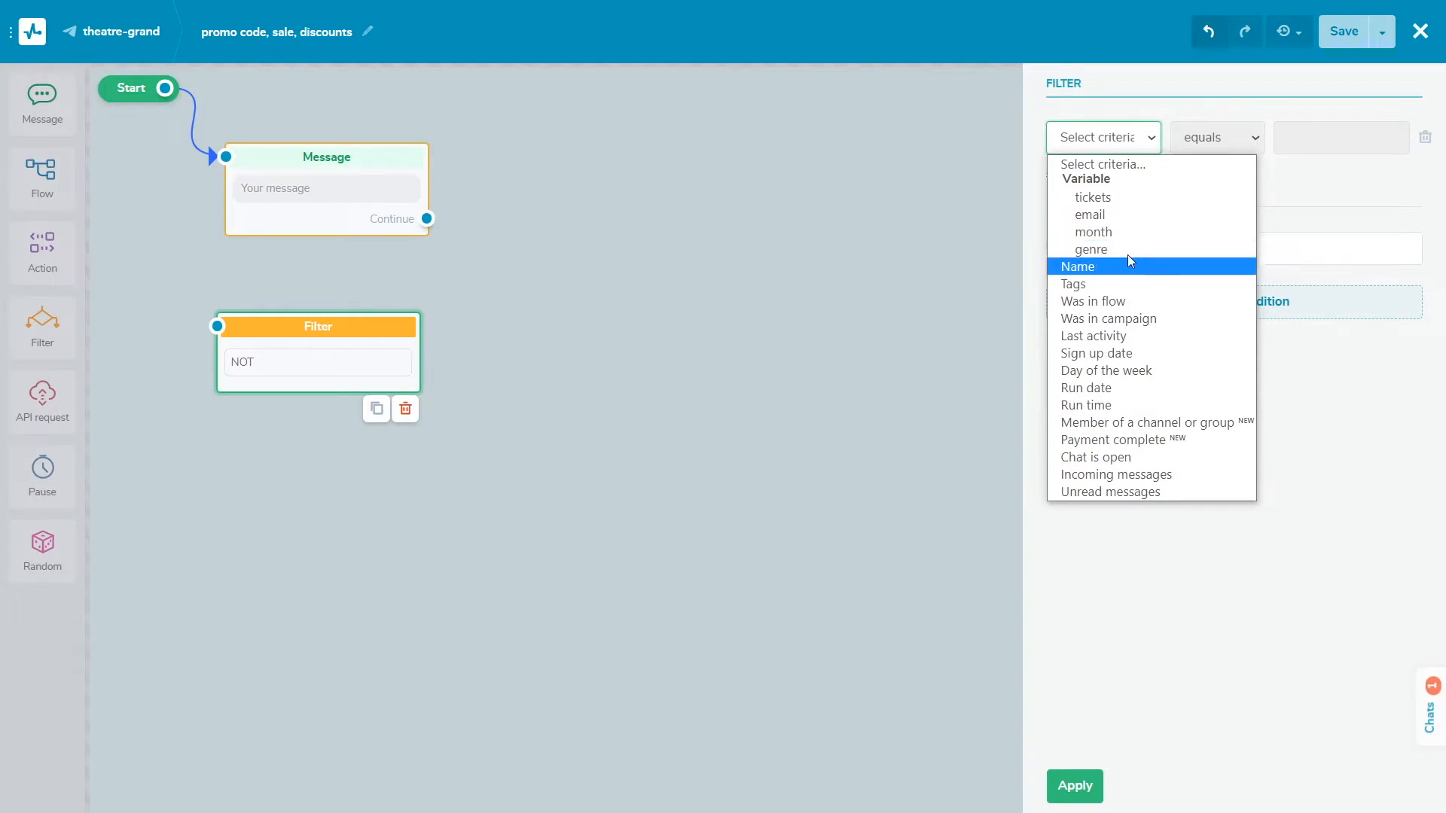
Set the filter condition to Member of a channel or group = My demo group and apply it
click(1151, 421)
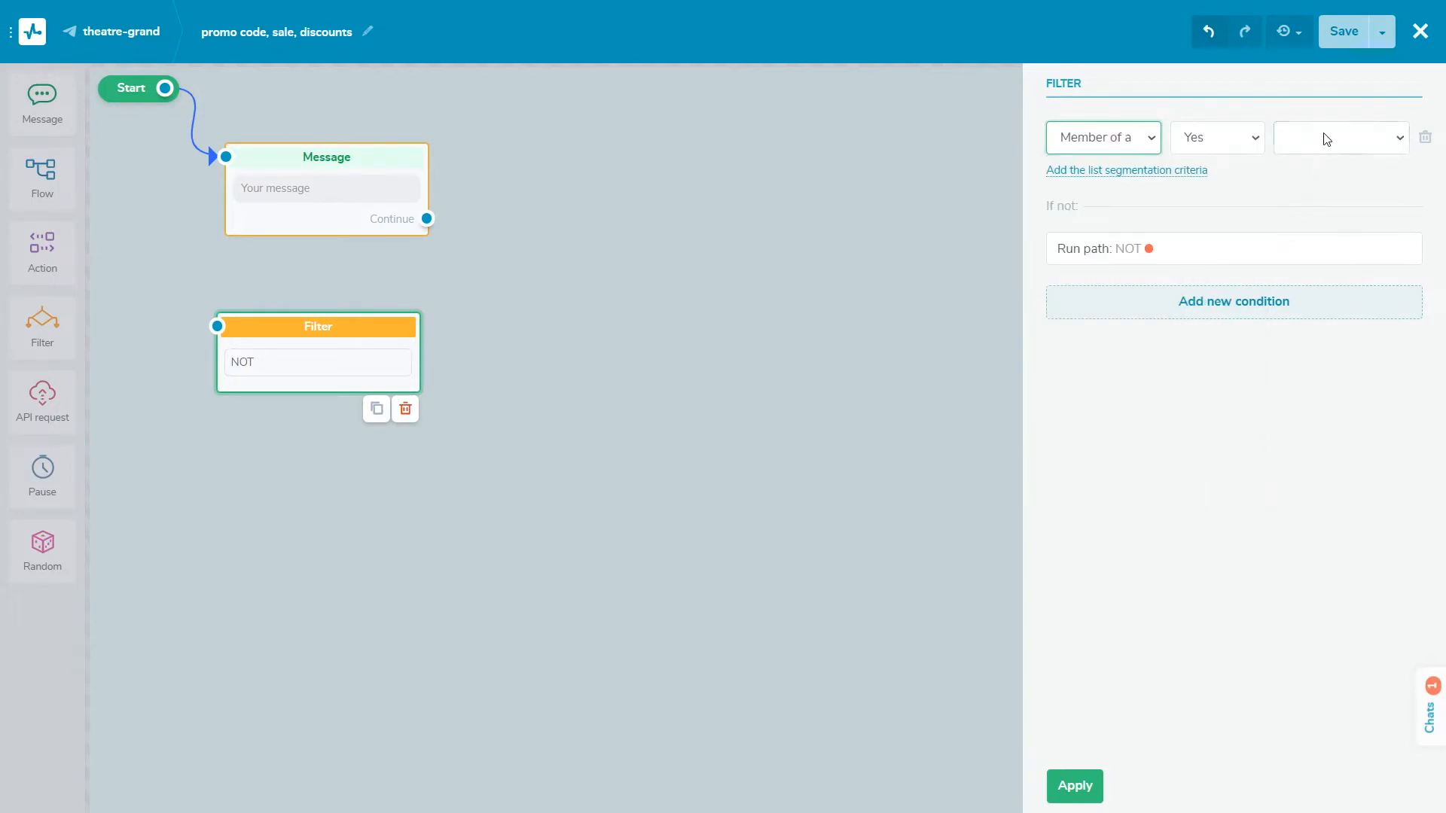
click(1341, 137)
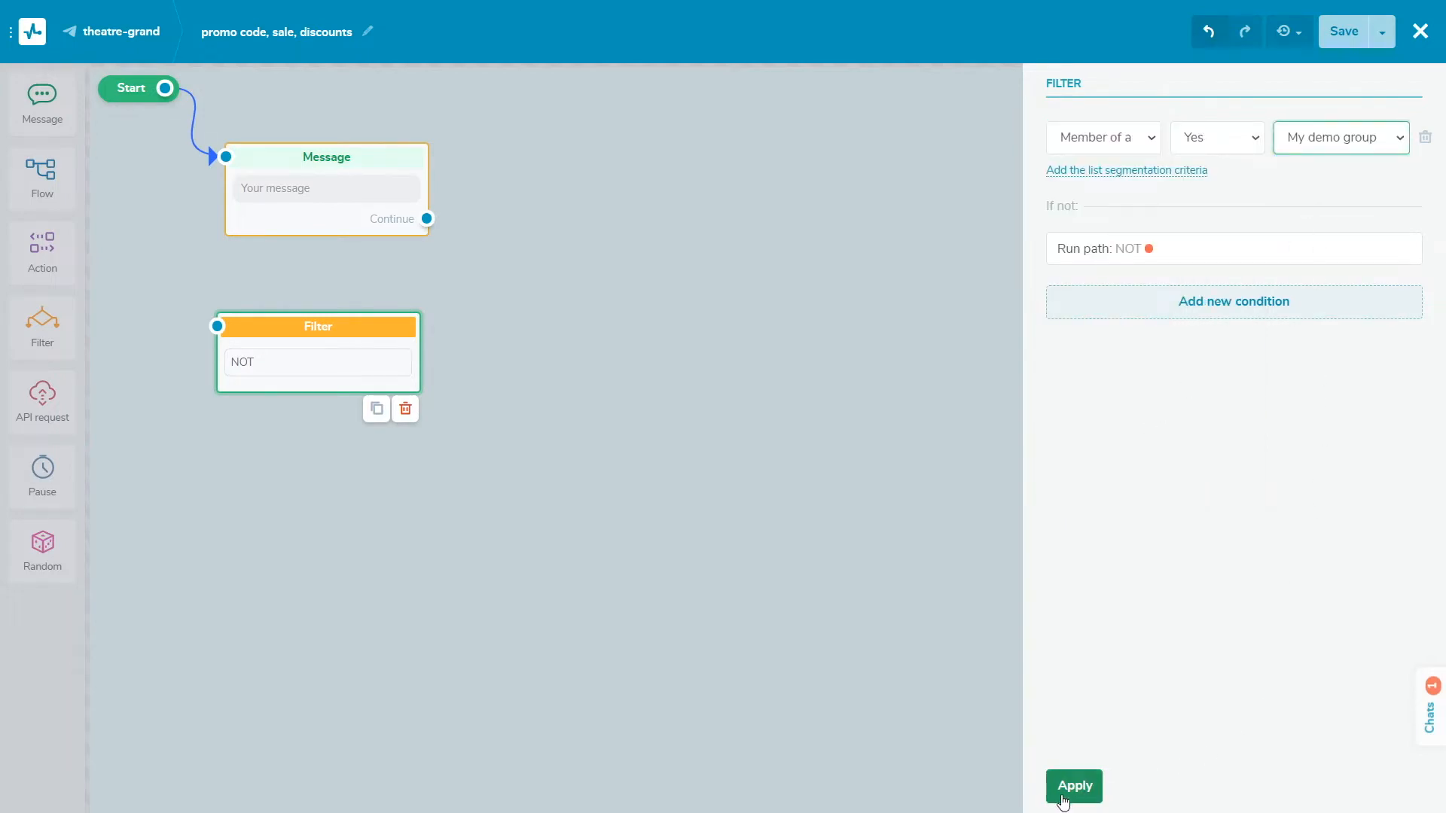
click(1072, 786)
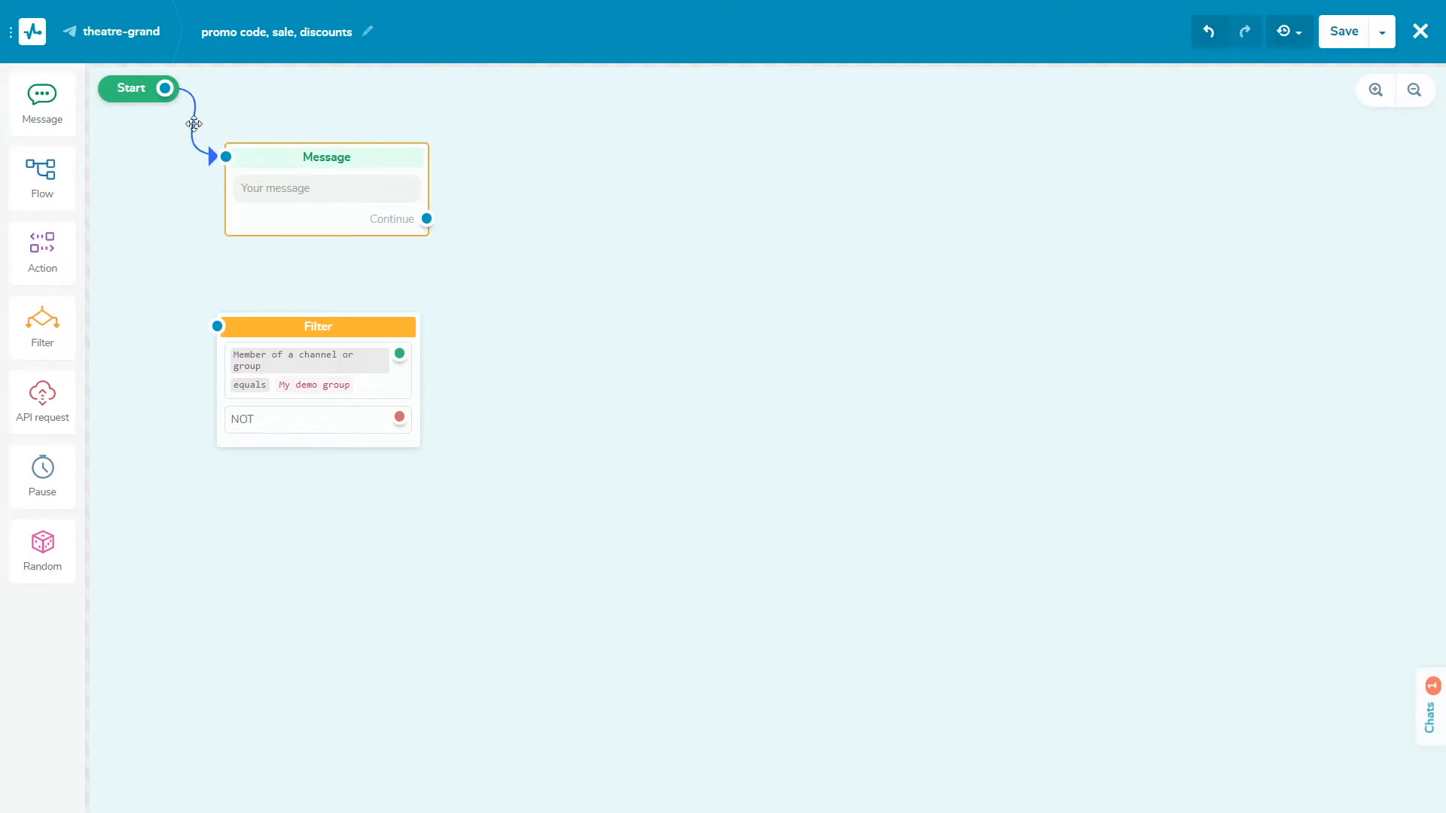
mouse_move(195, 139)
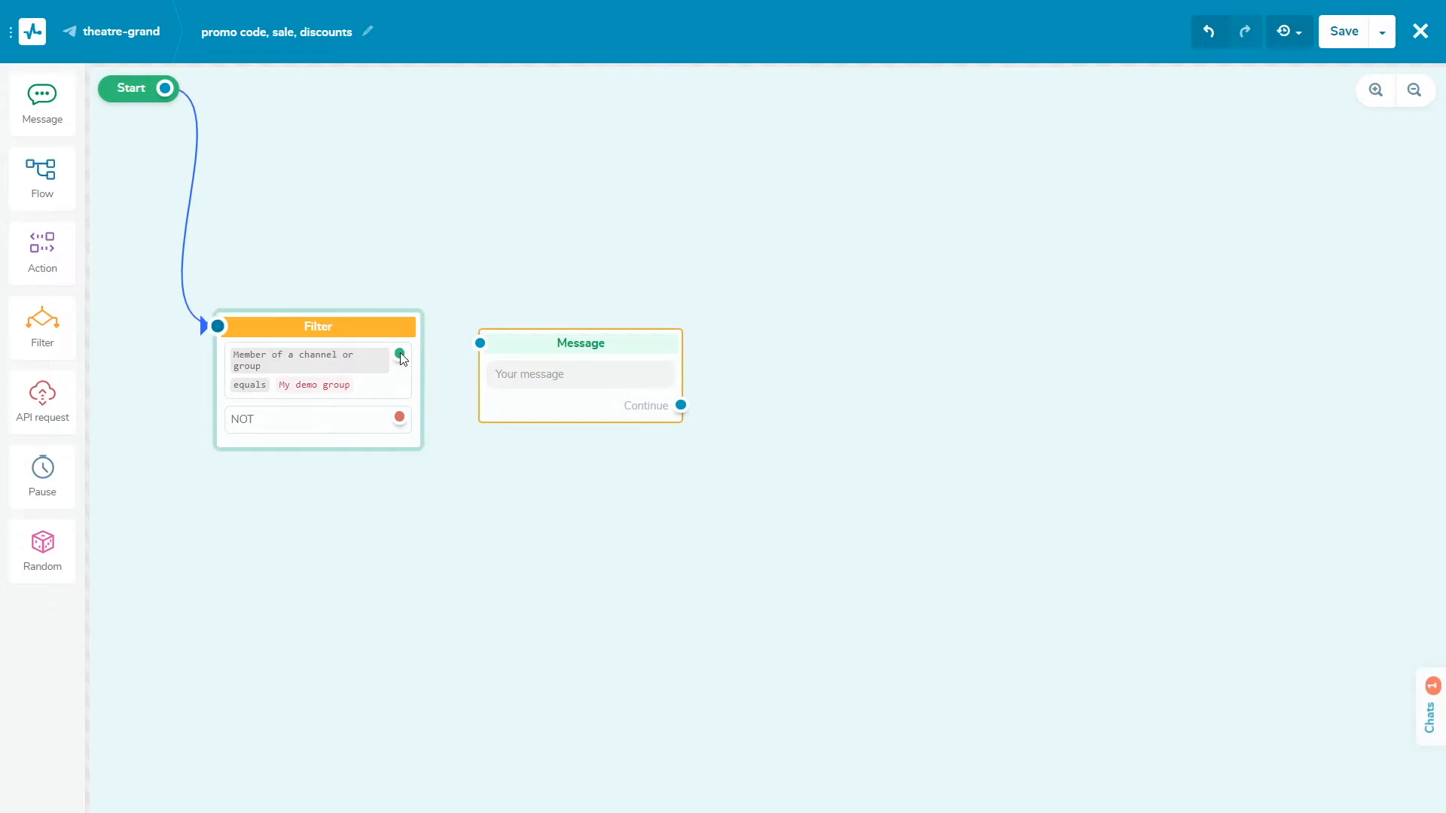
Wire the filter's matching branch to the Message block and begin editing that message
drag(400, 354, 479, 342)
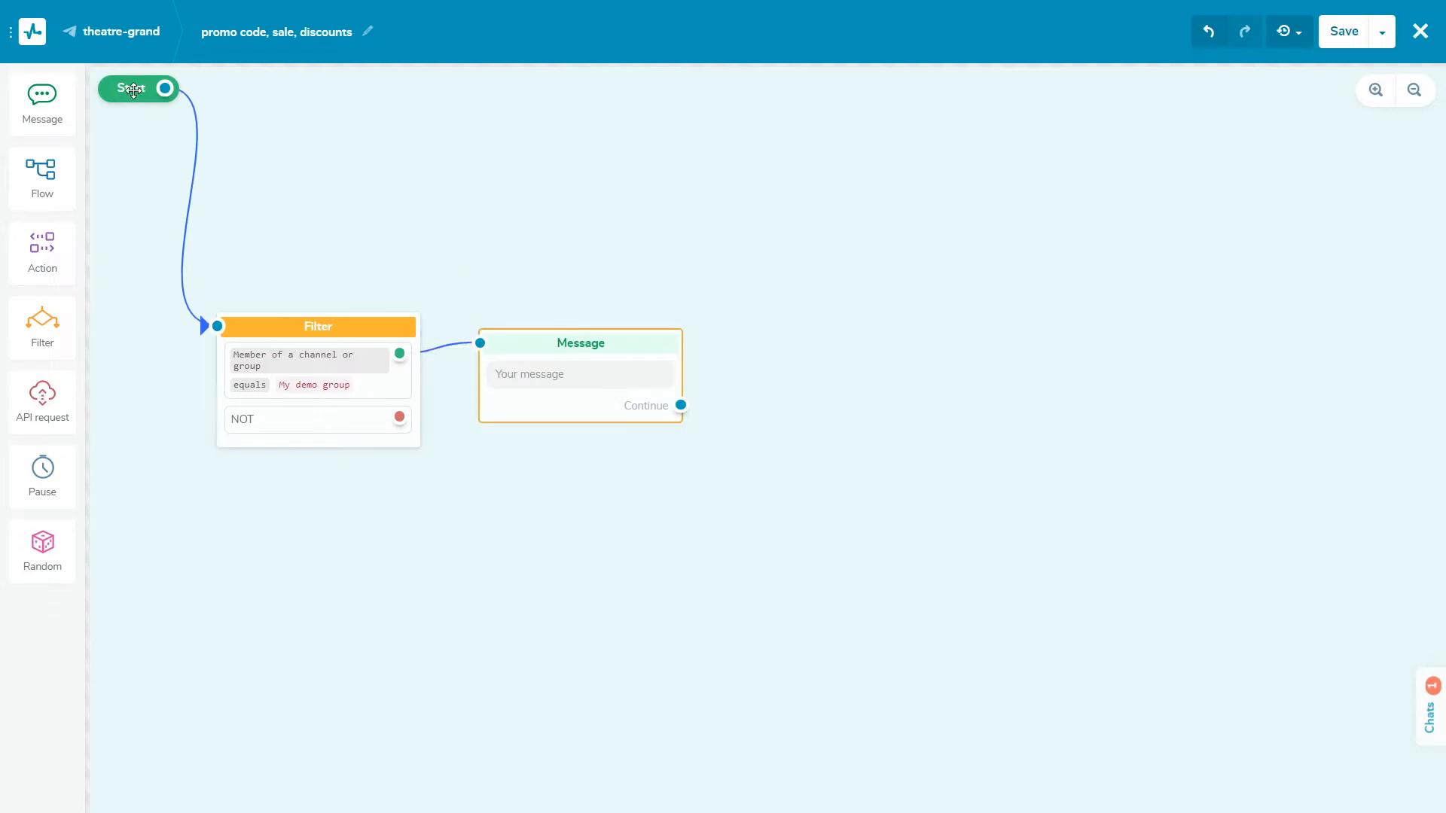
click(133, 88)
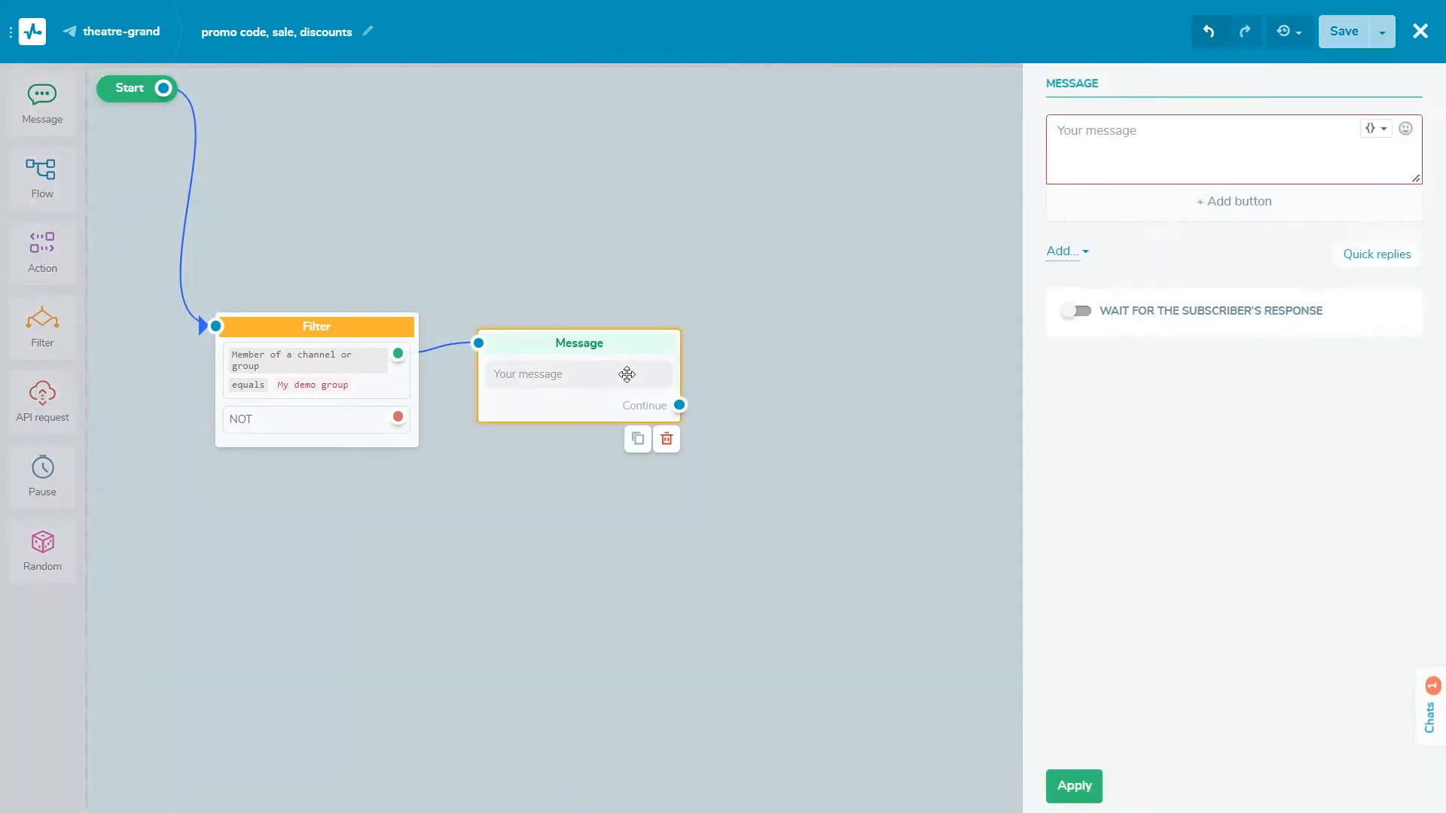
Write the 10% October discount greeting with the {{first_name}} variable and an emoji
click(1062, 251)
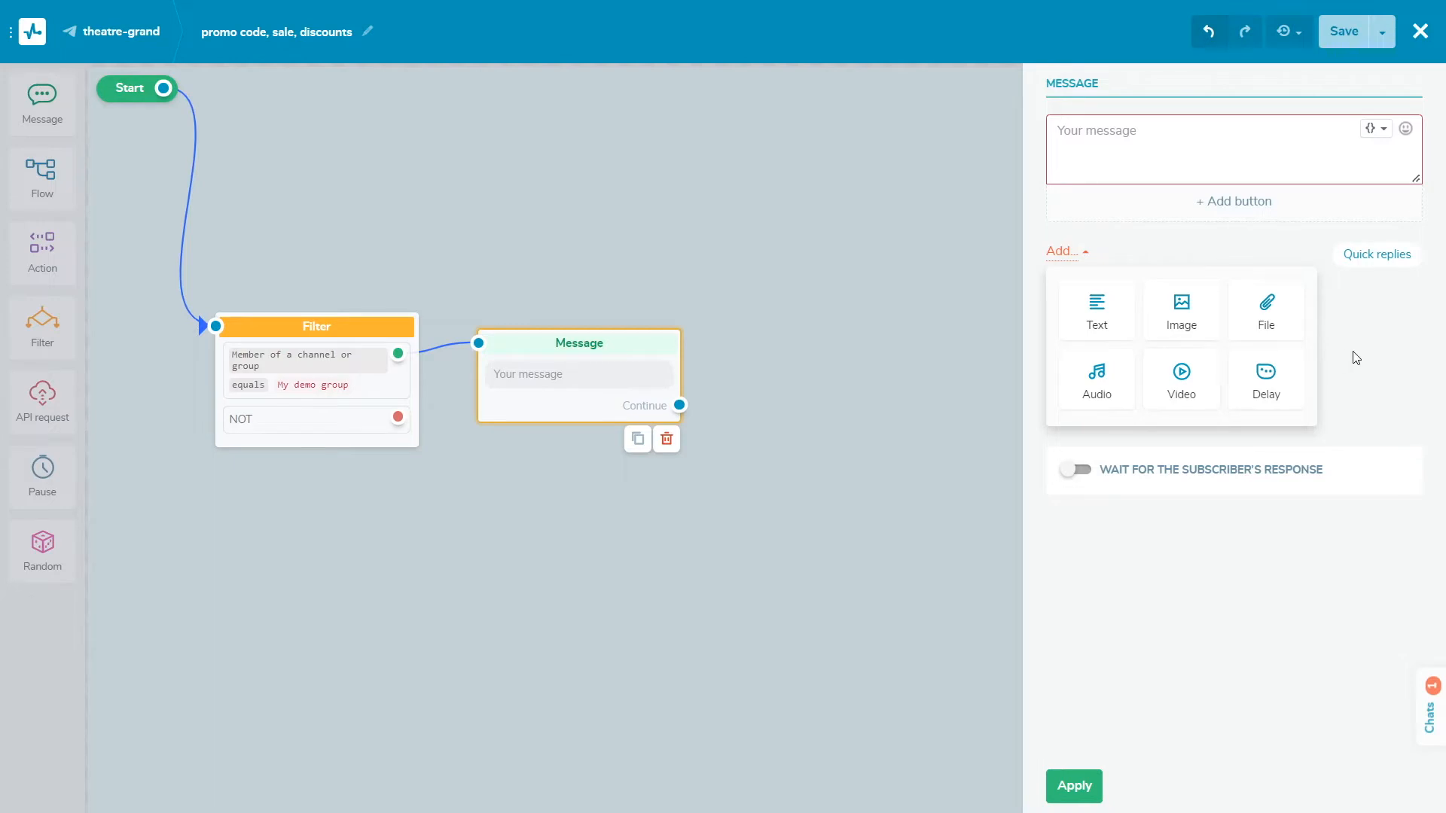
click(1062, 252)
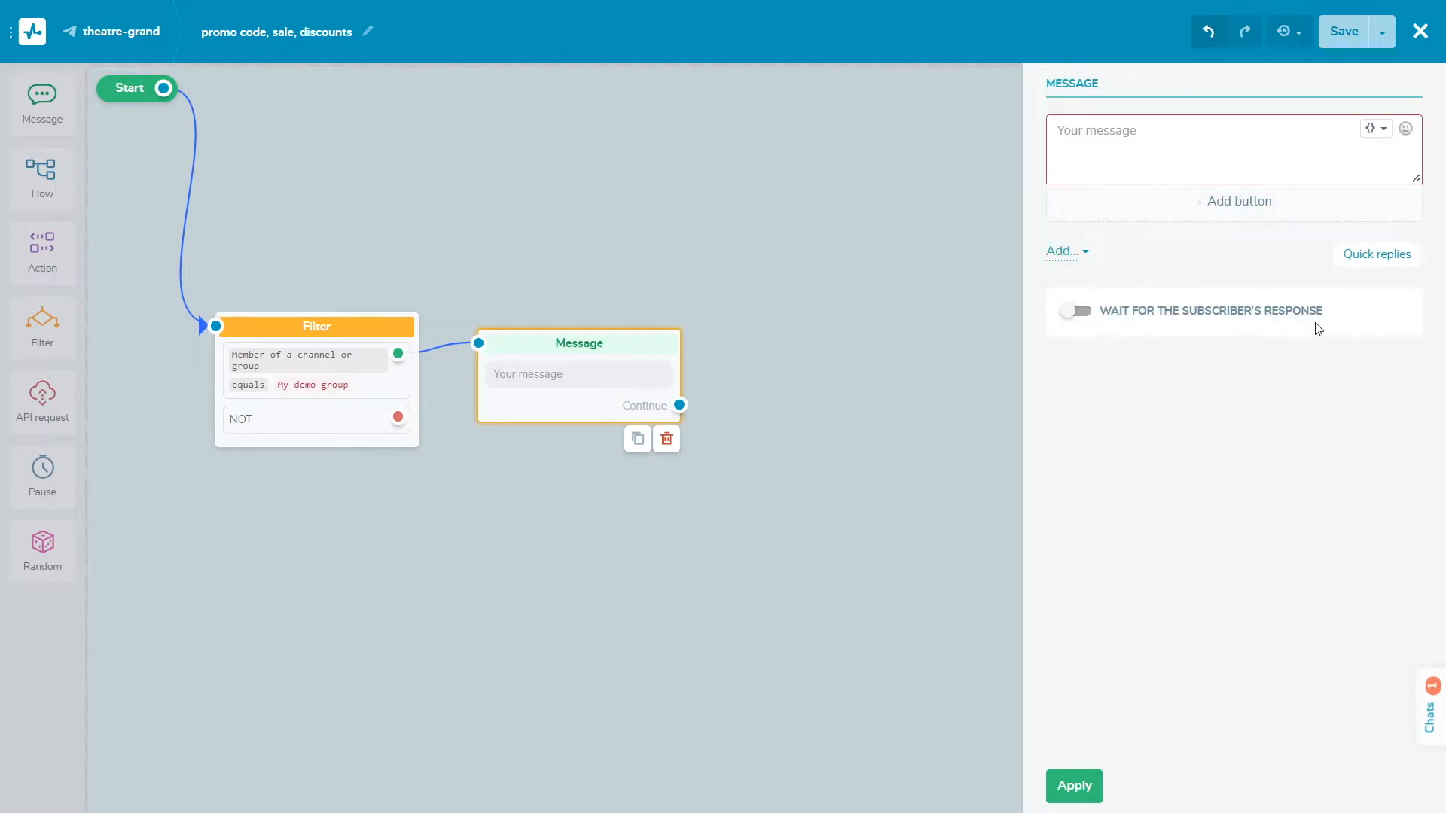
click(1199, 149)
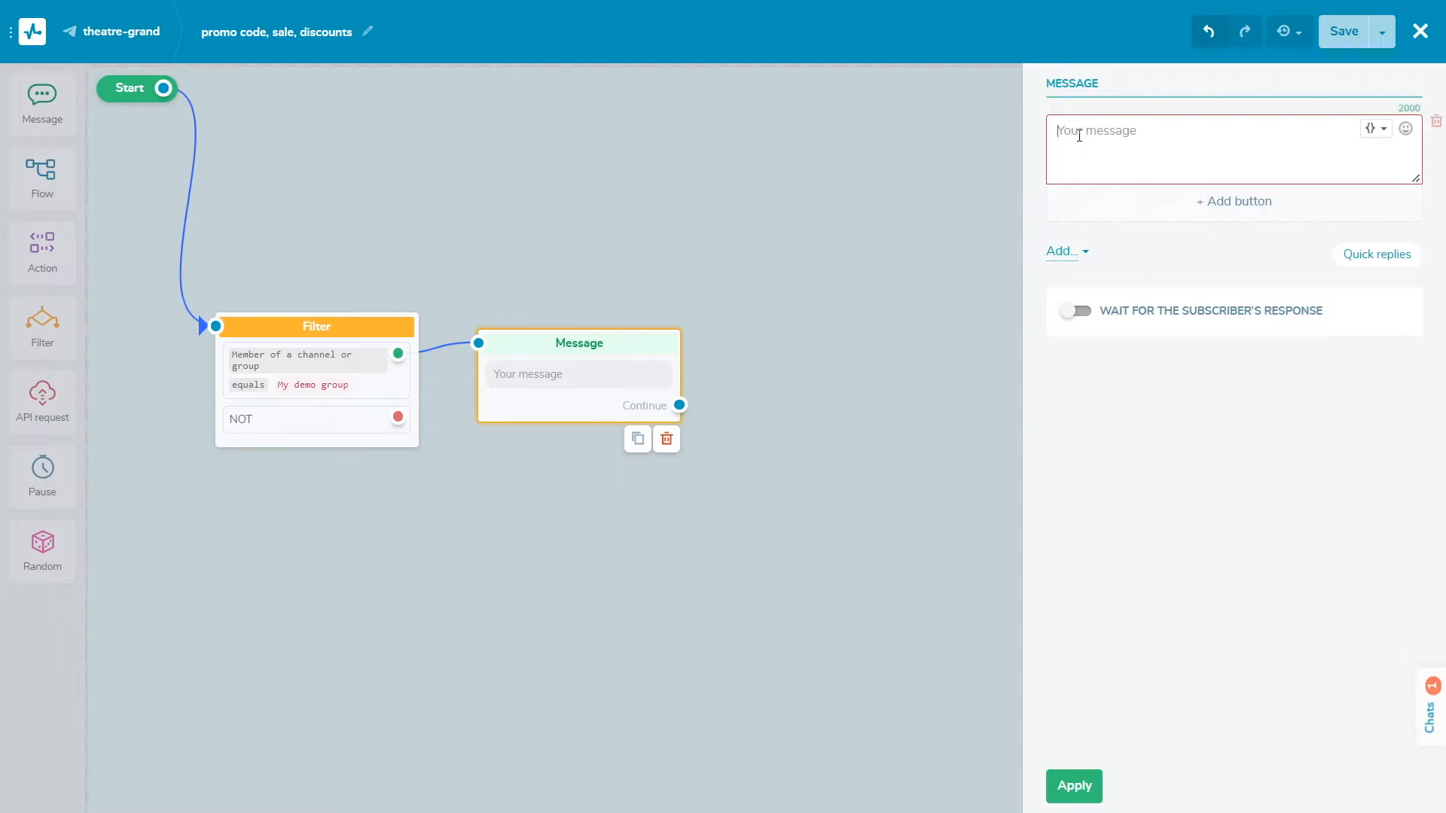
text(Hello! There is a 10% discount for you in October! Click the button below to select an event on the site and use the promo code)
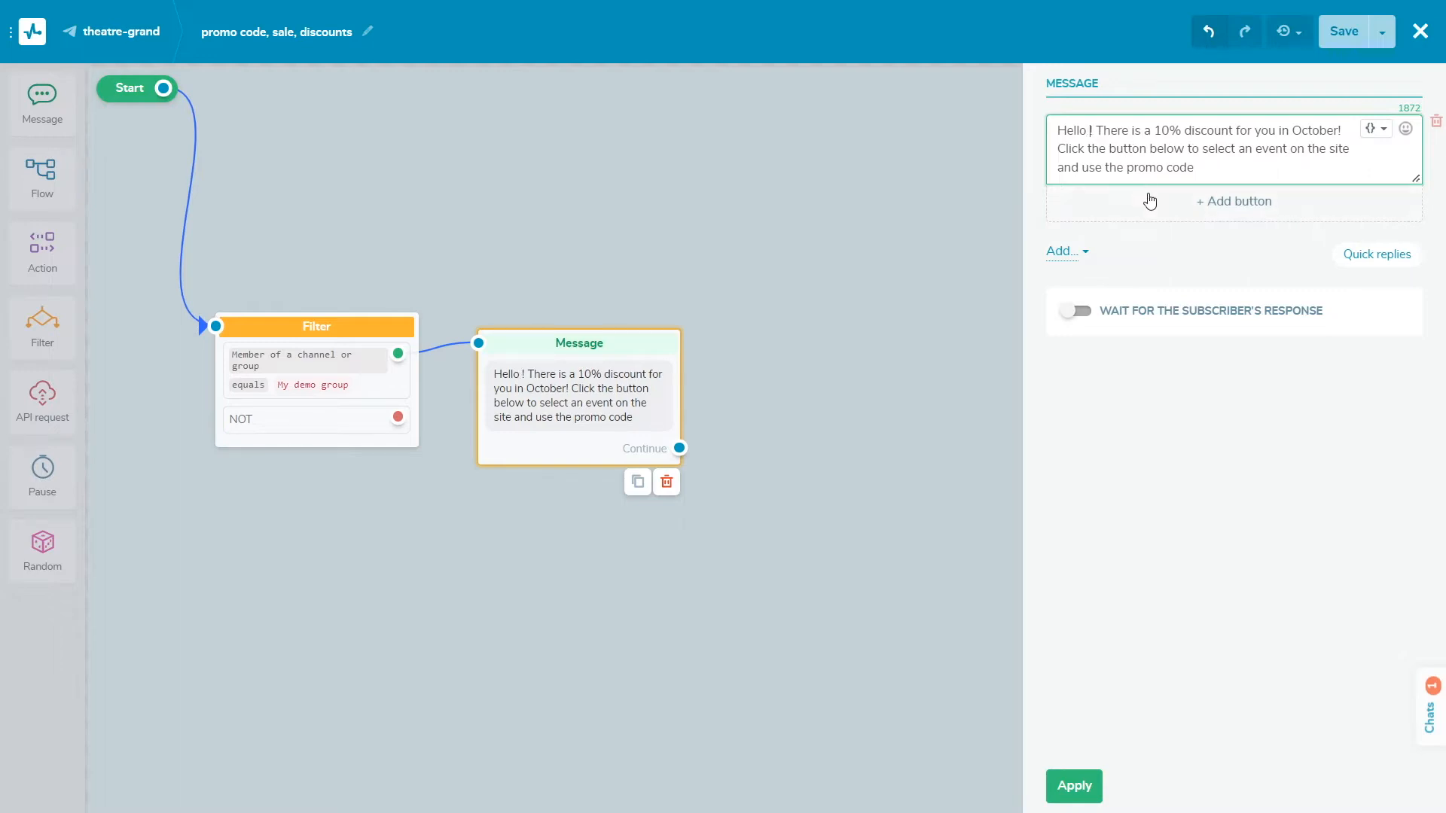
click(1374, 128)
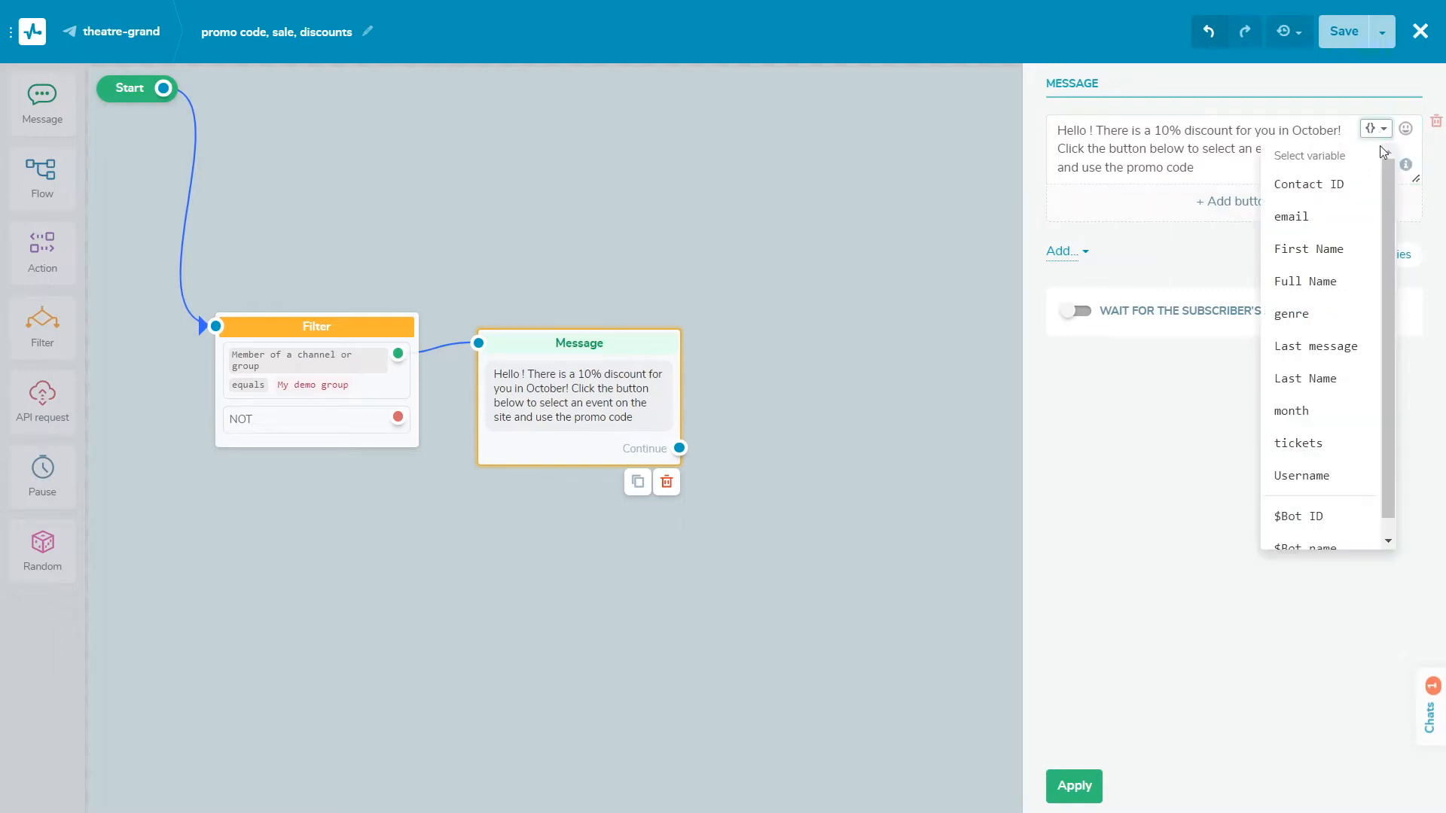
click(1309, 248)
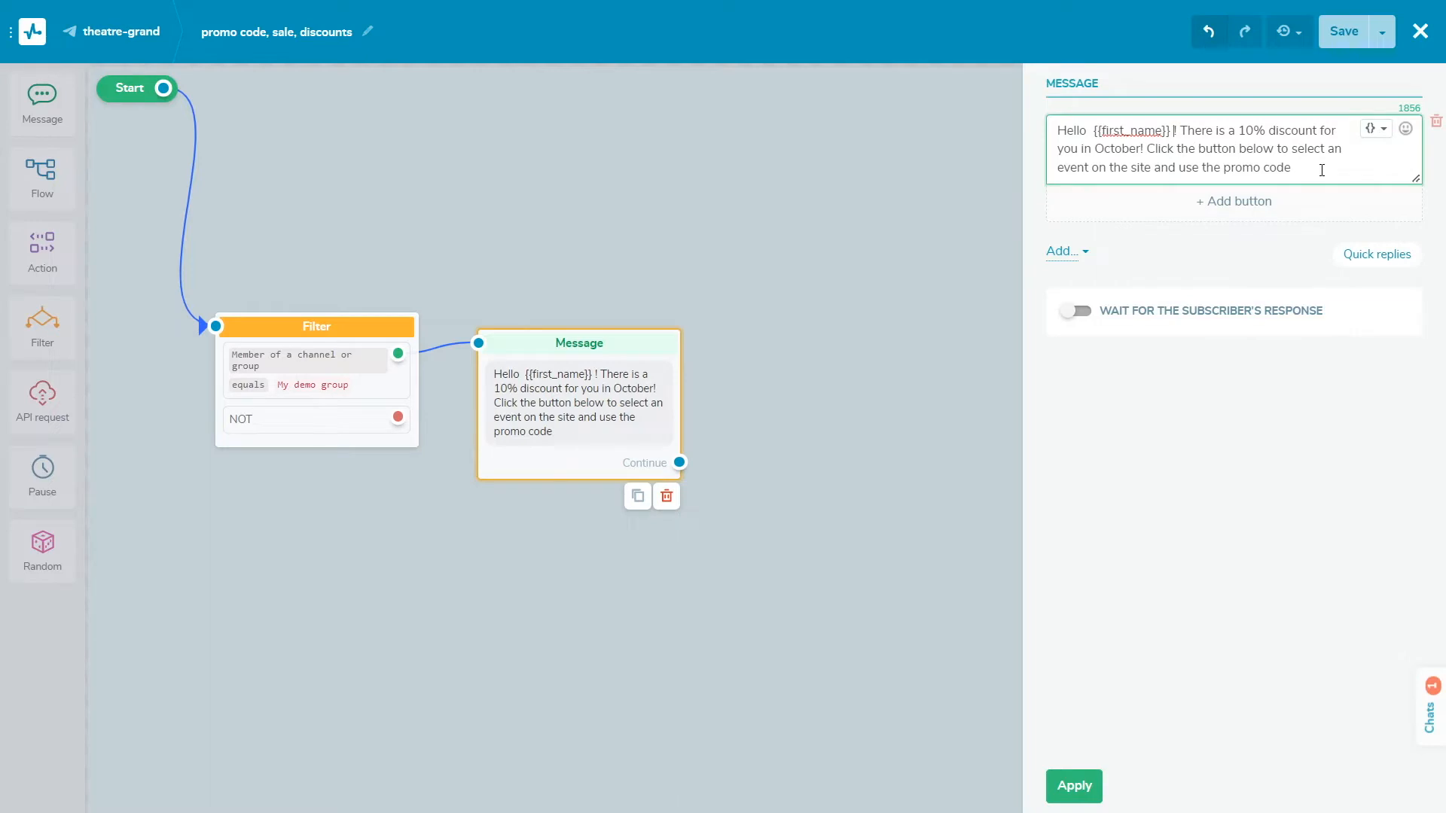
click(1405, 129)
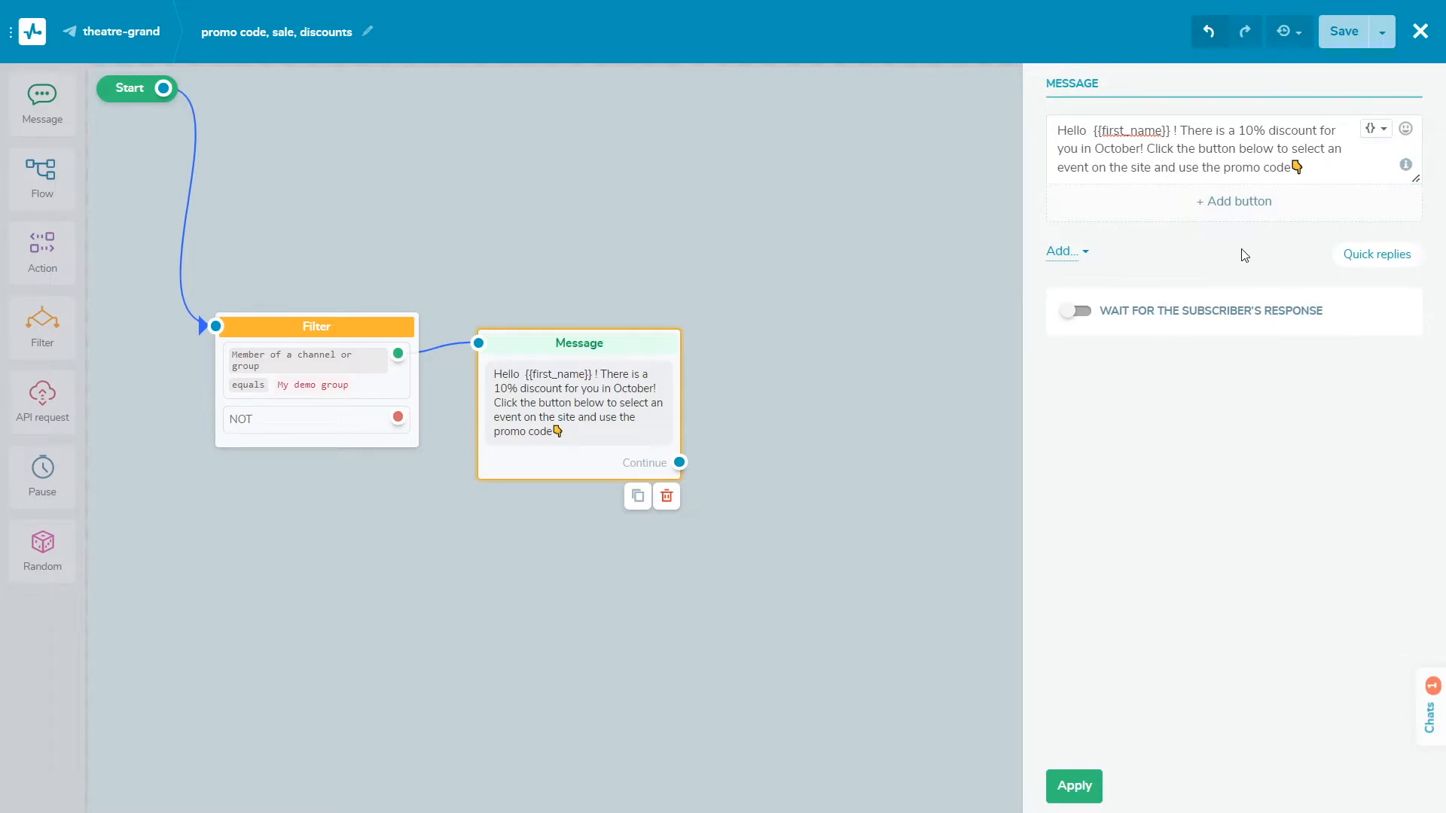
mouse_move(1230, 256)
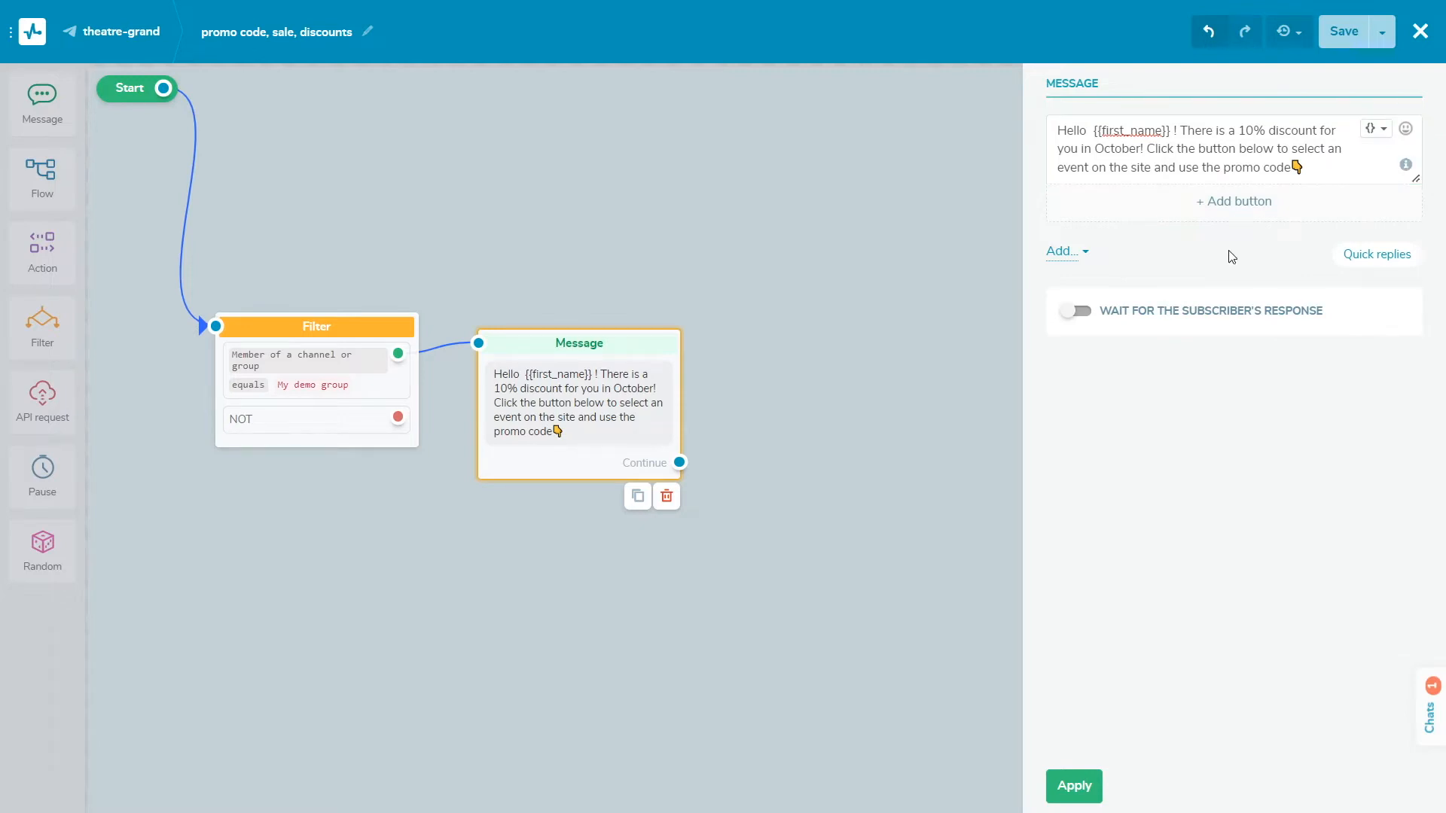
click(1234, 200)
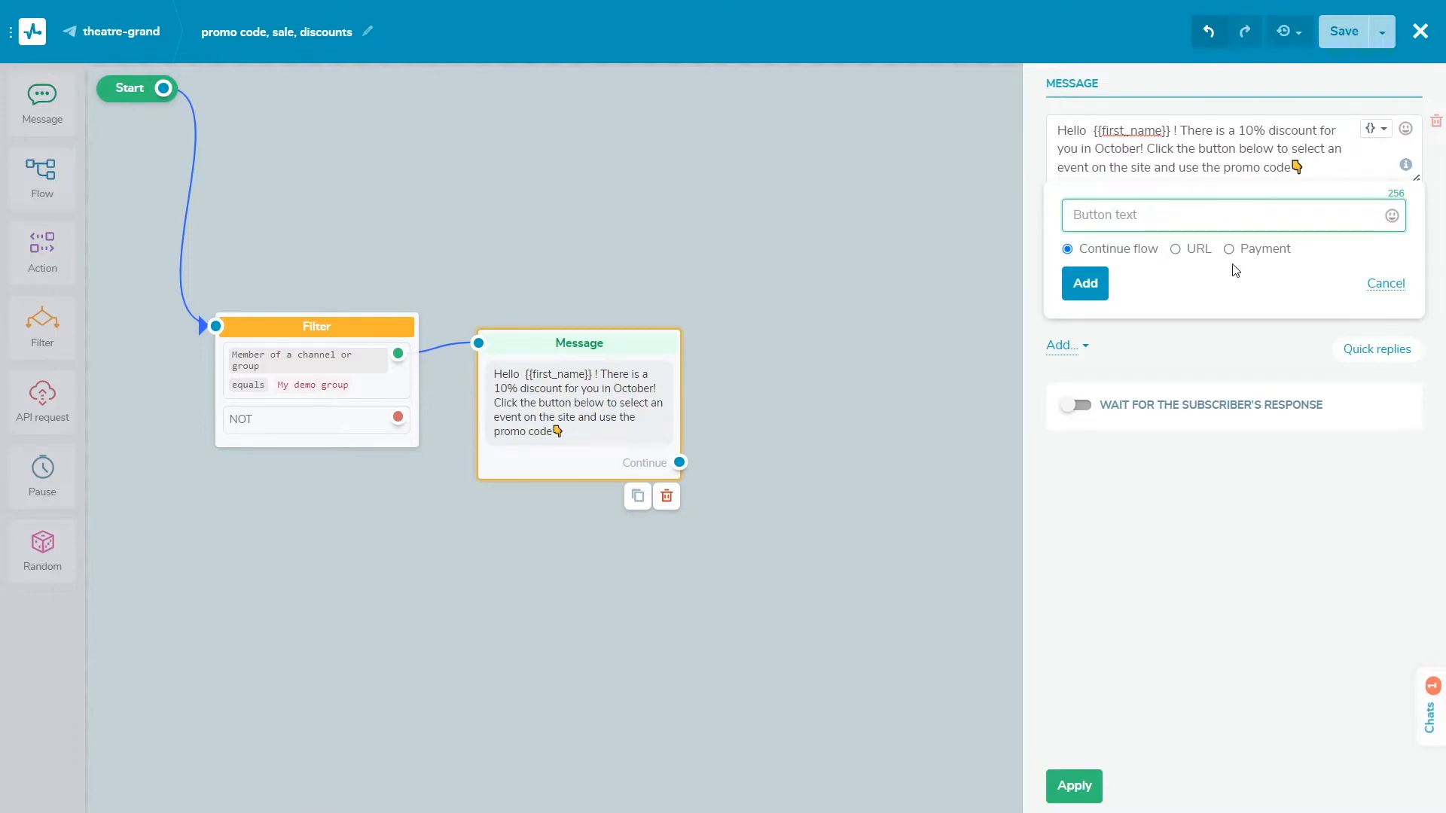
text(Get a p)
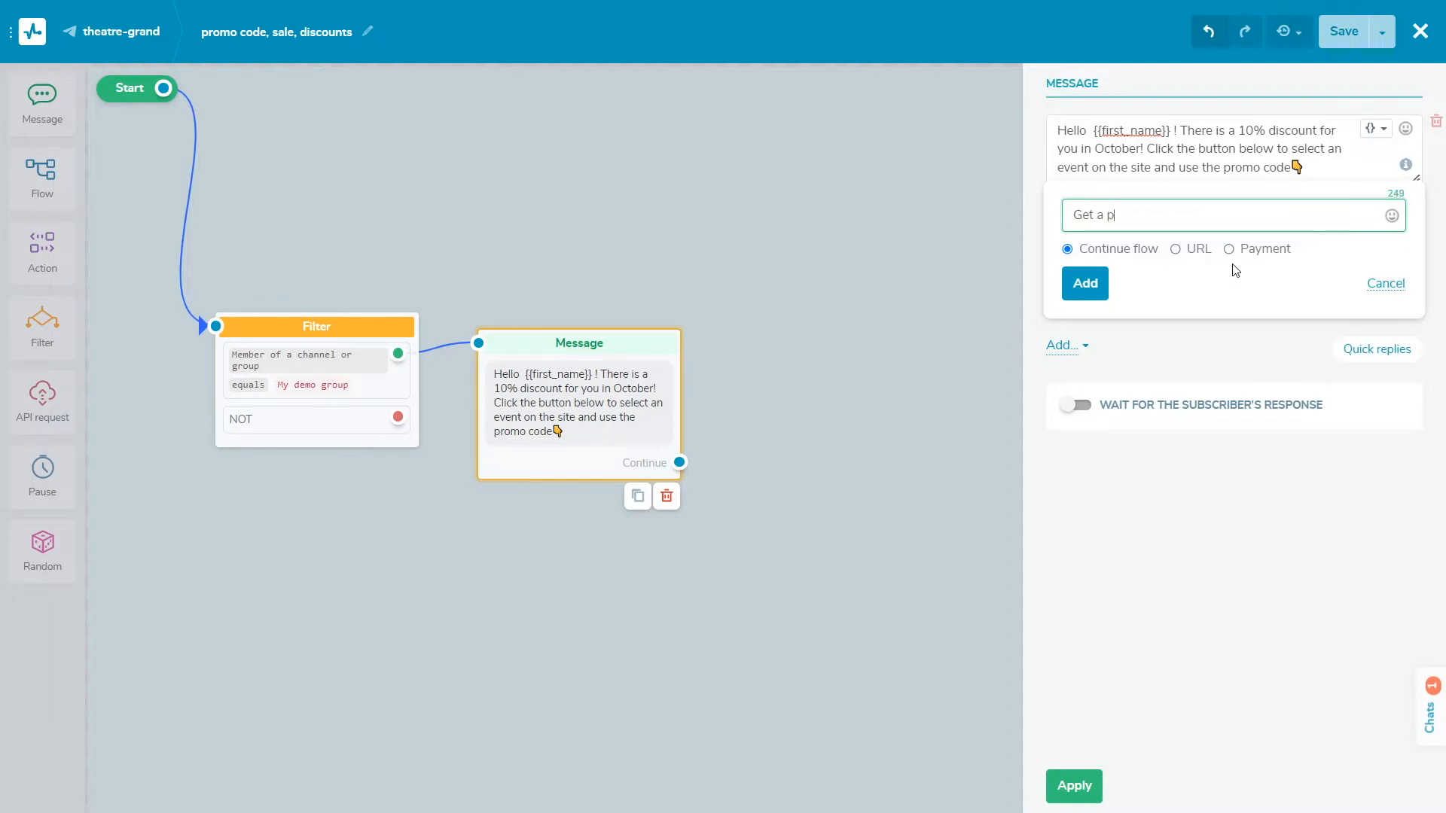
text(romo code)
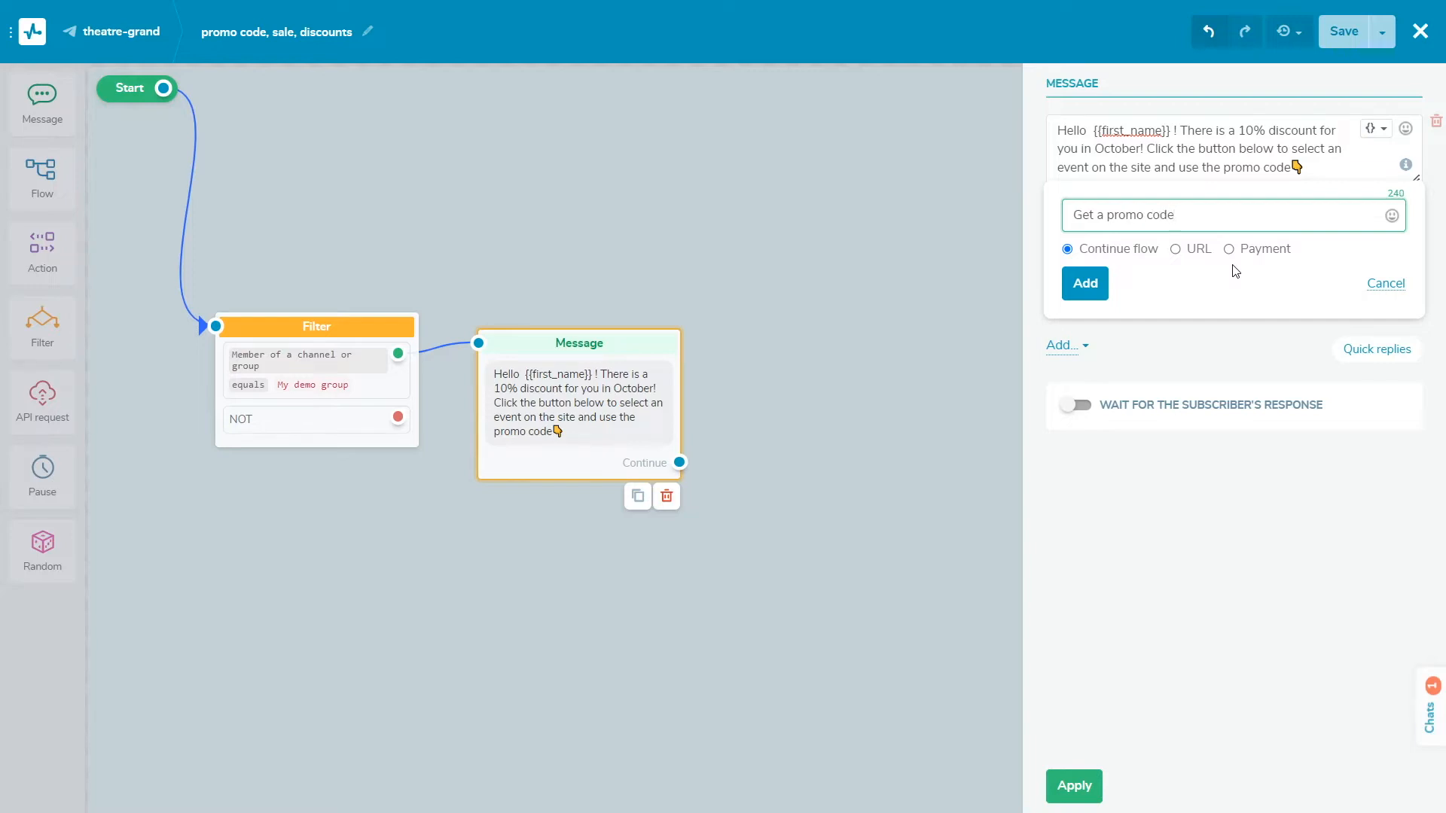
mouse_move(1136, 266)
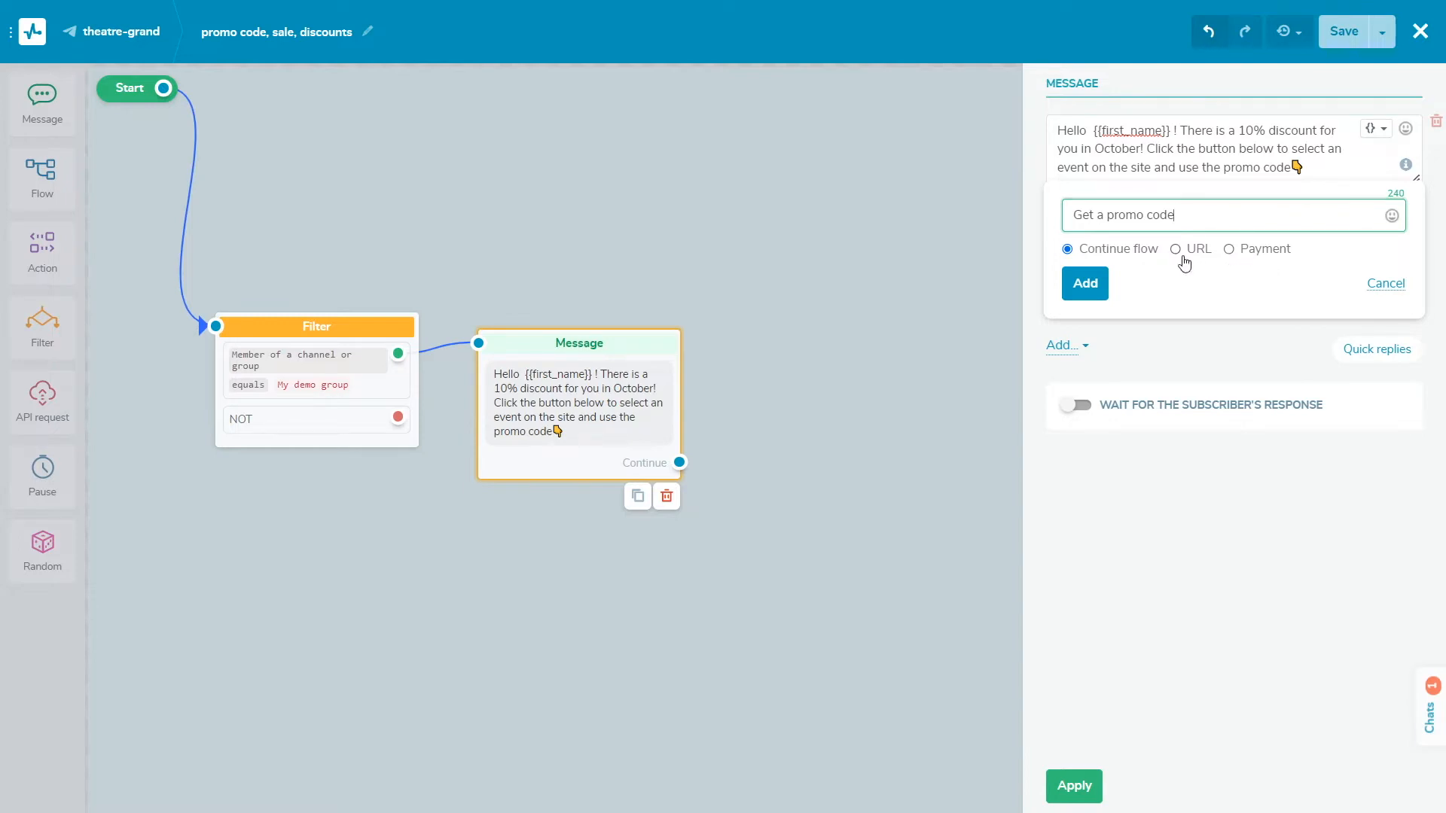
click(1175, 248)
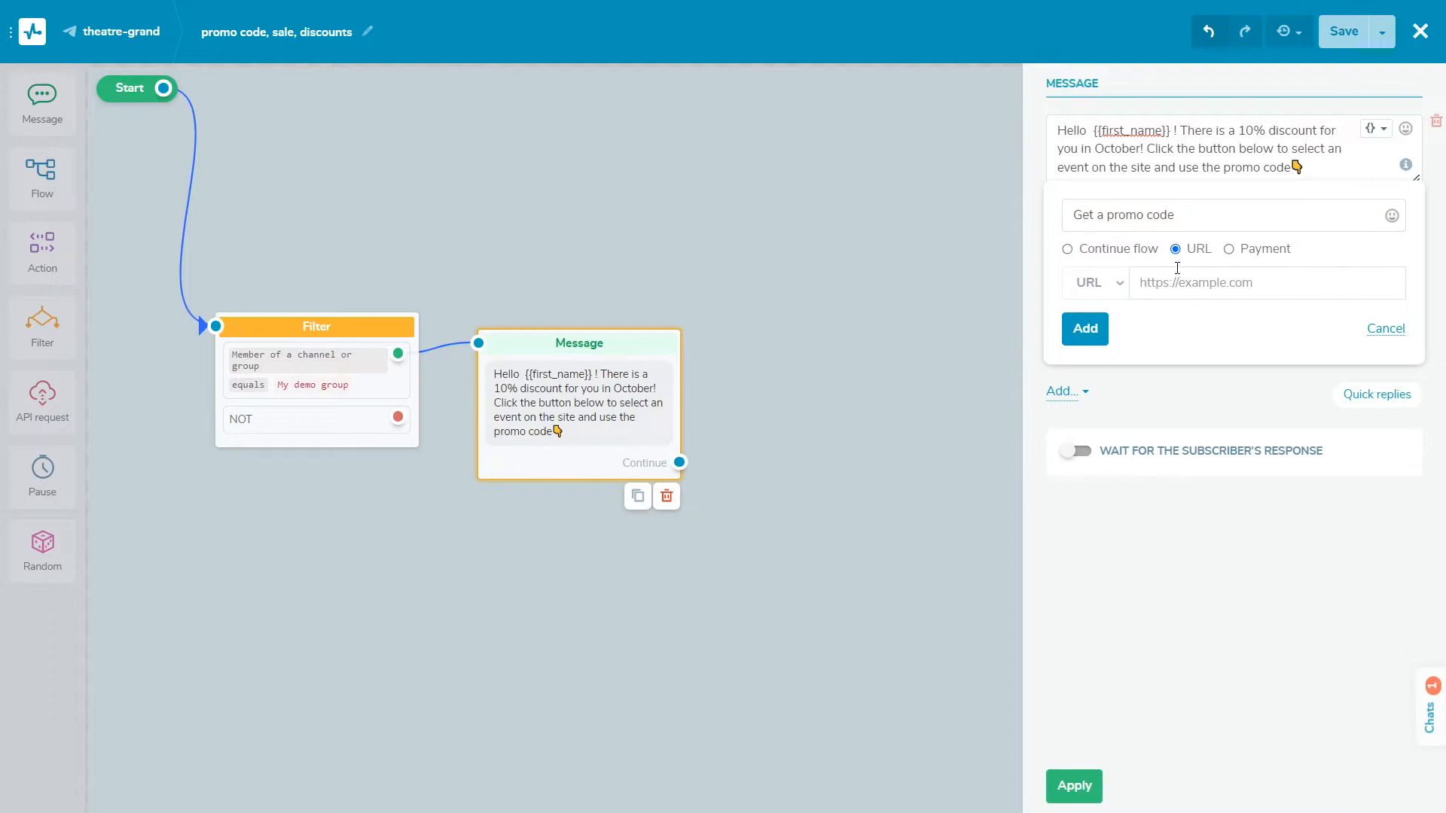
click(1264, 282)
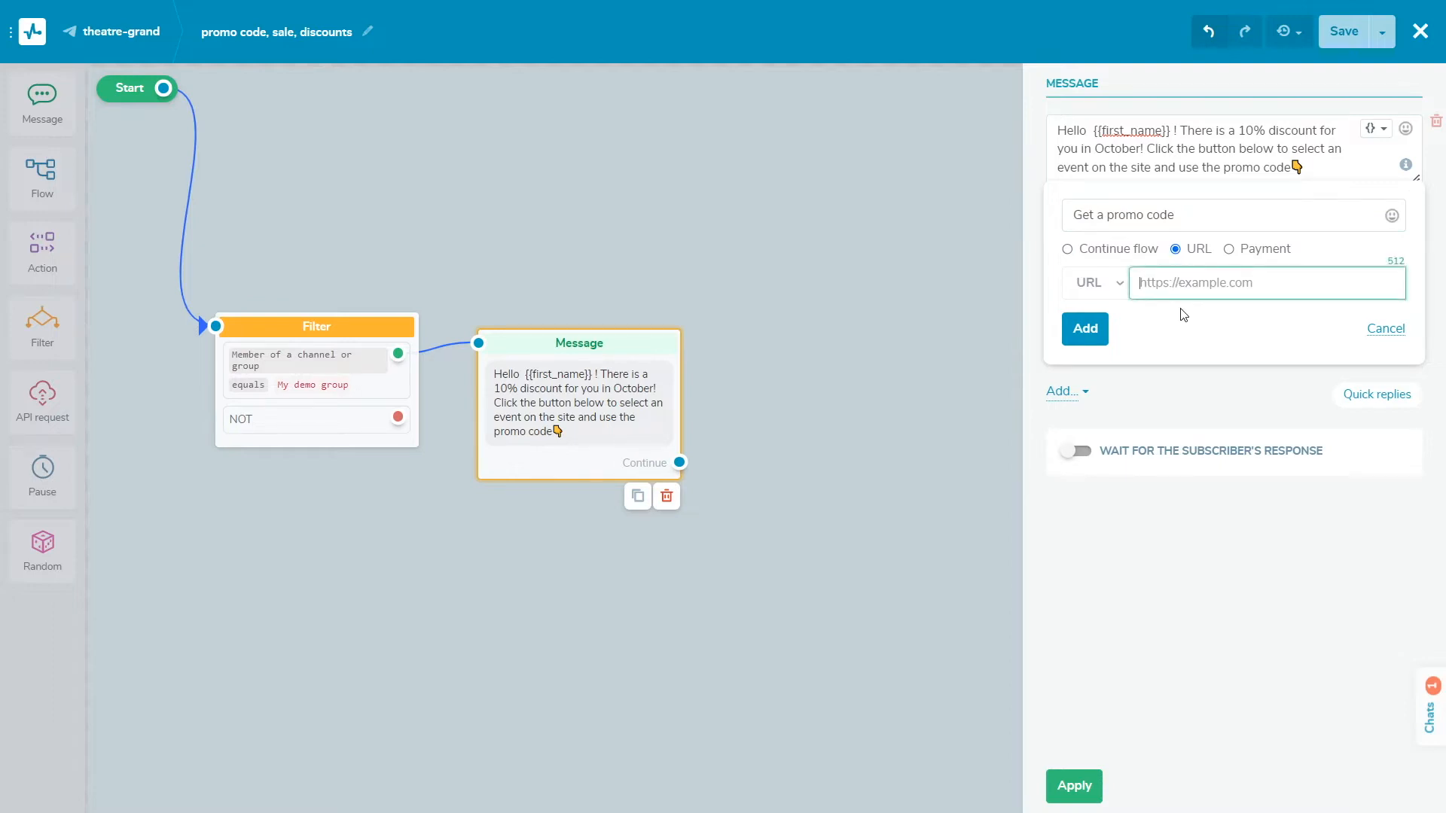
text(http://getmypromocode.com/)
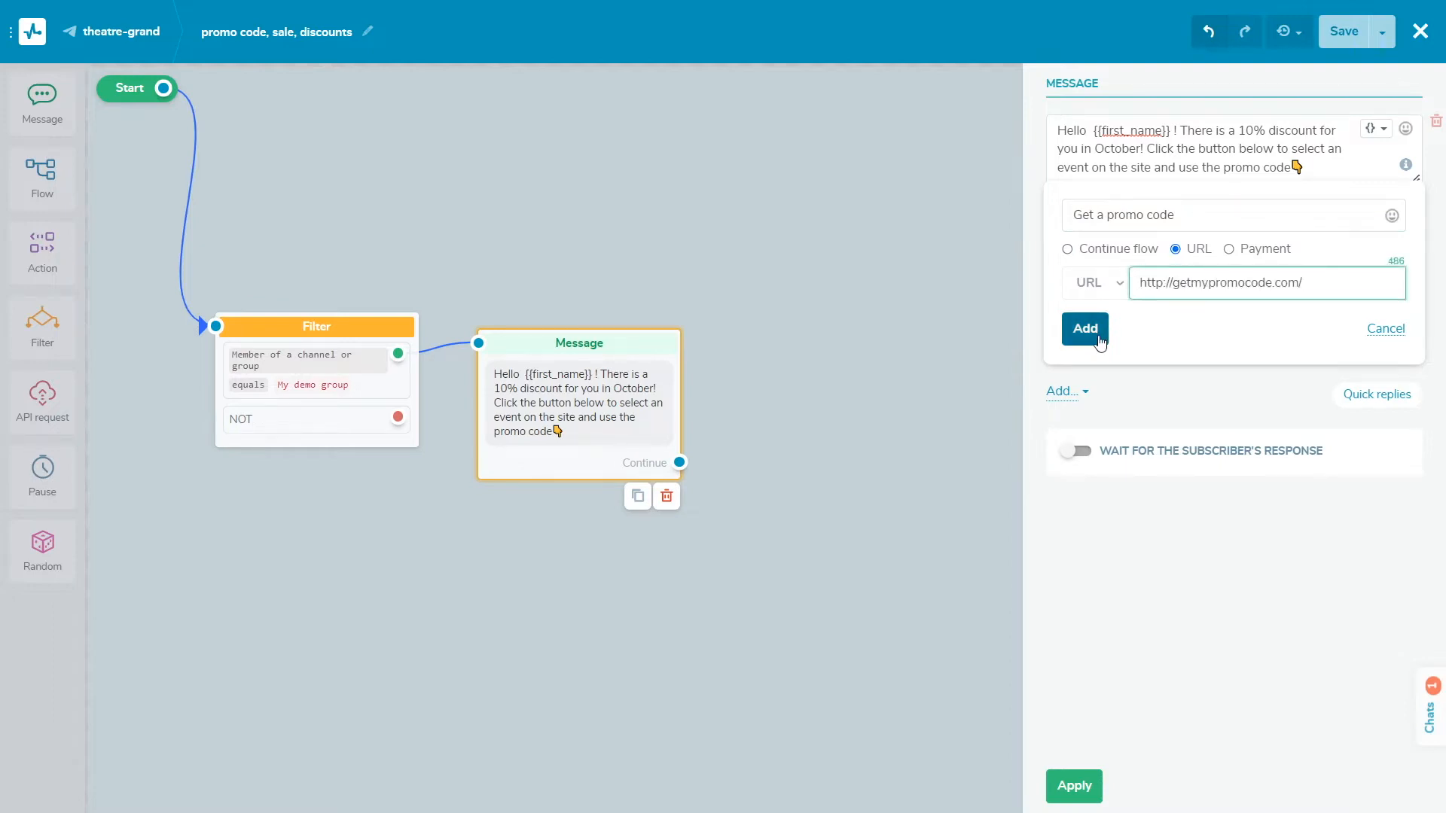
click(1085, 329)
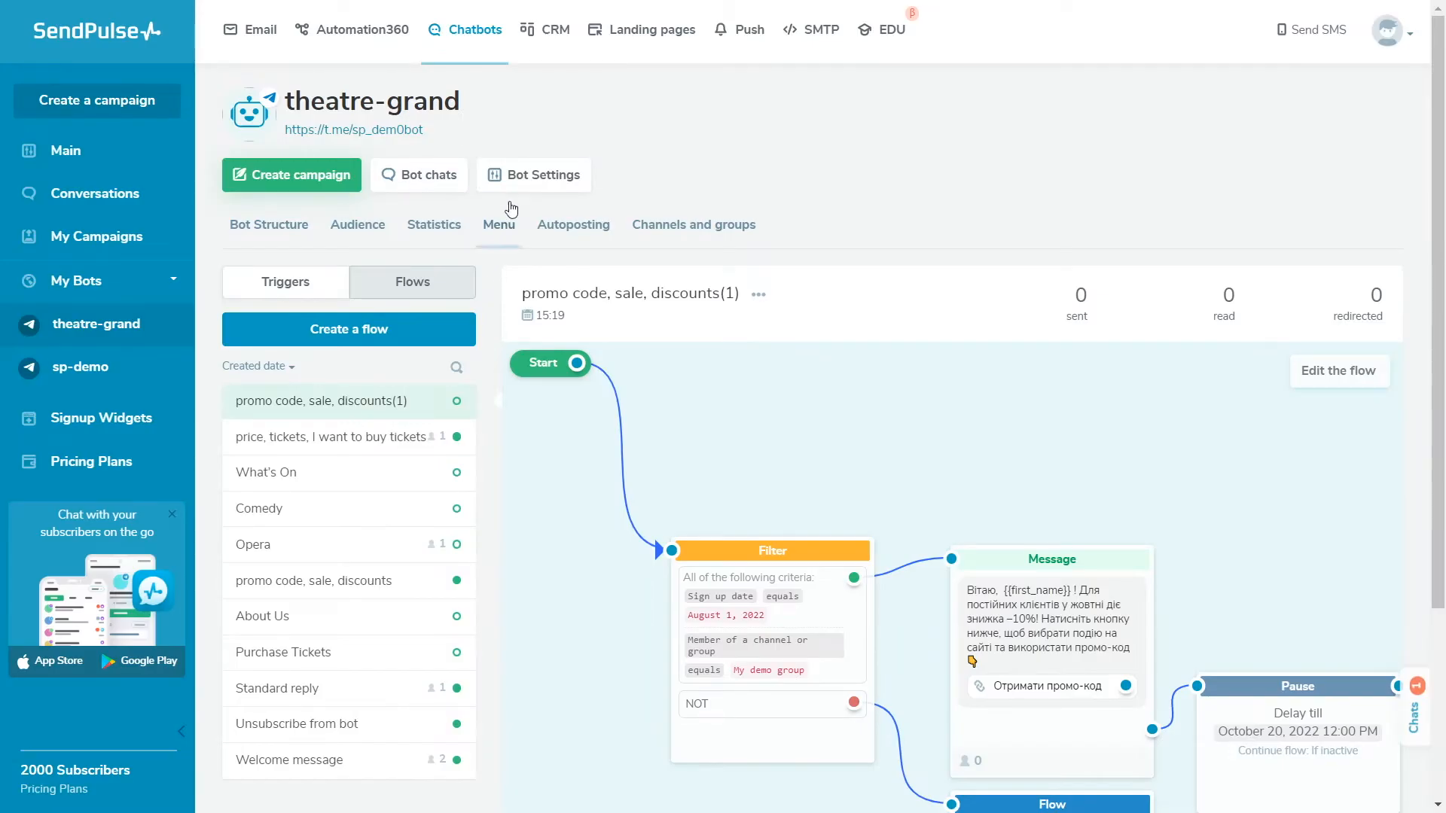
Enable link tracking in the bot settings and save
click(533, 175)
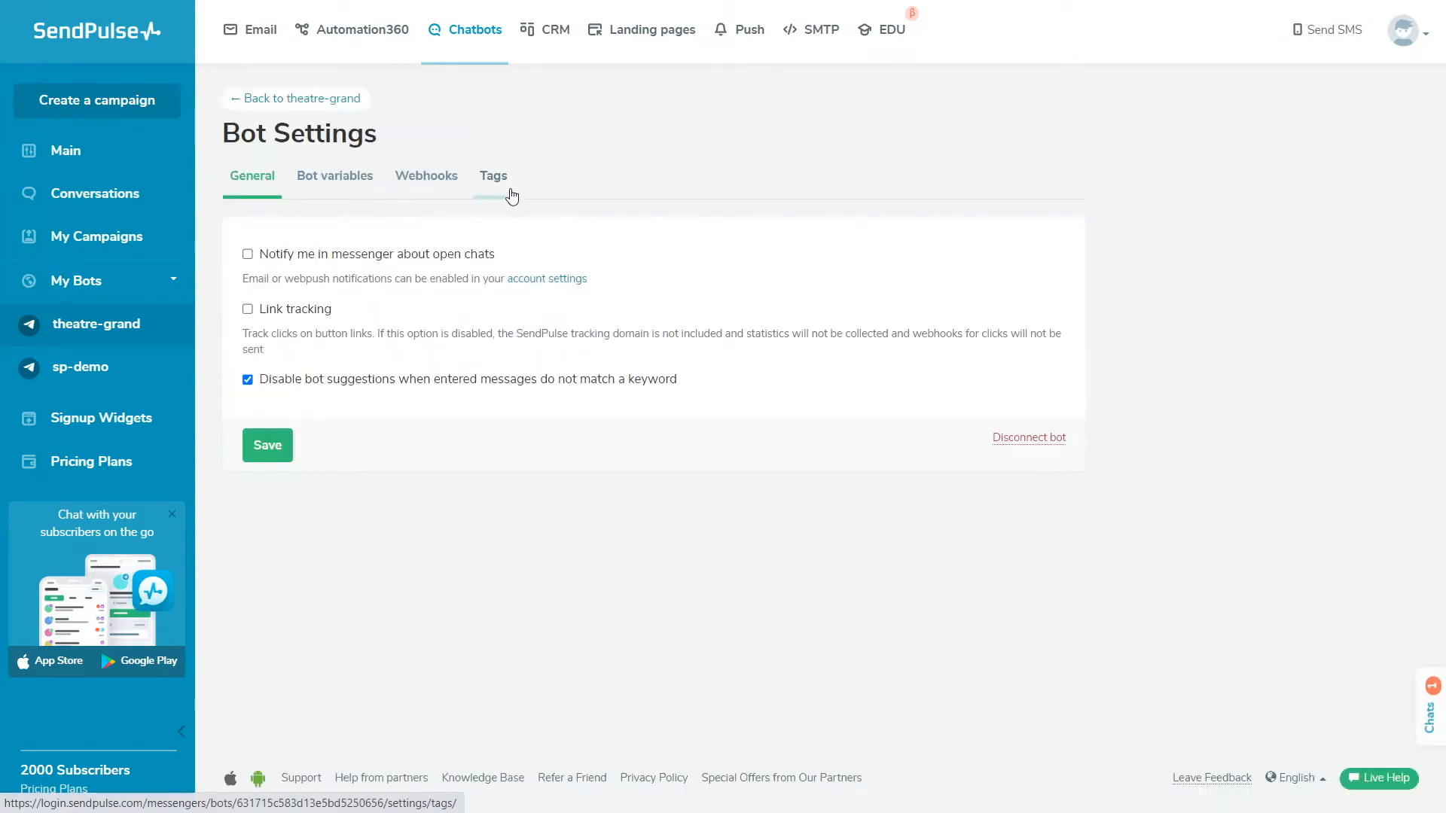
click(248, 308)
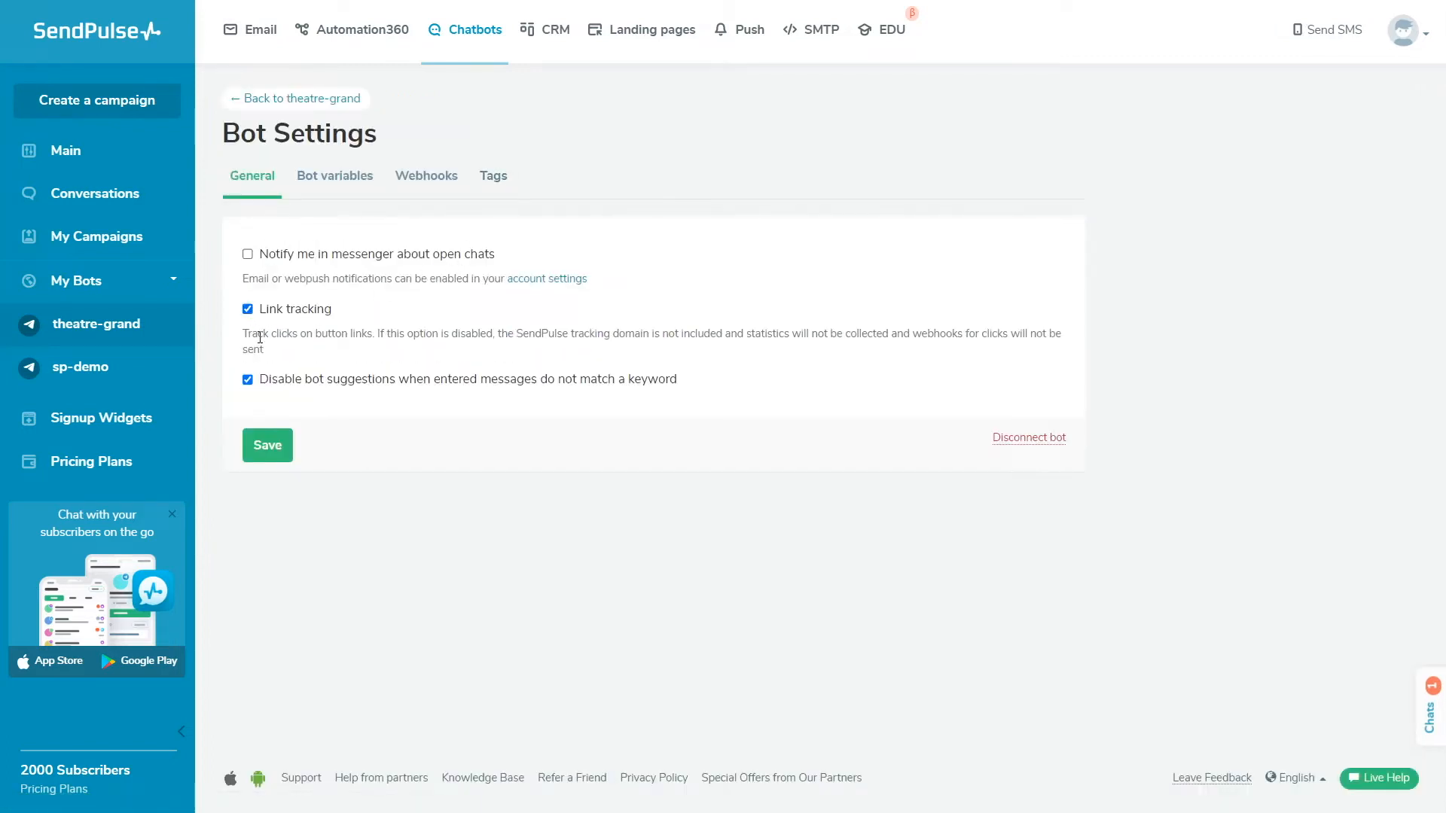
click(267, 444)
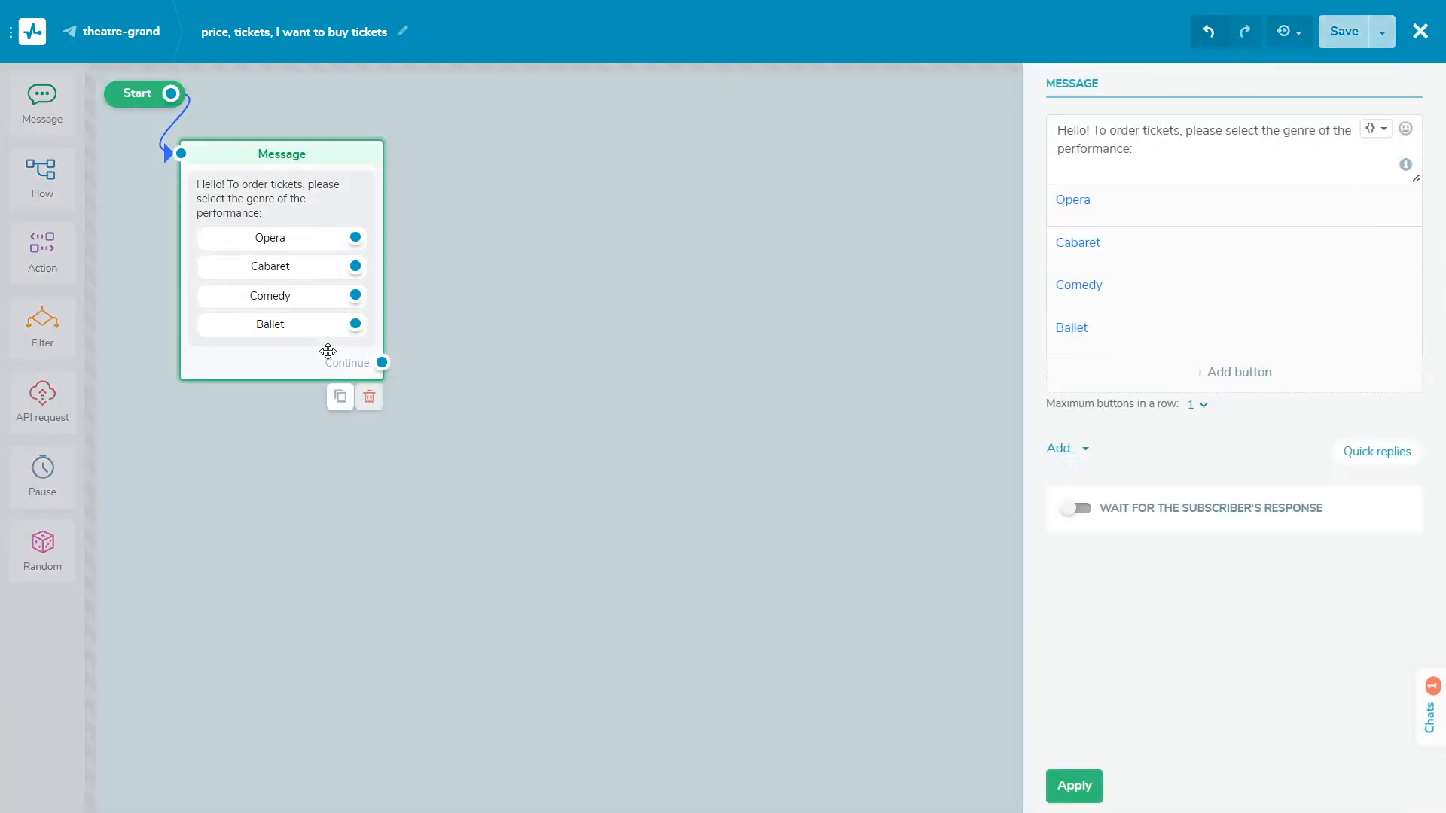
Remove the Opera, Cabaret, Comedy and Ballet buttons from the genre selection message
click(1198, 404)
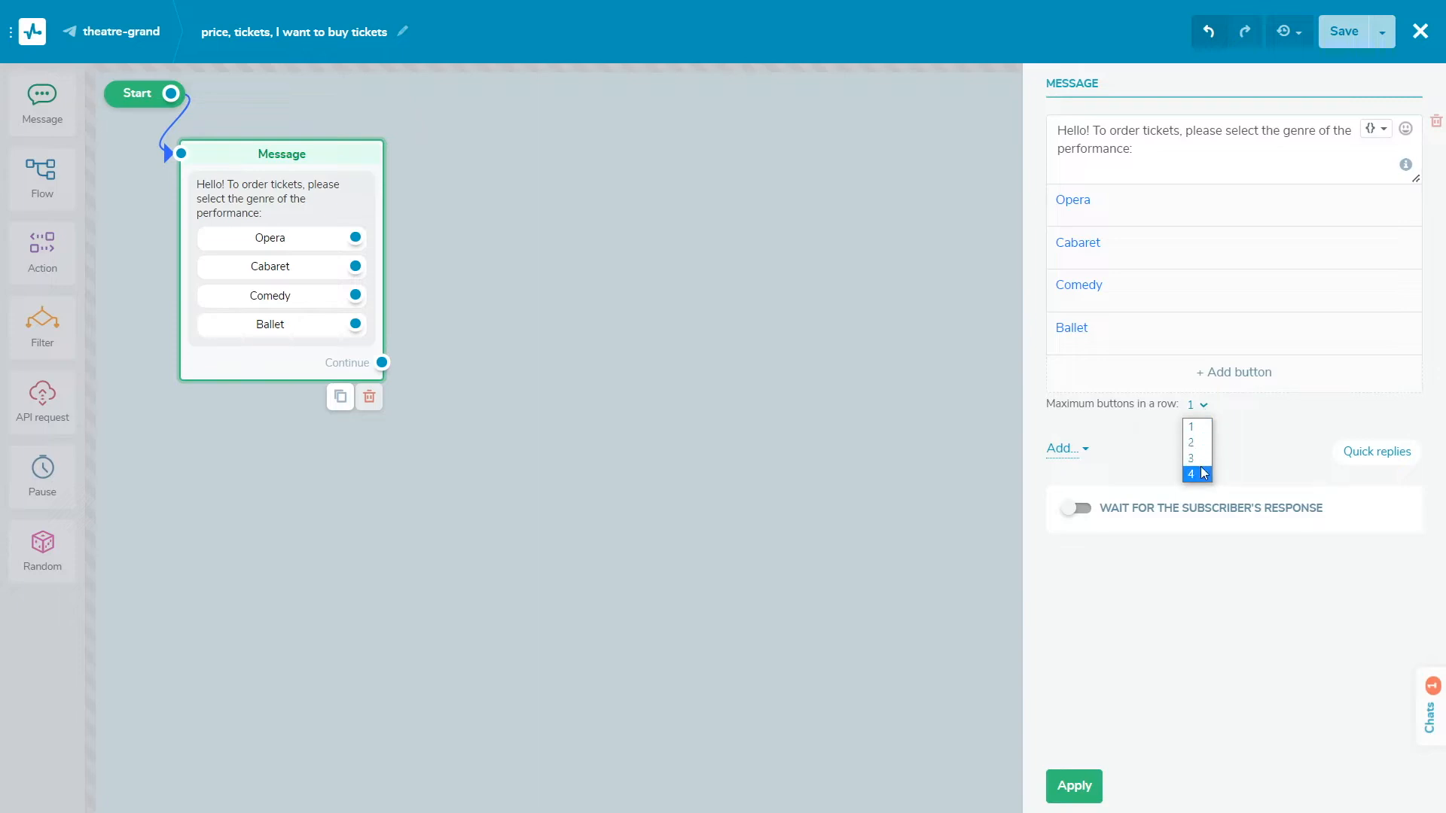
click(1190, 443)
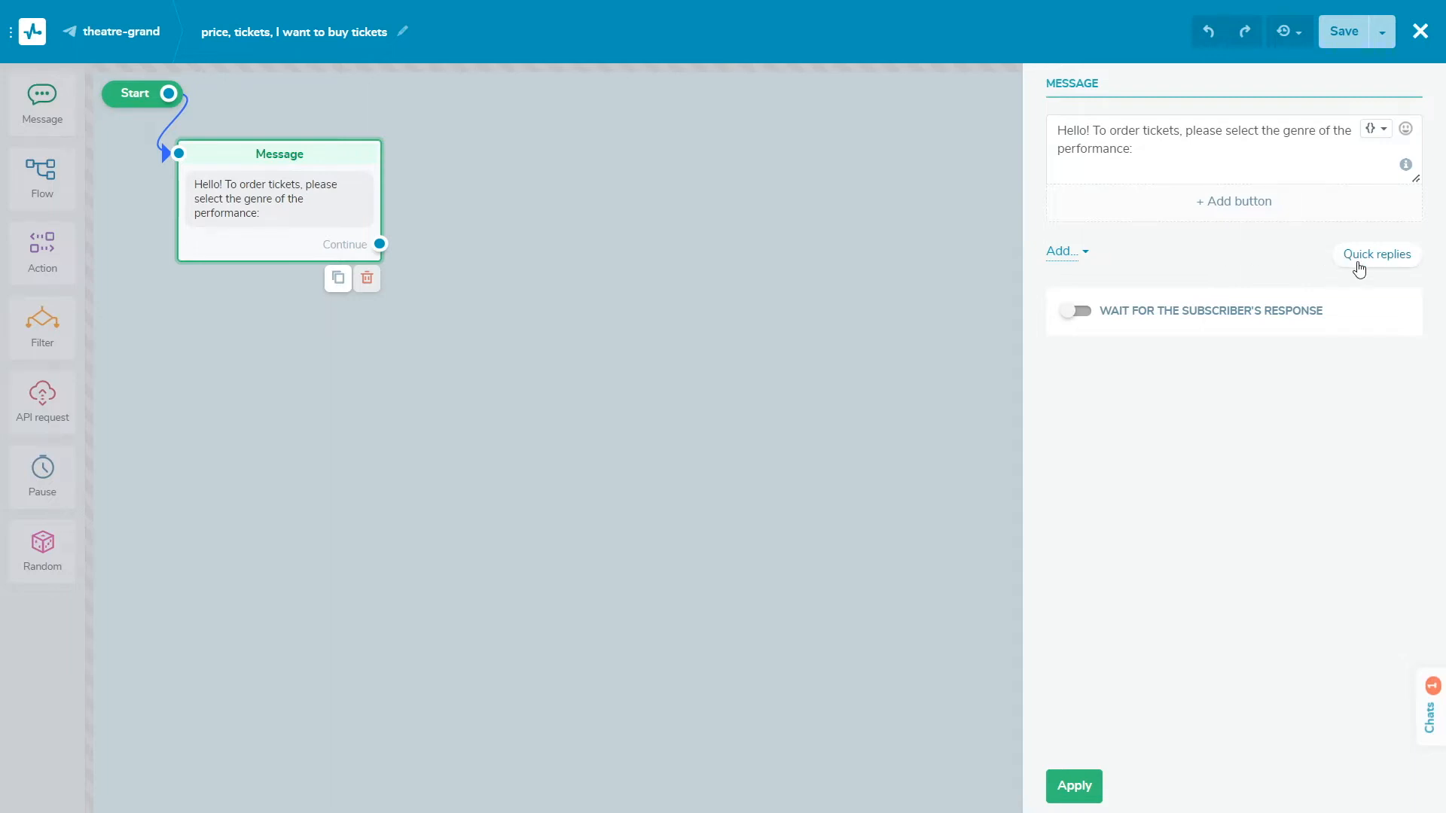
Add Opera, Cabaret and Comedy as quick replies on the genre message
text(Ope)
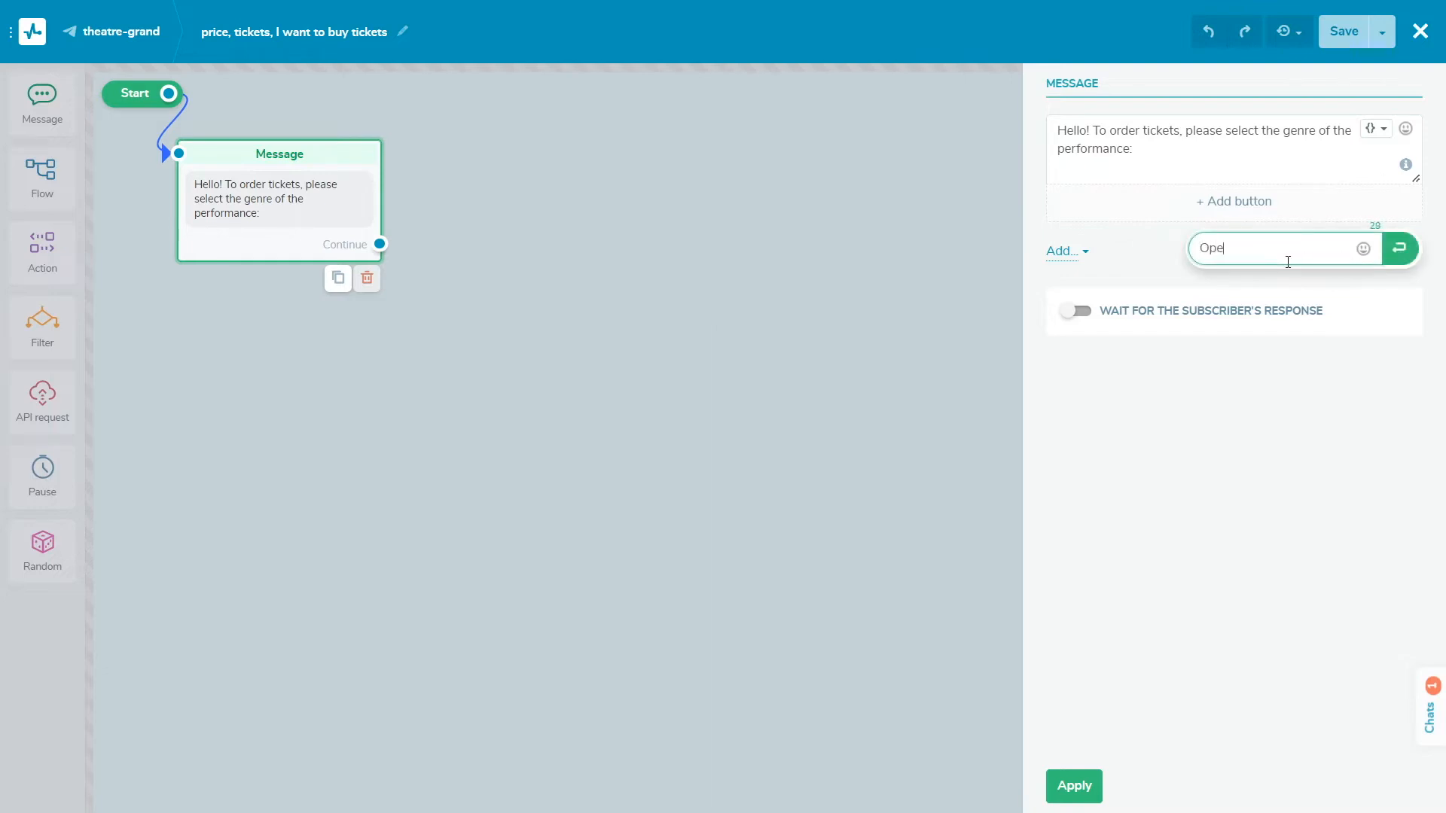
key(Enter)
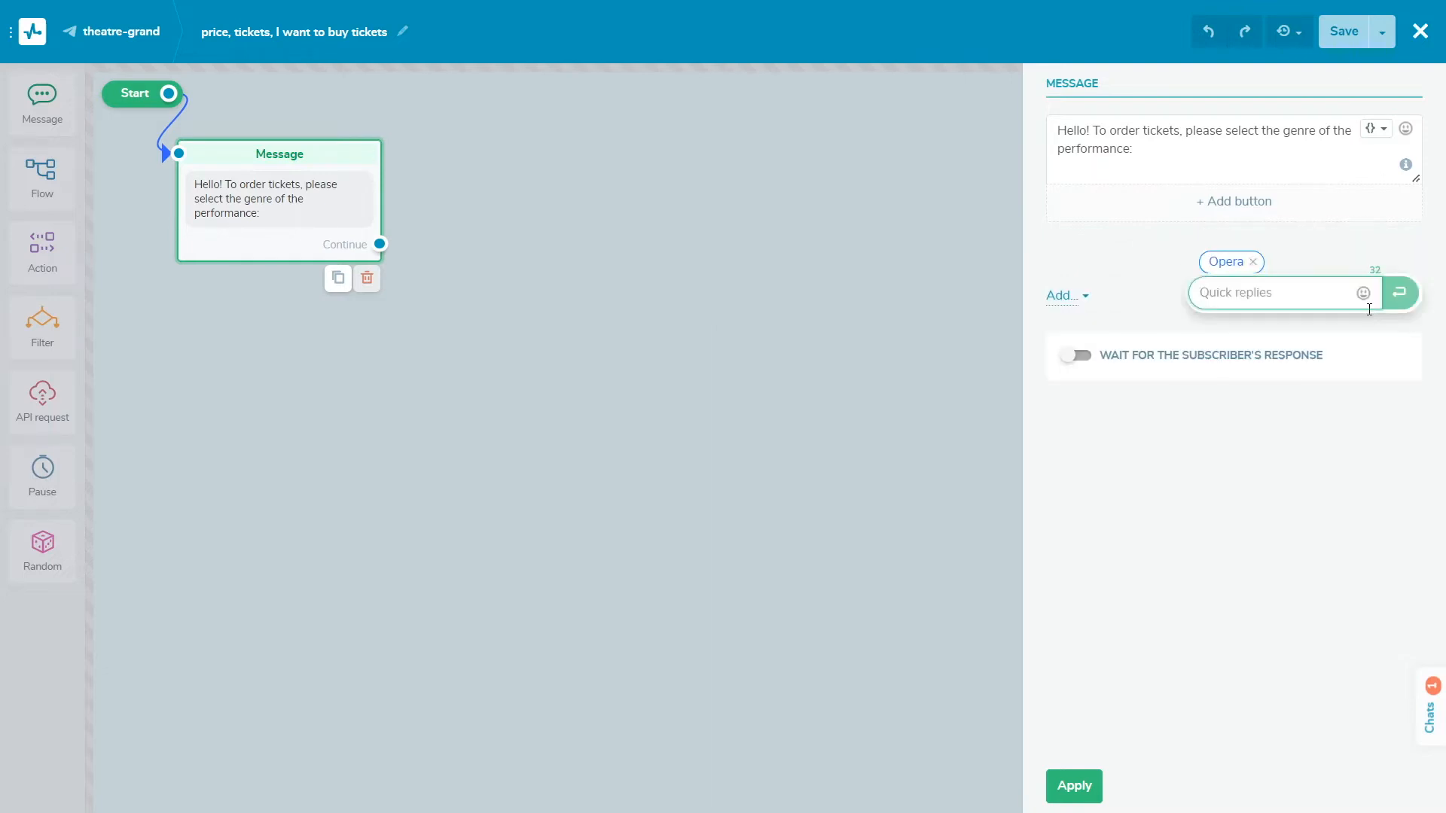
text(Cabaret)
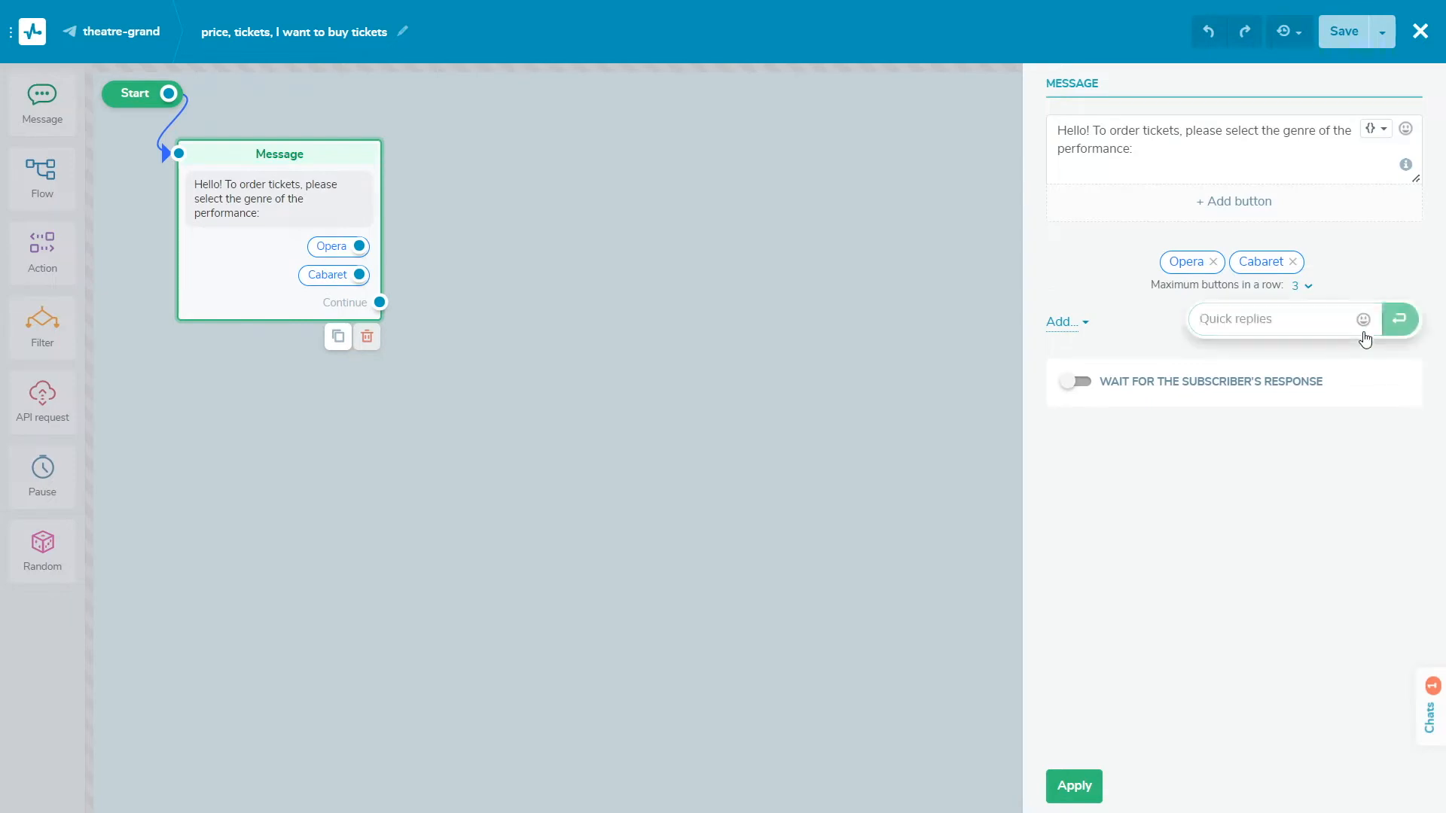
text(Comedy)
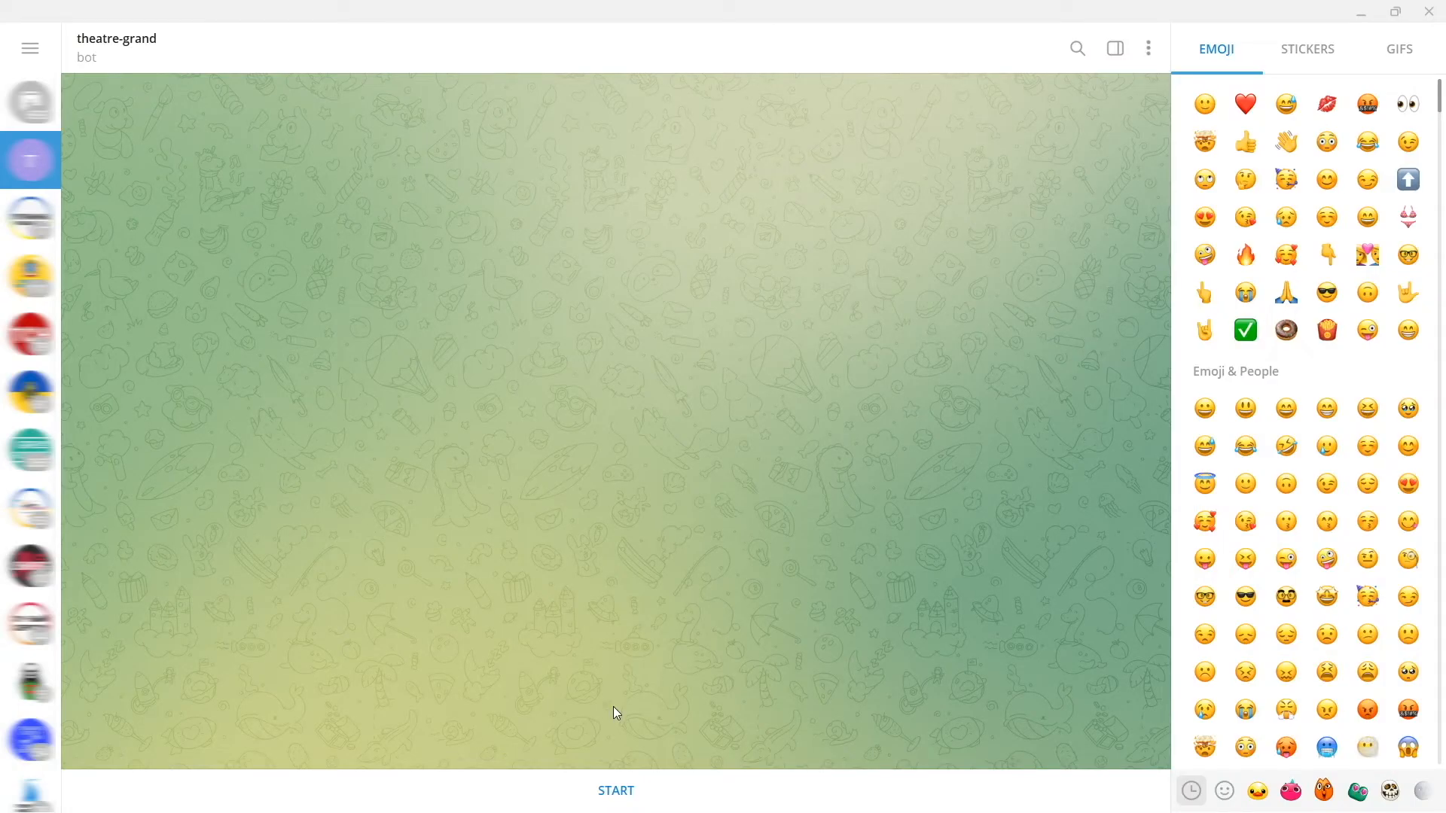
Choose Opera in the bot chat and view the ticket flow's 1 sent, 1 read statistics
click(615, 790)
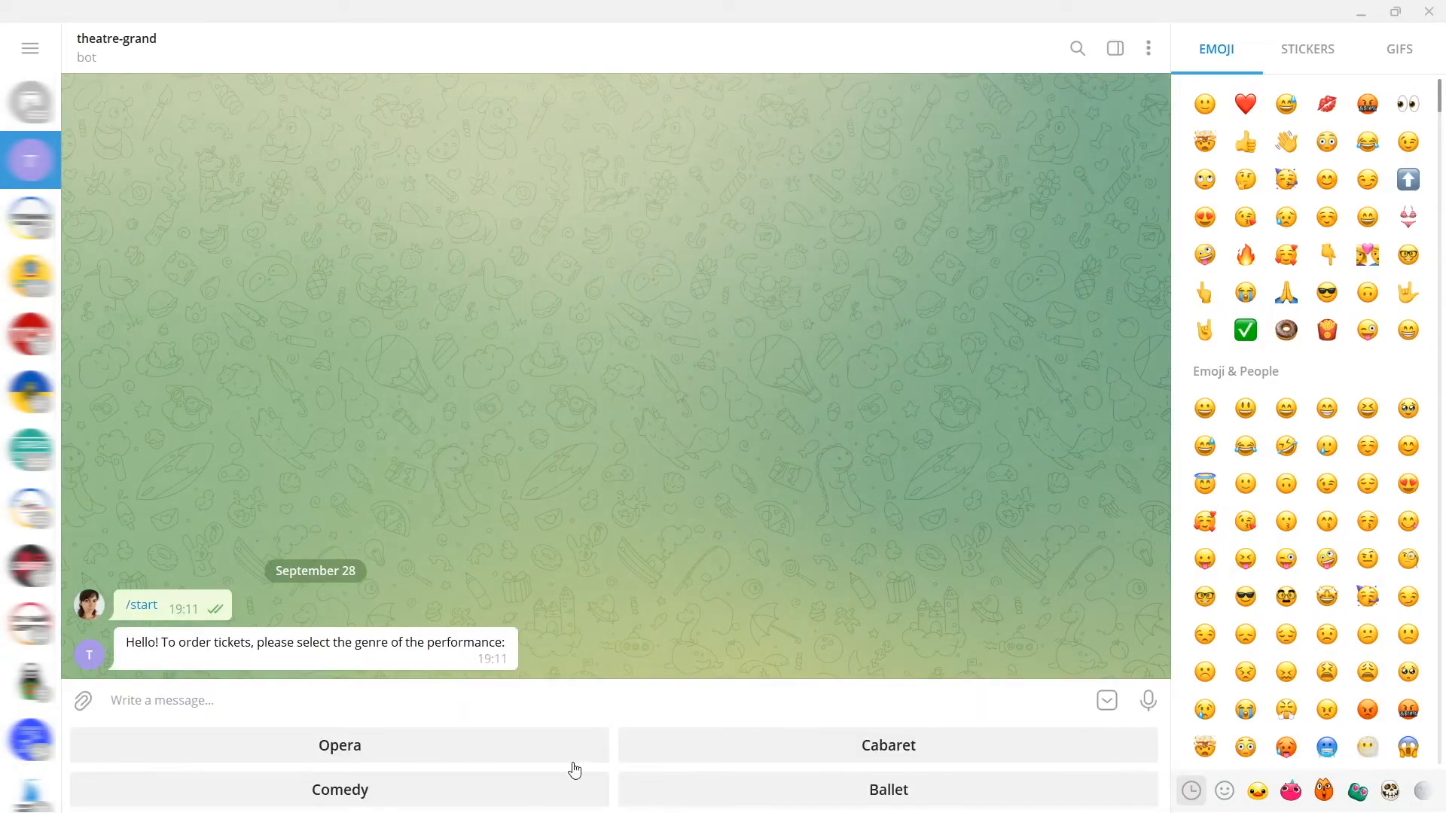
click(339, 746)
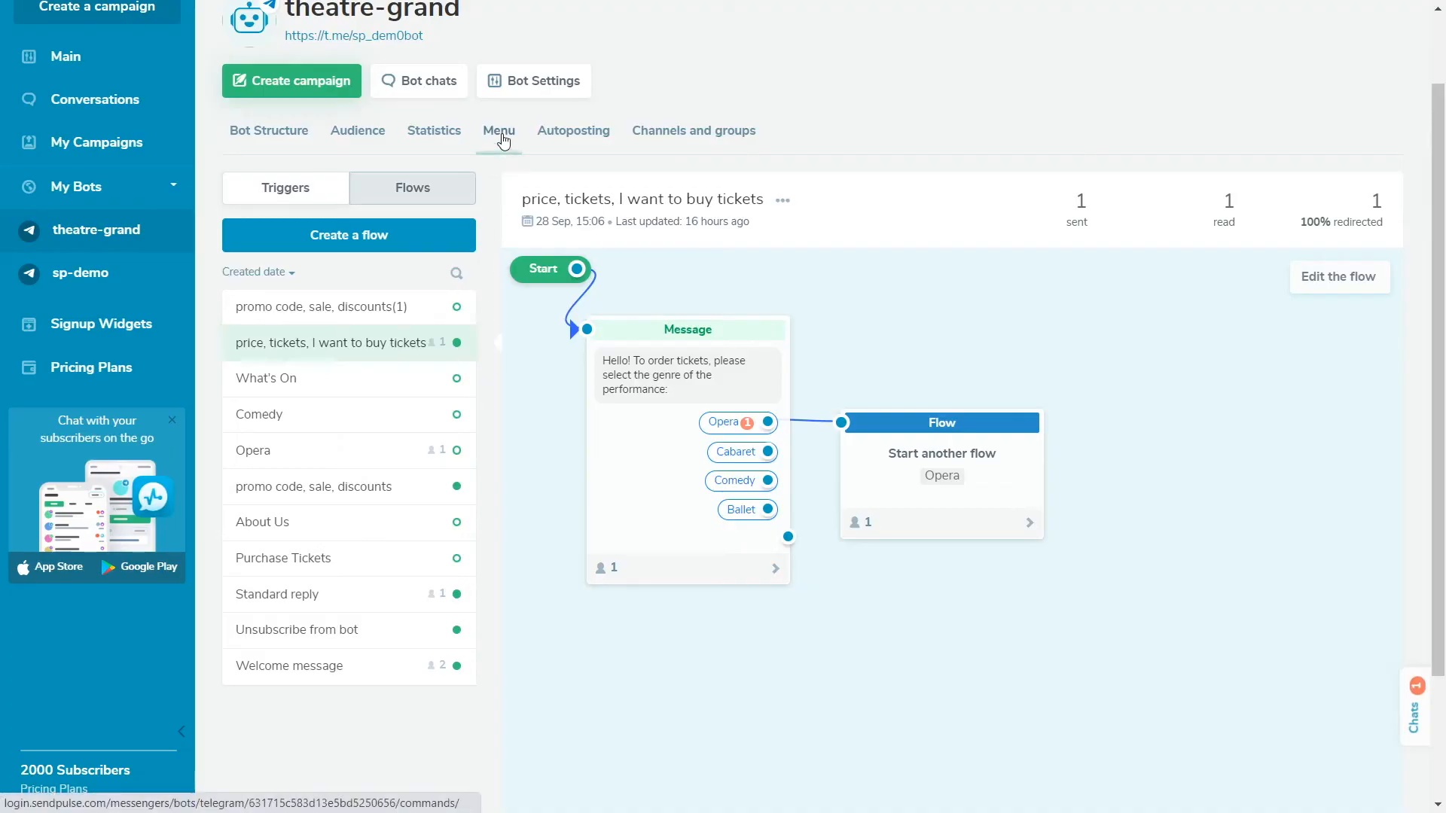
In the bot's Menu settings, start describing the 'tickets' command
click(498, 130)
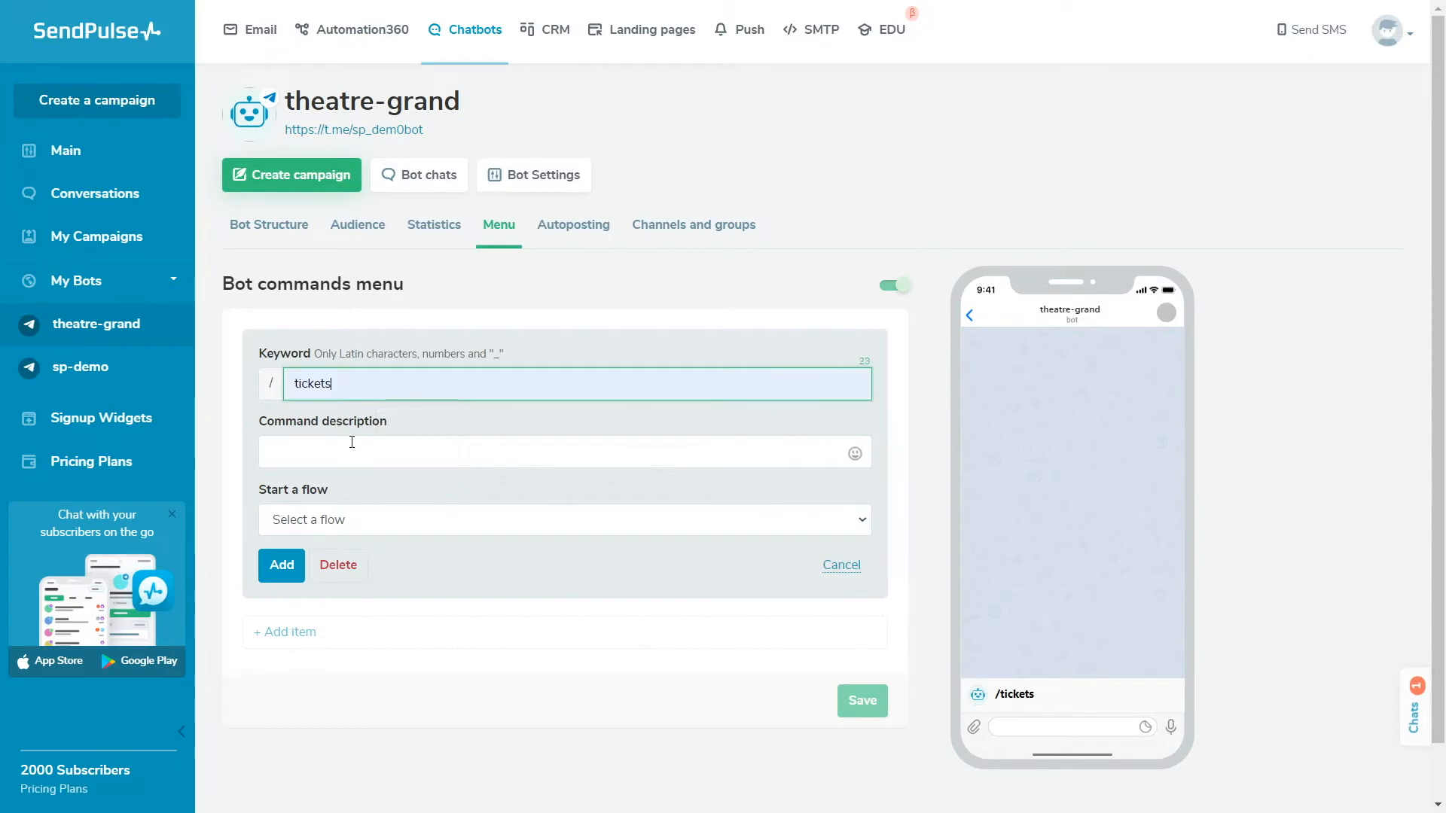
click(563, 520)
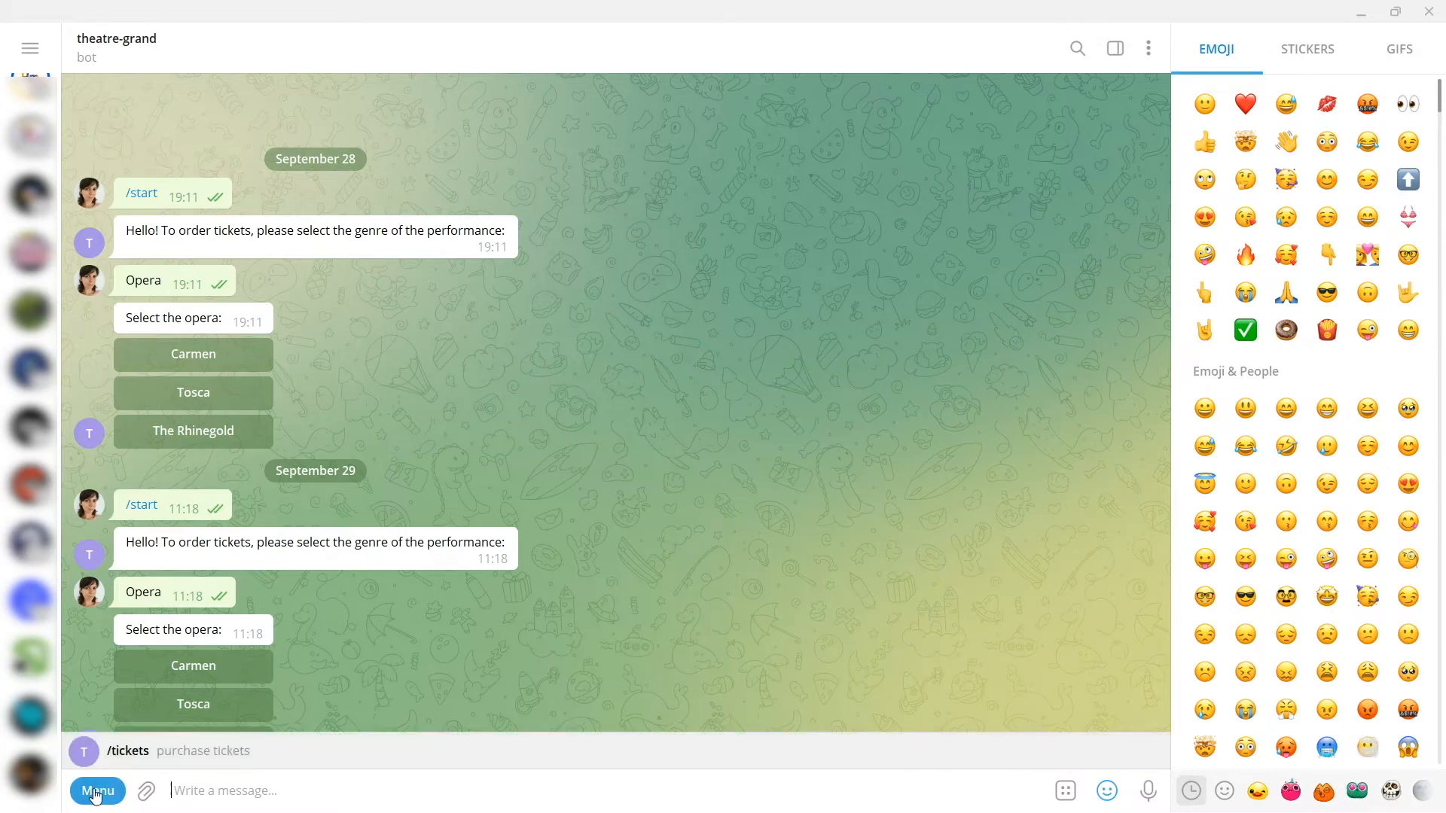
Show the theatre-grand bot's command menu listing /tickets in Telegram
click(96, 791)
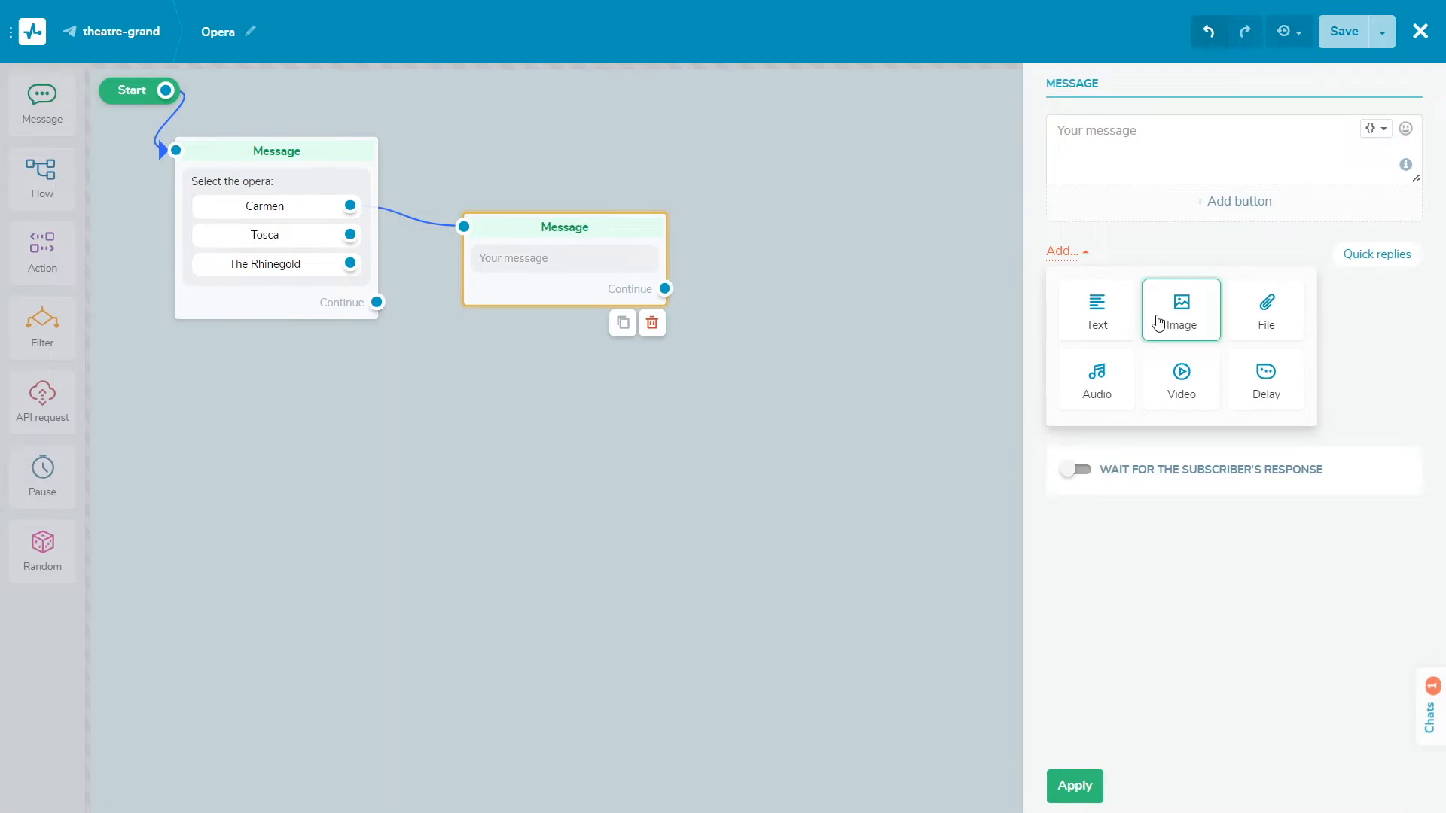
Add the opera picture to the message as an uploaded image file
click(1181, 309)
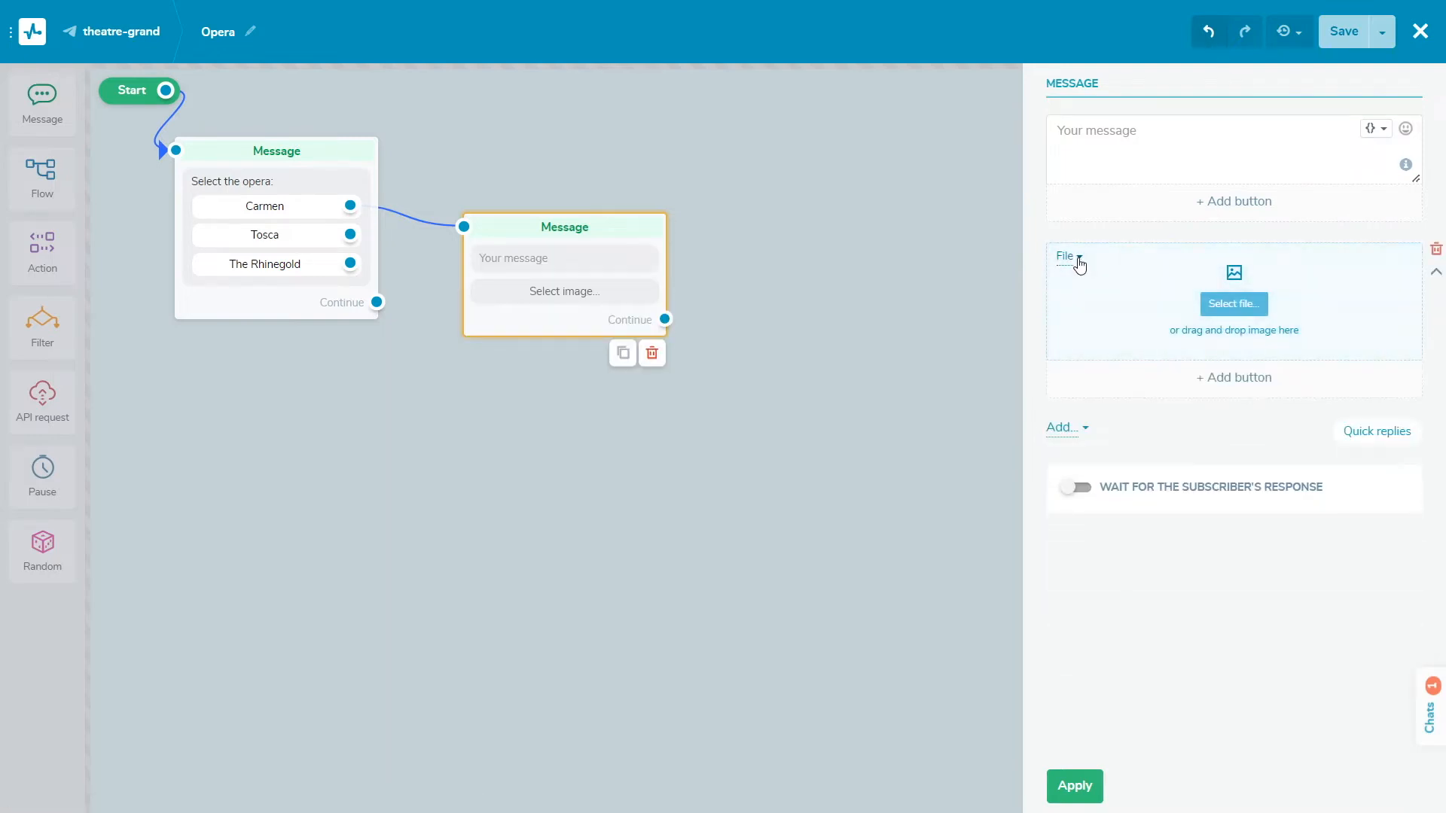
click(1067, 256)
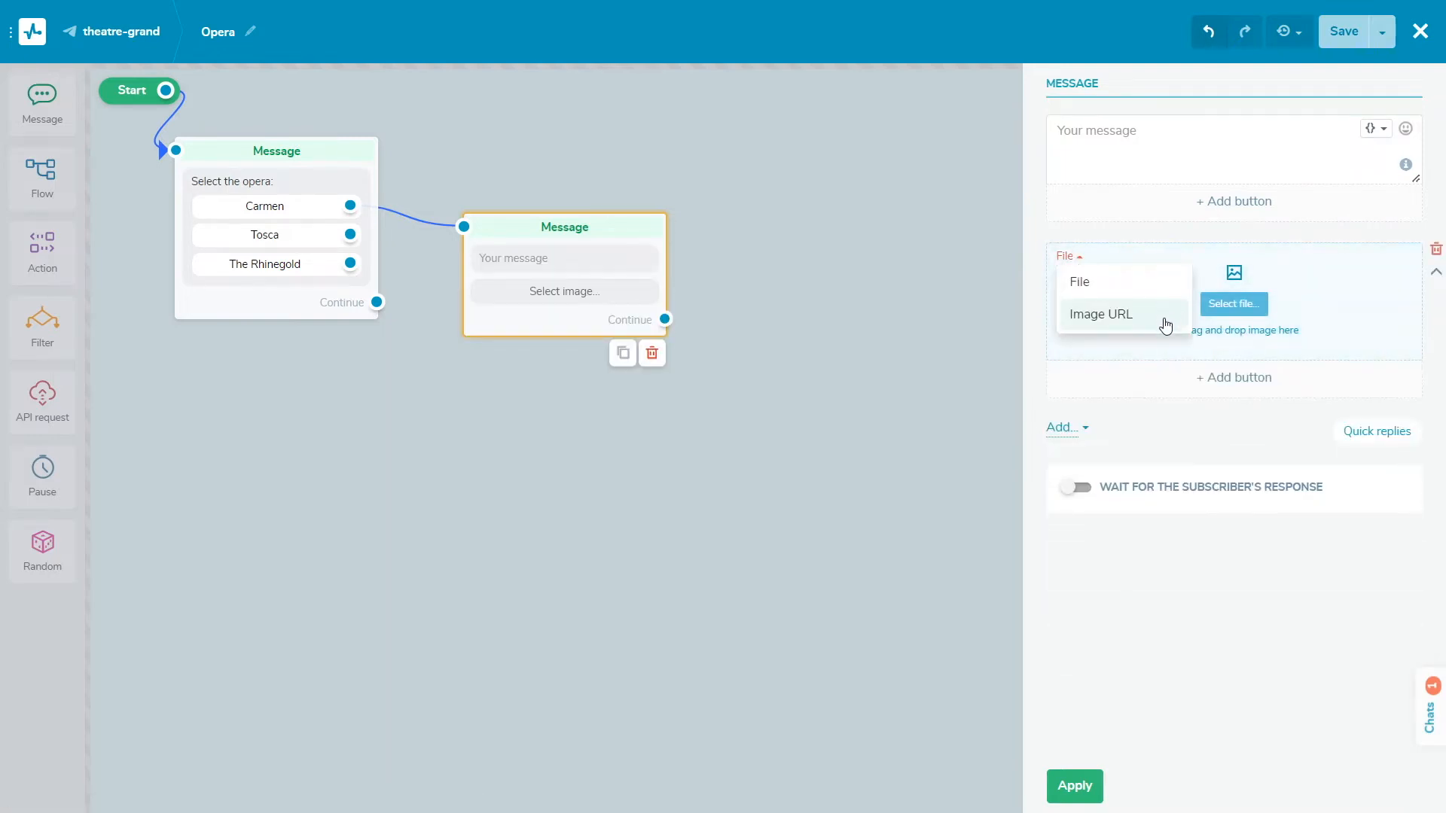
click(1077, 282)
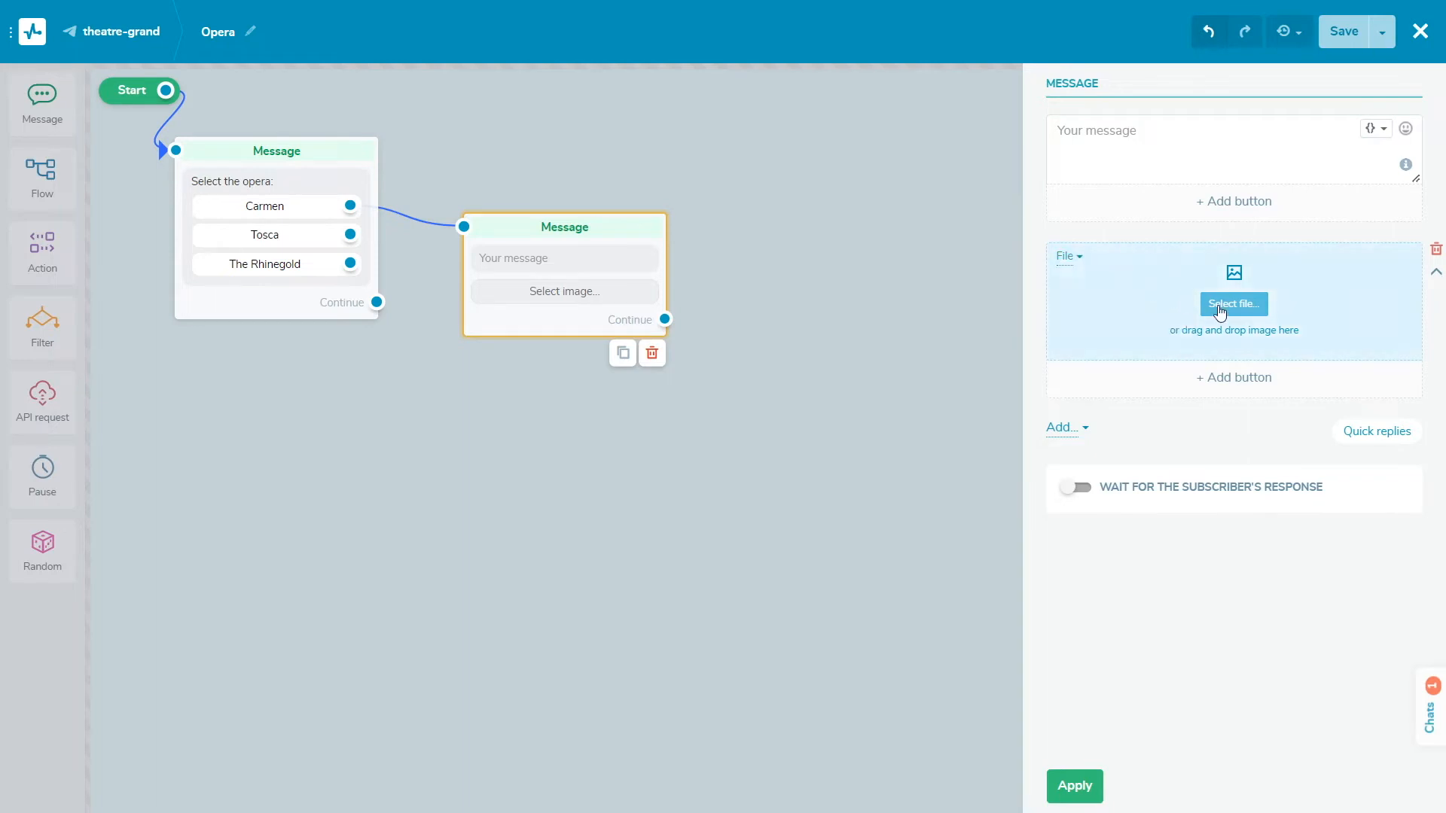
click(1234, 304)
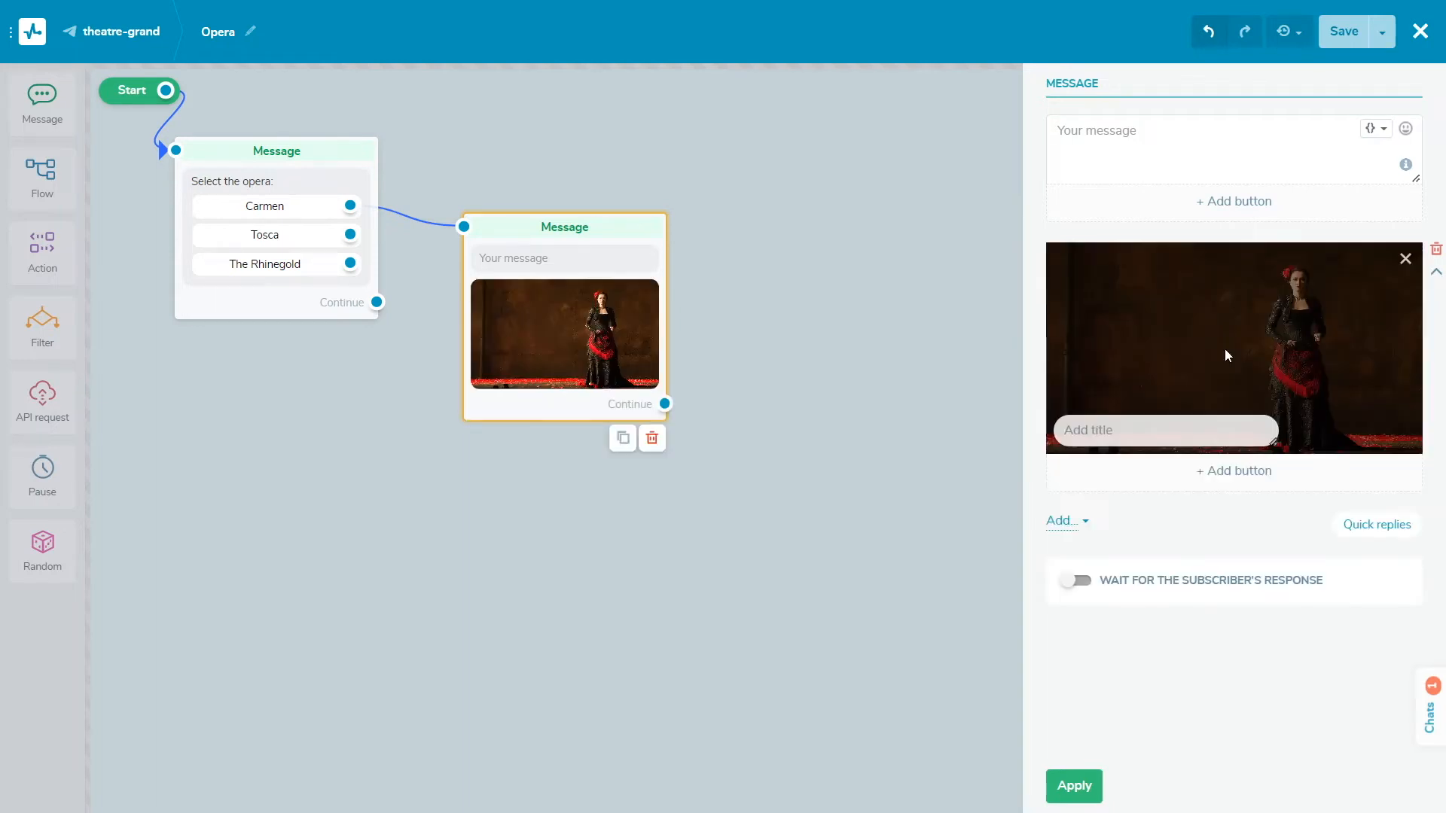
Caption the image 'Opera in 4 acts', move it to the top and apply the changes
click(1163, 429)
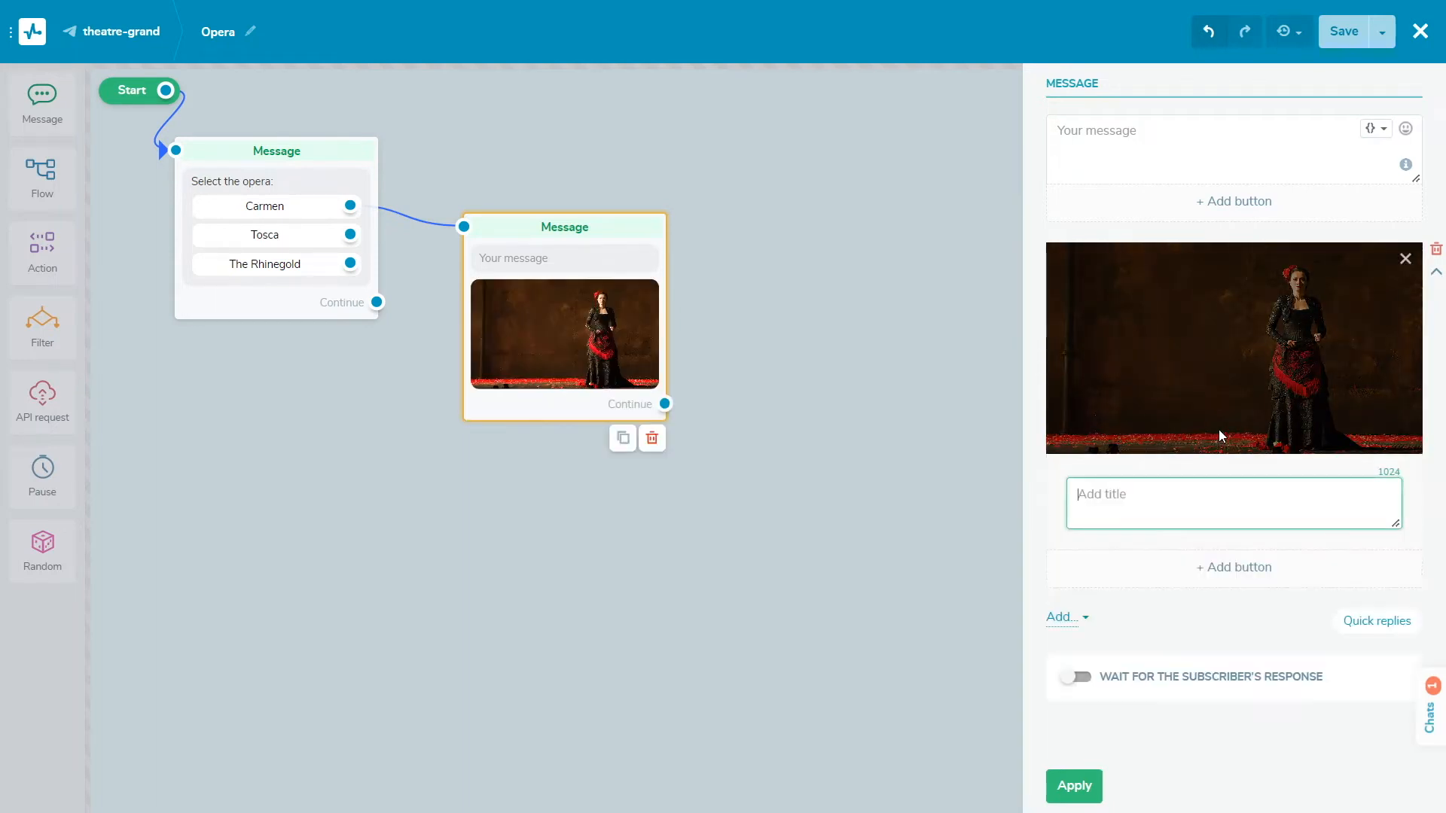
text(Opera in 4 acts)
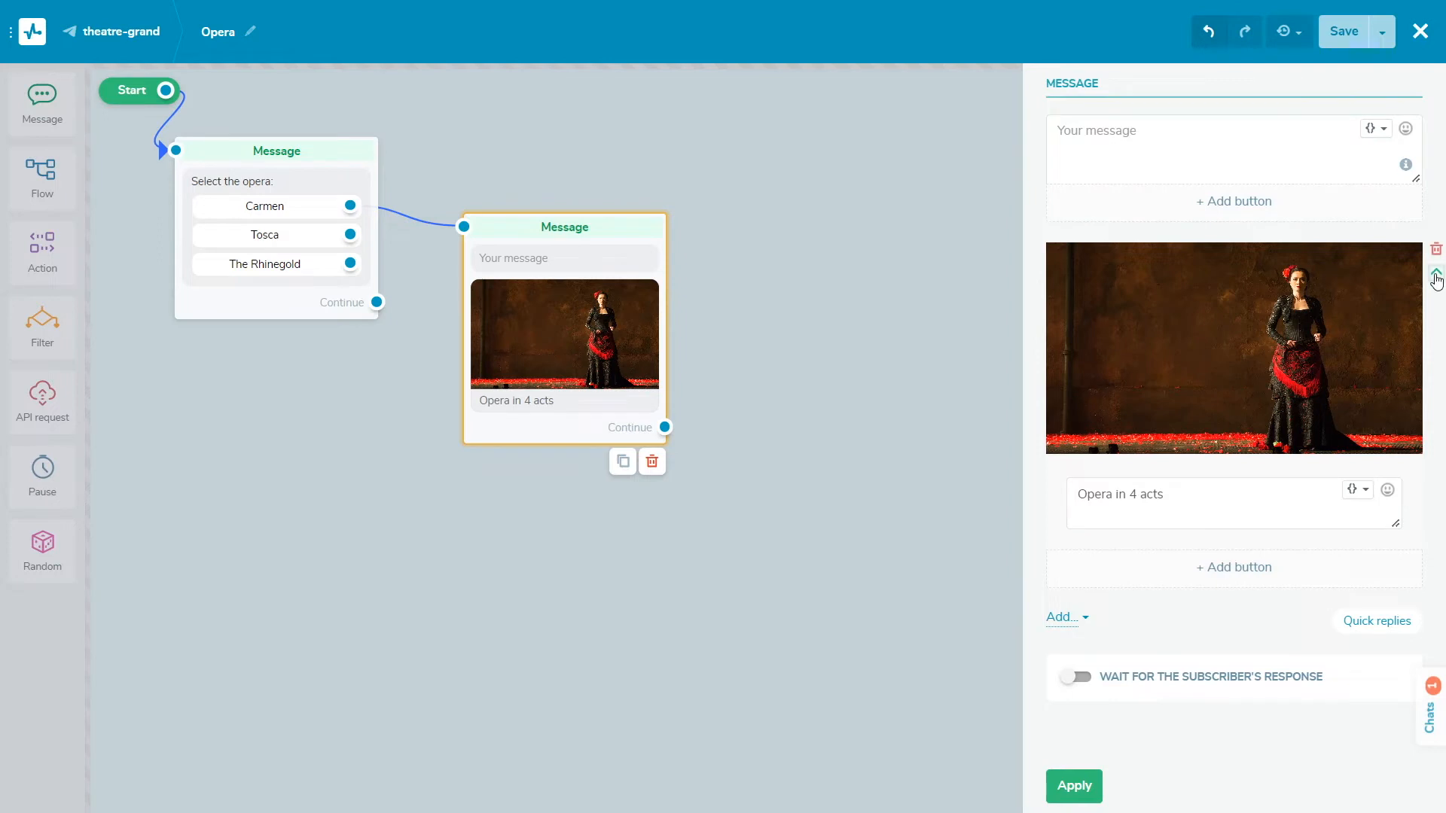
click(1435, 281)
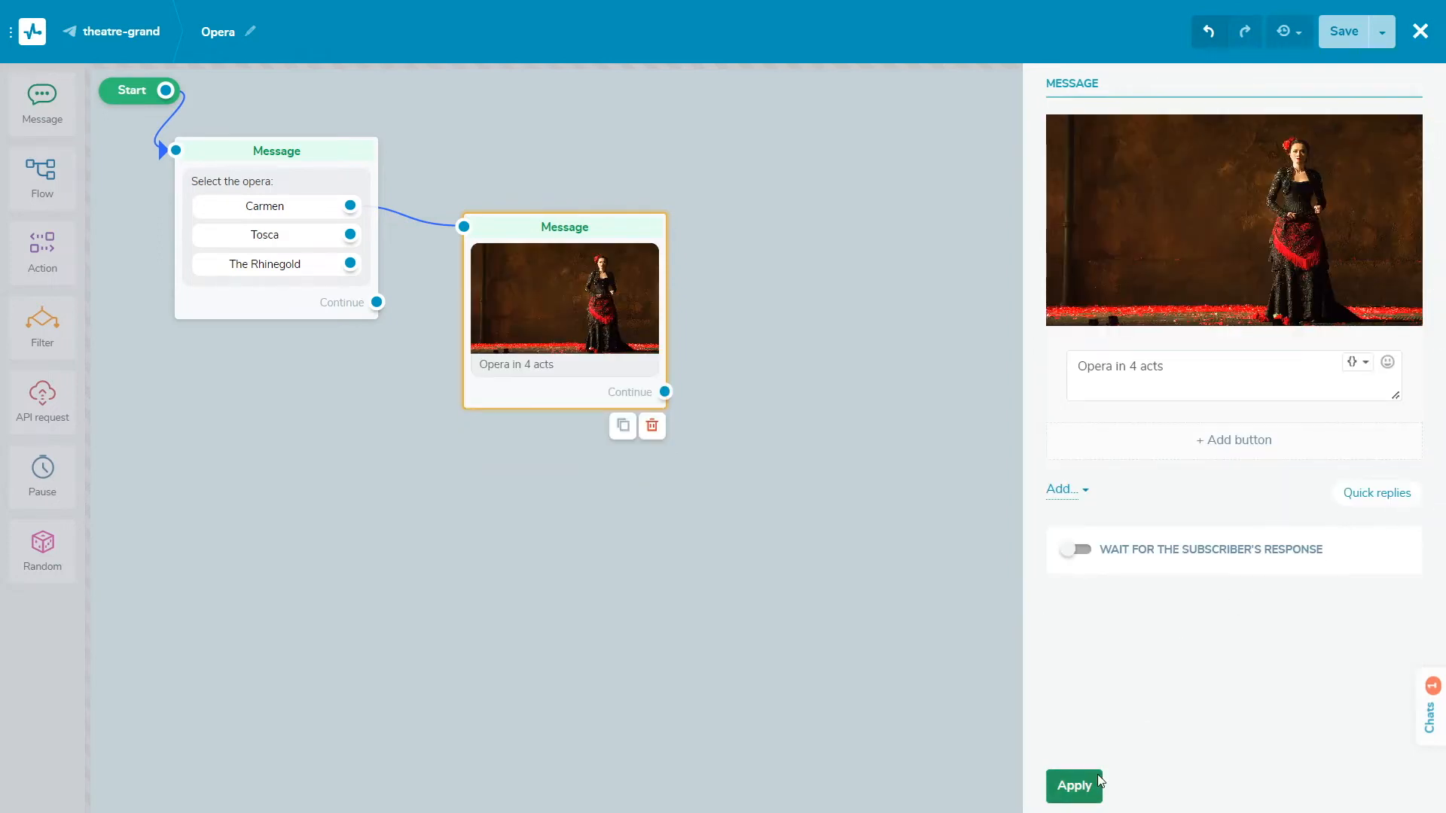
click(1074, 786)
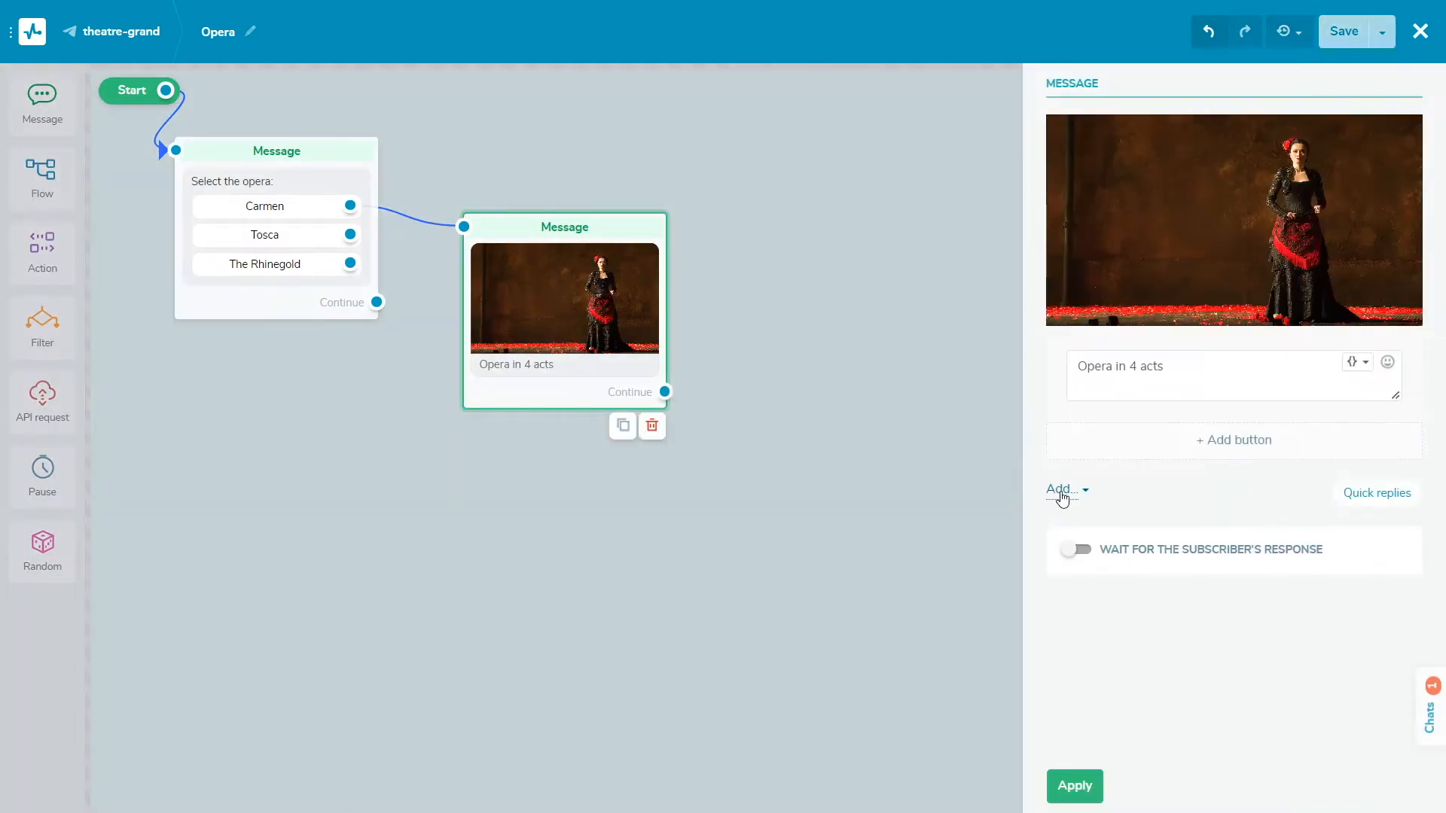
Attach the Show Details.pdf file to the opera message and reopen it for editing
click(1062, 488)
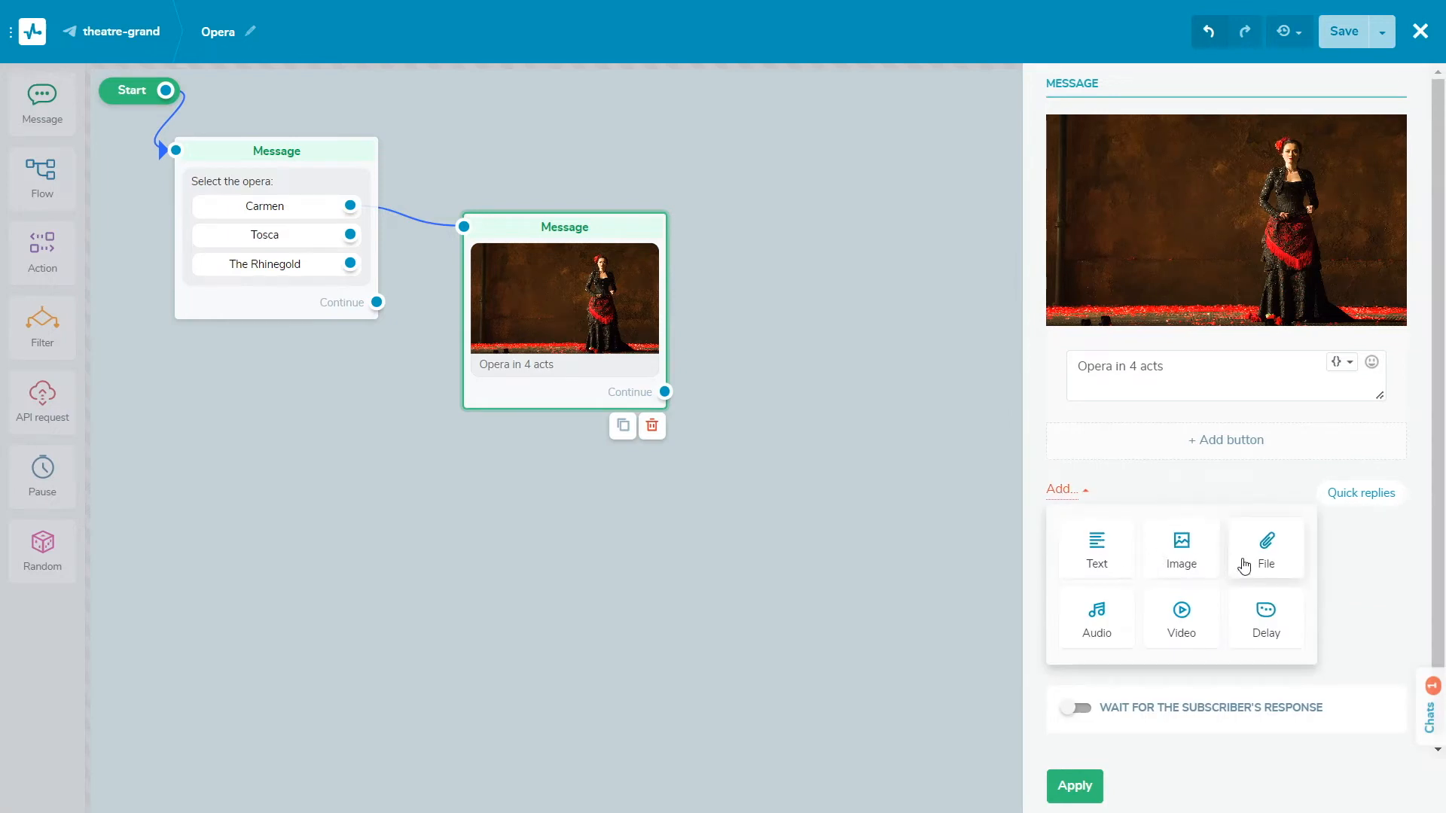
click(1265, 548)
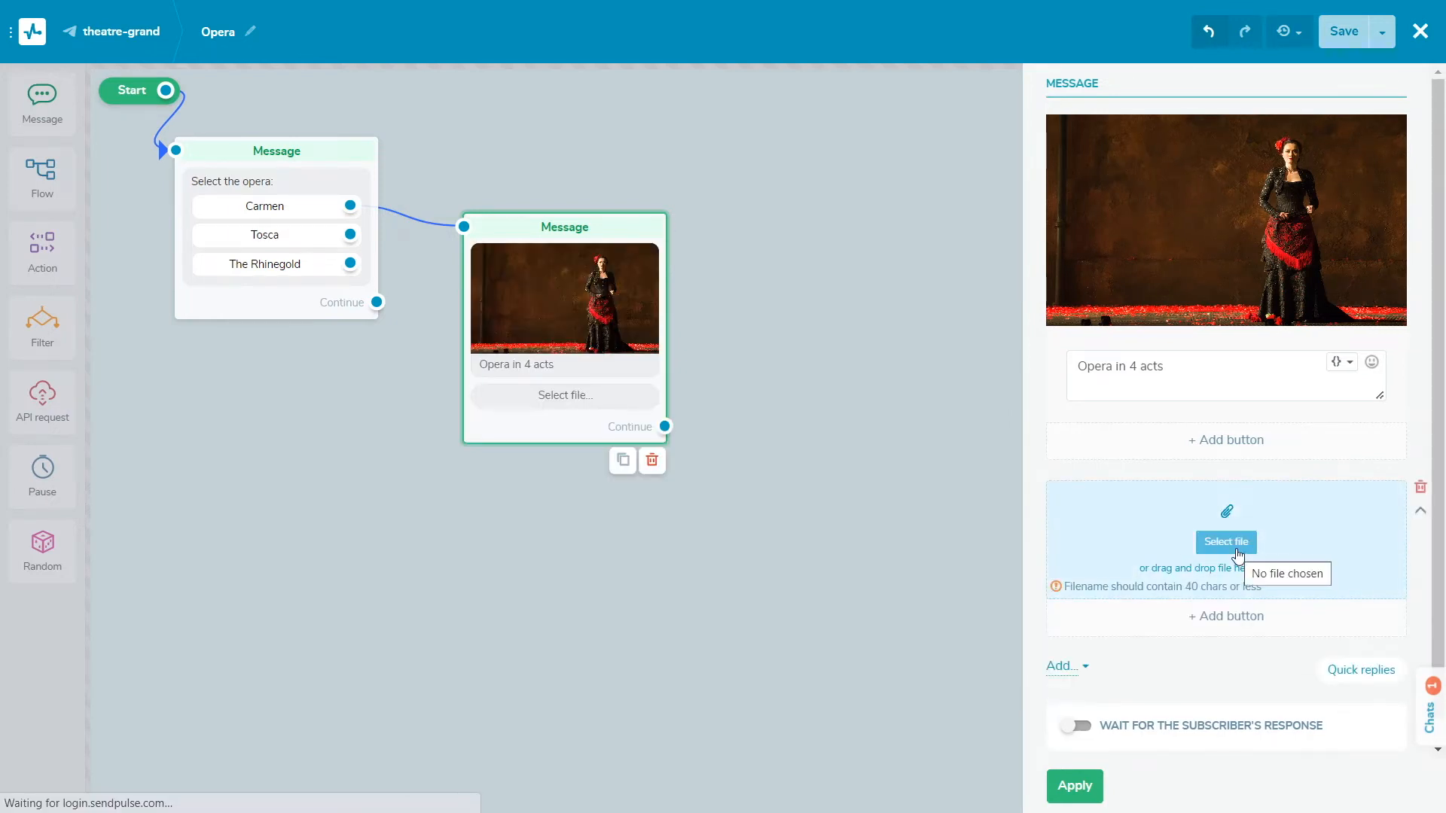
click(1227, 541)
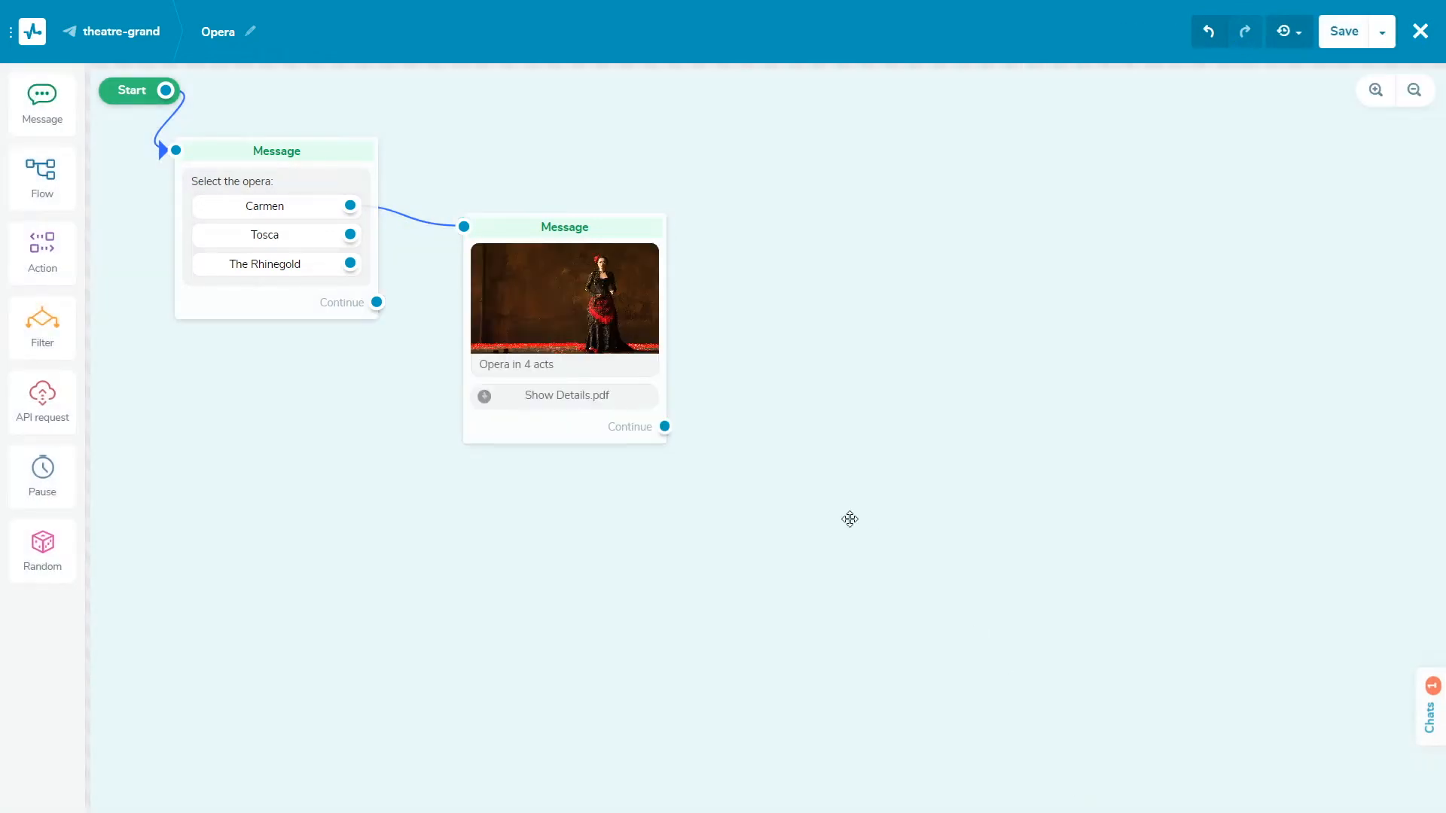
click(564, 322)
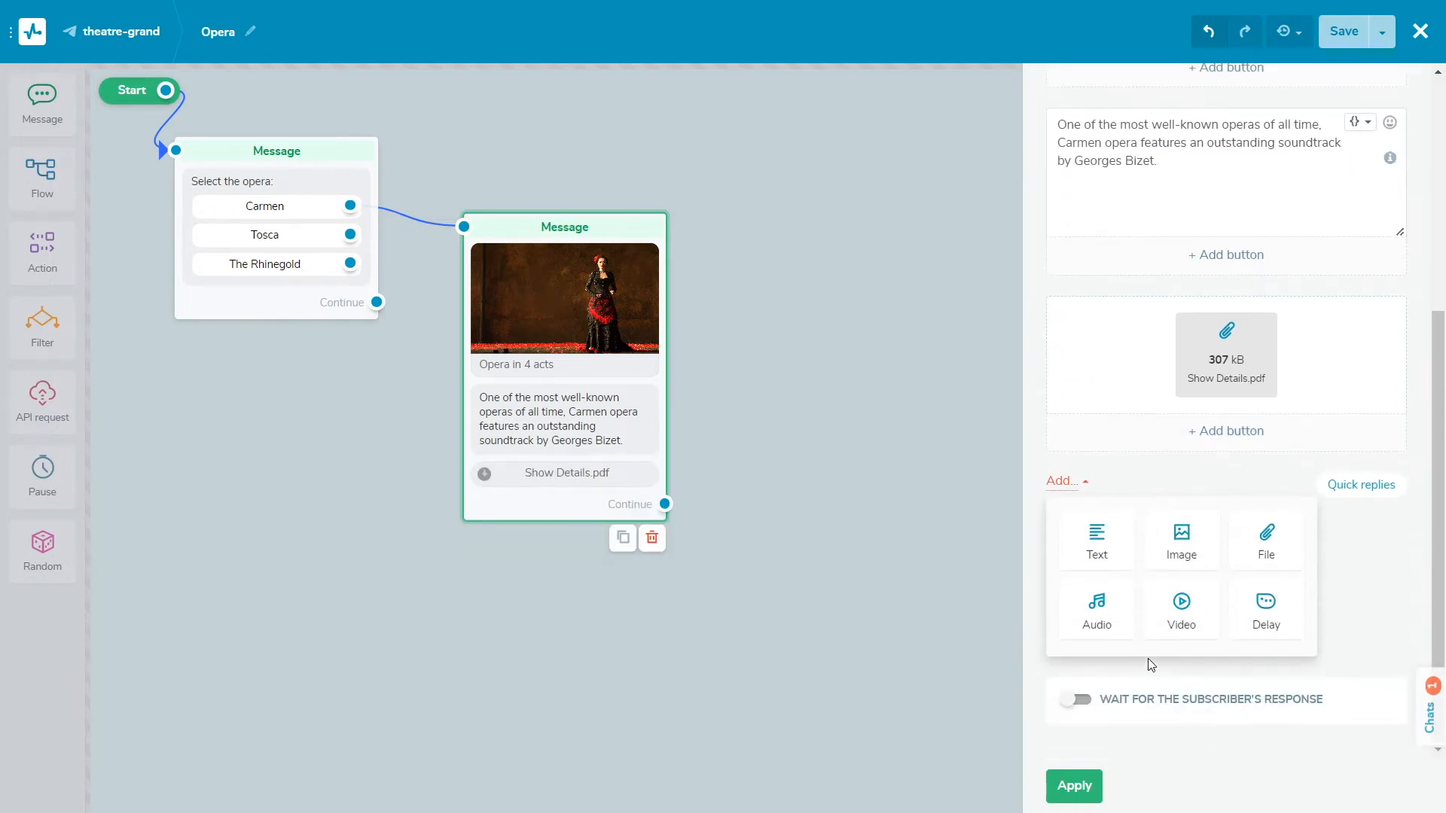
Add a text paragraph about Bizet dying three months after the 1875 debut
click(1095, 541)
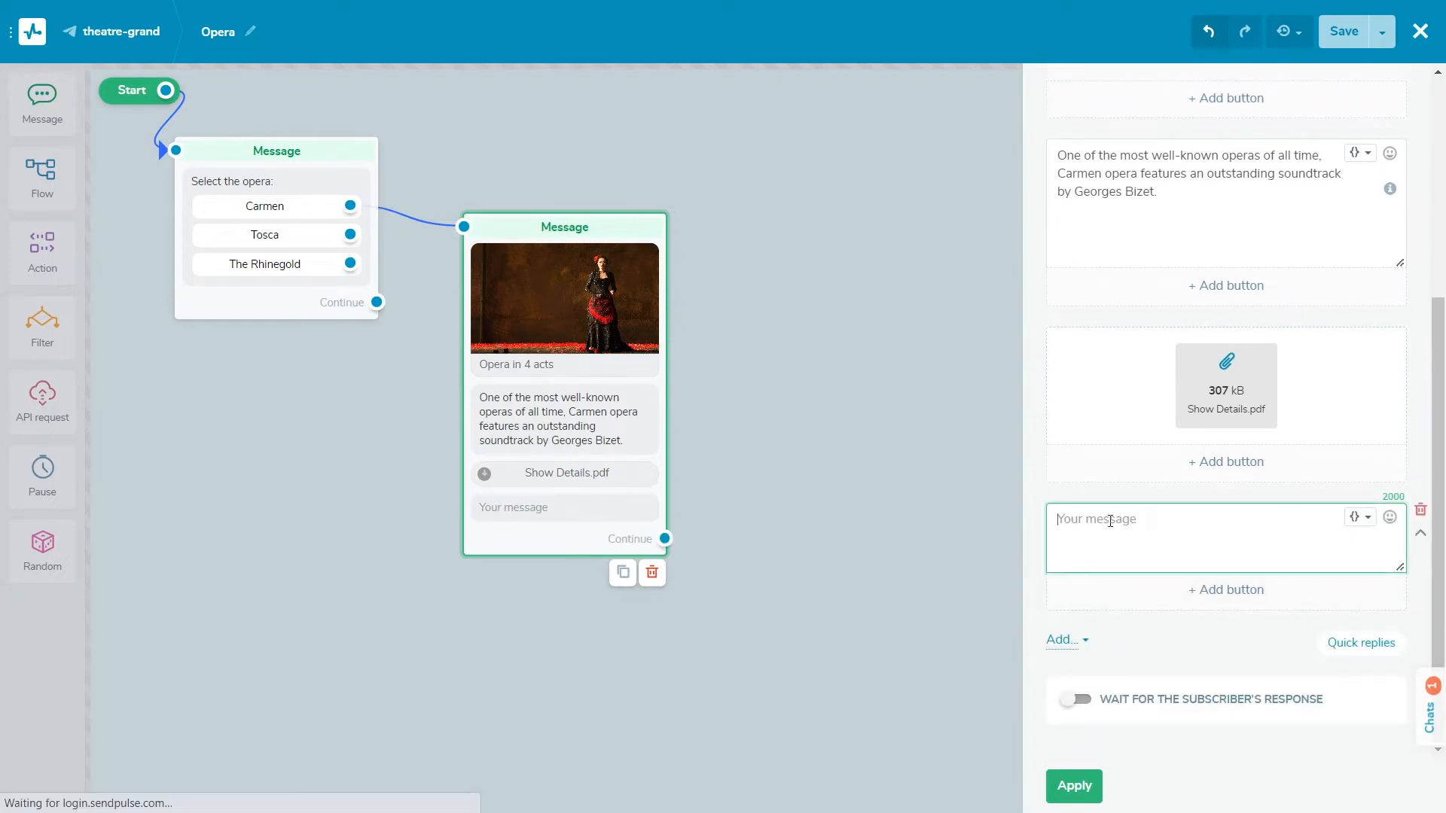
text(Unfortunately he died just three months after the debut of the opera in 1875 and thus never realized the true magnitude of his achievement with this undoubted masterpiece.)
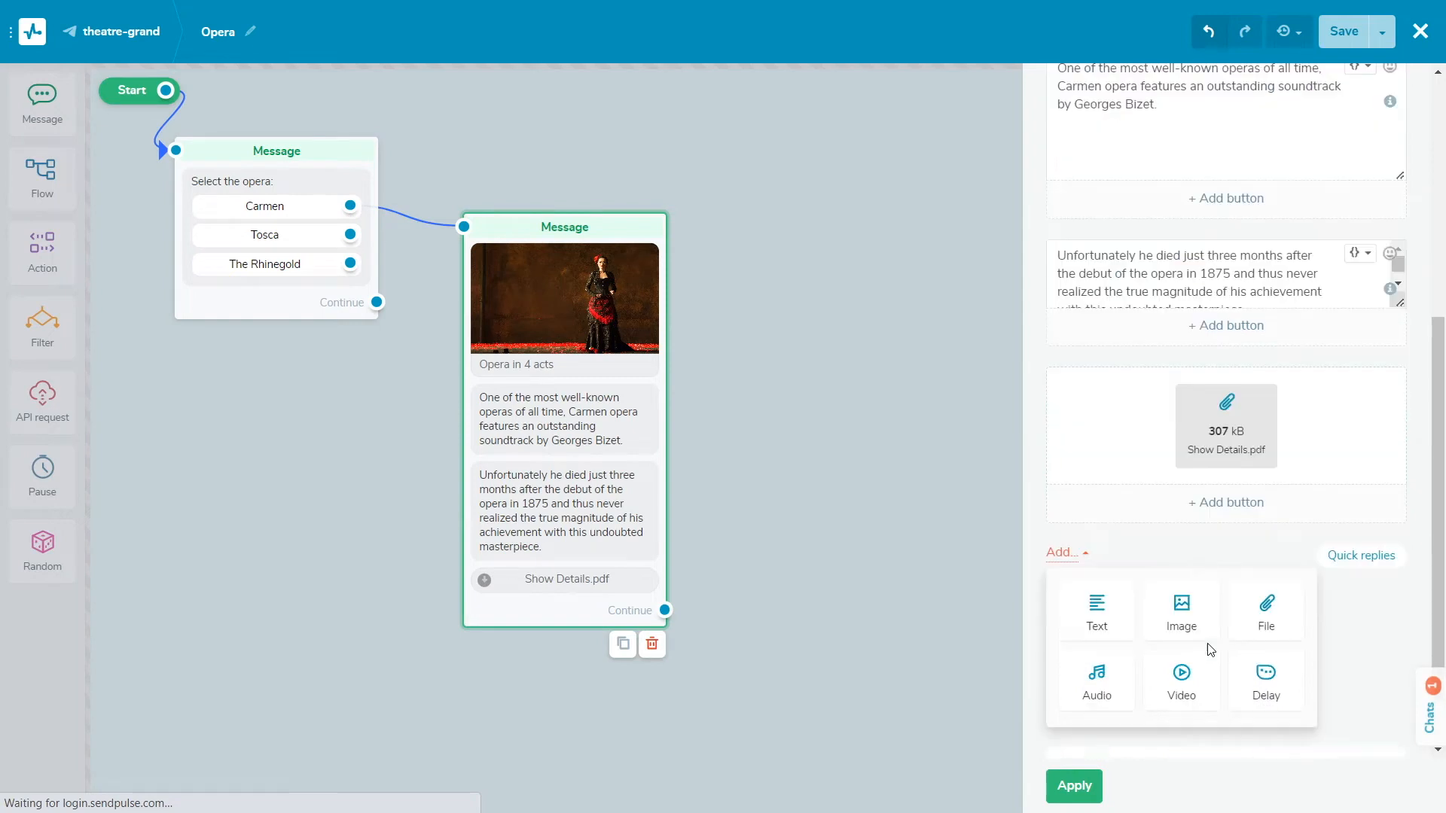
Add a 3-second typing-indicator delay to the message and confirm it
click(1264, 679)
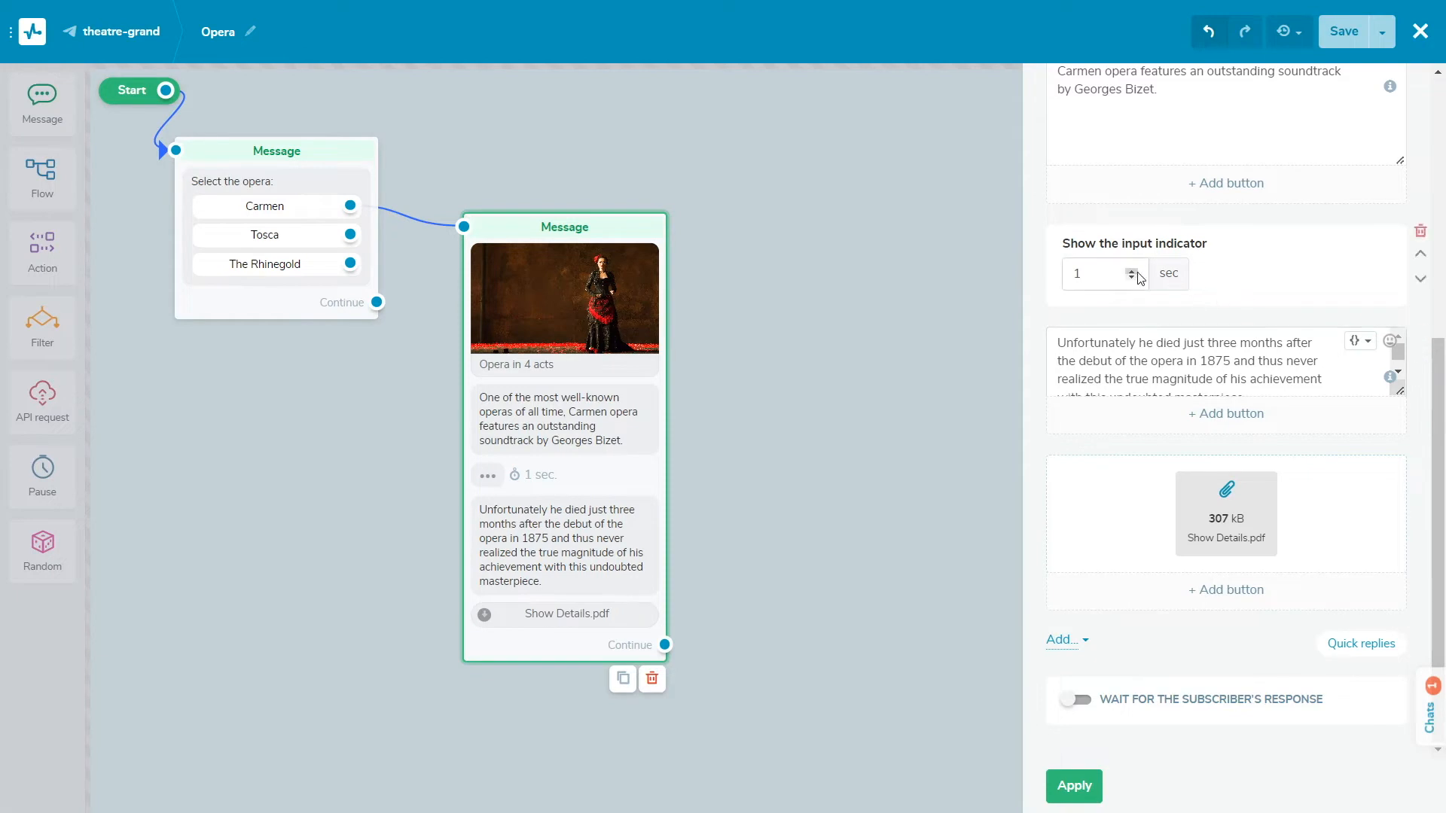
text(3)
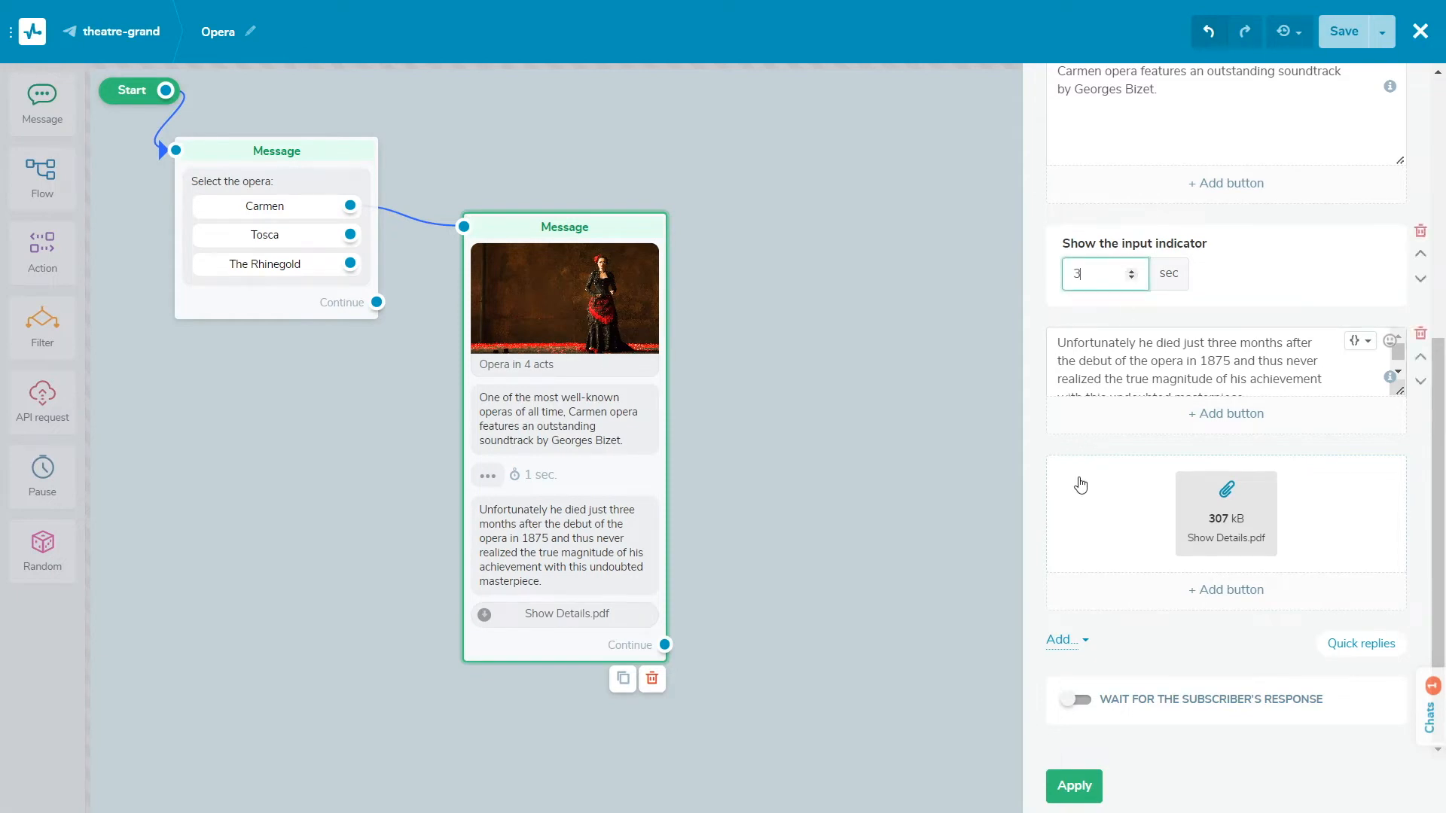
click(1072, 786)
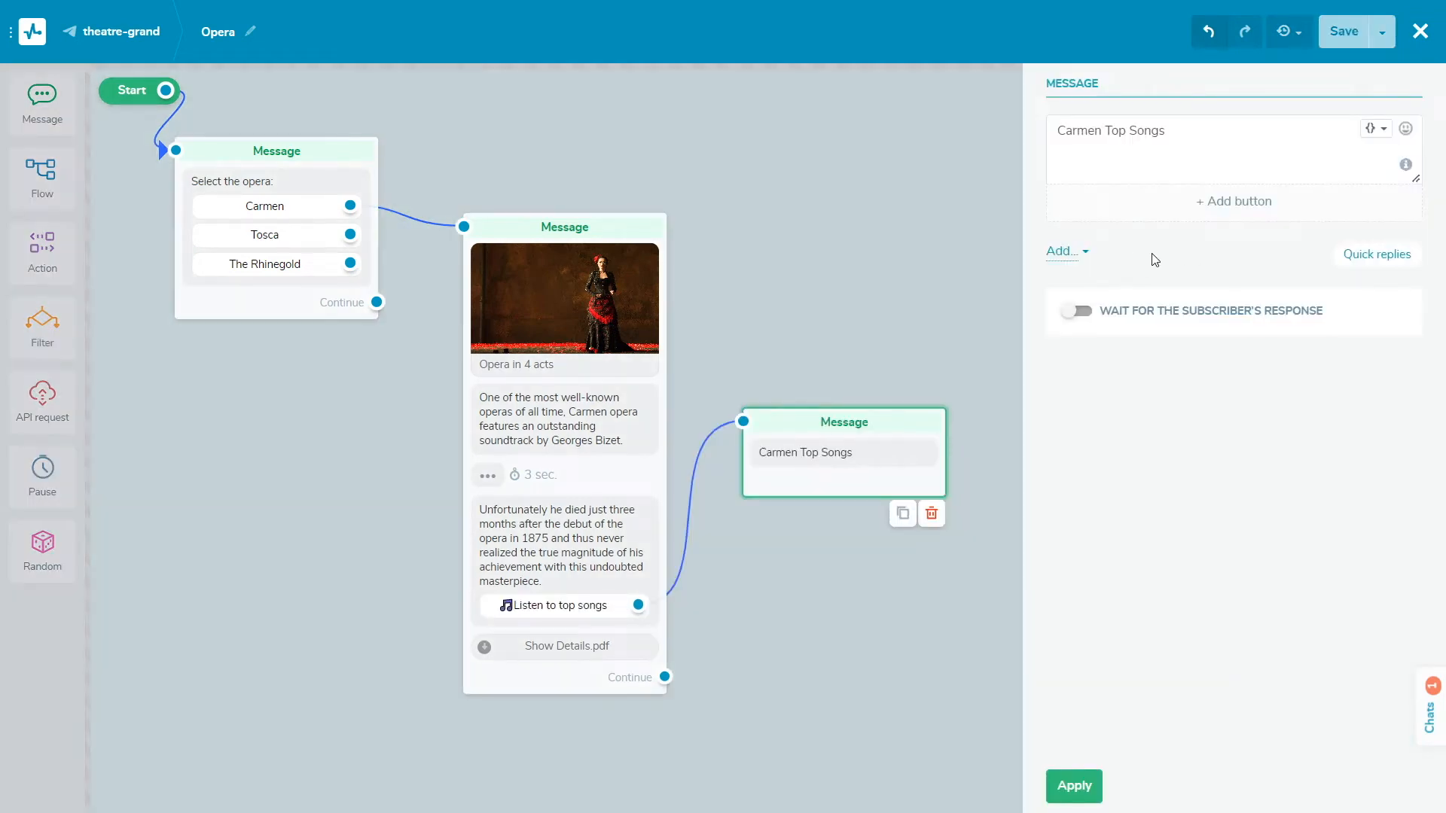
Add an audio element to the Carmen Top Songs message and upload the mp3 track
click(1062, 252)
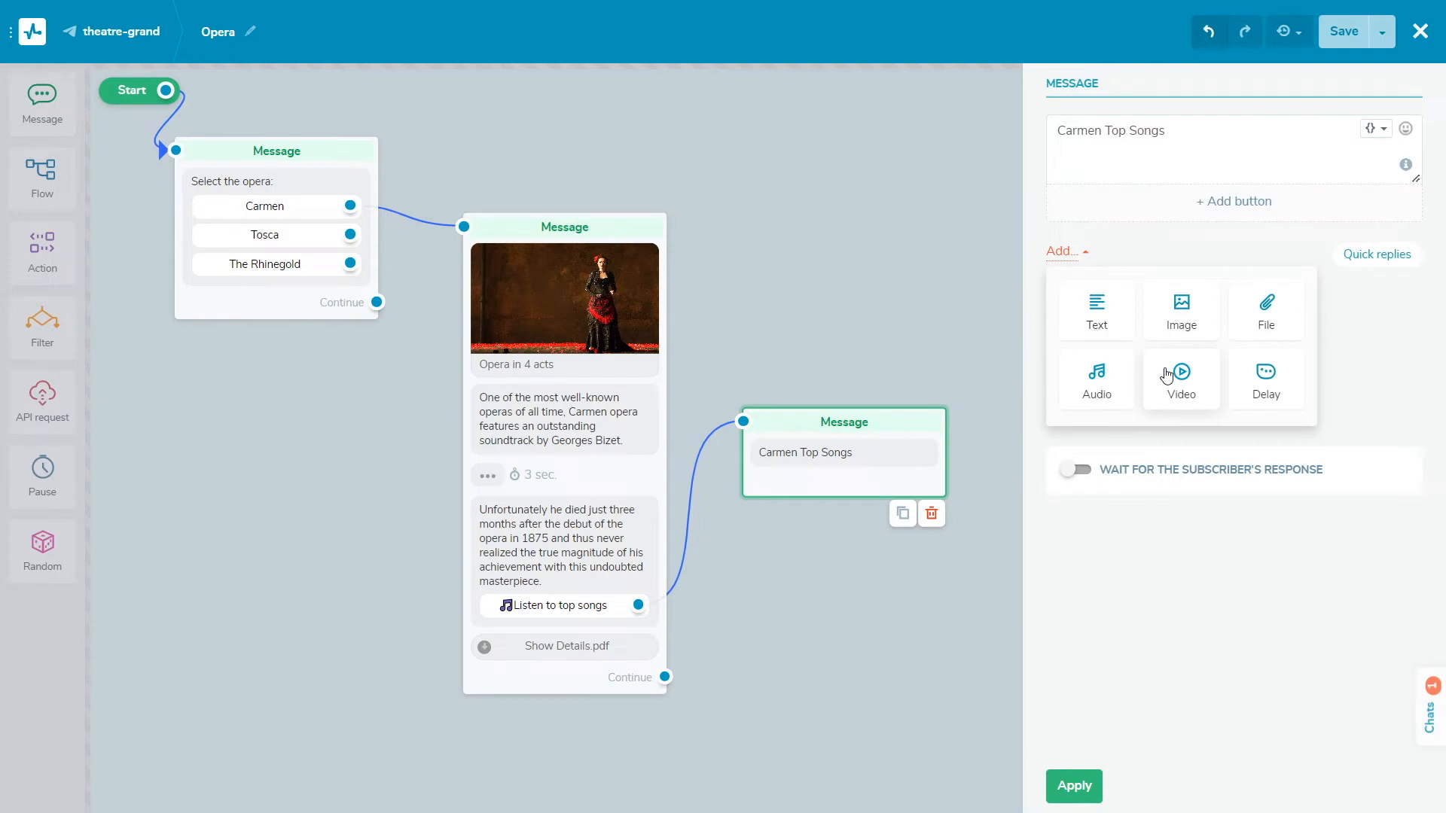
click(1095, 378)
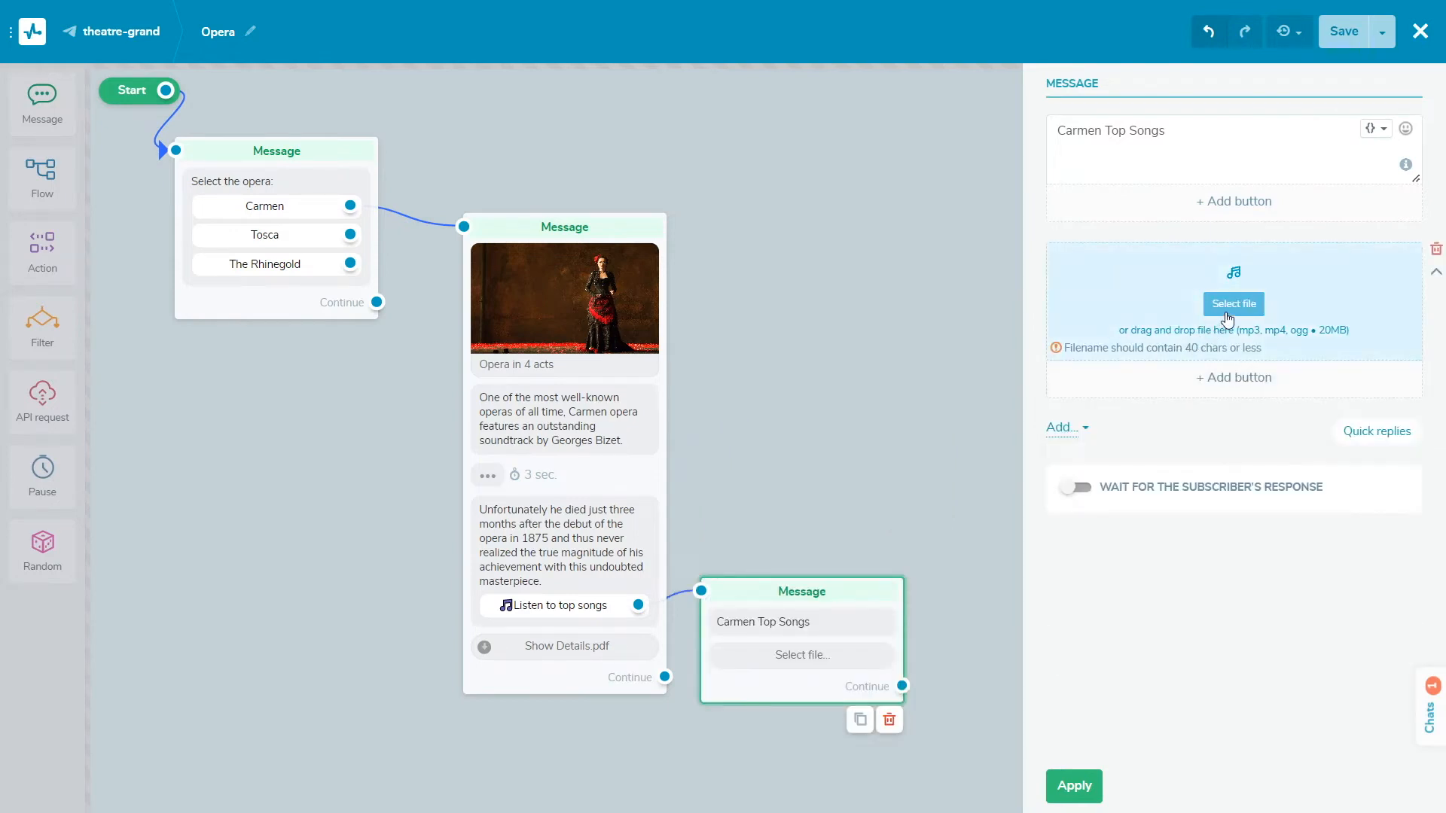
click(1234, 305)
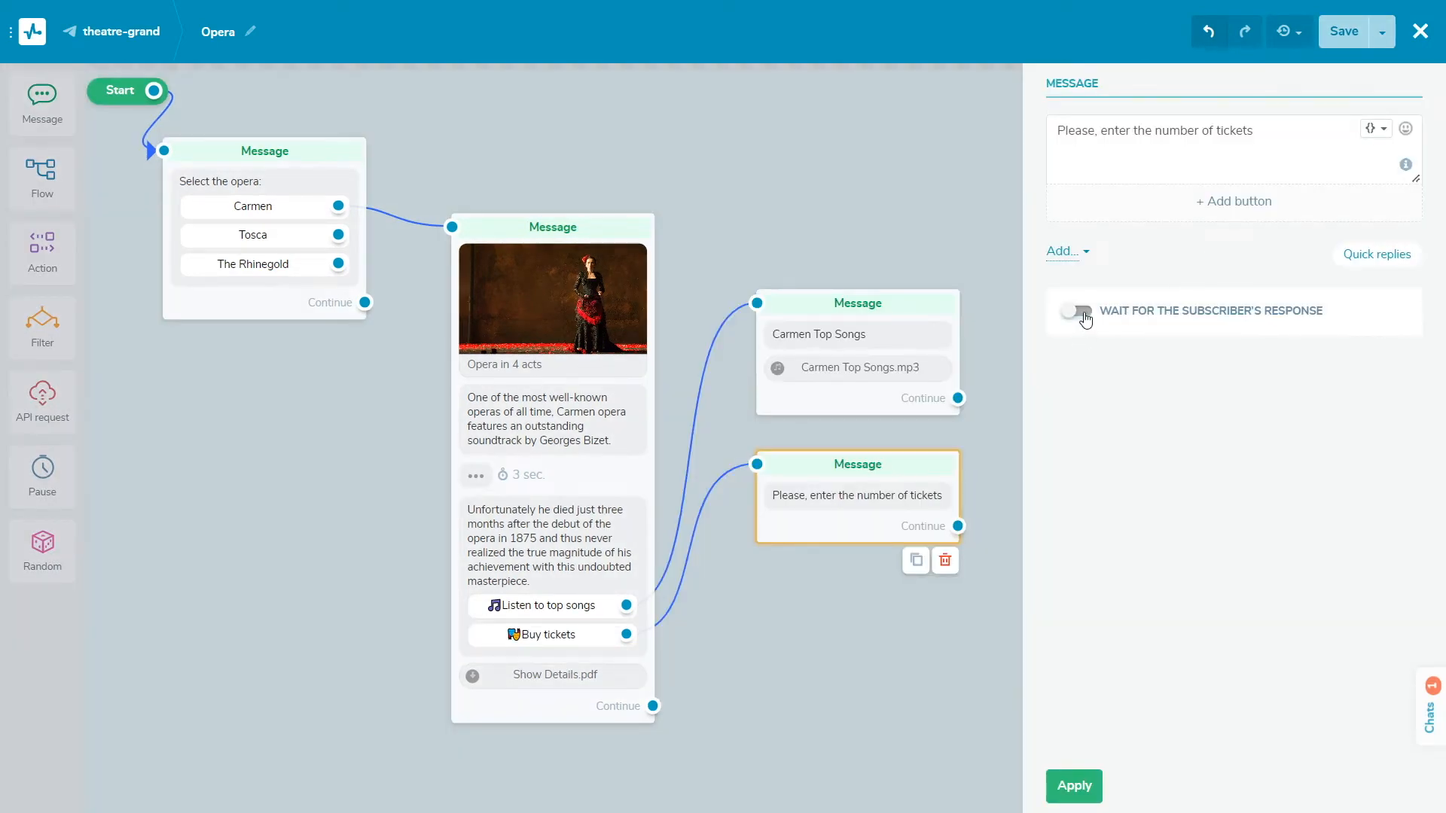
Wait for a reply validated as Number, saved to the tickets variable, expiring after 3 hours
click(1076, 310)
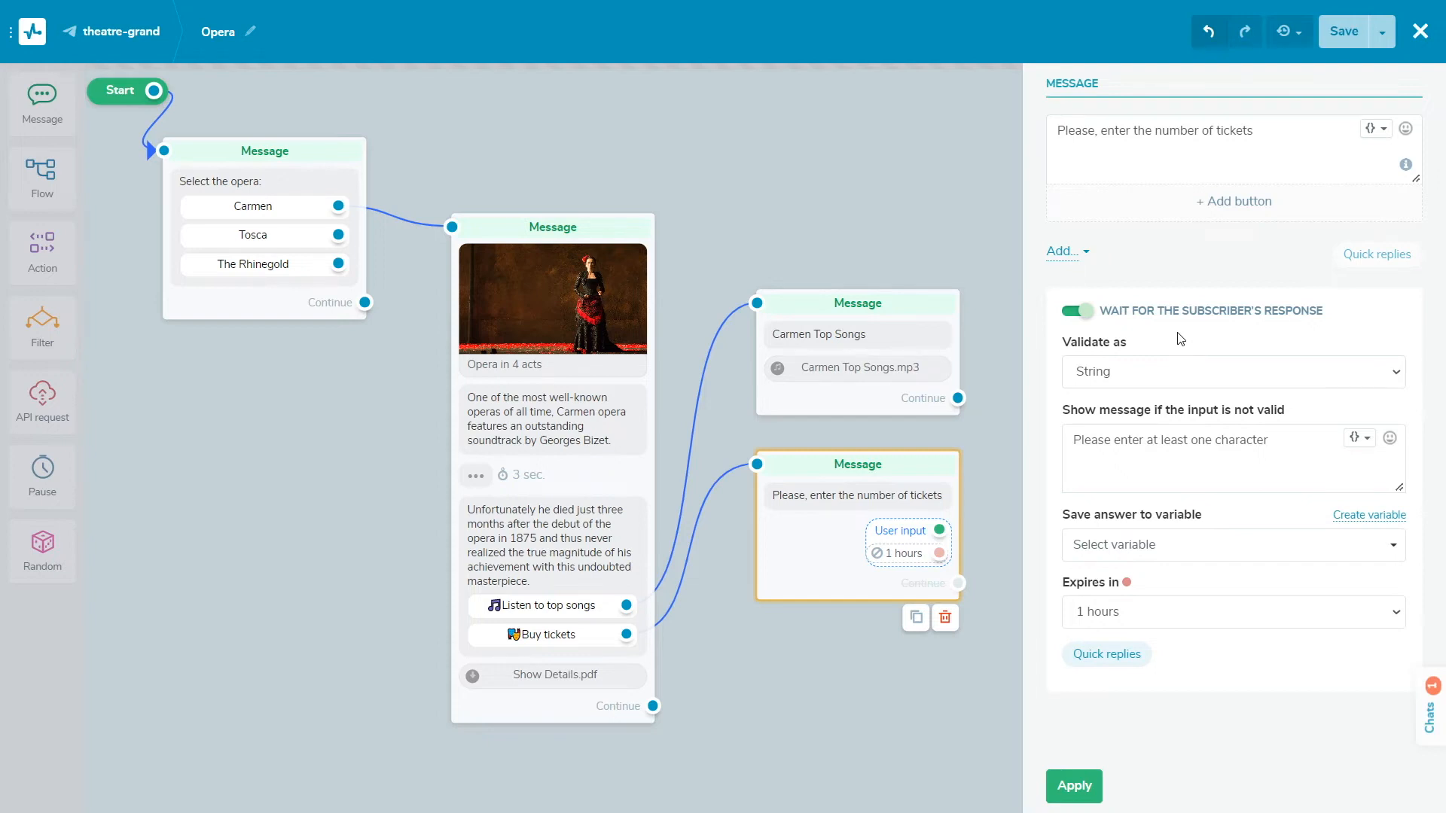
click(1232, 371)
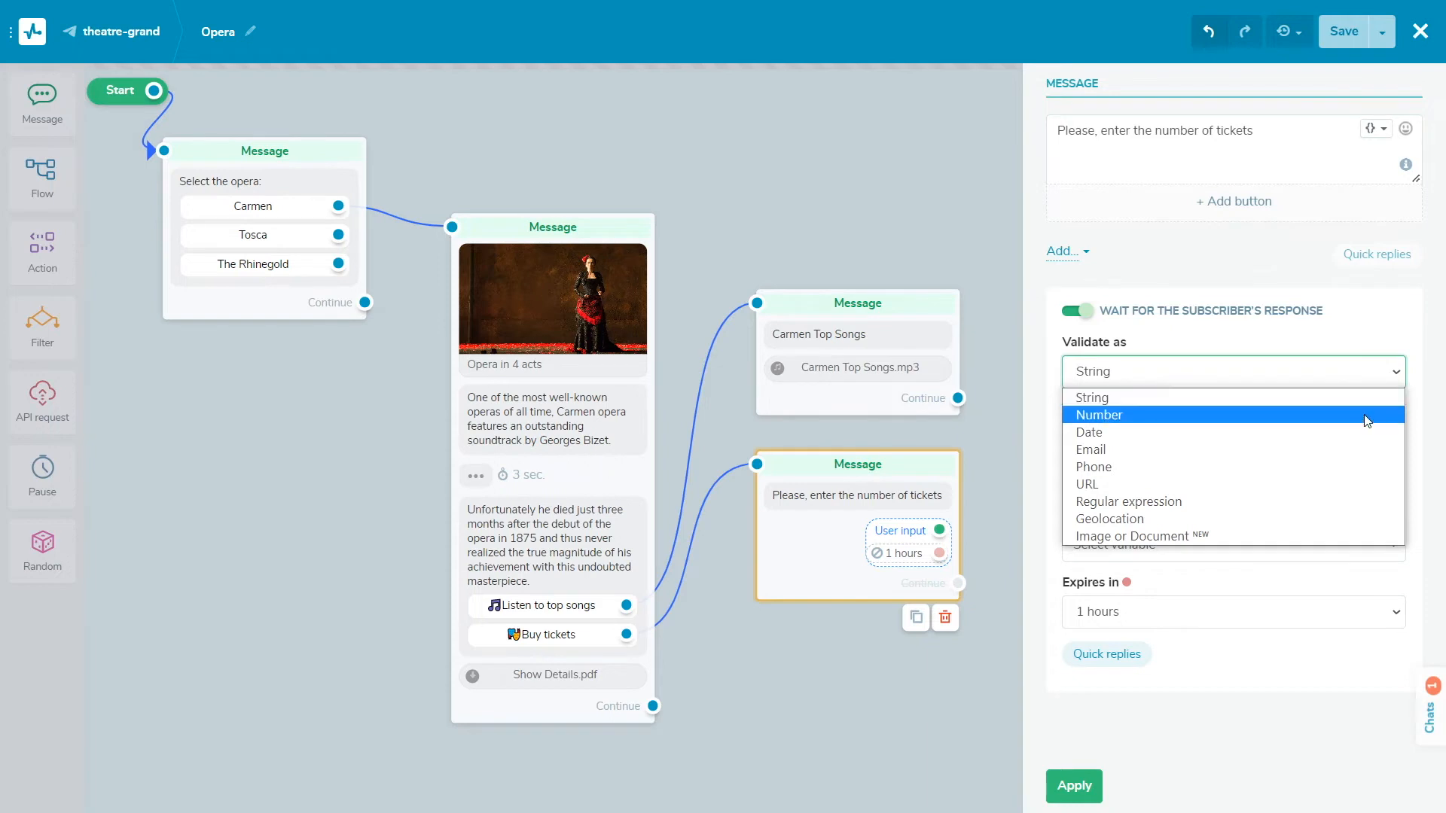
mouse_move(1363, 449)
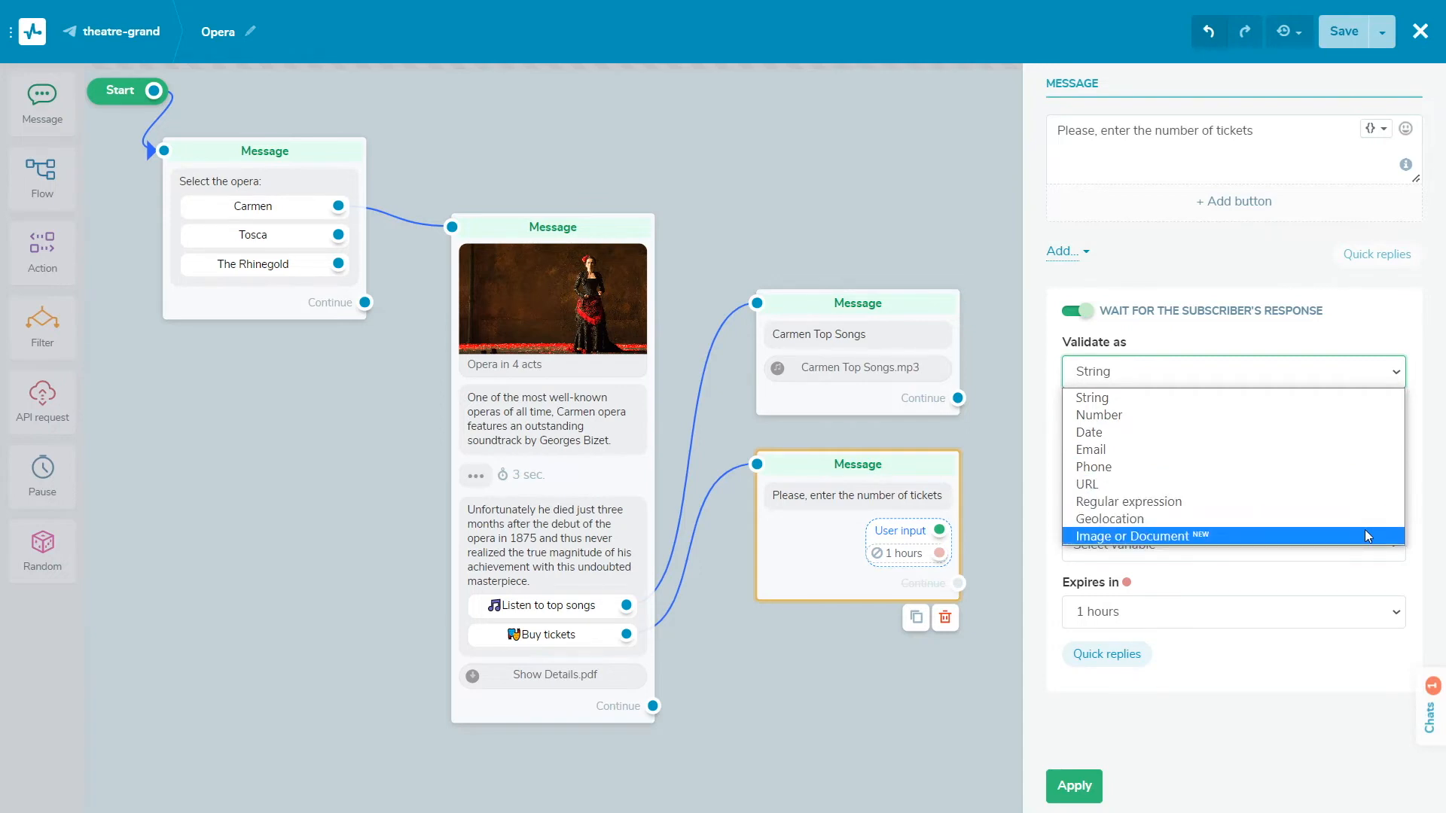
click(1099, 415)
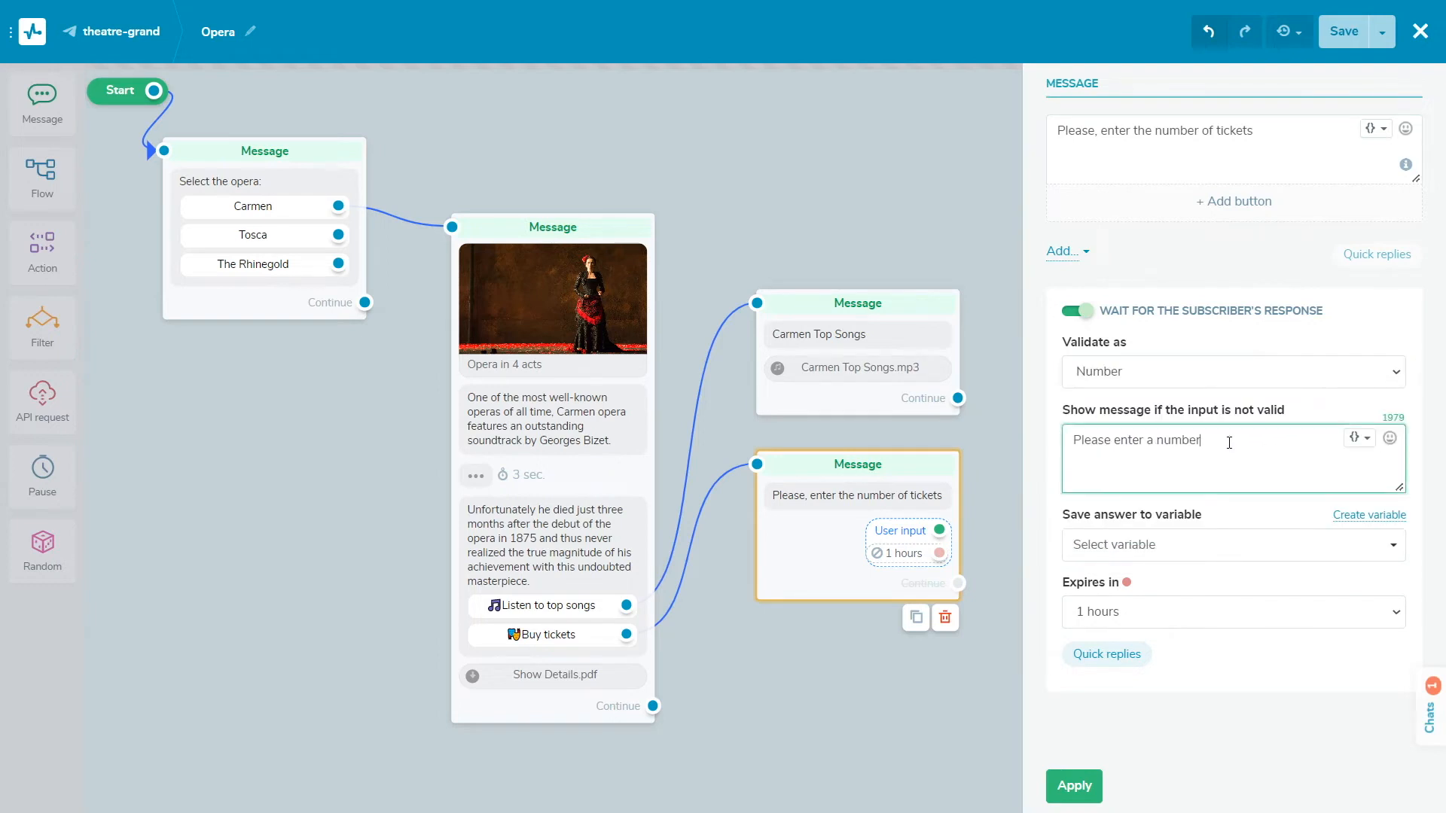
mouse_move(1276, 548)
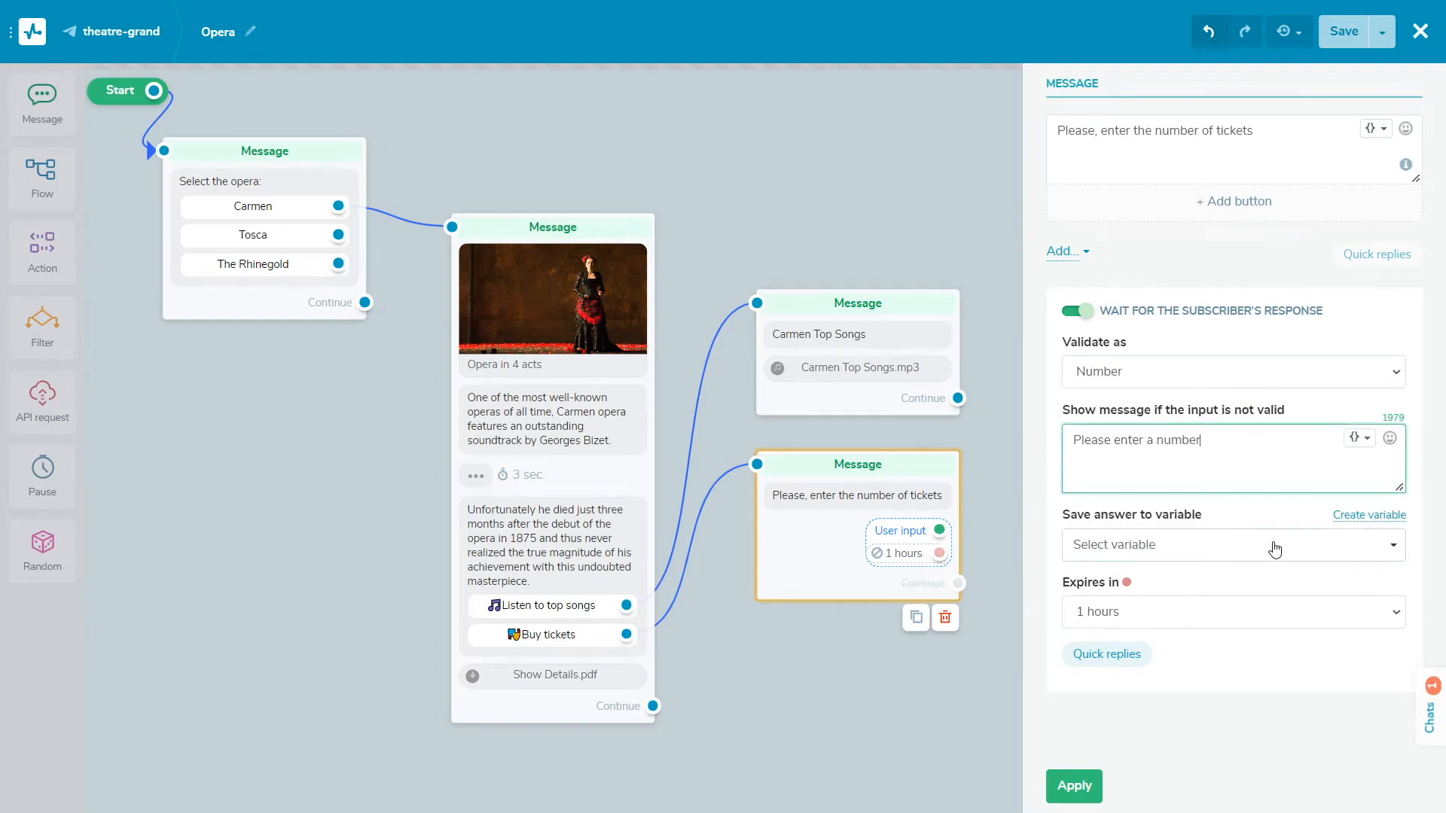
click(1232, 544)
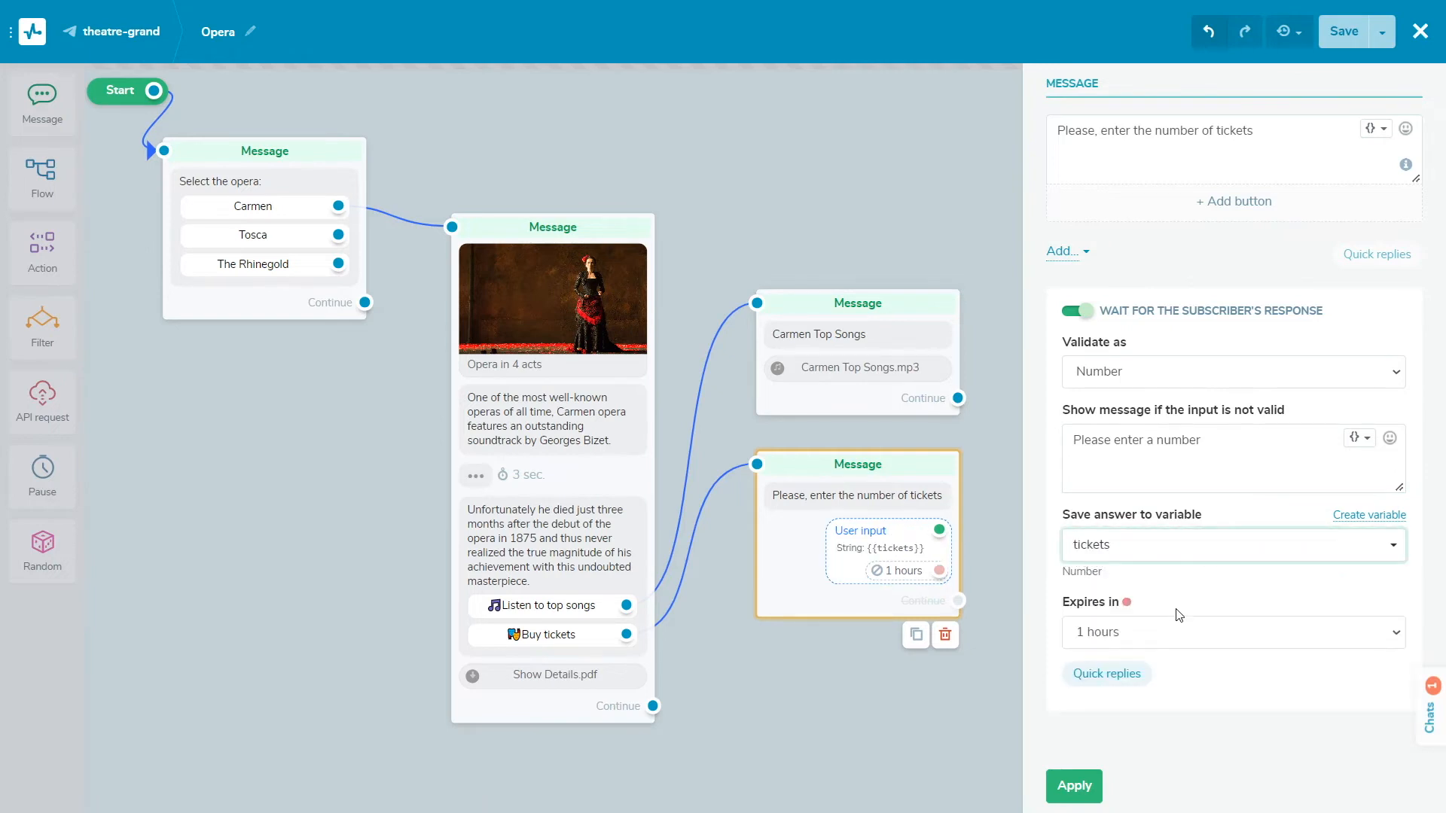
click(1232, 631)
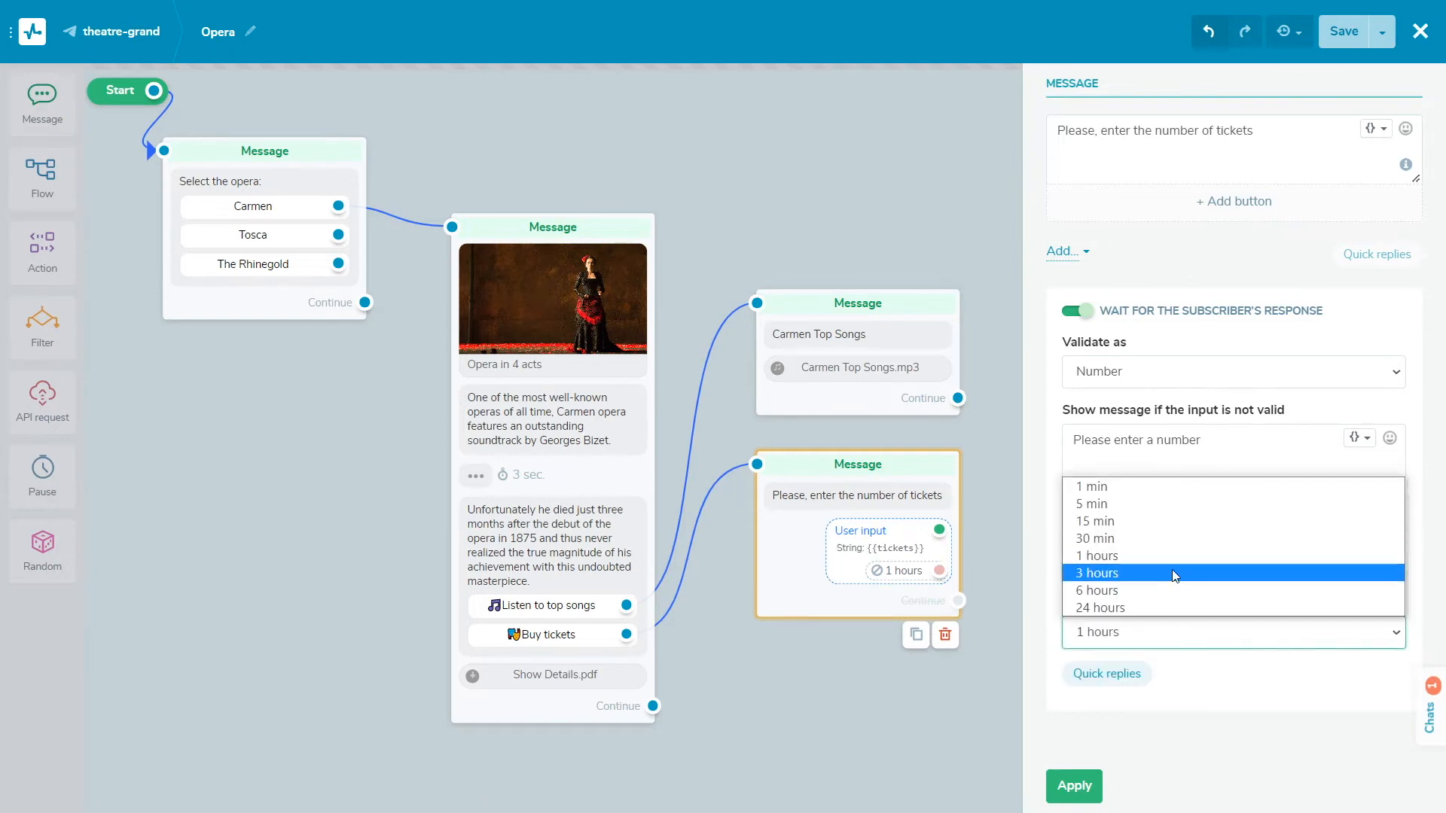
click(1099, 572)
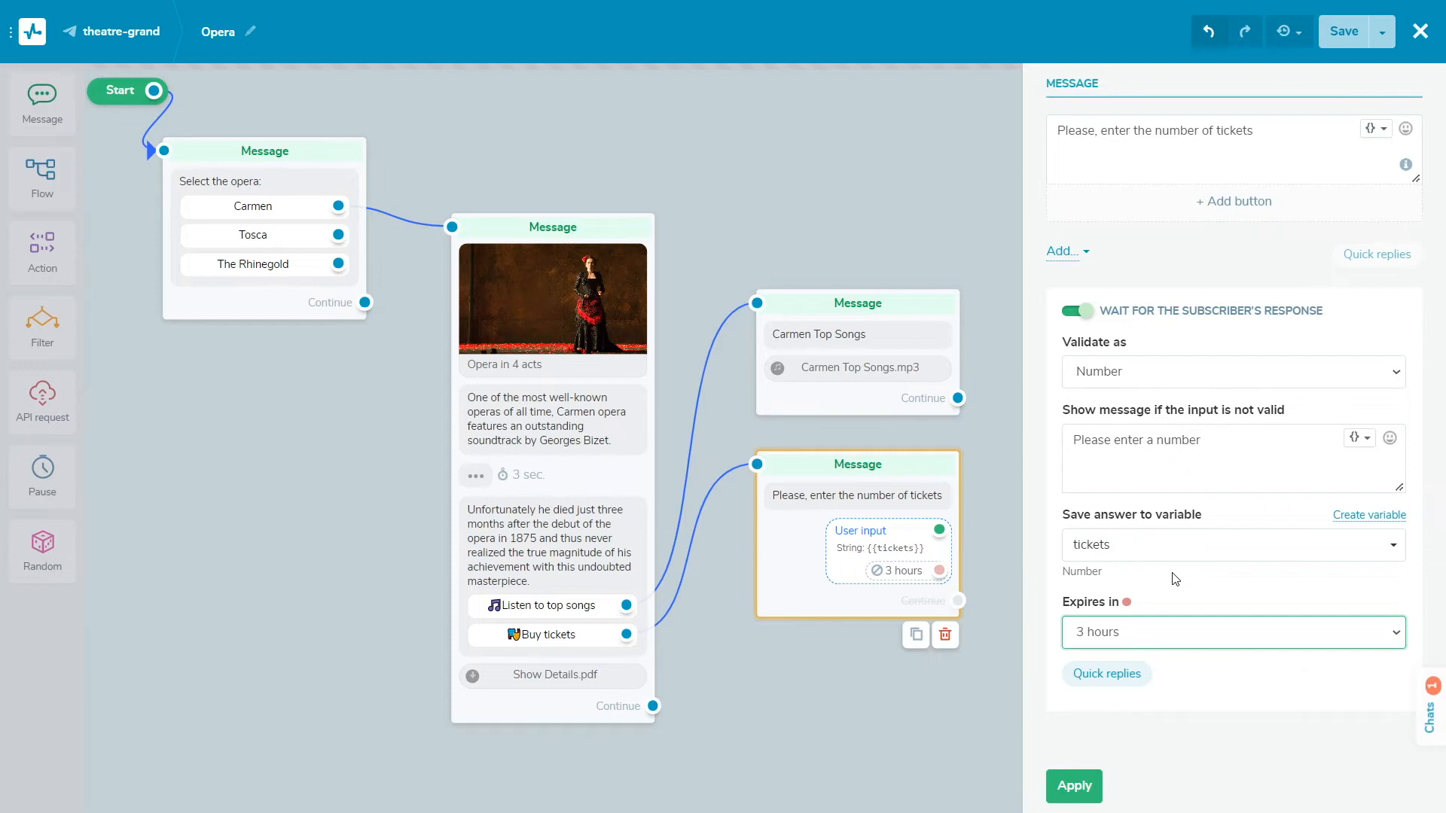
mouse_move(1107, 673)
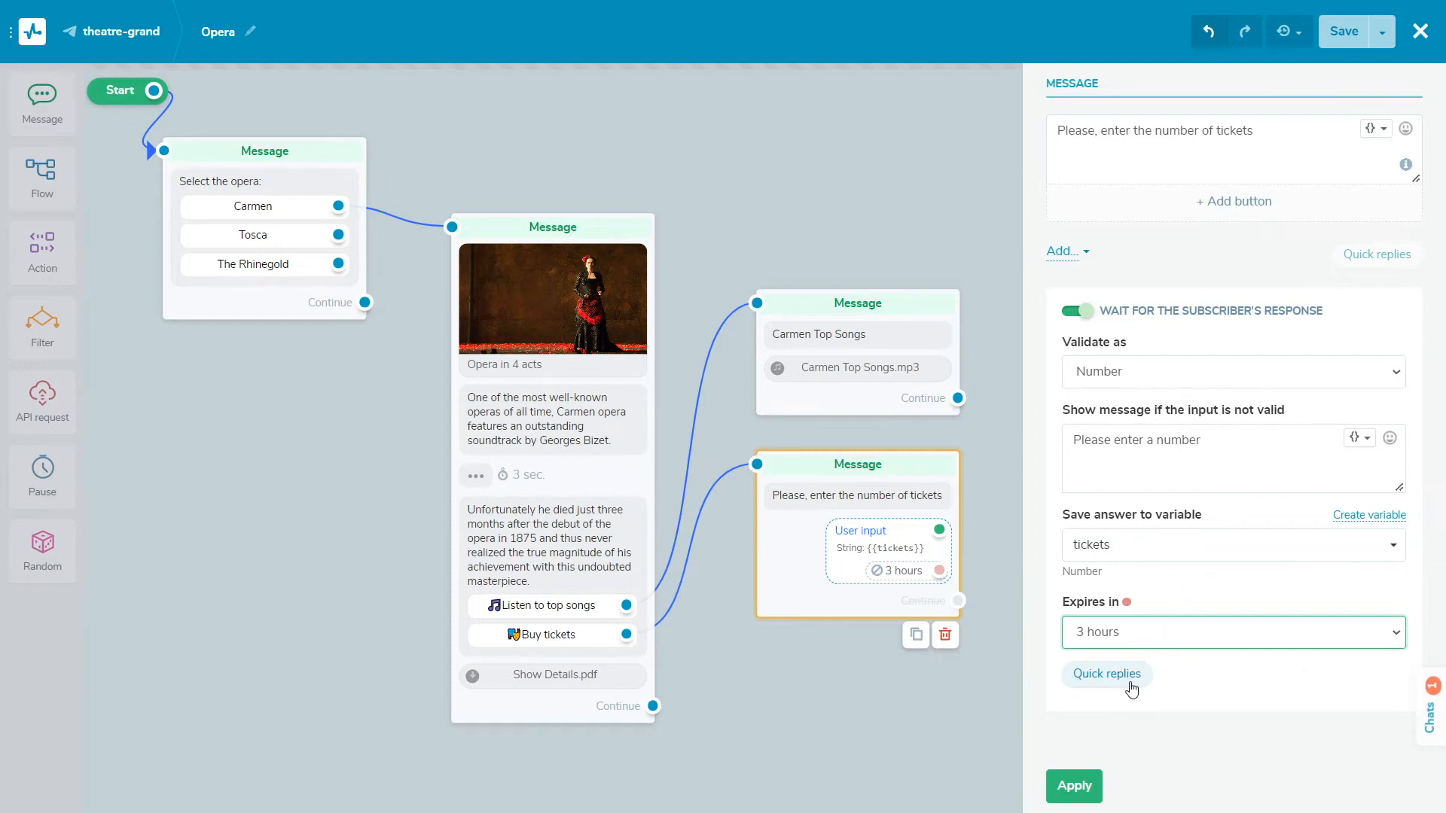
Add quick reply buttons for the ticket counts and apply the message settings
click(1106, 673)
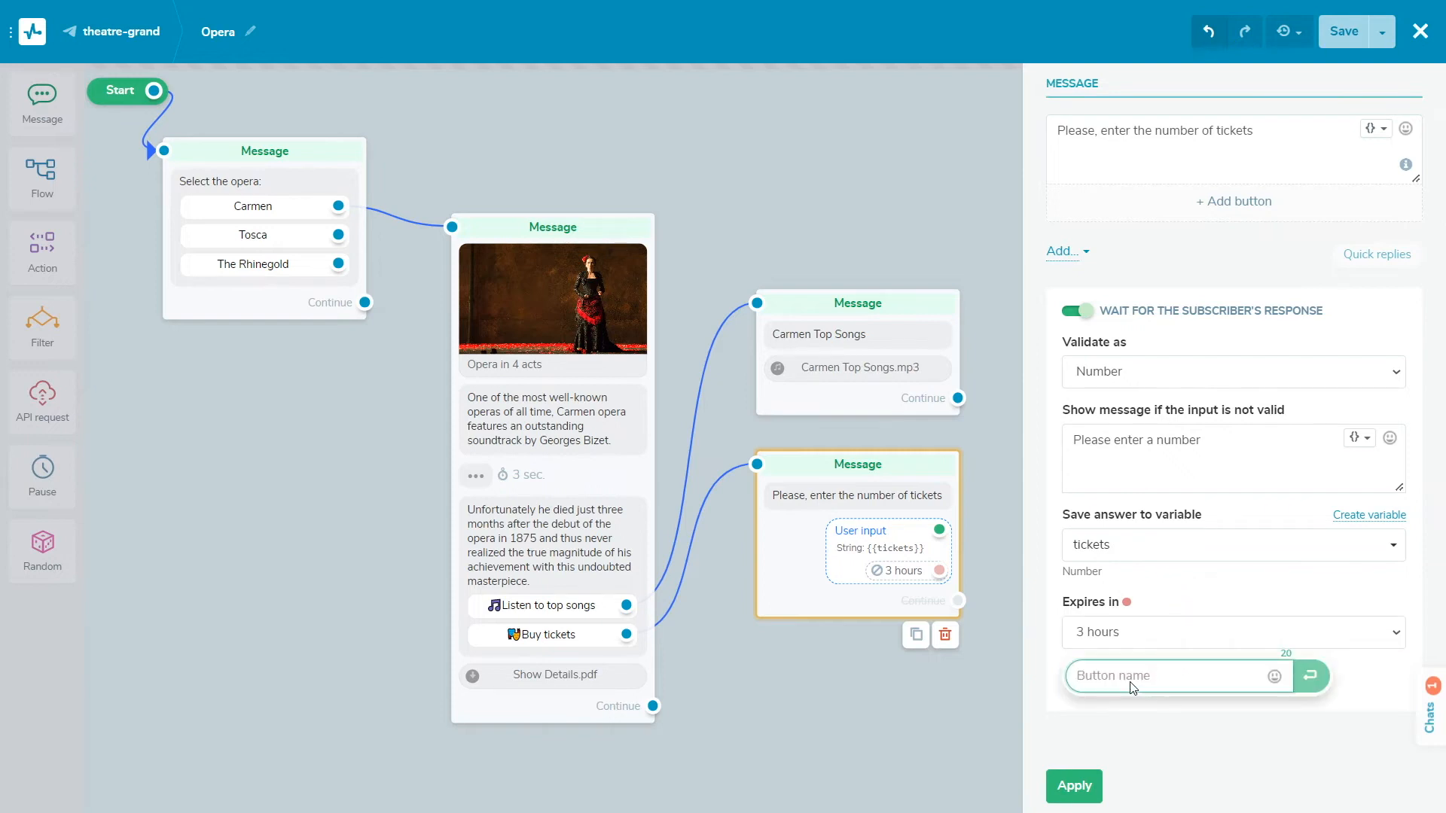
text(1)
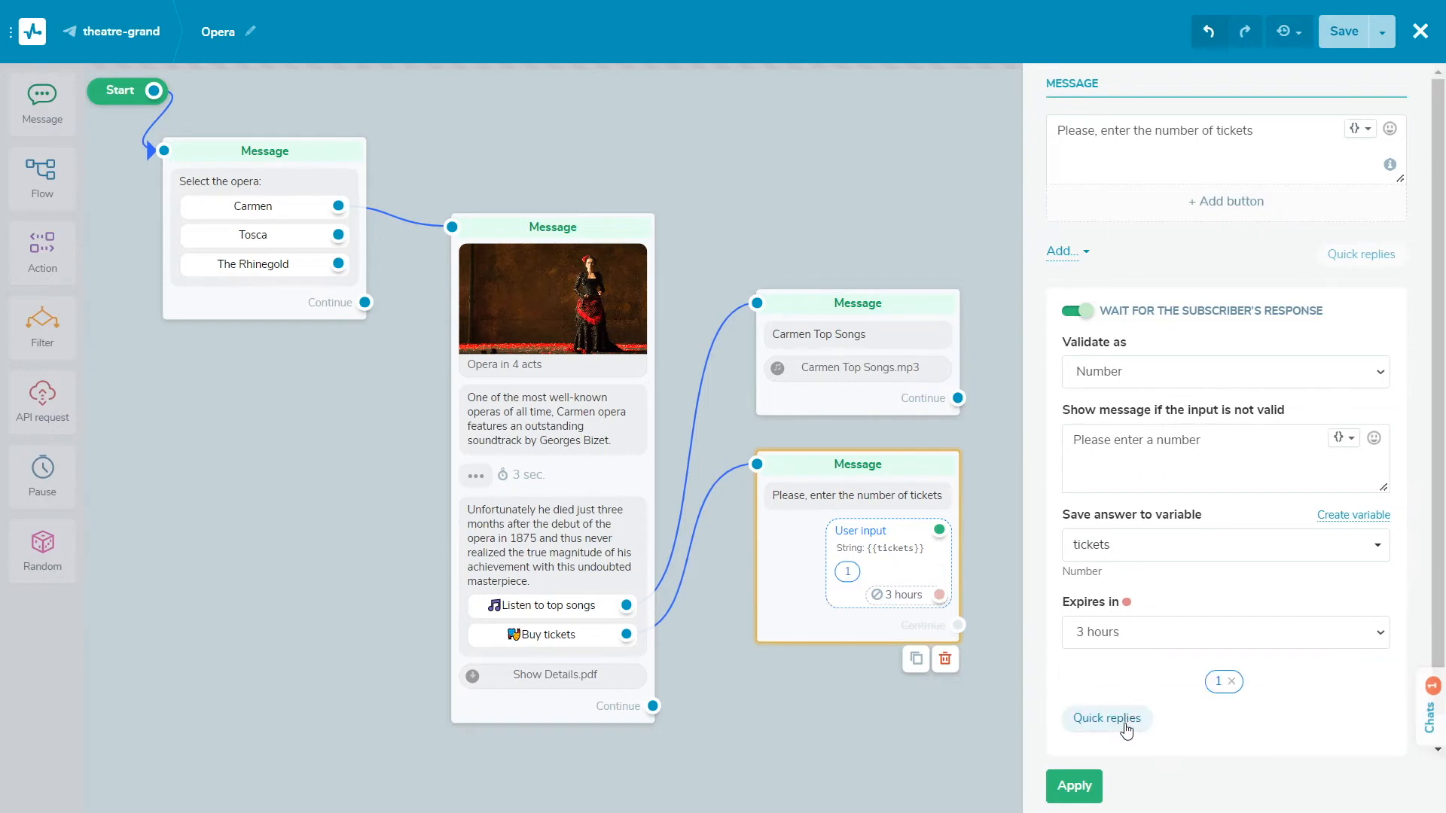
click(1106, 718)
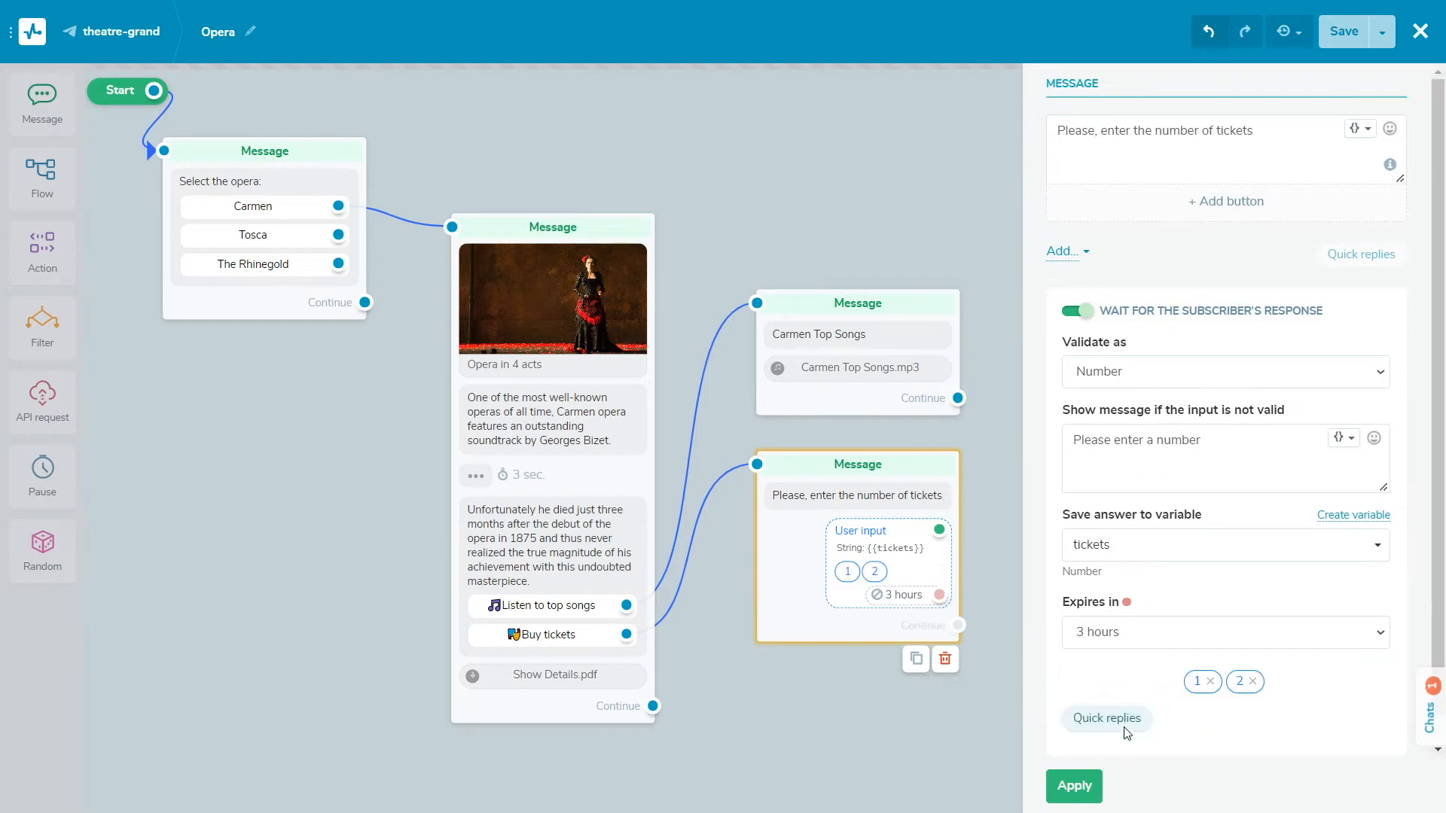
text(3)
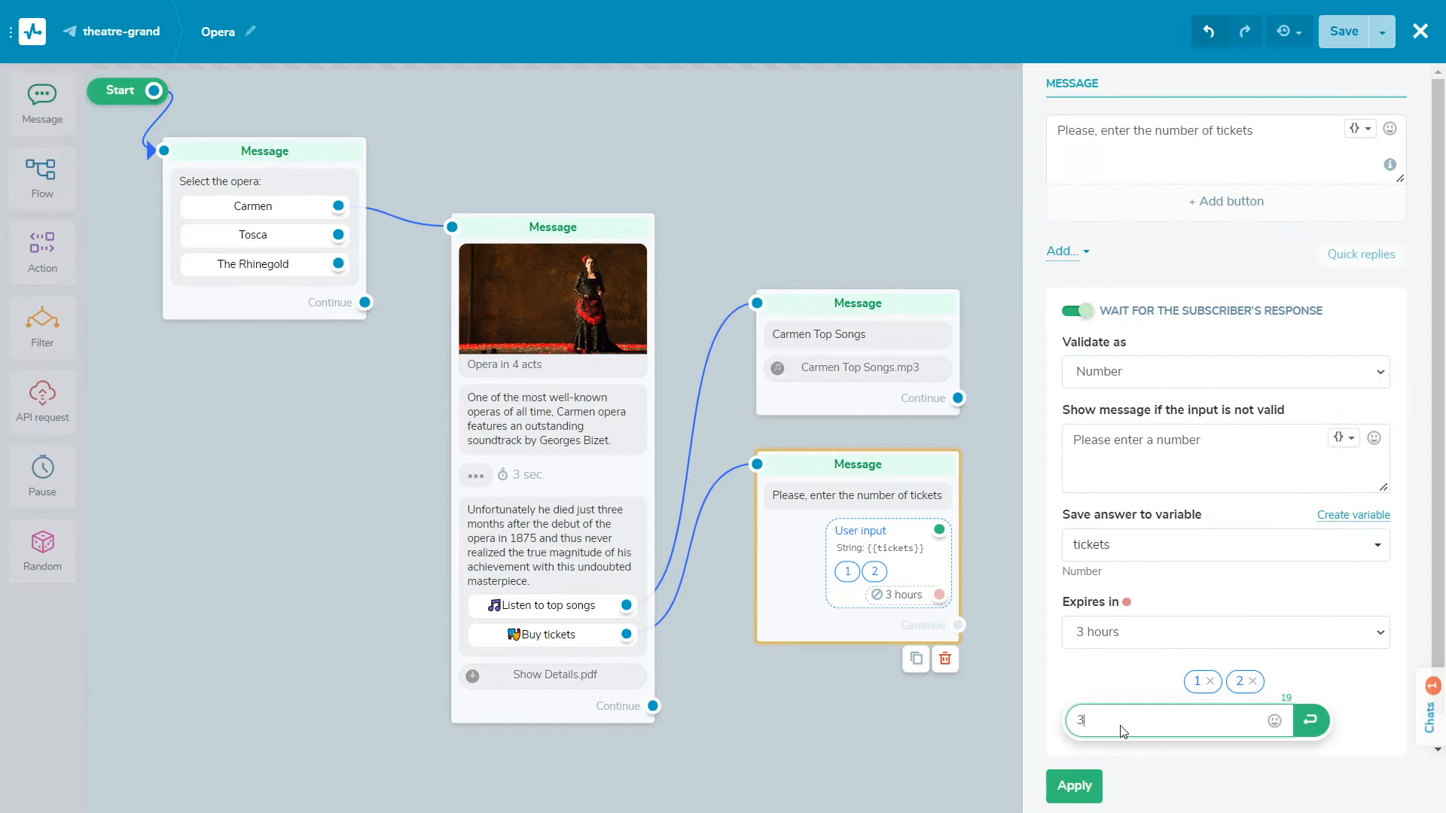
key(Enter)
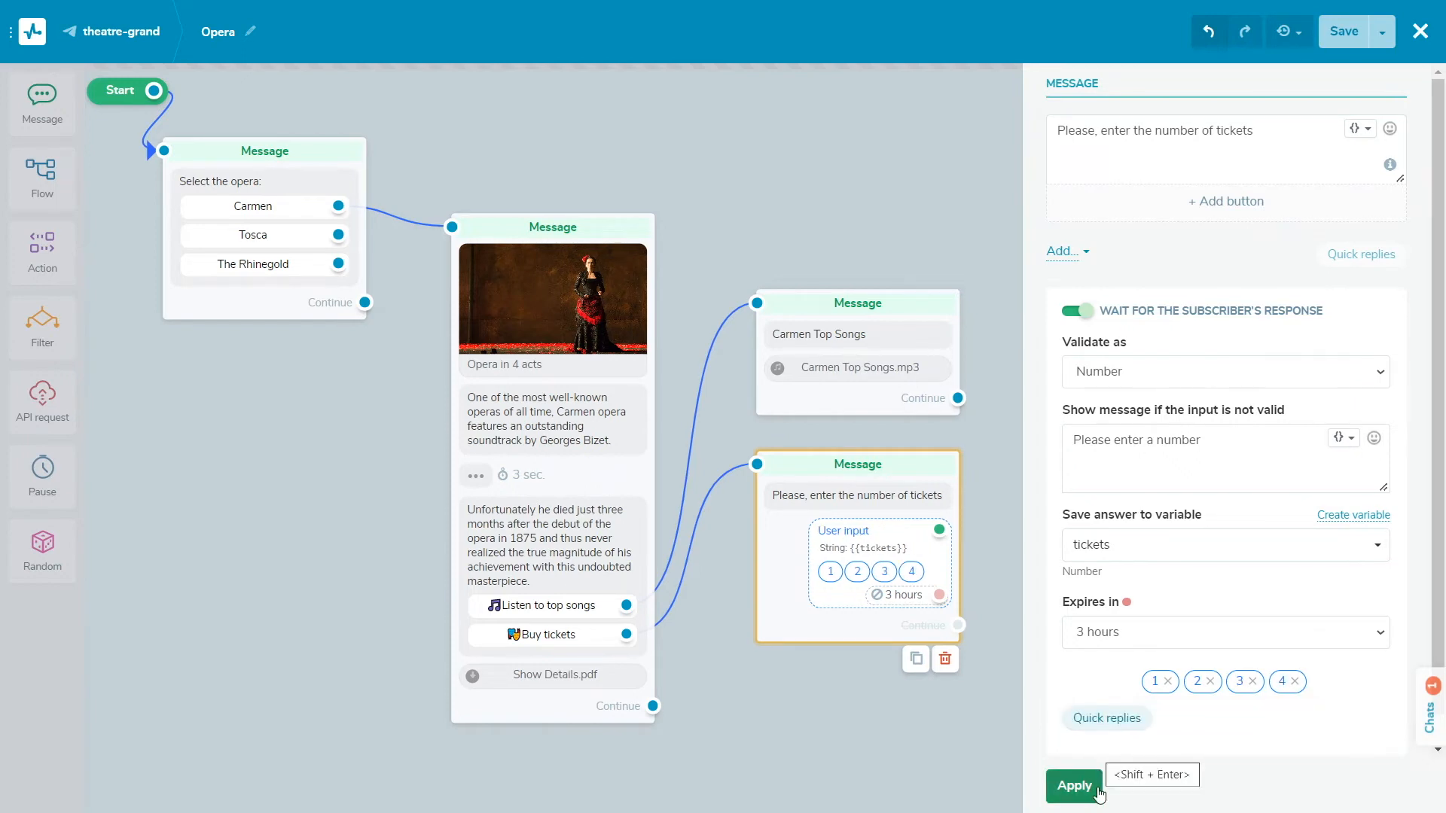
click(1073, 785)
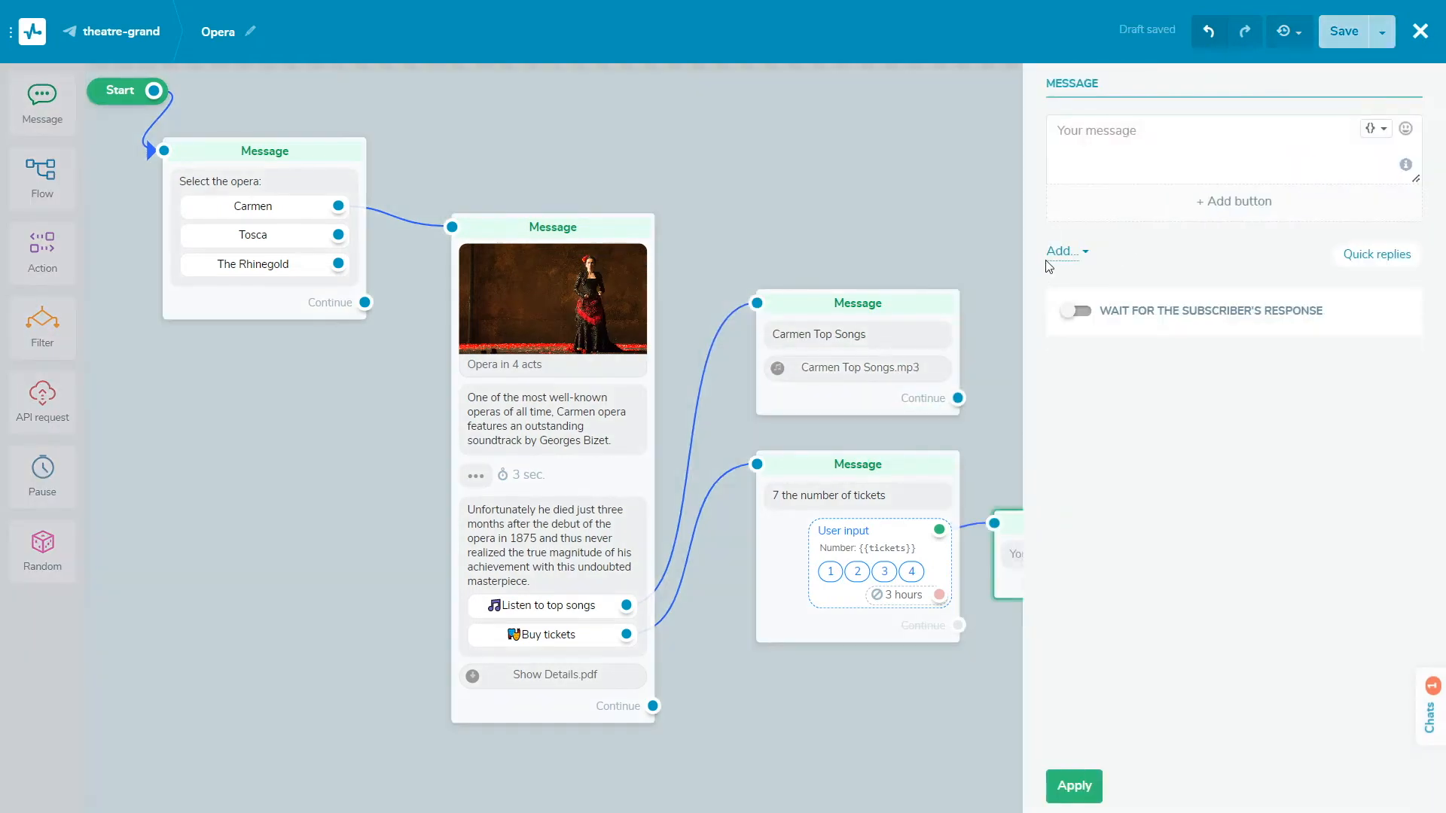
Write 'Please, enter your email' and make the message wait for a reply
text(Please, enter)
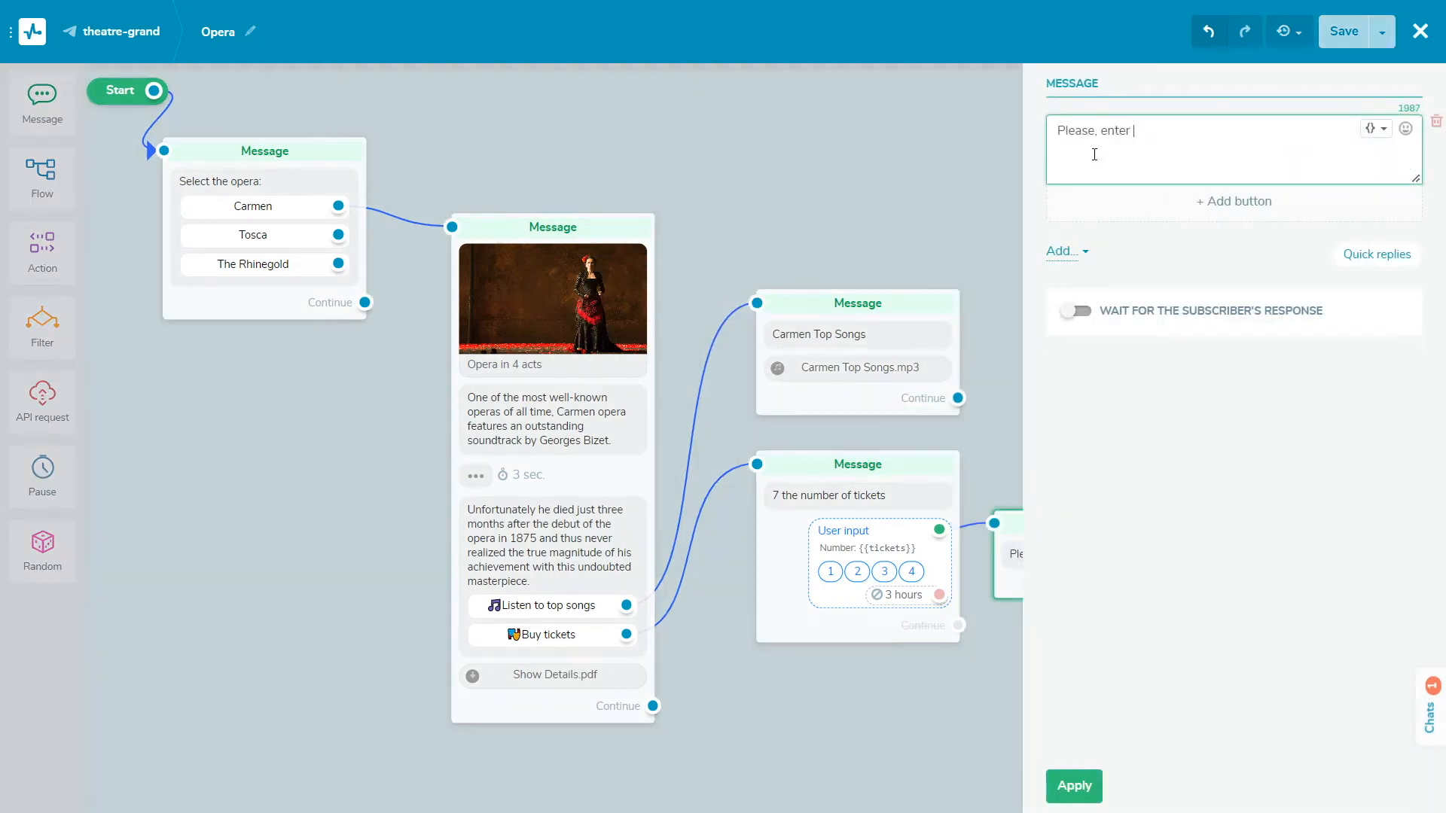
text(your e)
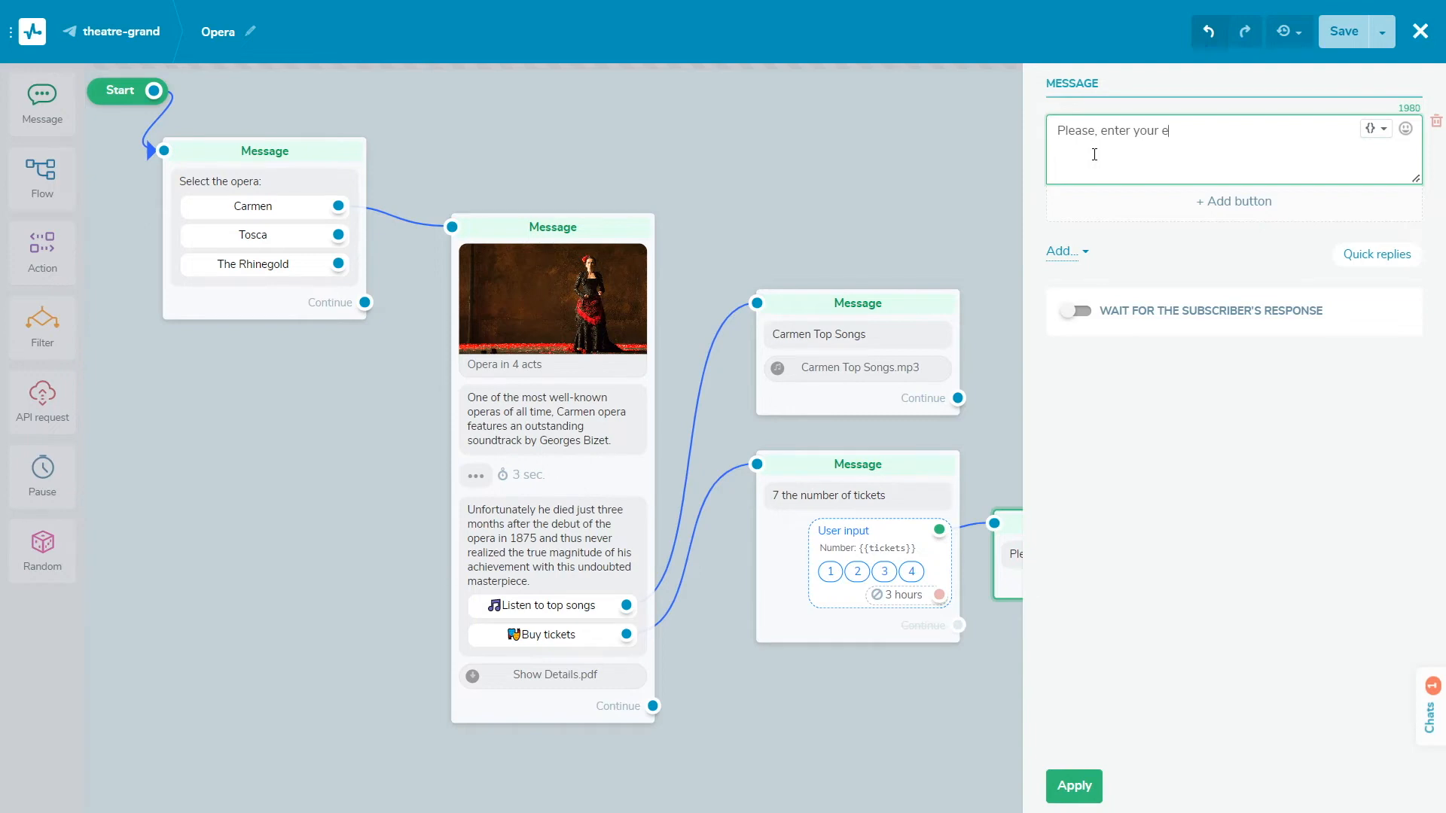
text(mail)
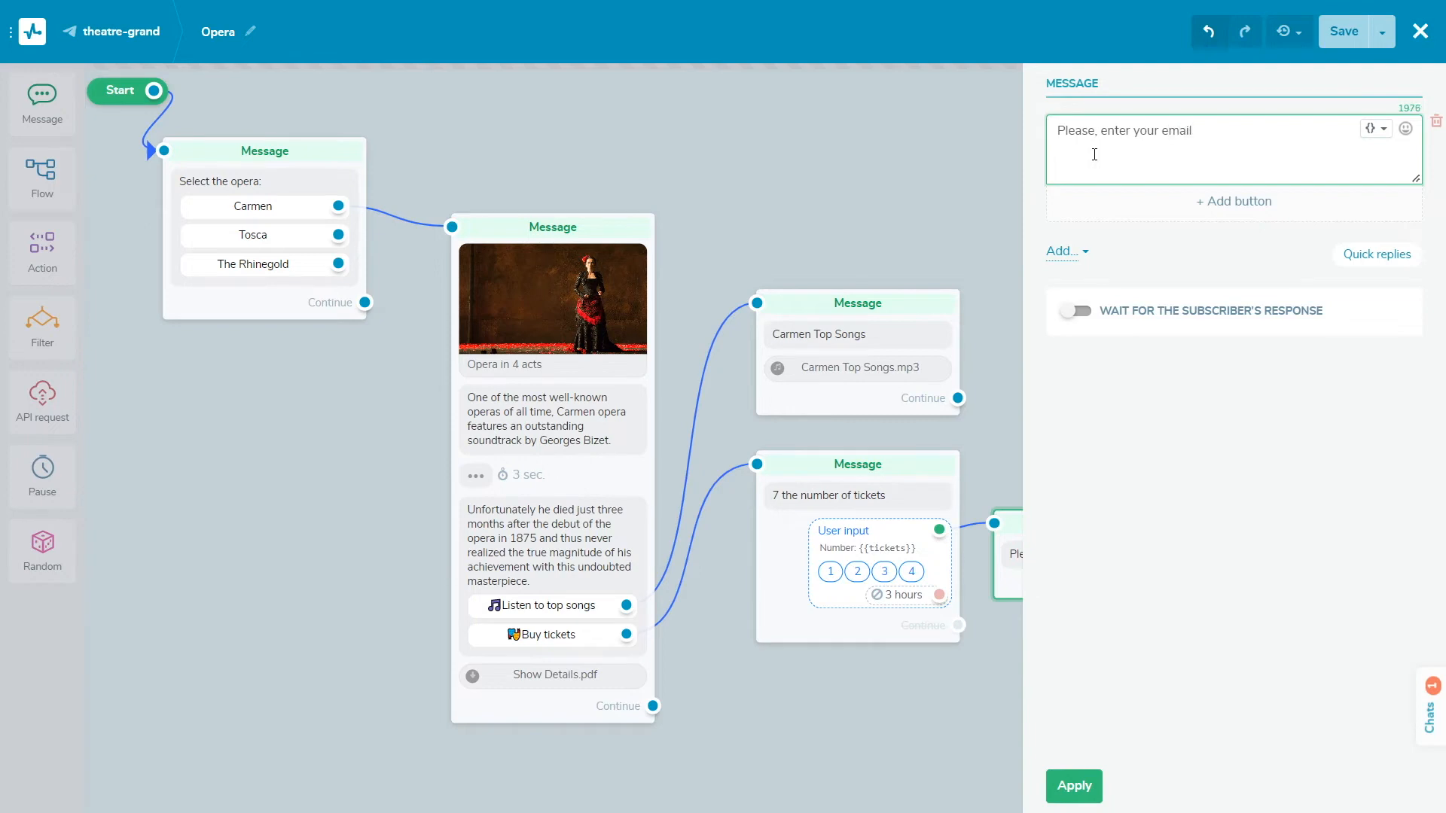
click(1072, 311)
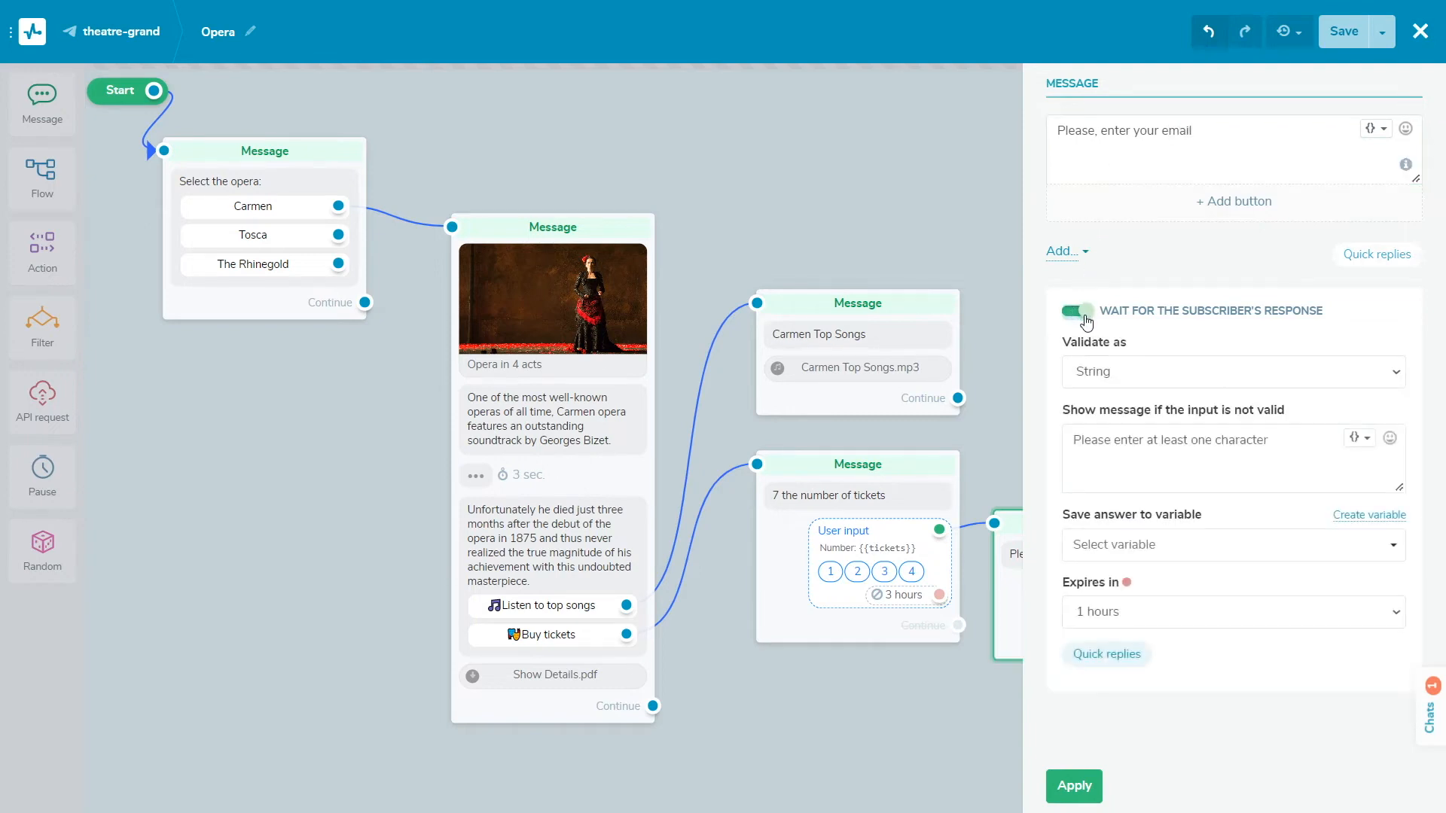
Validate the reply as Email and store it in the email variable
click(1232, 370)
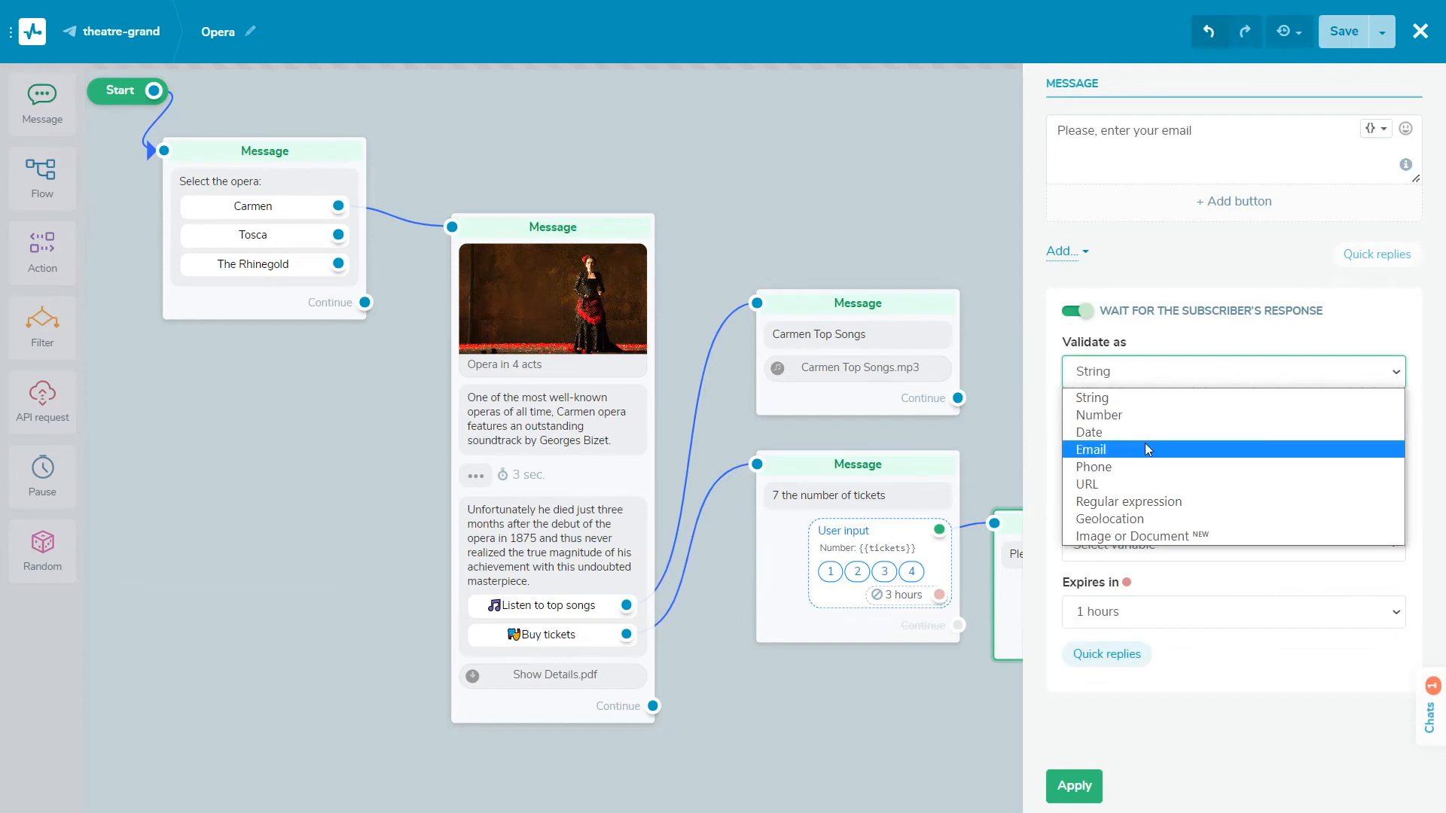
click(1090, 449)
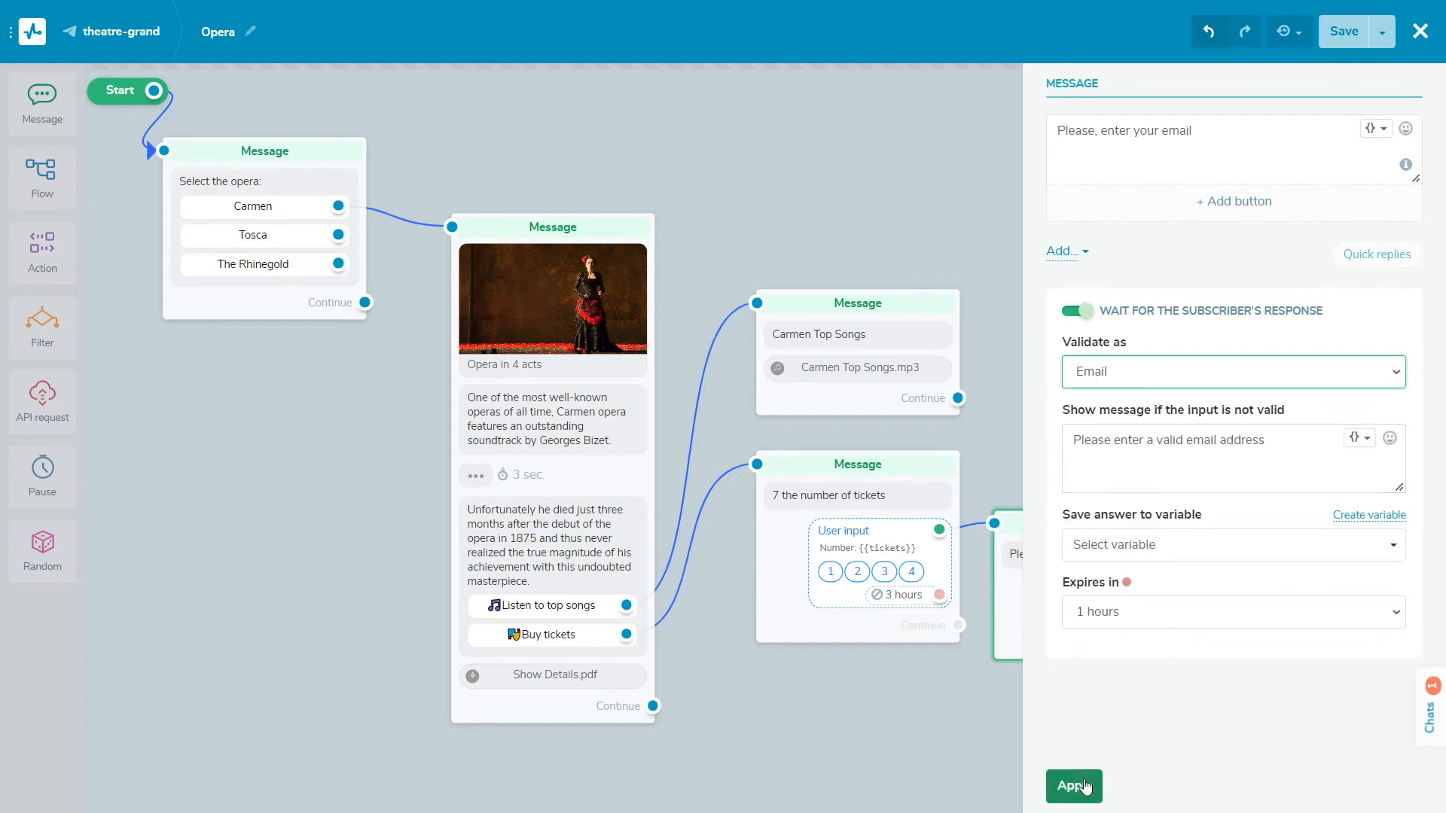
click(1233, 544)
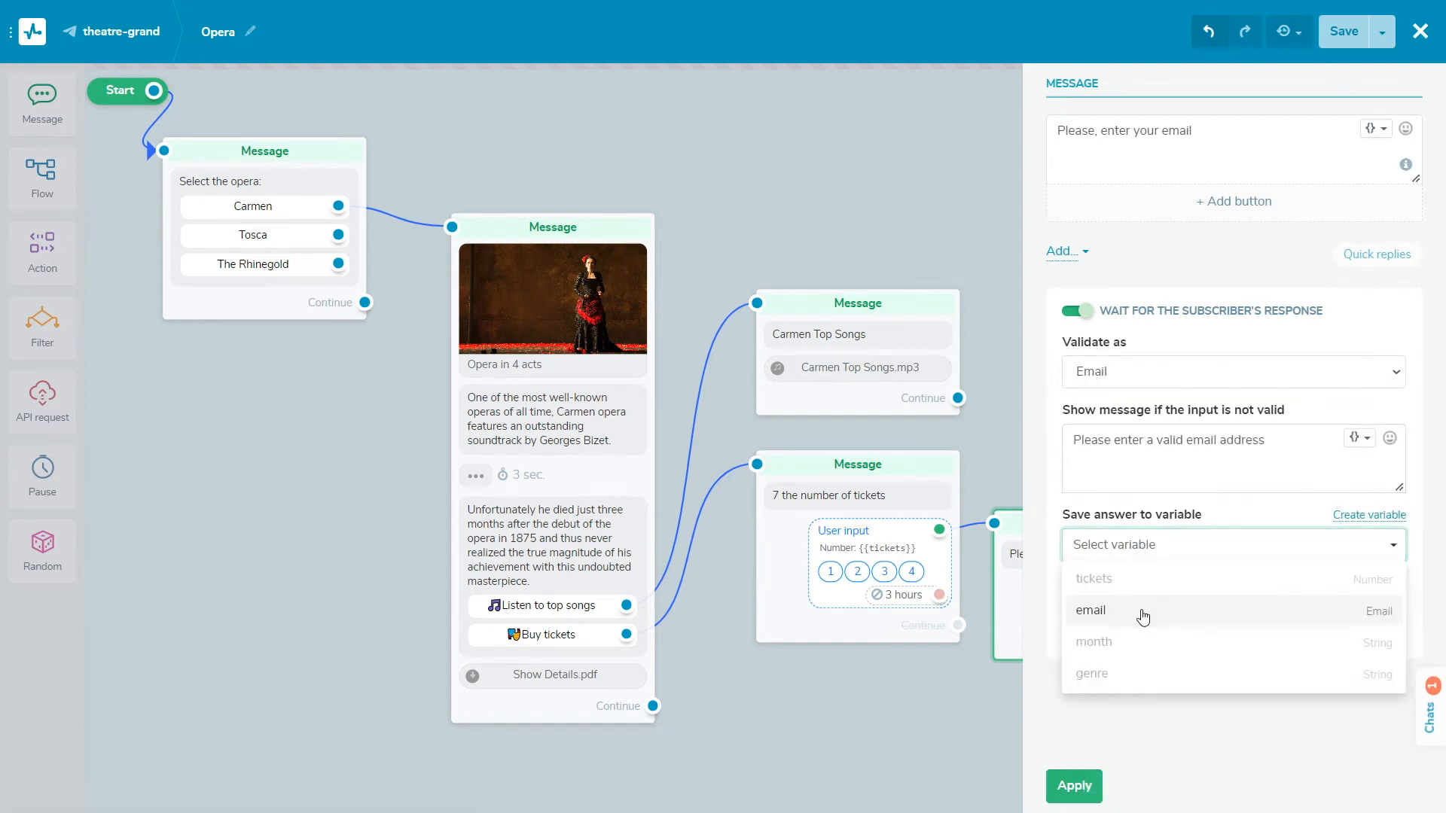
click(1090, 610)
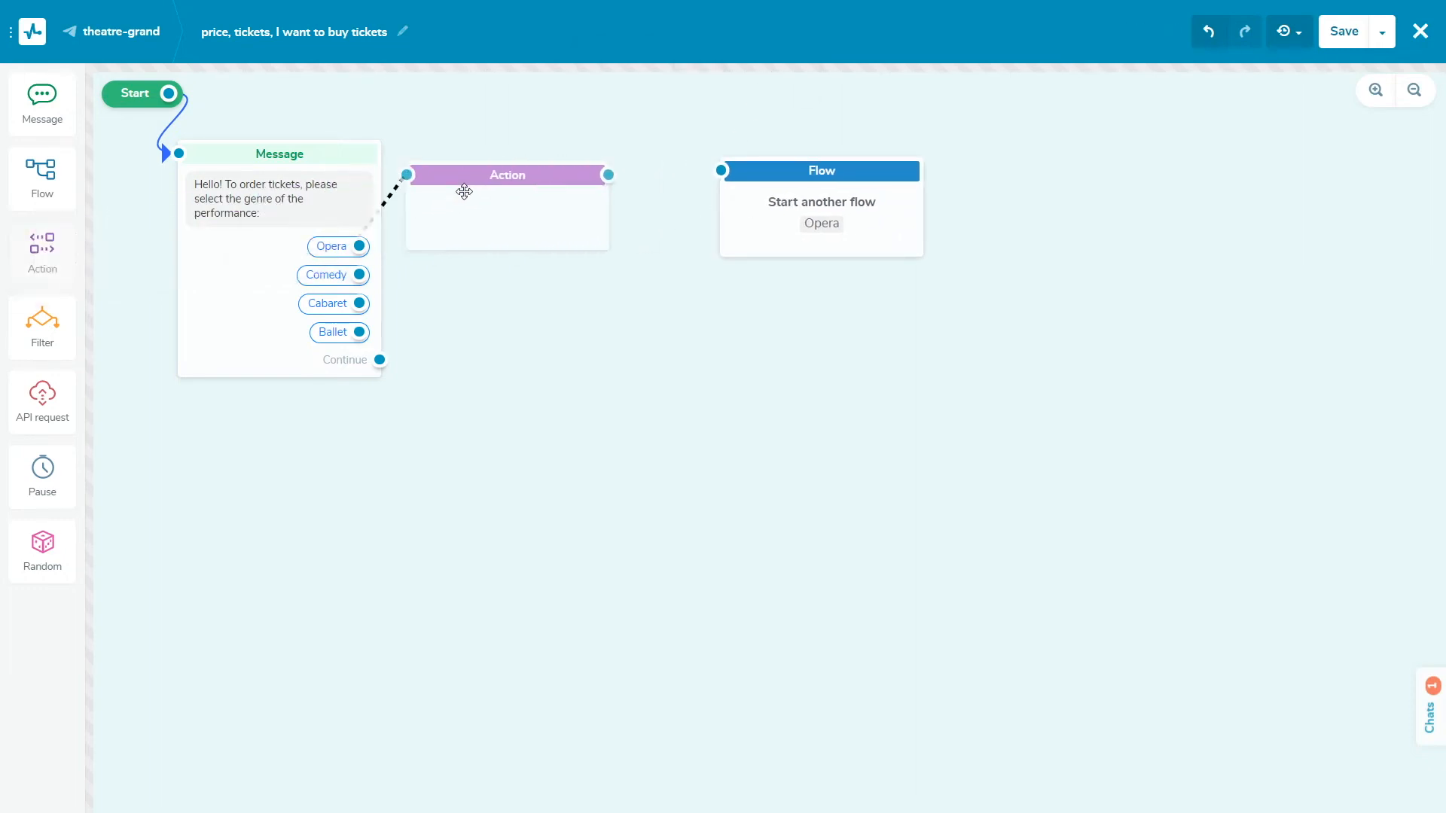
Place an Action block after the Opera choice and review its action options
click(507, 175)
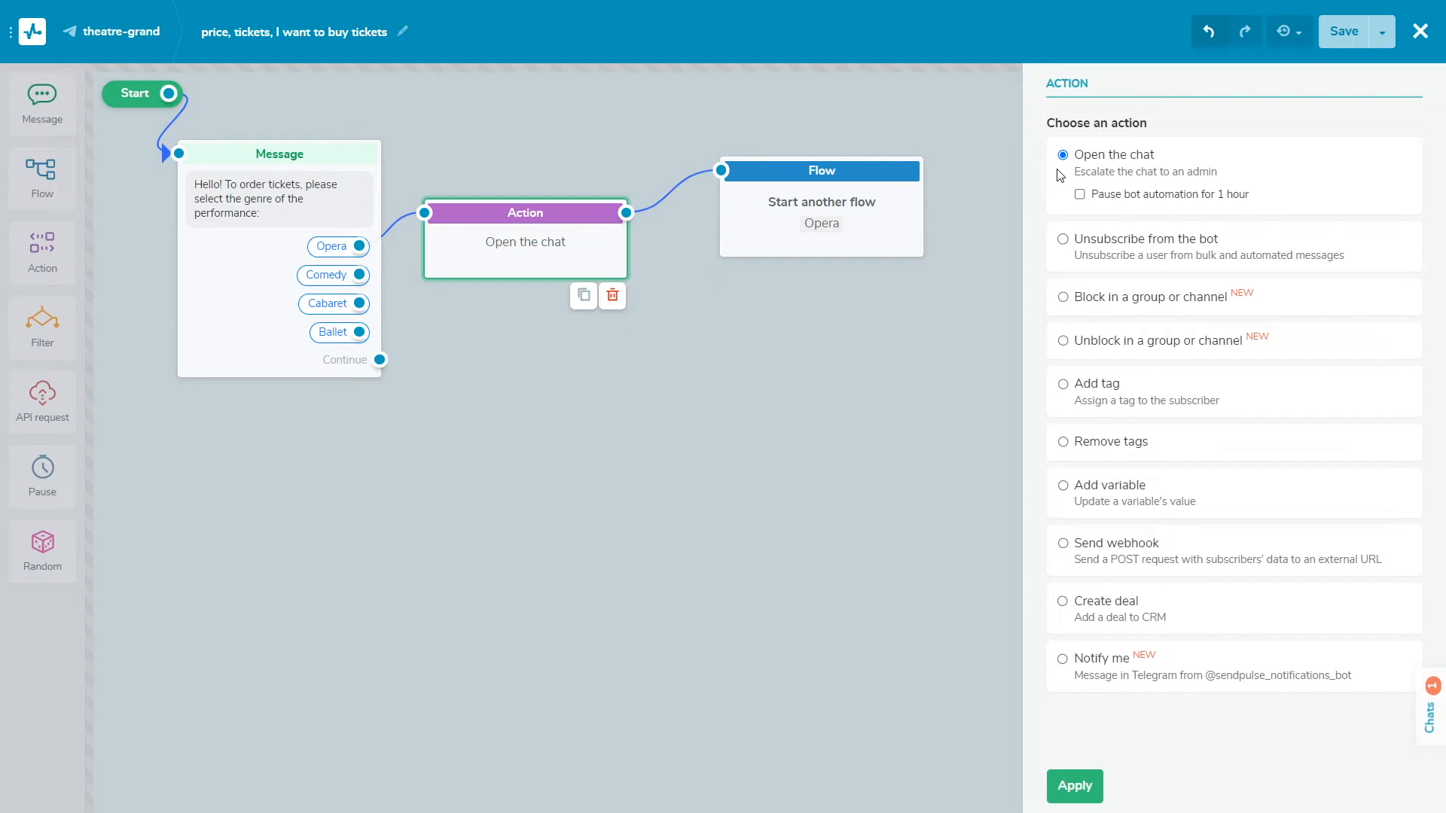
mouse_move(1062, 259)
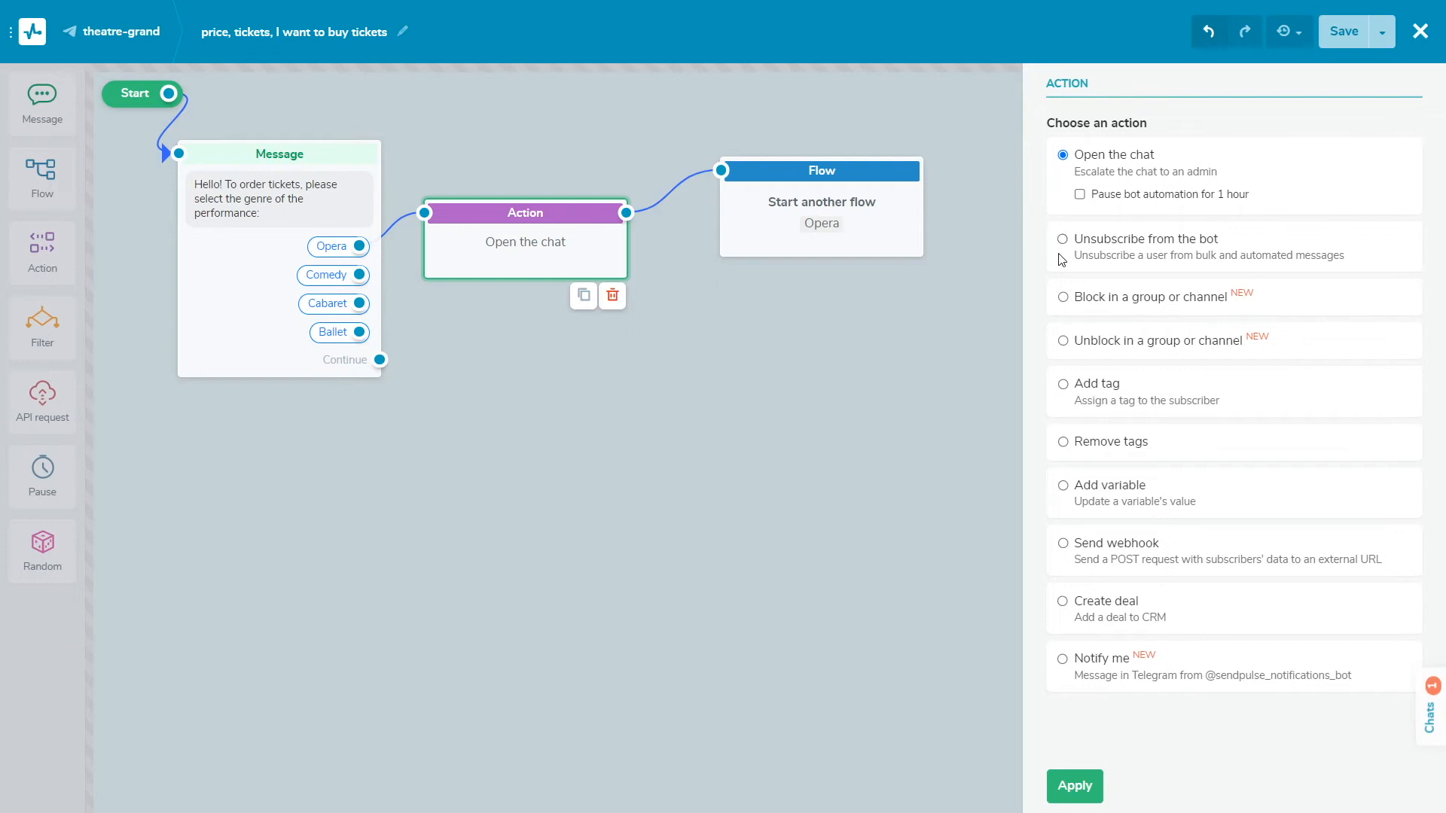
mouse_move(1062, 292)
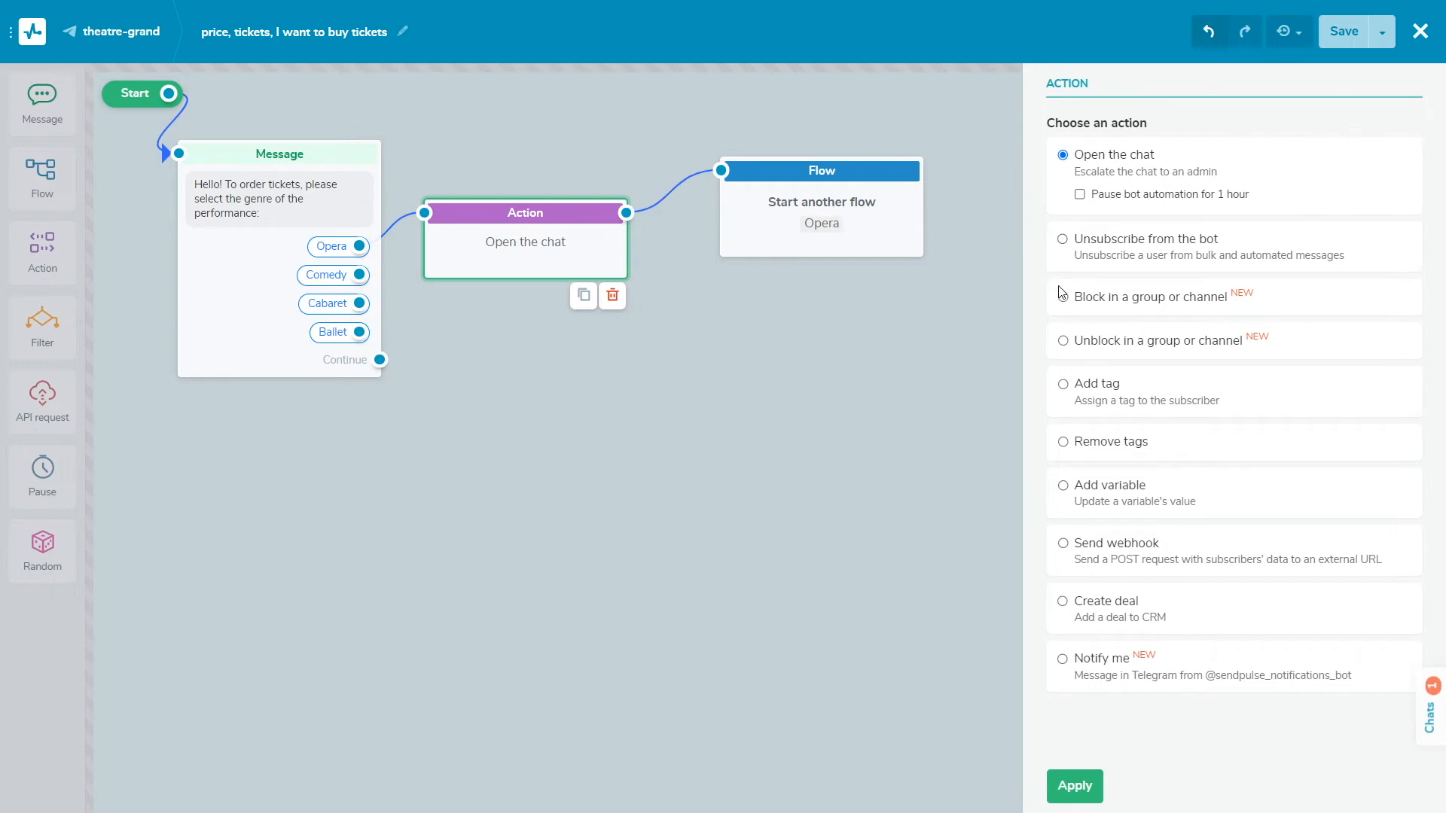
mouse_move(1057, 307)
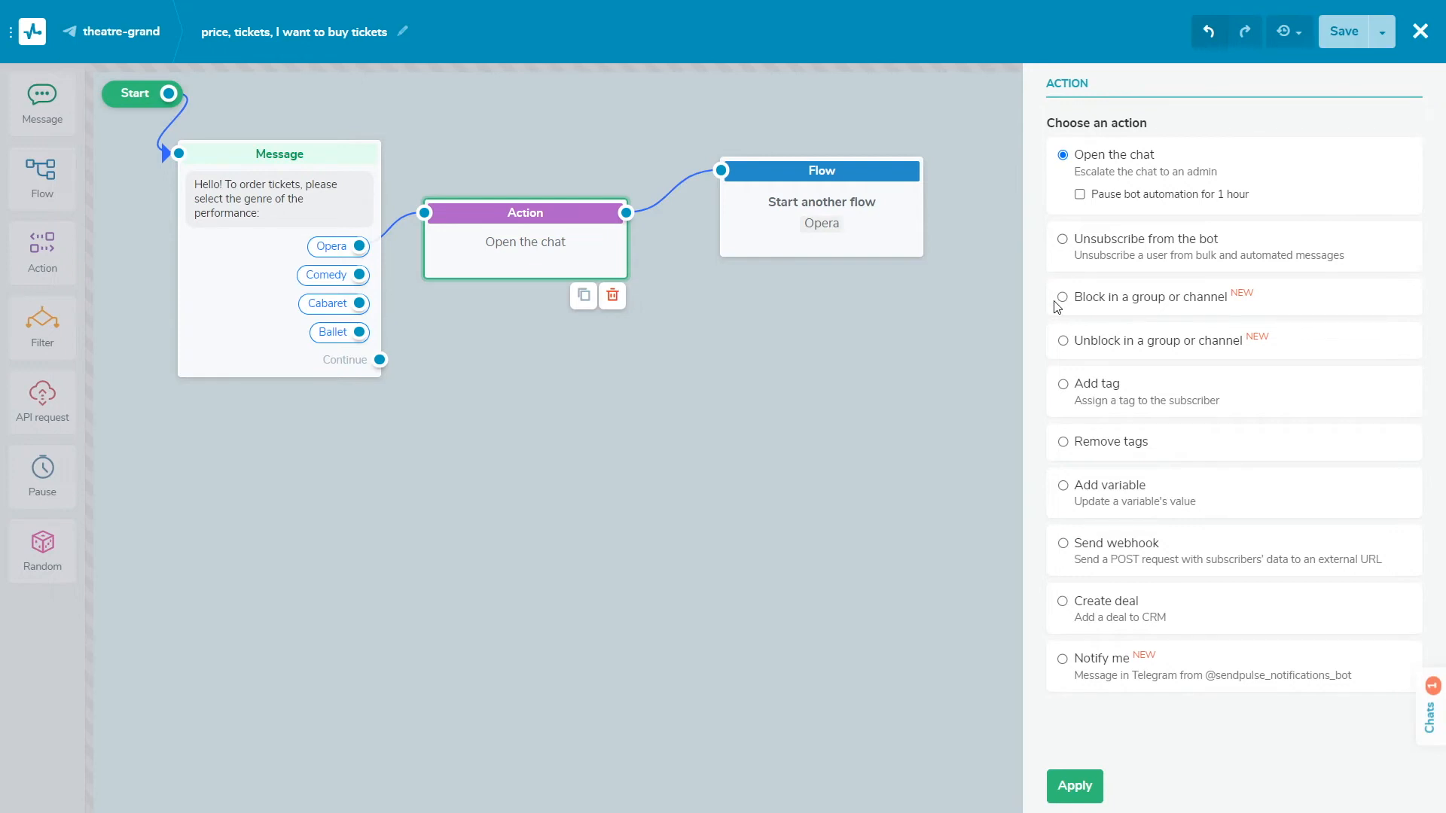
mouse_move(1057, 351)
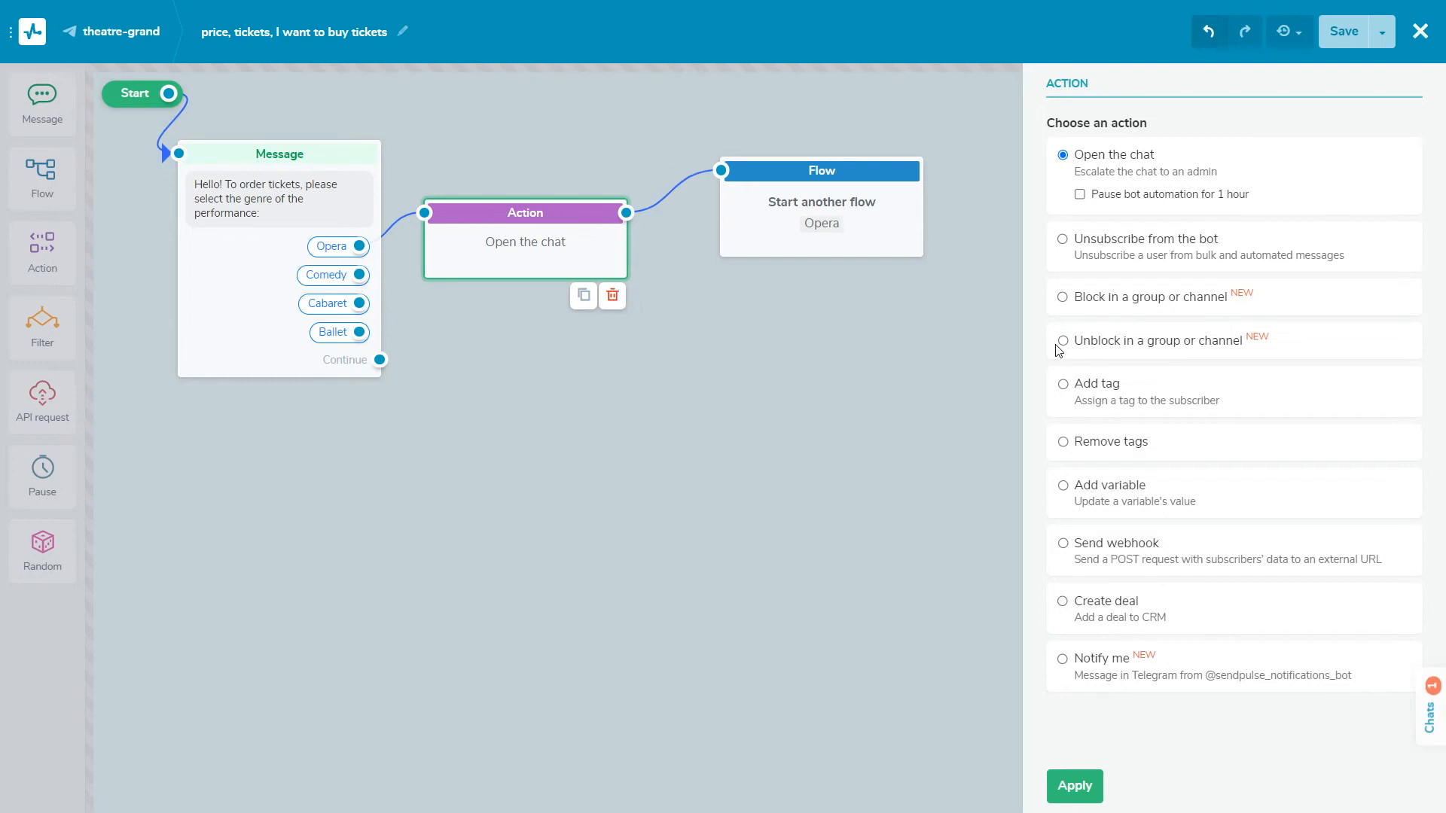
mouse_move(1059, 393)
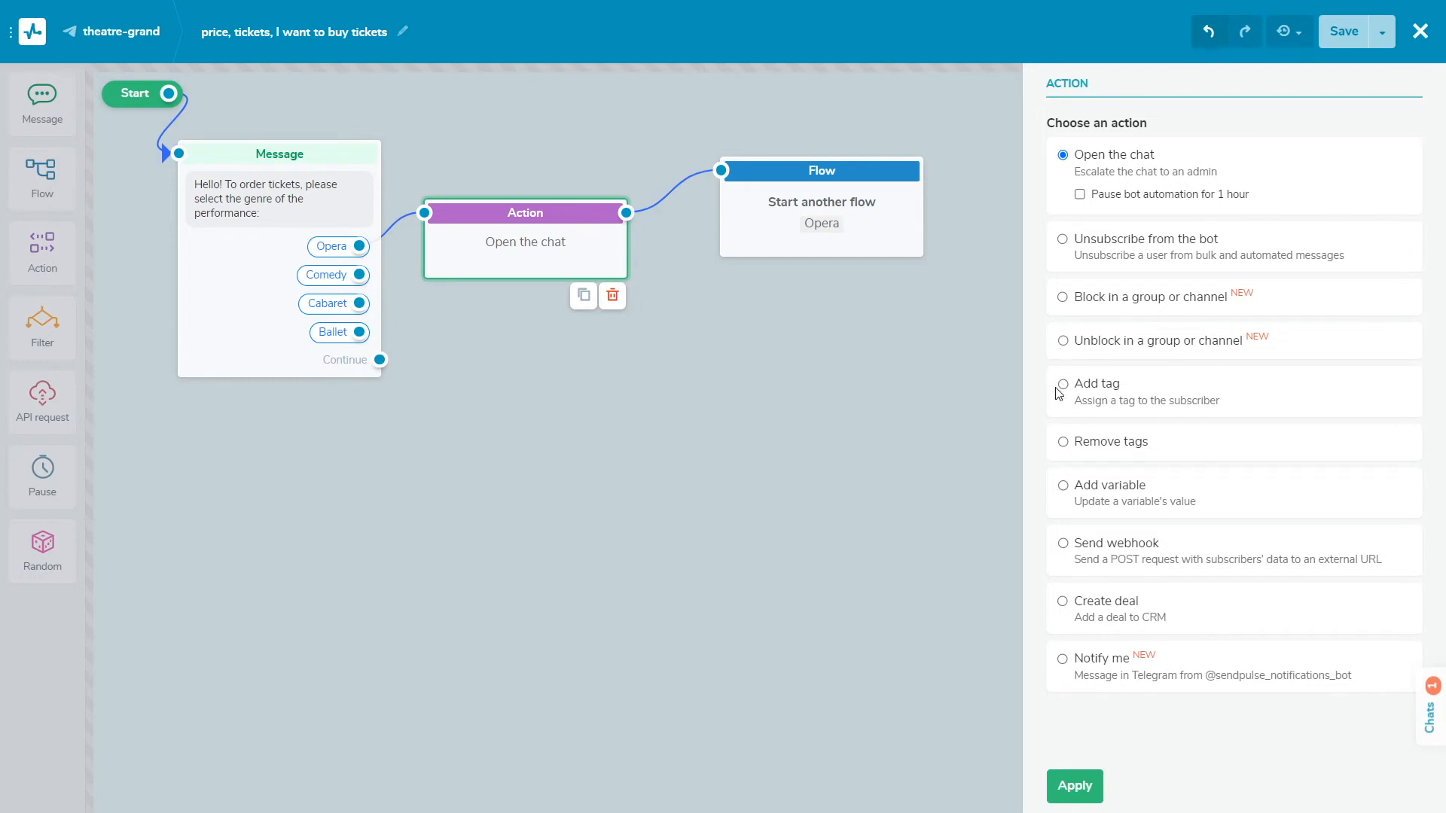
mouse_move(1059, 438)
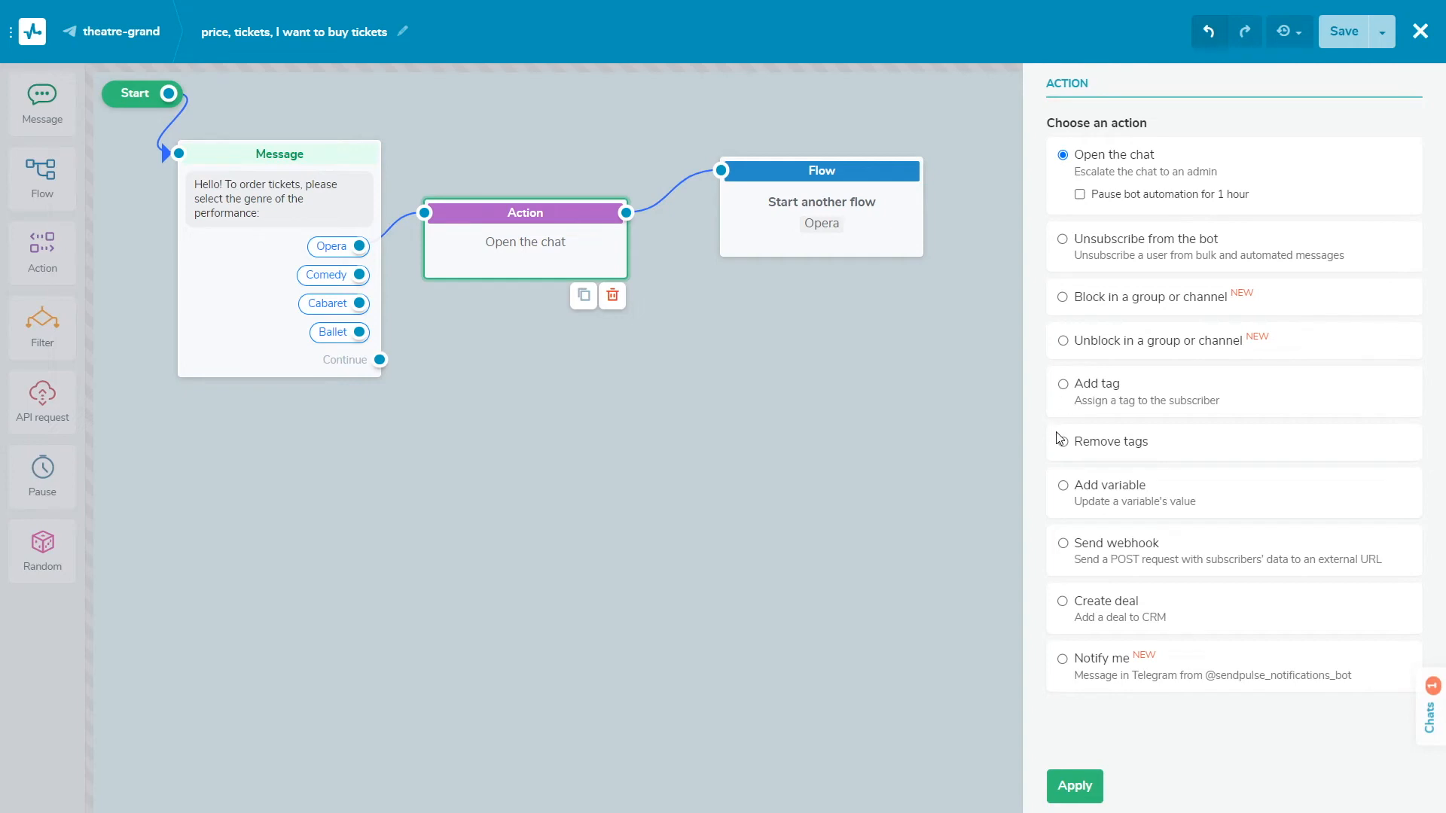
mouse_move(1059, 450)
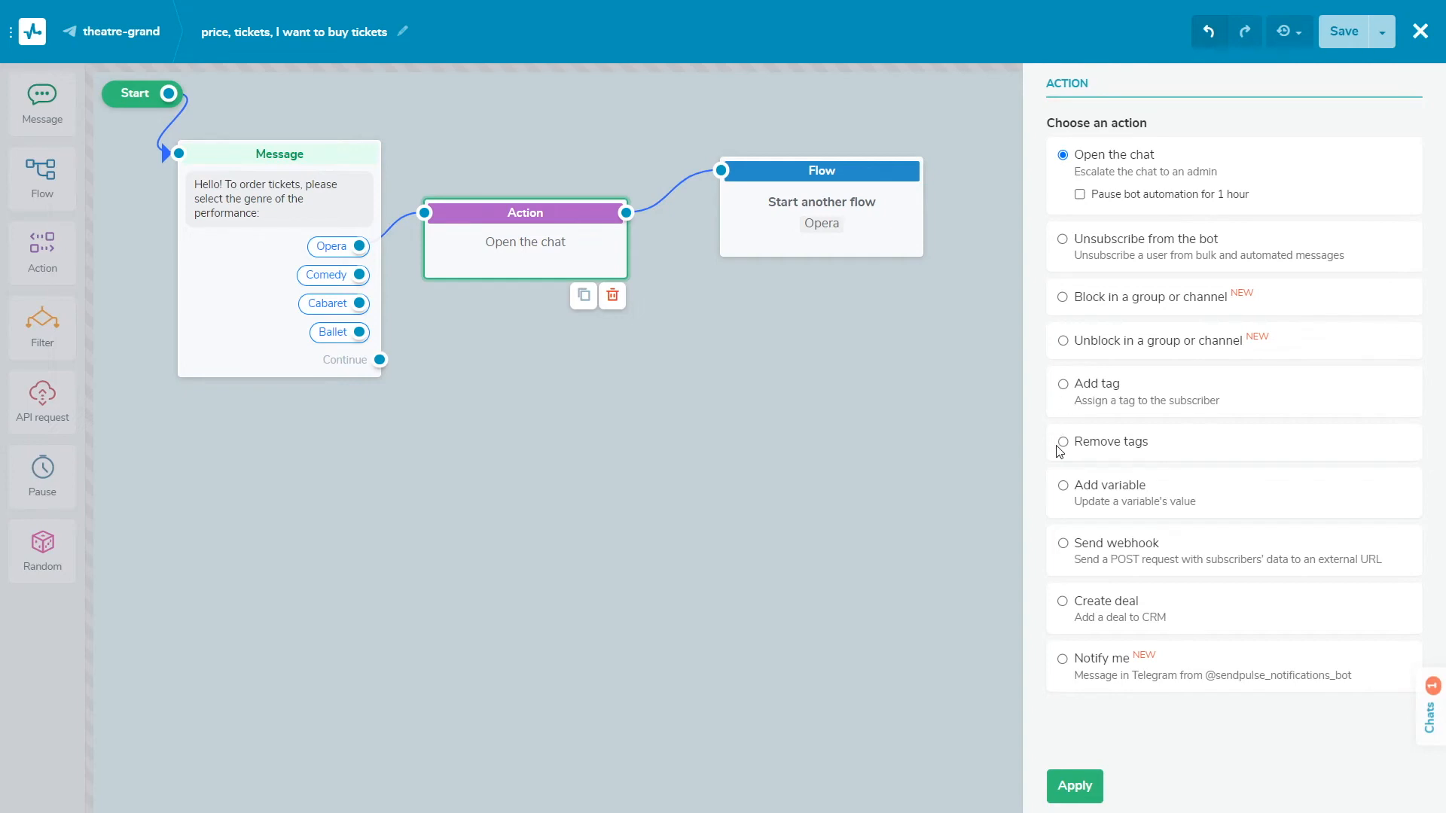
mouse_move(1059, 498)
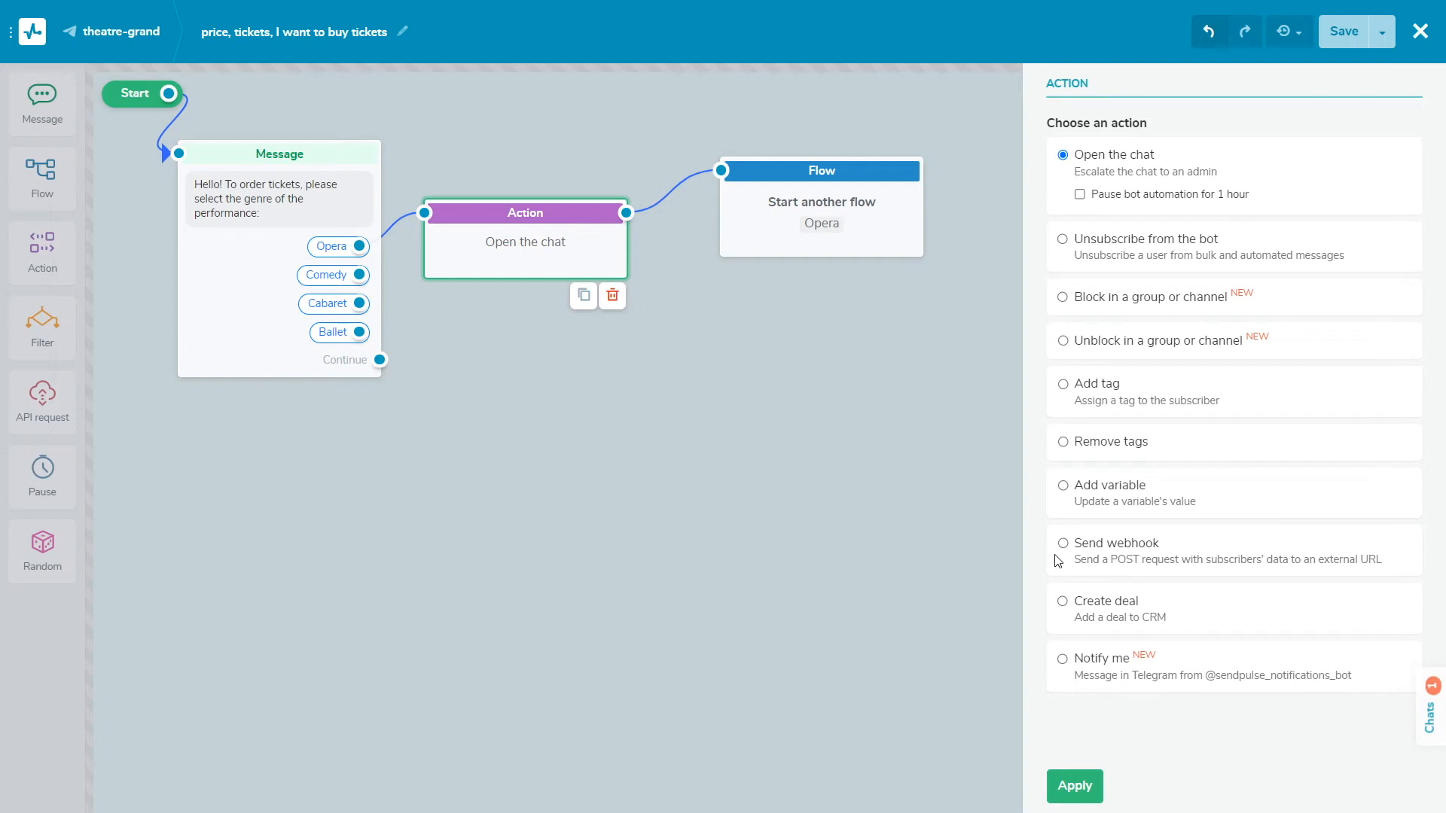
mouse_move(1057, 568)
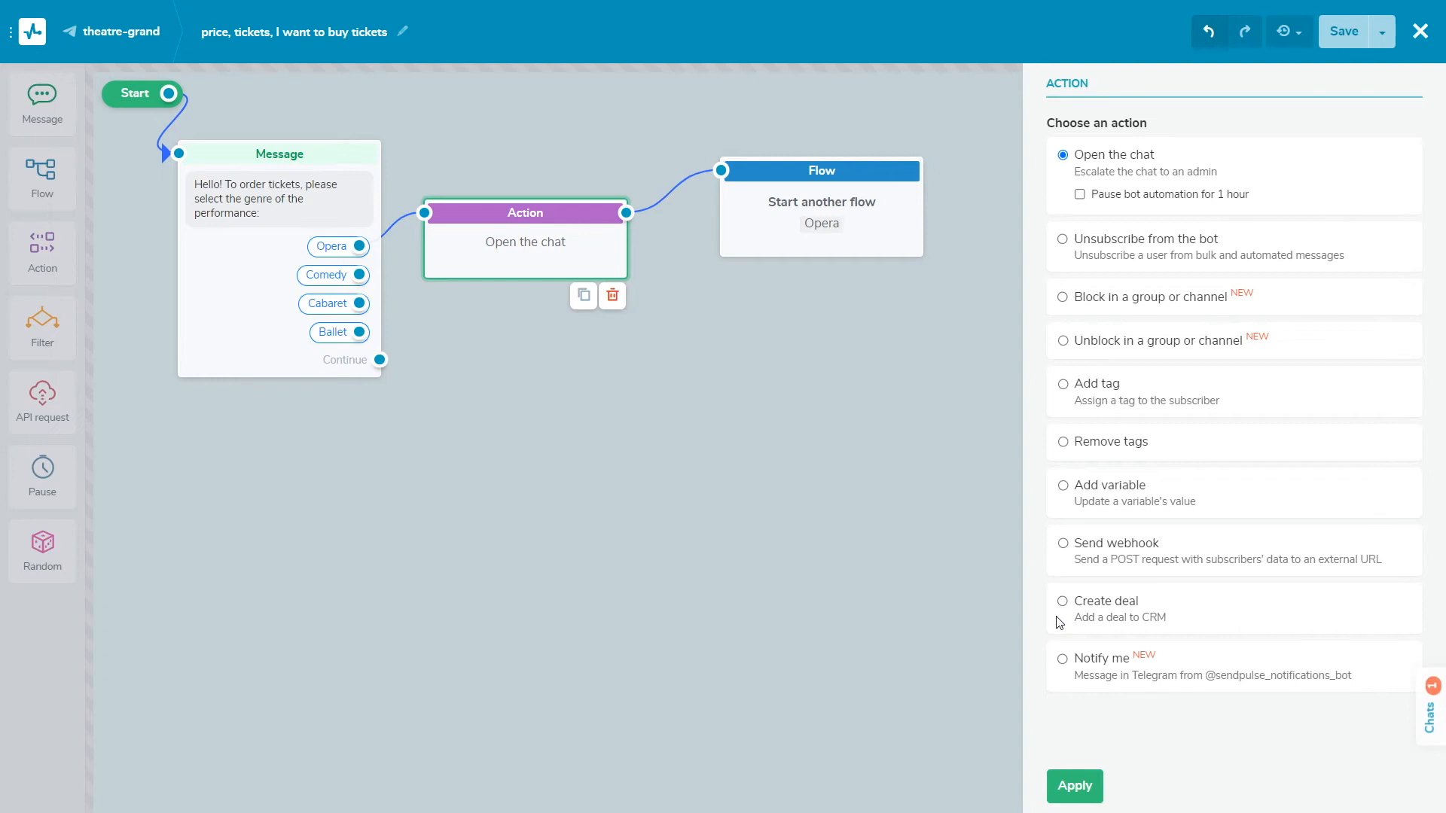
mouse_move(1058, 637)
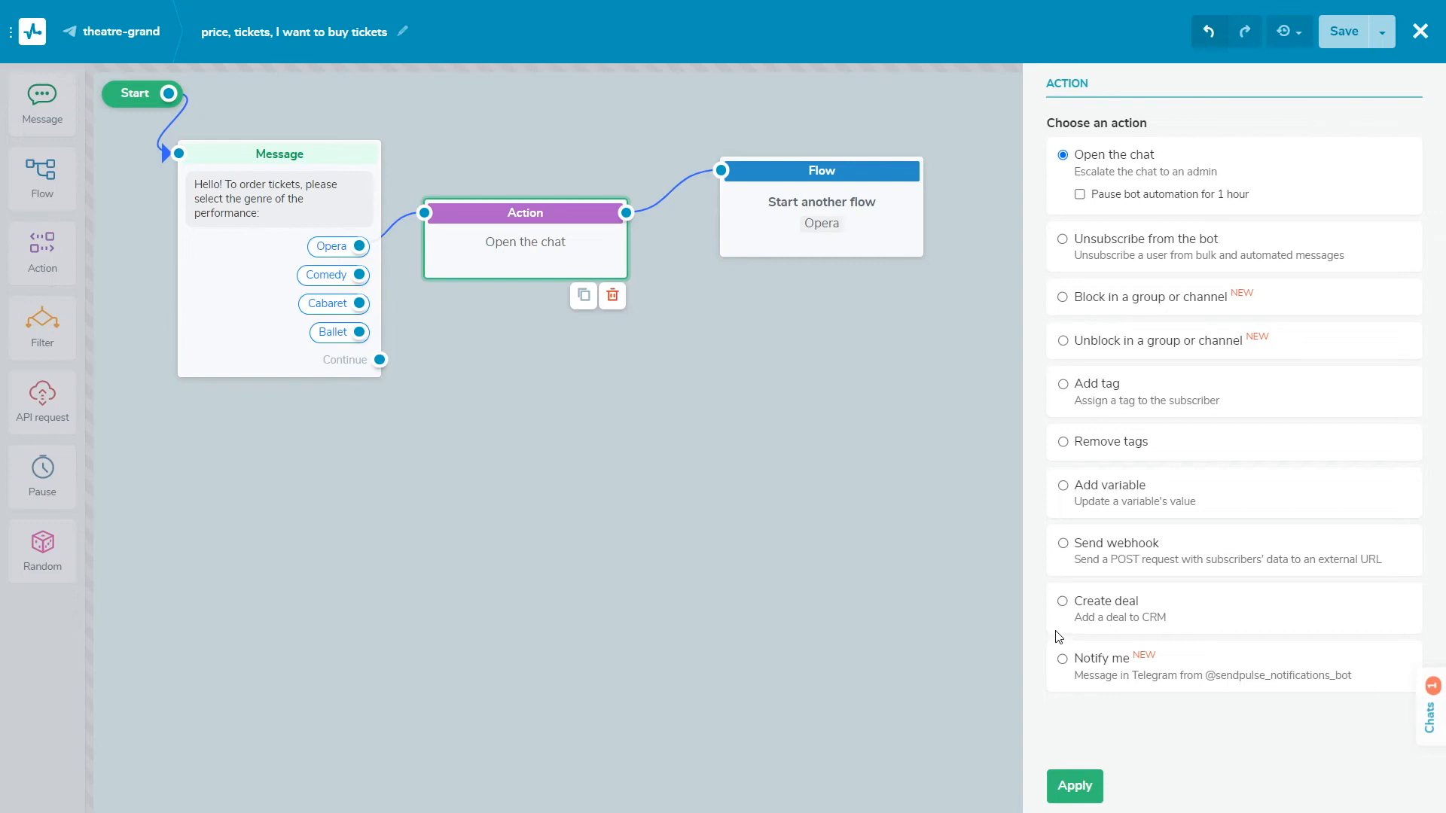
mouse_move(1065, 683)
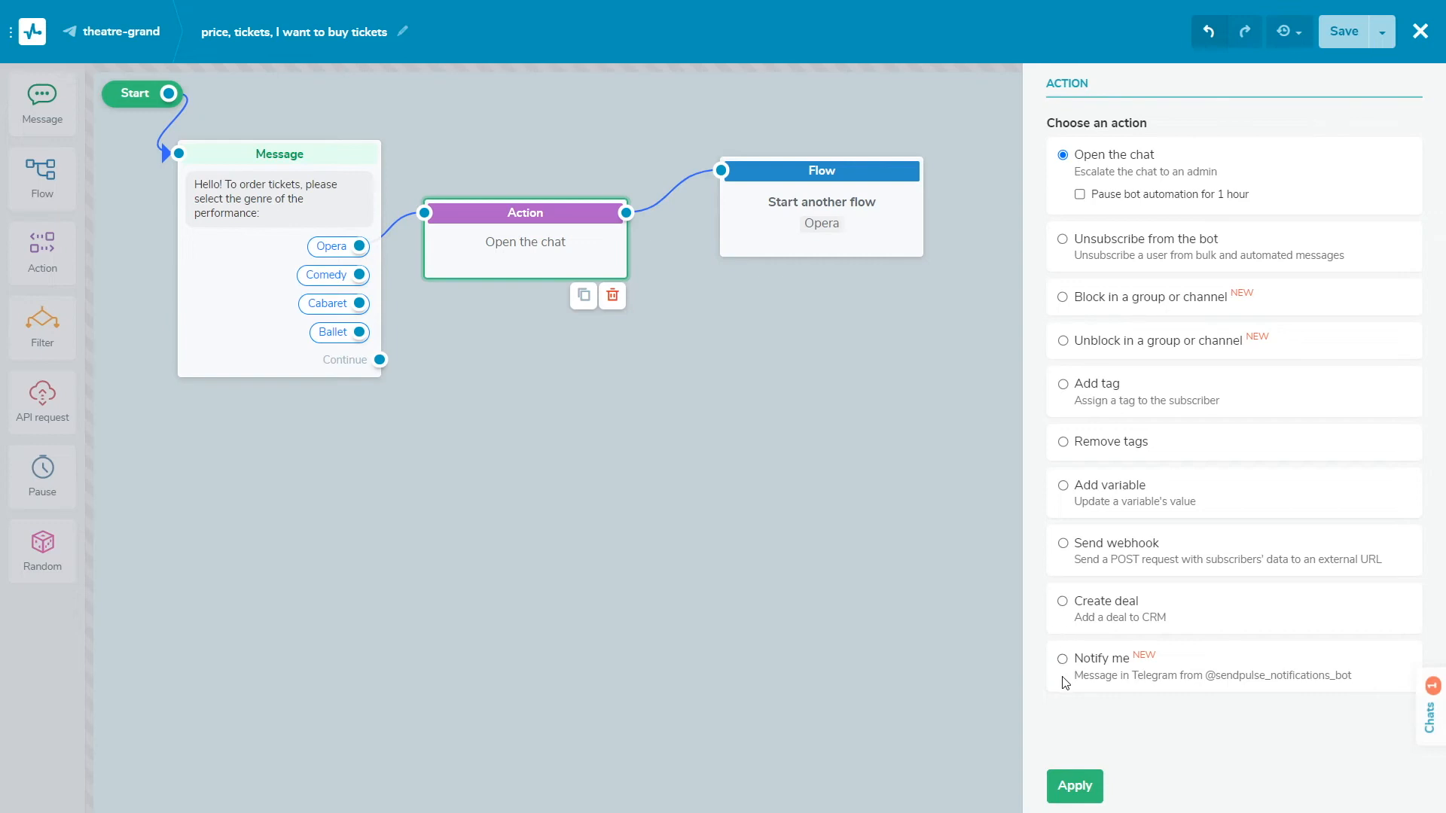
click(1064, 359)
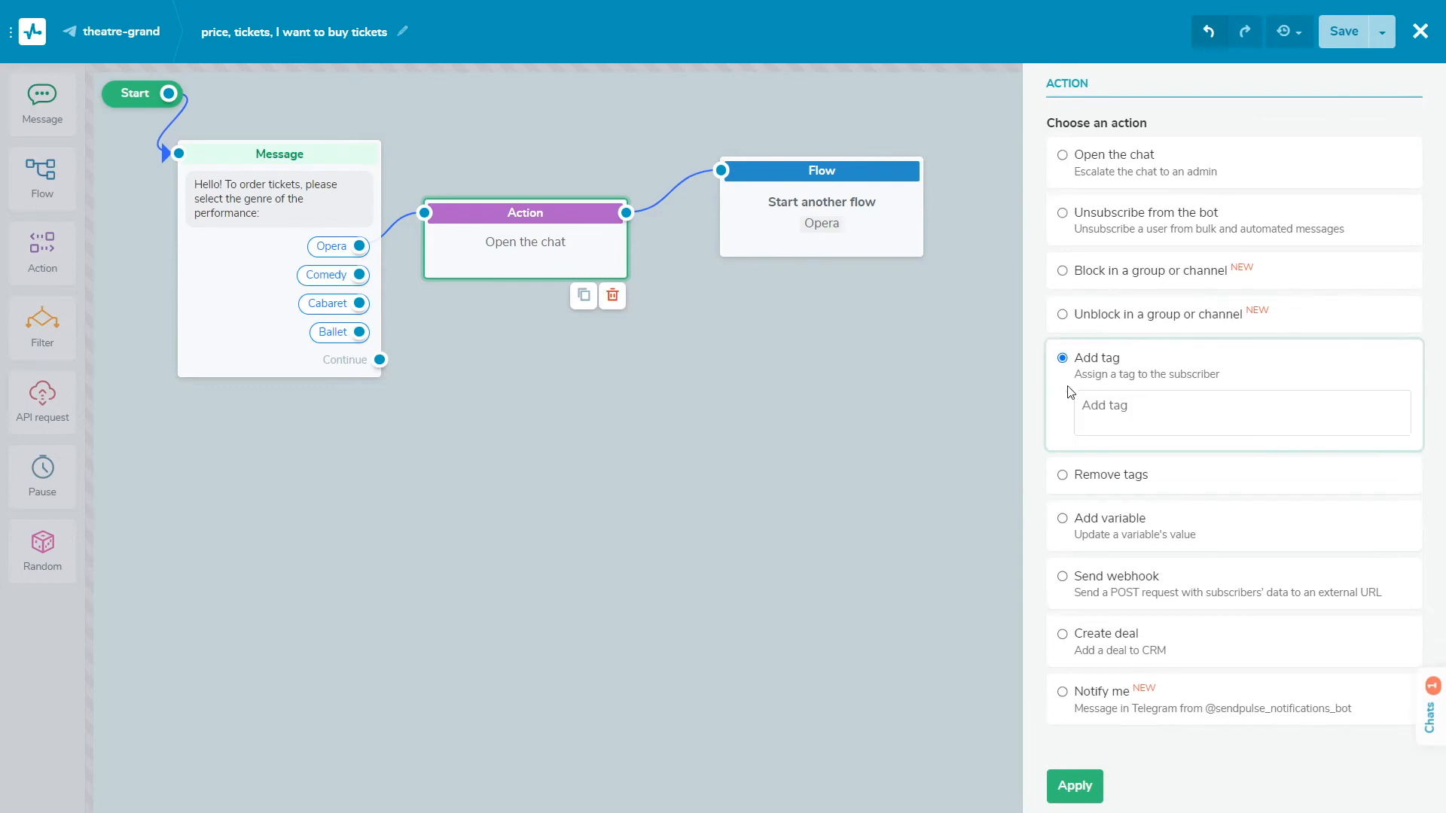
Assign tag 'opera' to the Opera button and pick the flow to start after the comedy tag
text(opera)
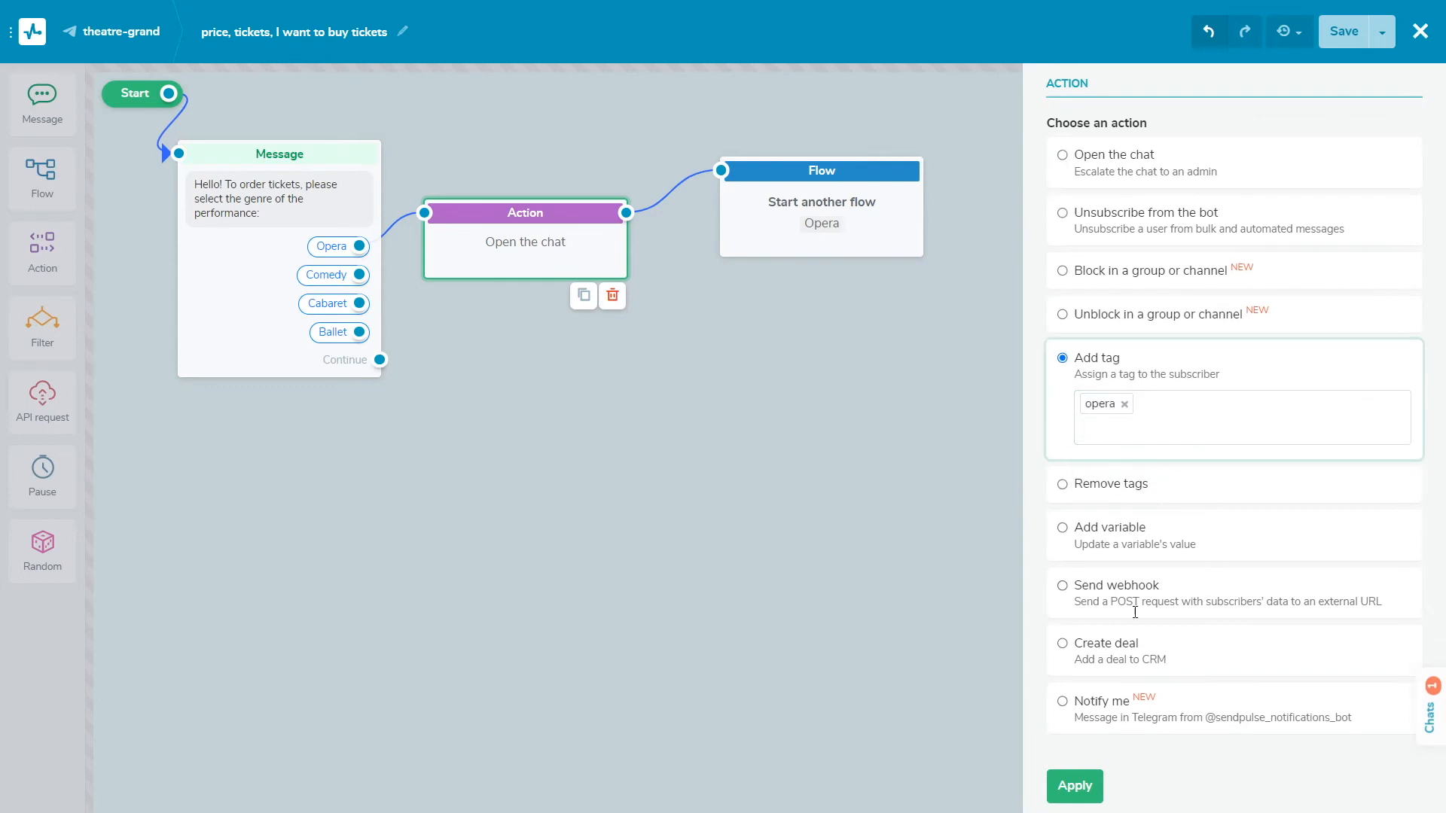
click(1072, 787)
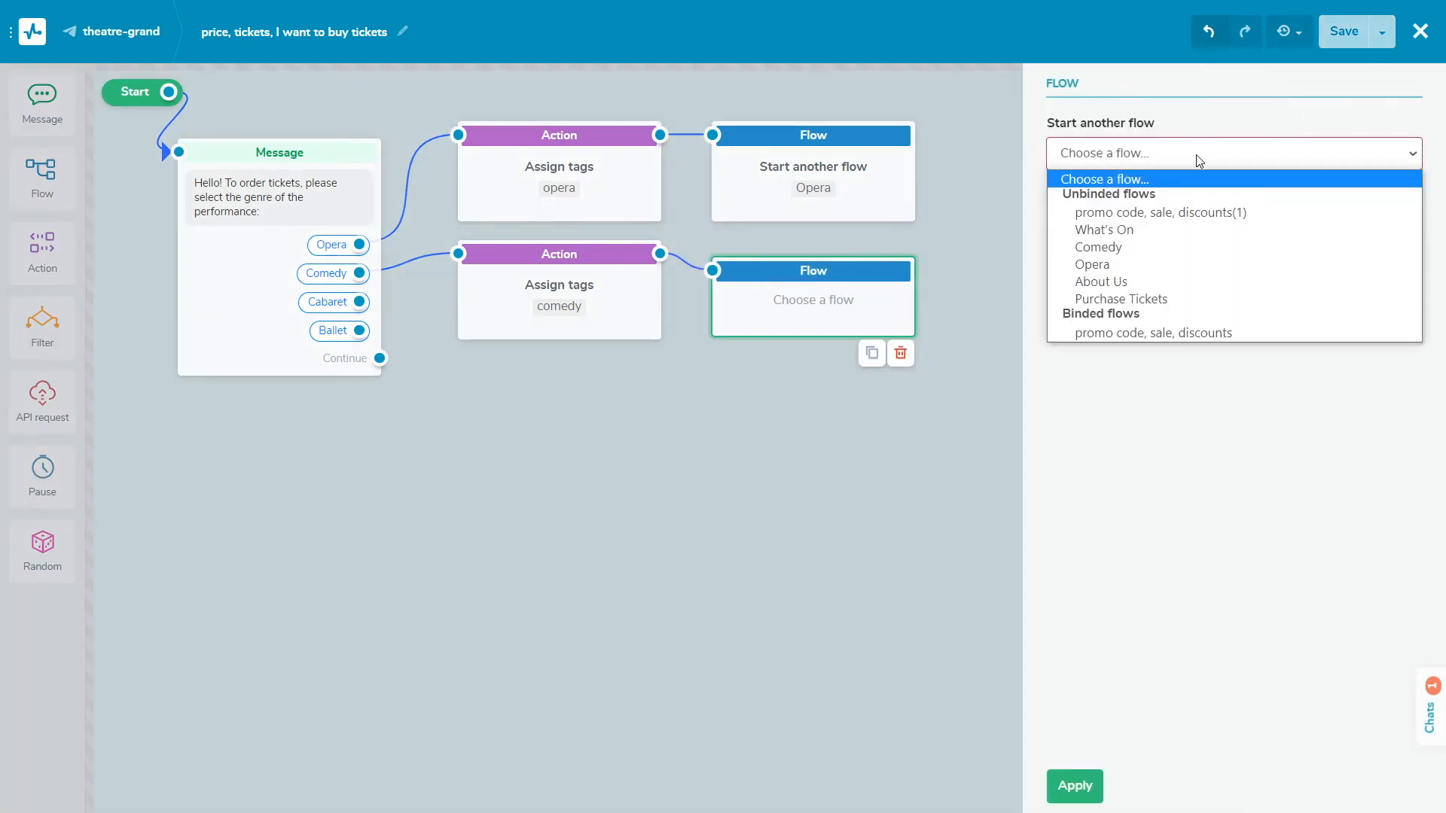
click(1098, 245)
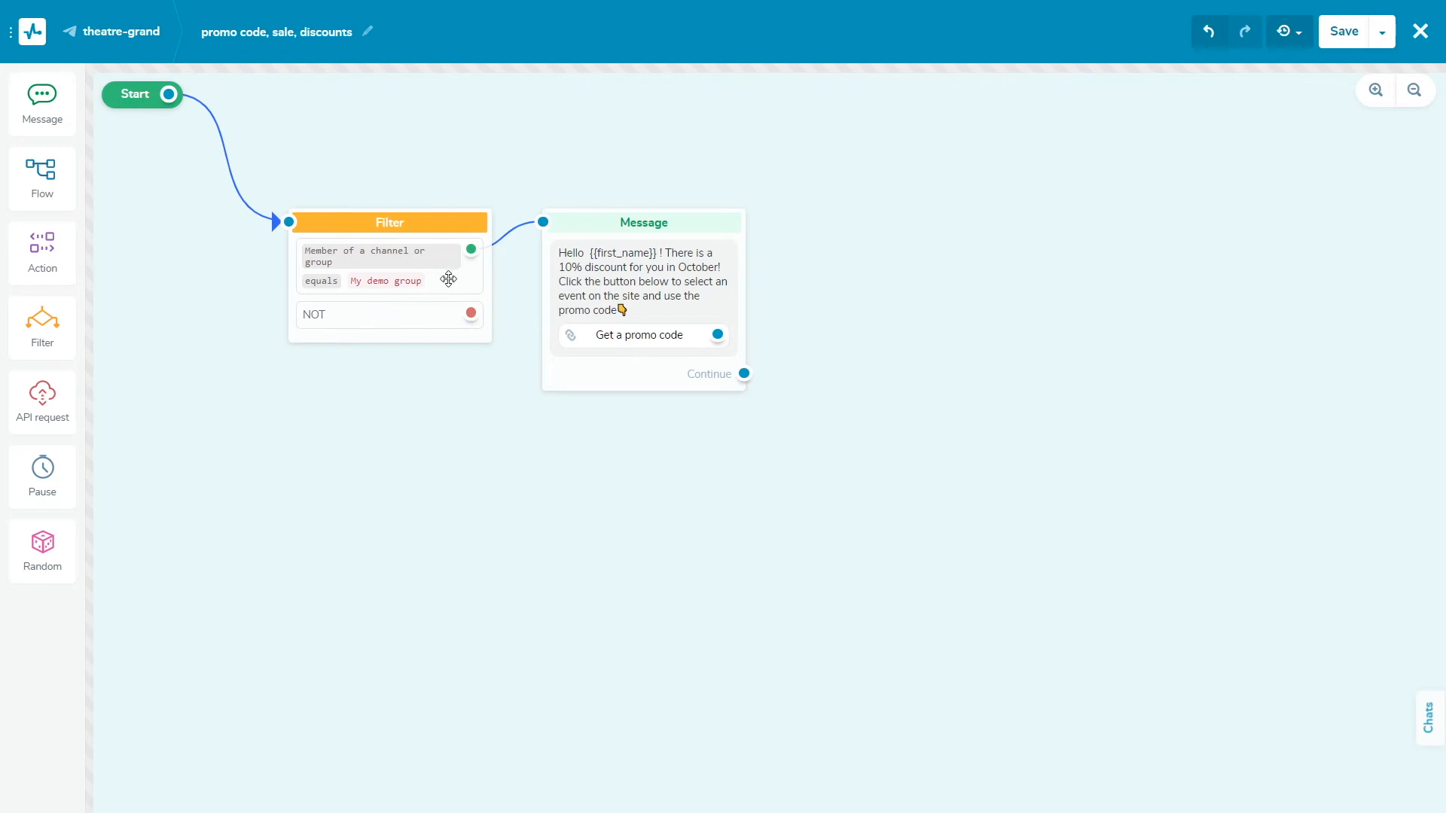
Add a Sign up date equals 2022-08-01 criterion to the promo flow filter alongside My demo group membership
click(389, 223)
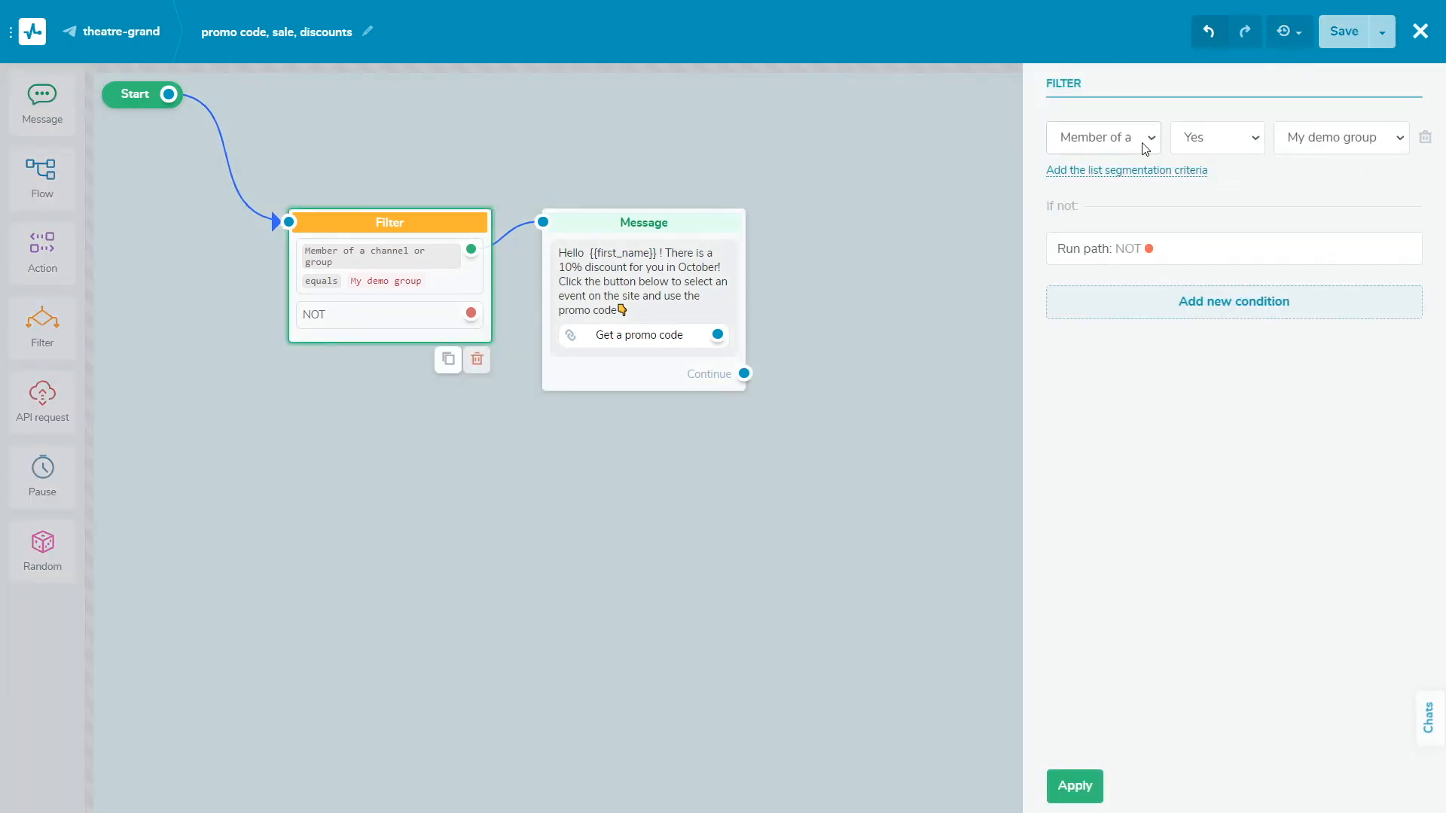
click(1101, 137)
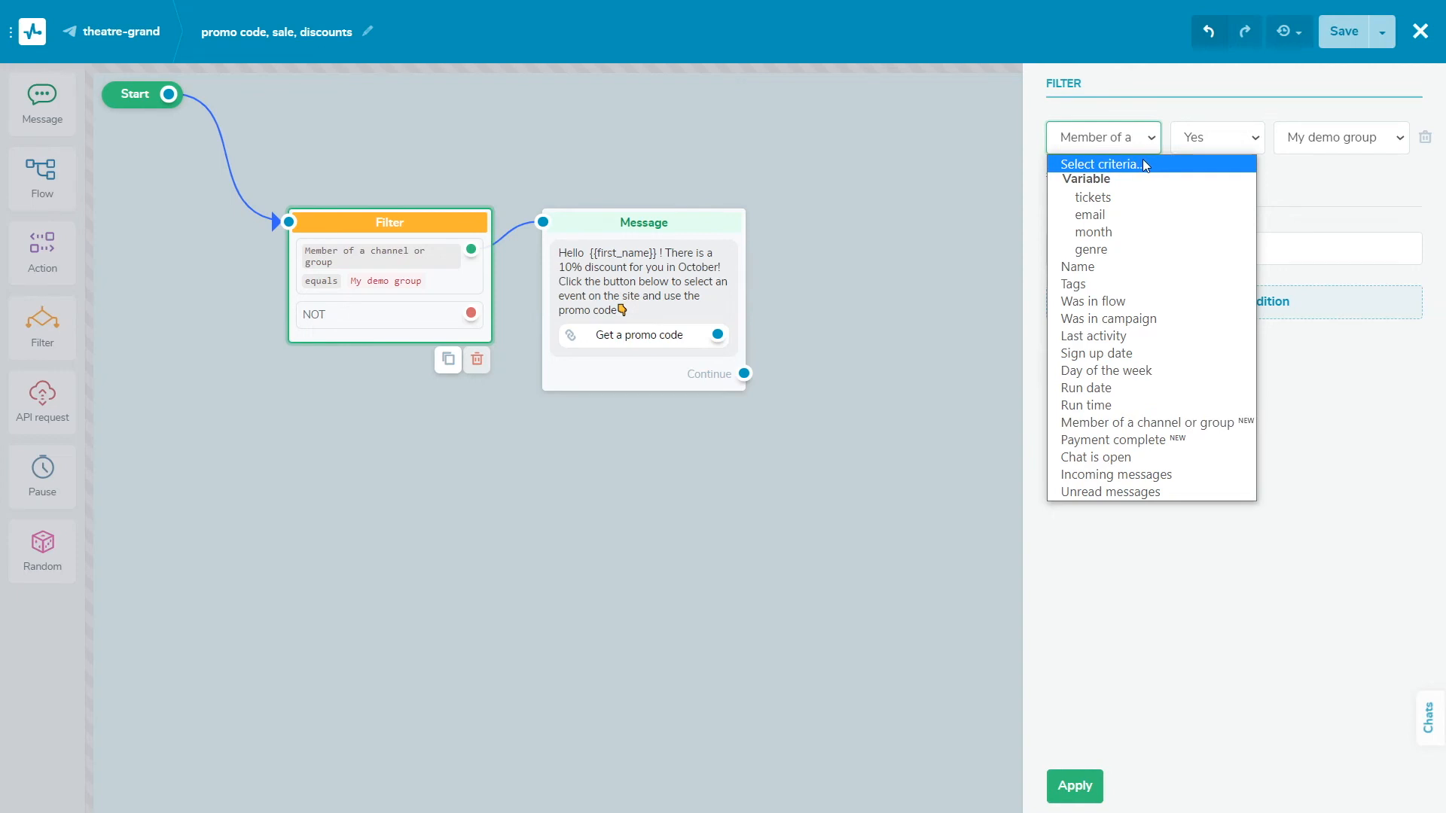
mouse_move(1149, 195)
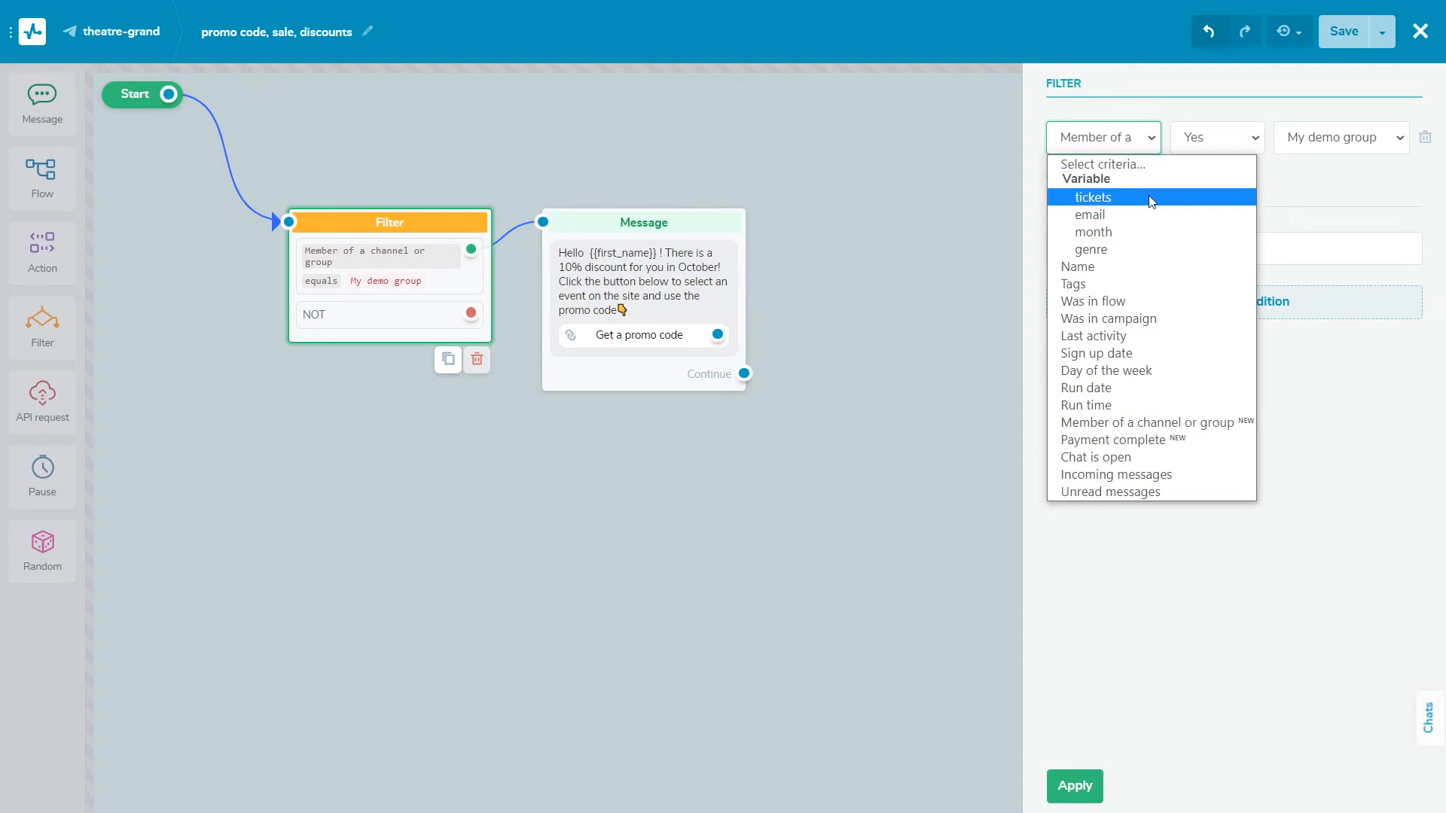
mouse_move(1078, 267)
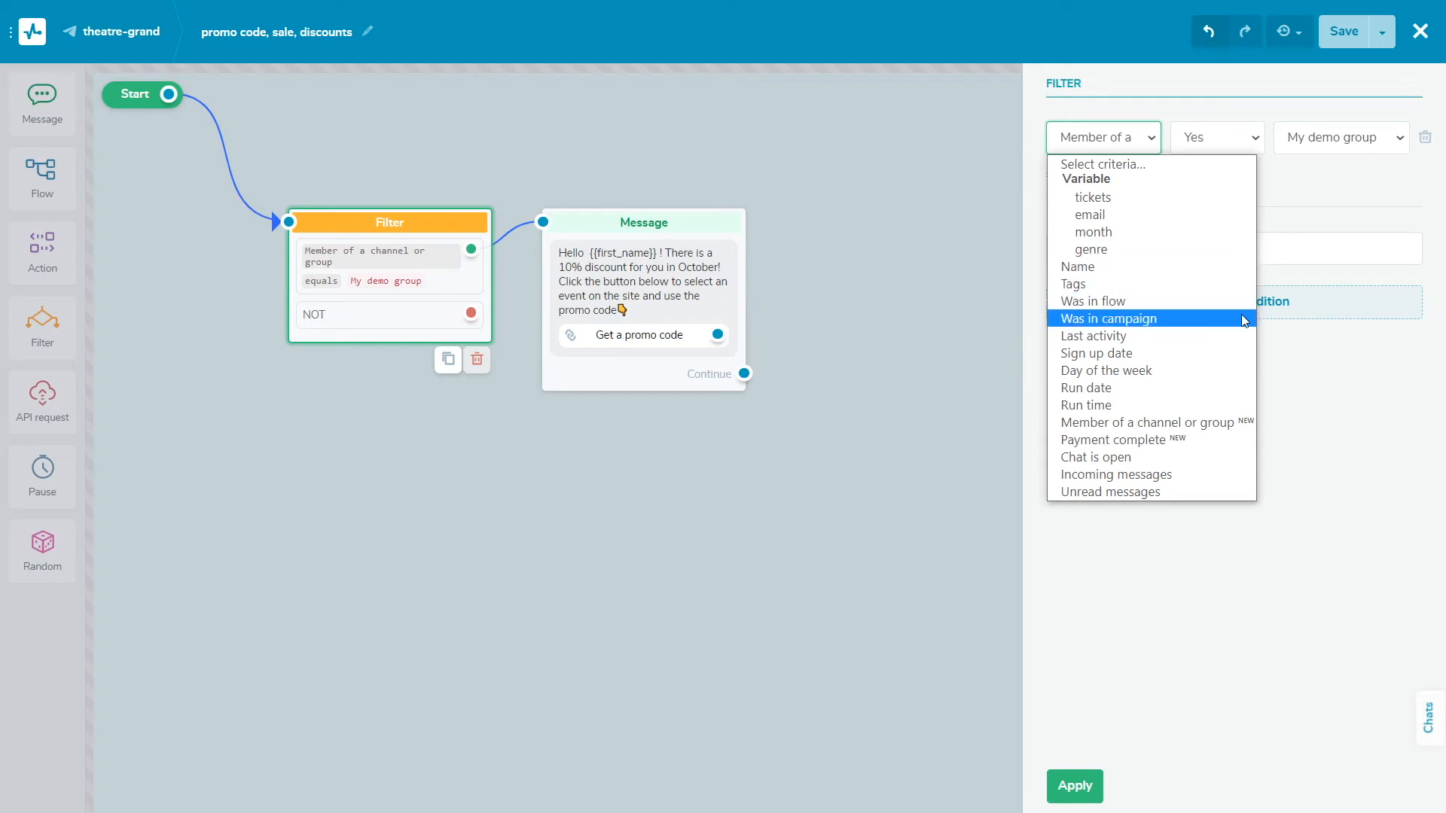
mouse_move(1151, 336)
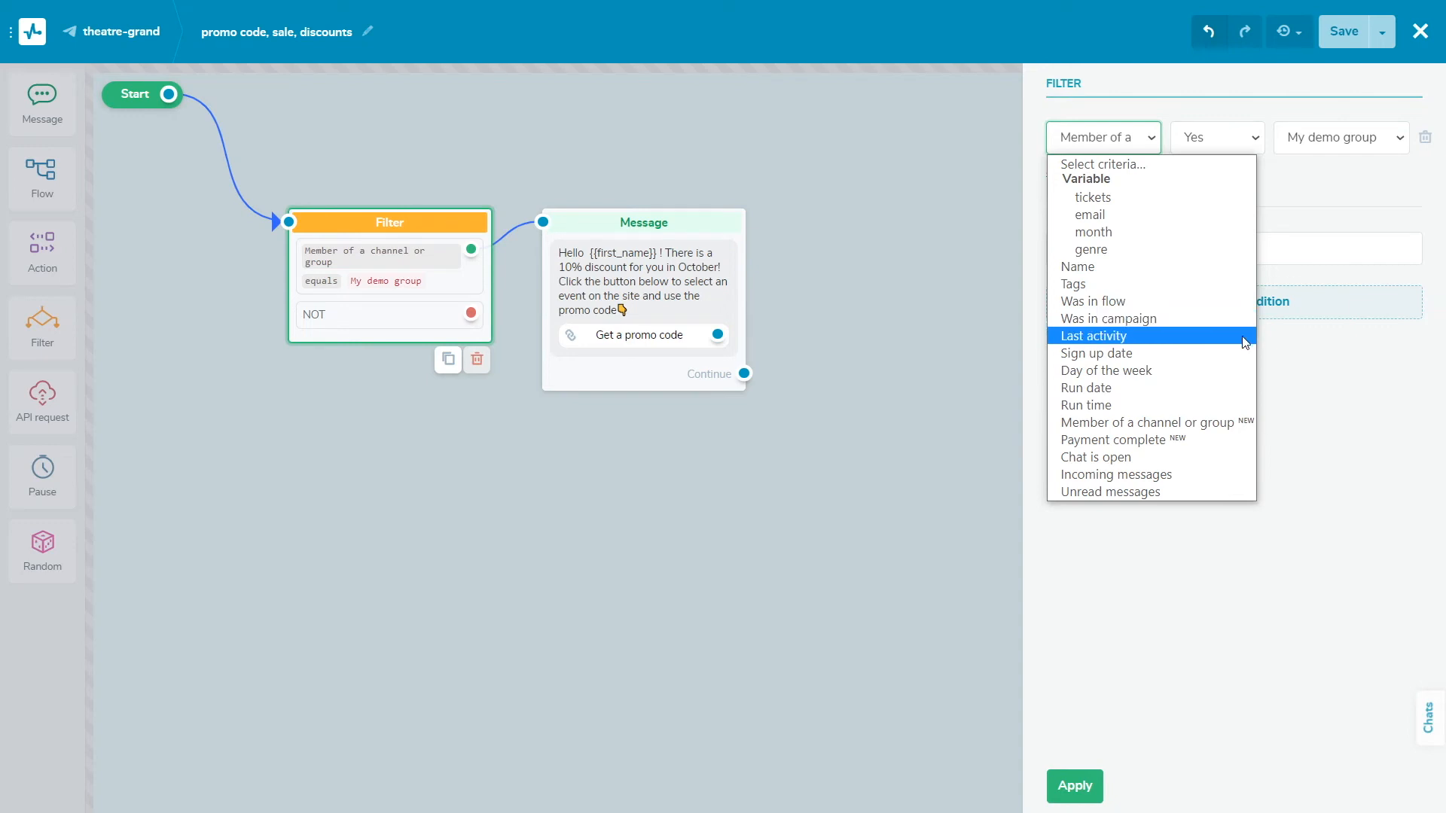
mouse_move(1095, 353)
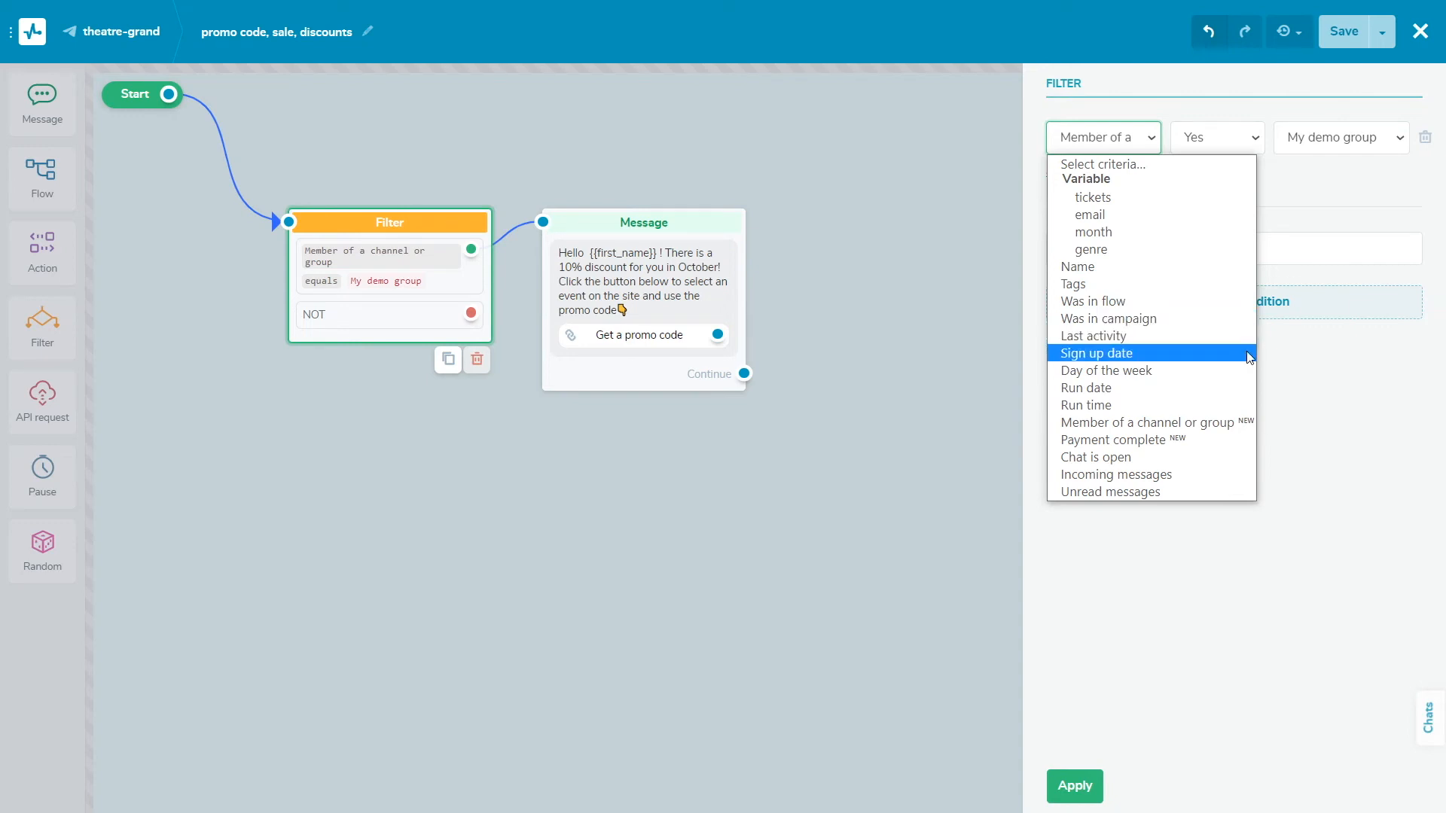
mouse_move(1106, 371)
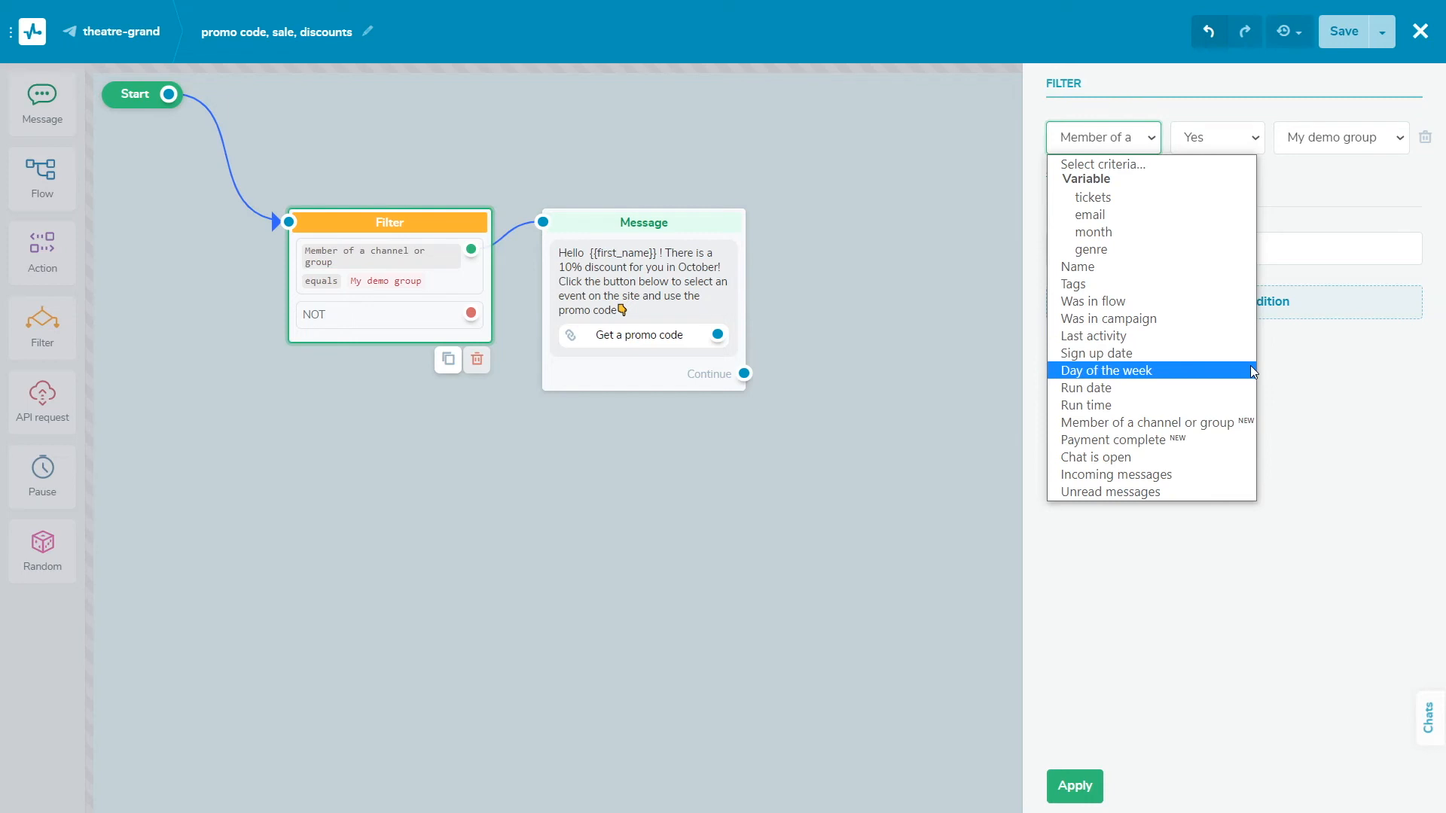
mouse_move(1086, 387)
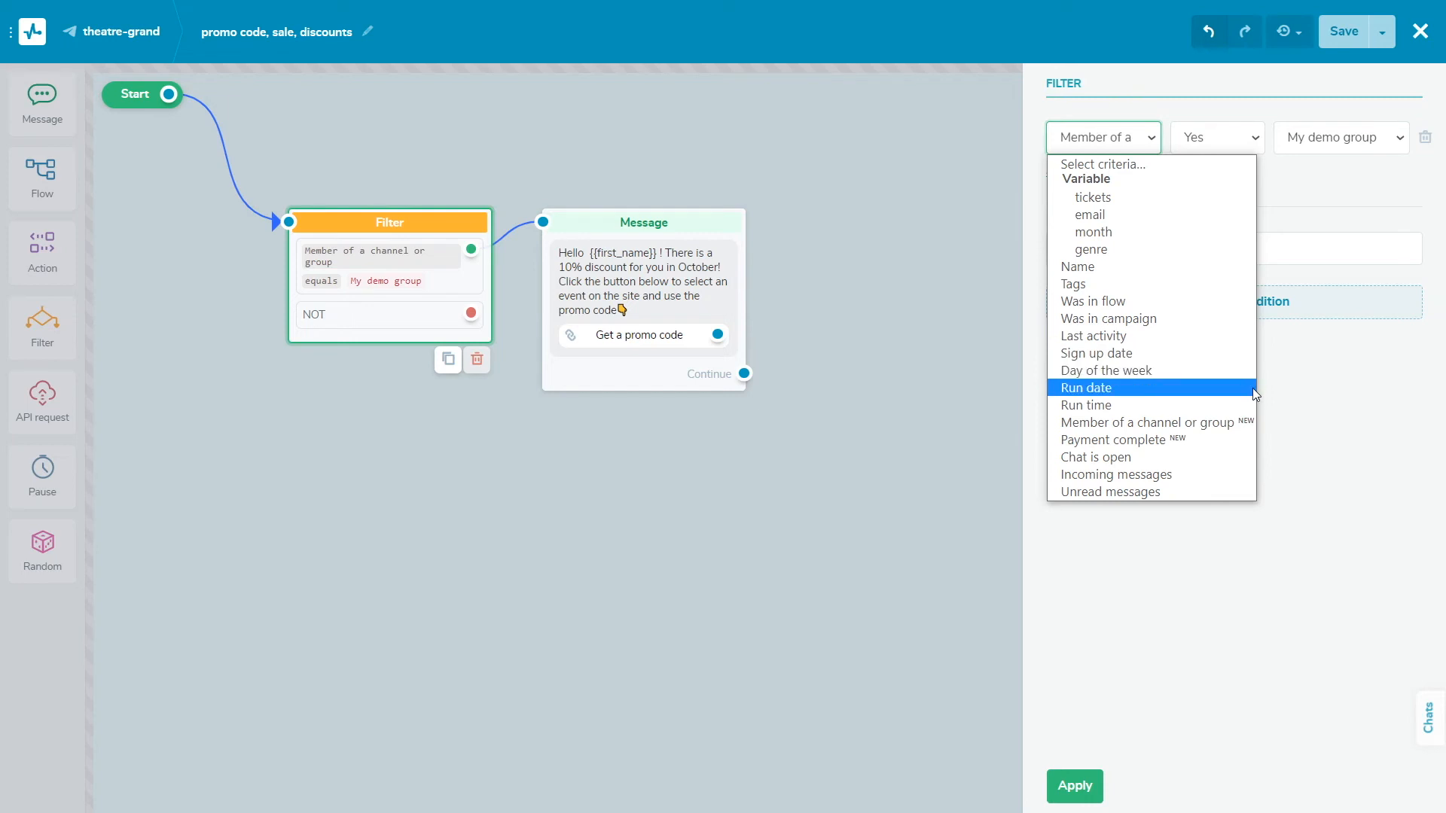
mouse_move(1150, 422)
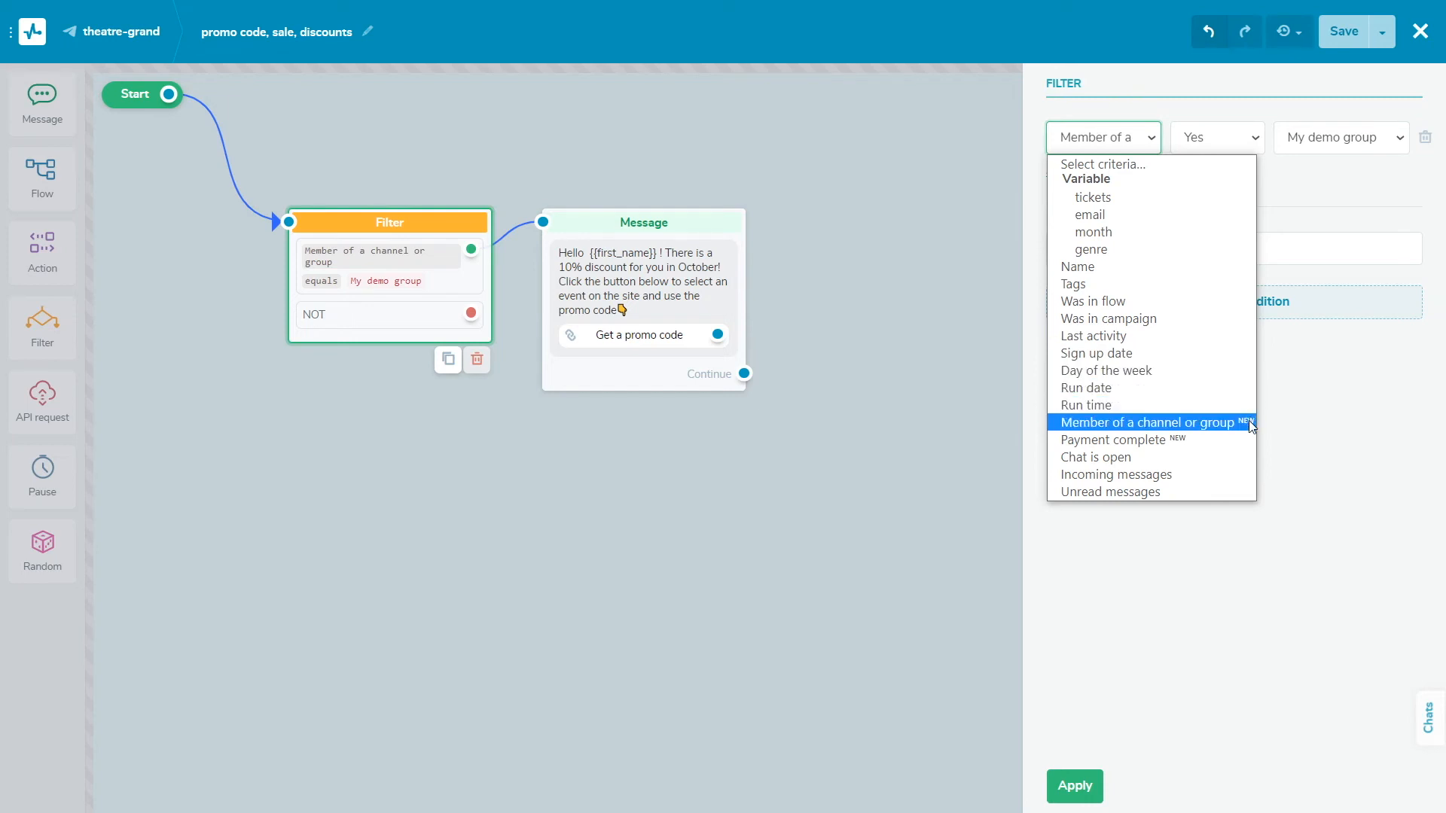
mouse_move(1120, 440)
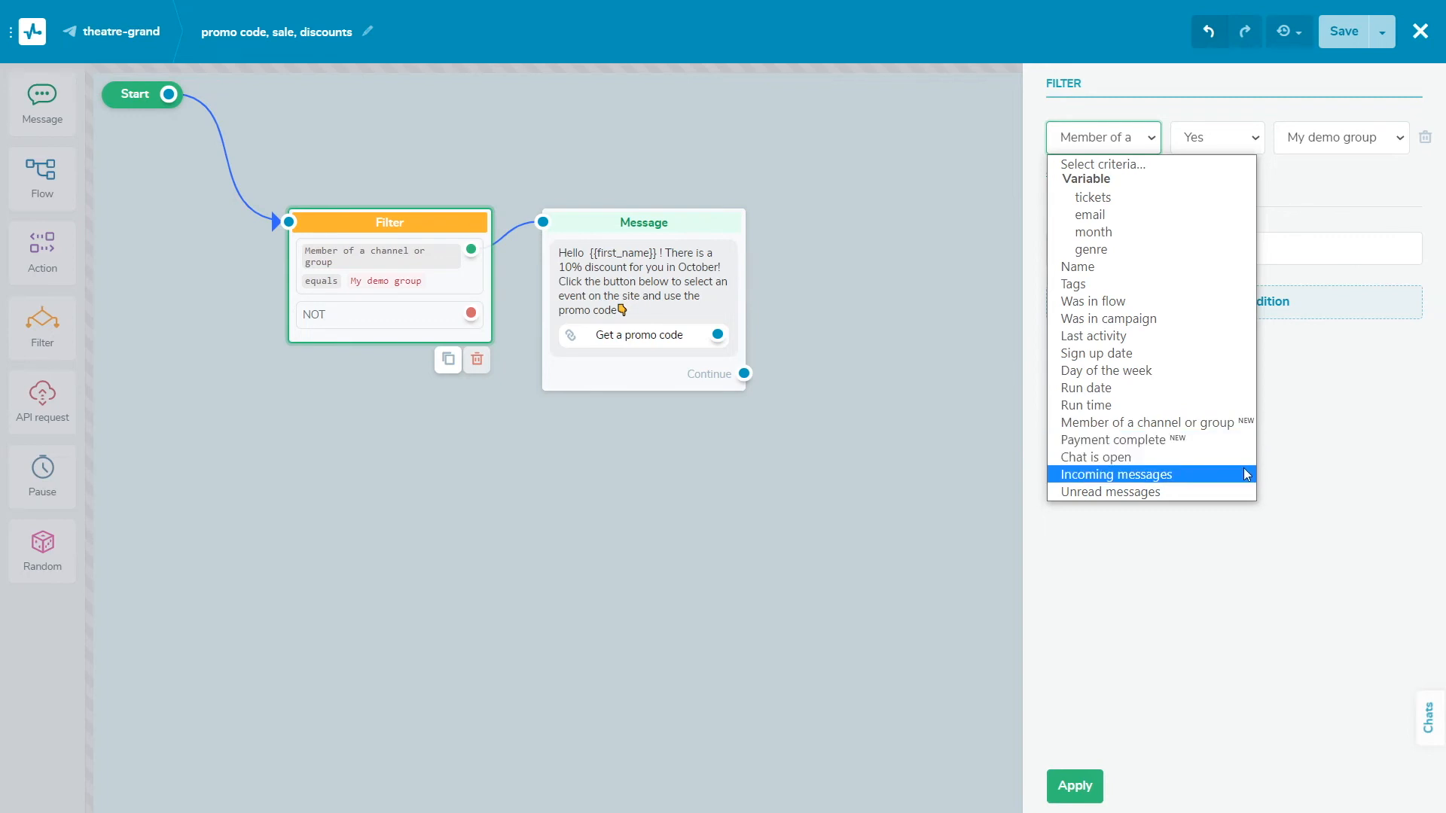
mouse_move(1150, 491)
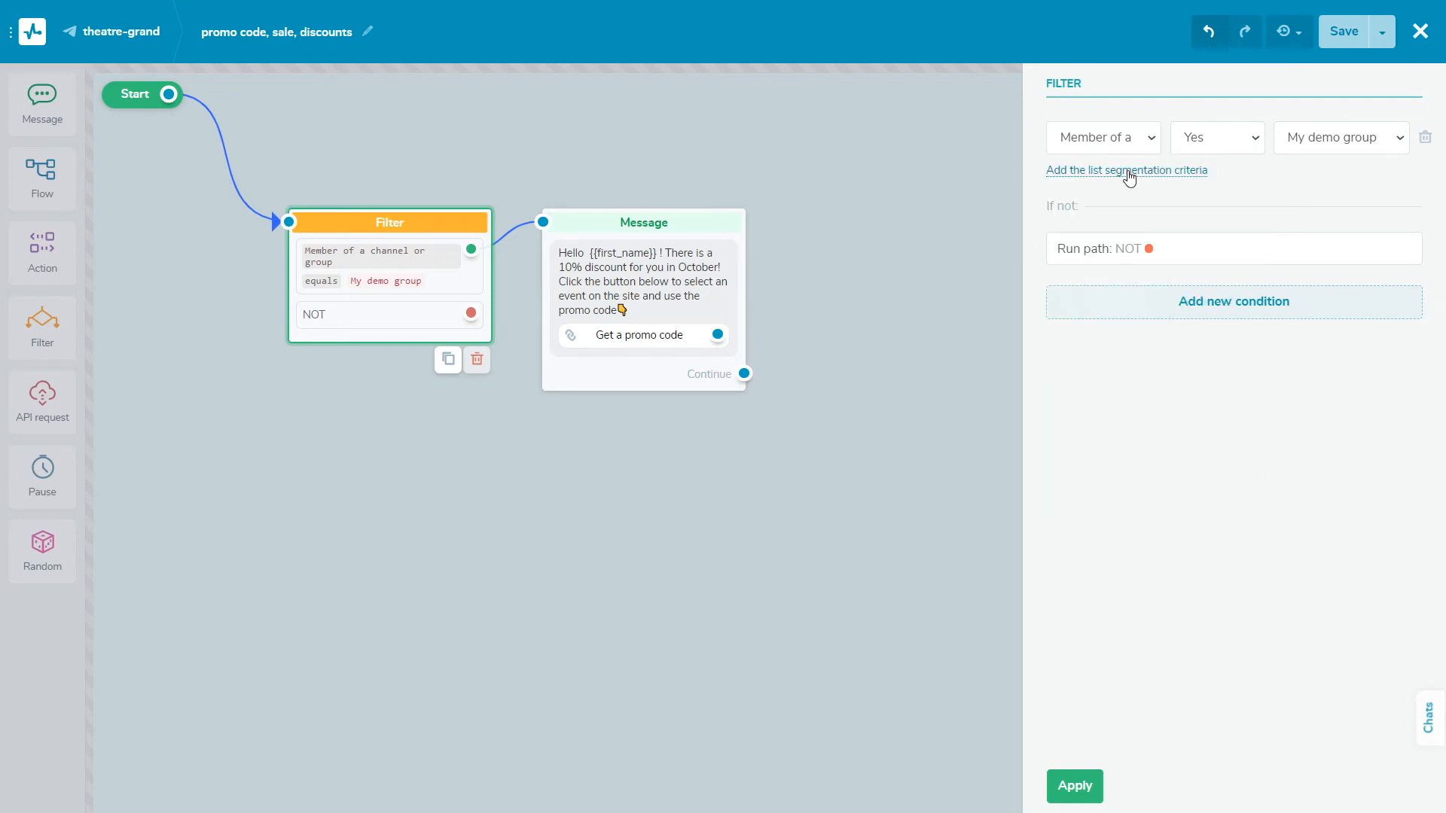
click(1126, 170)
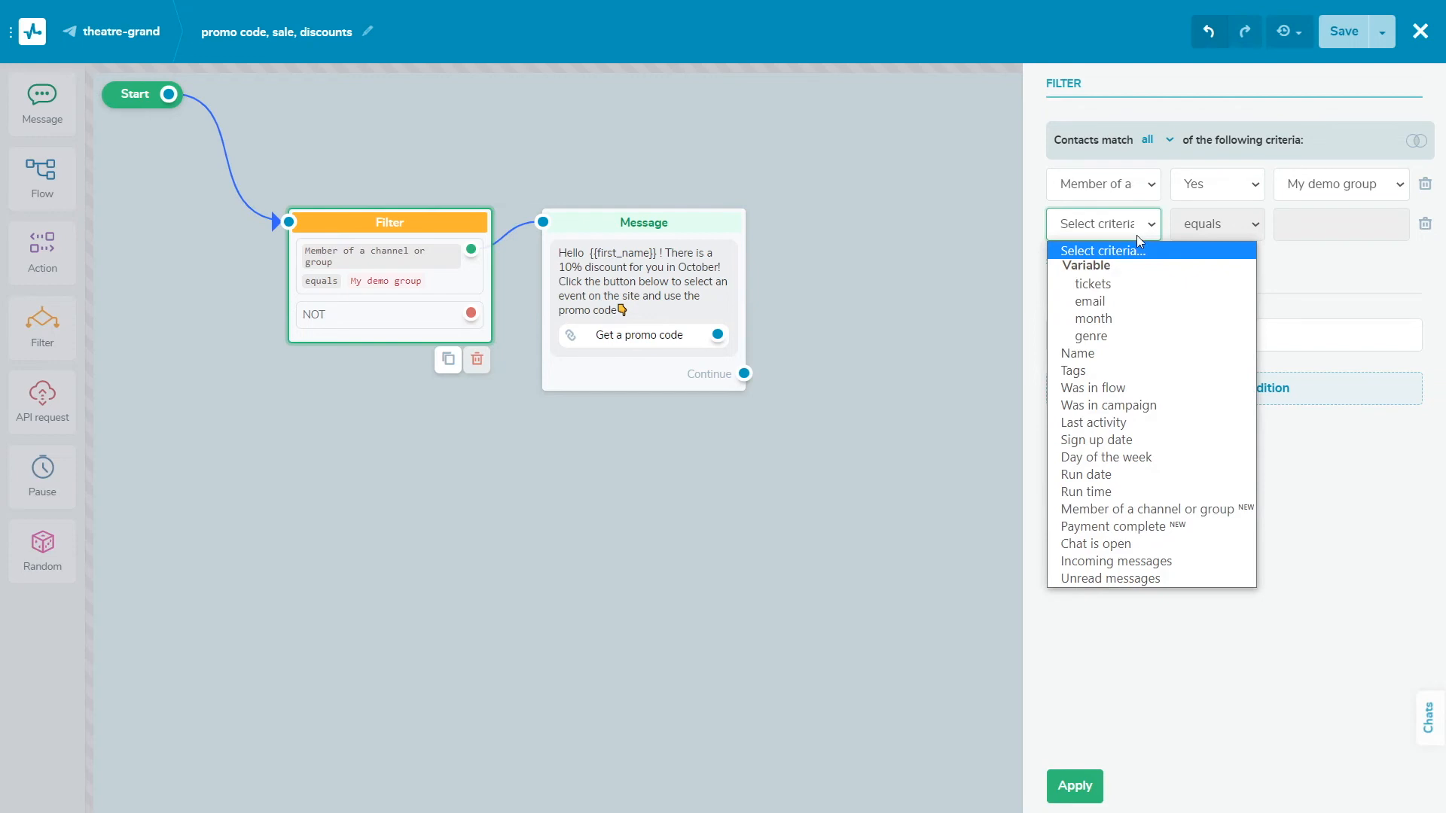
click(1096, 440)
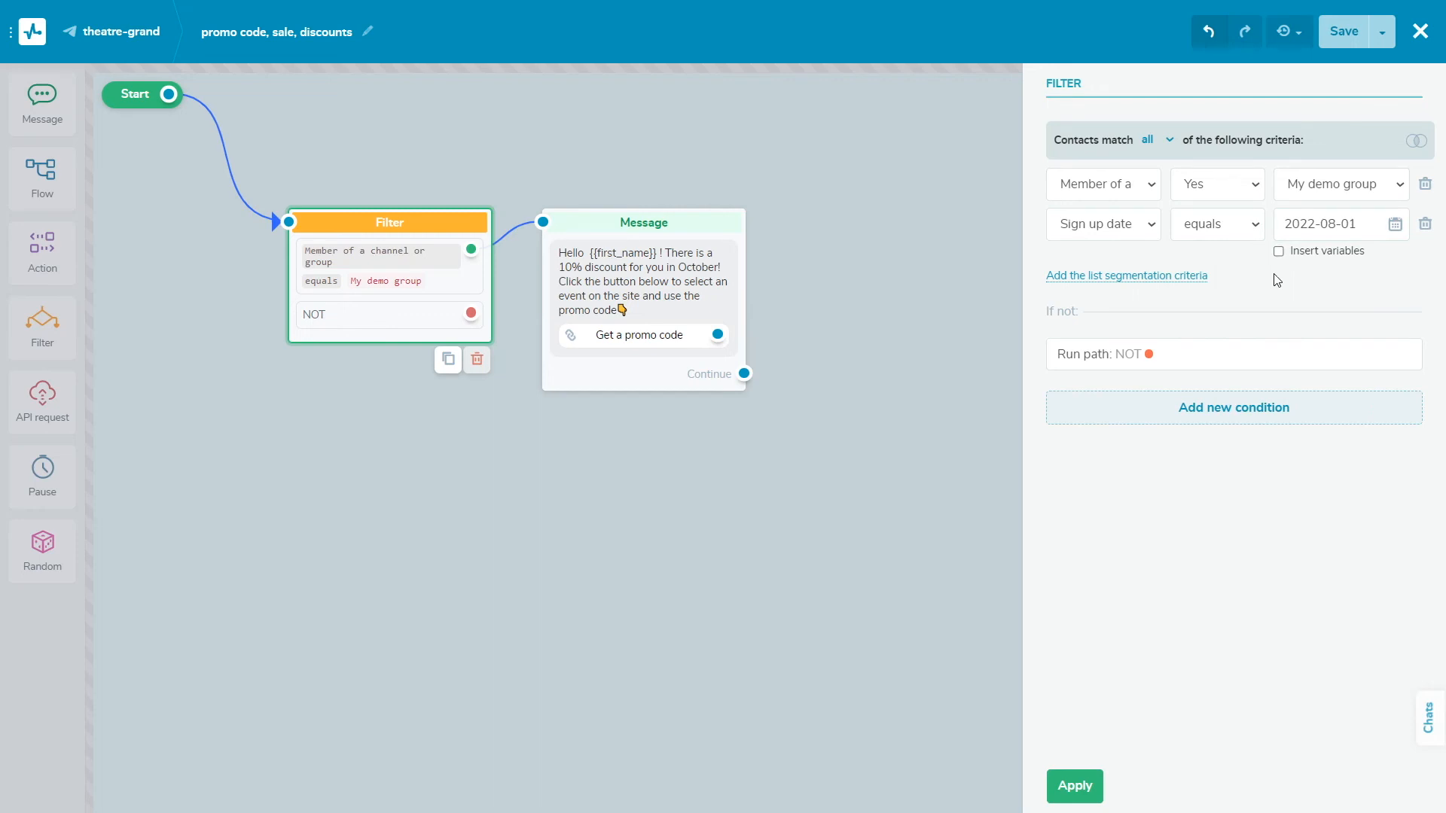
click(1075, 786)
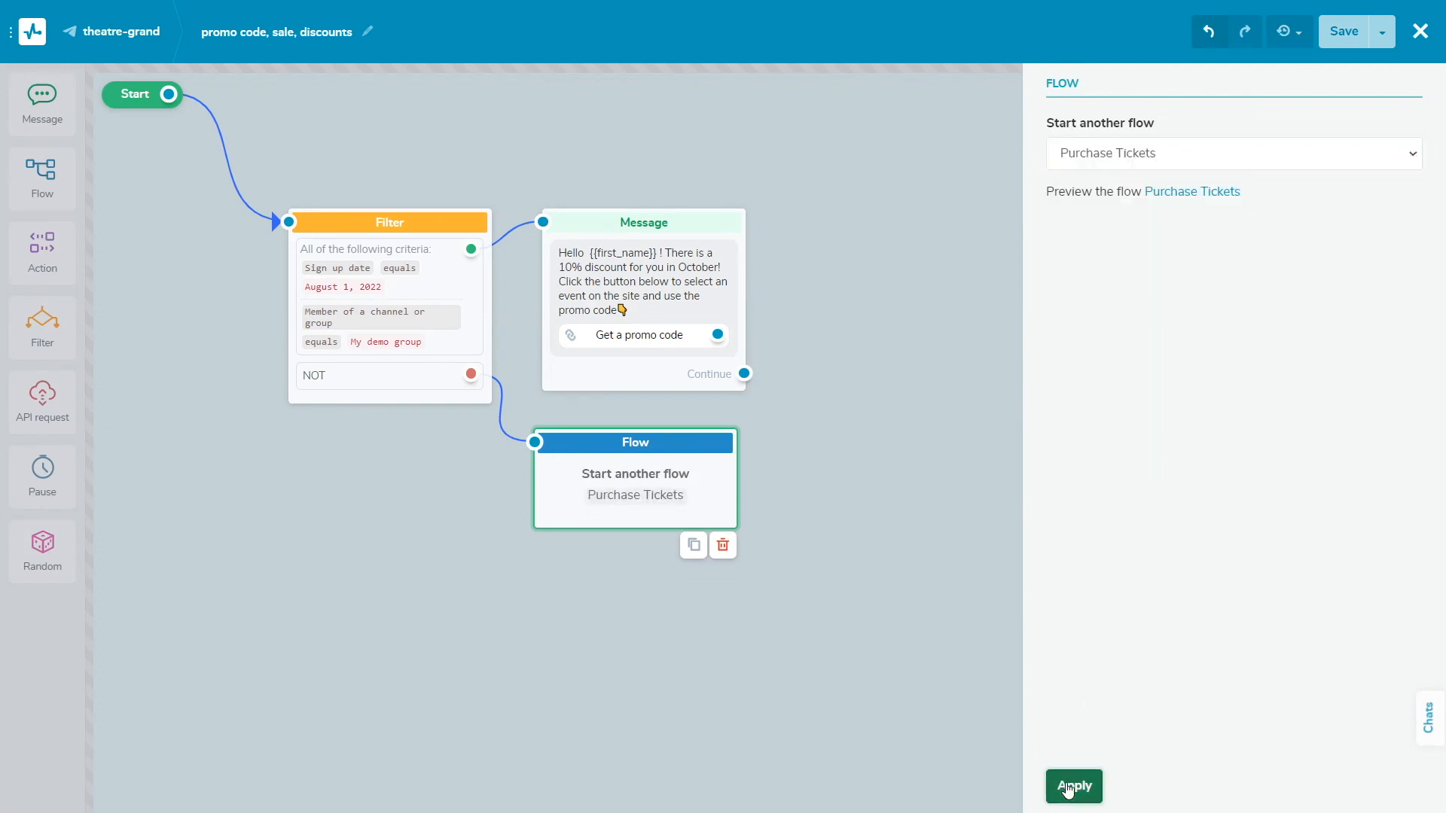
Confirm the Purchase Tickets flow start and set the pause to wait until 2022-10-20 at 13:00
click(1074, 786)
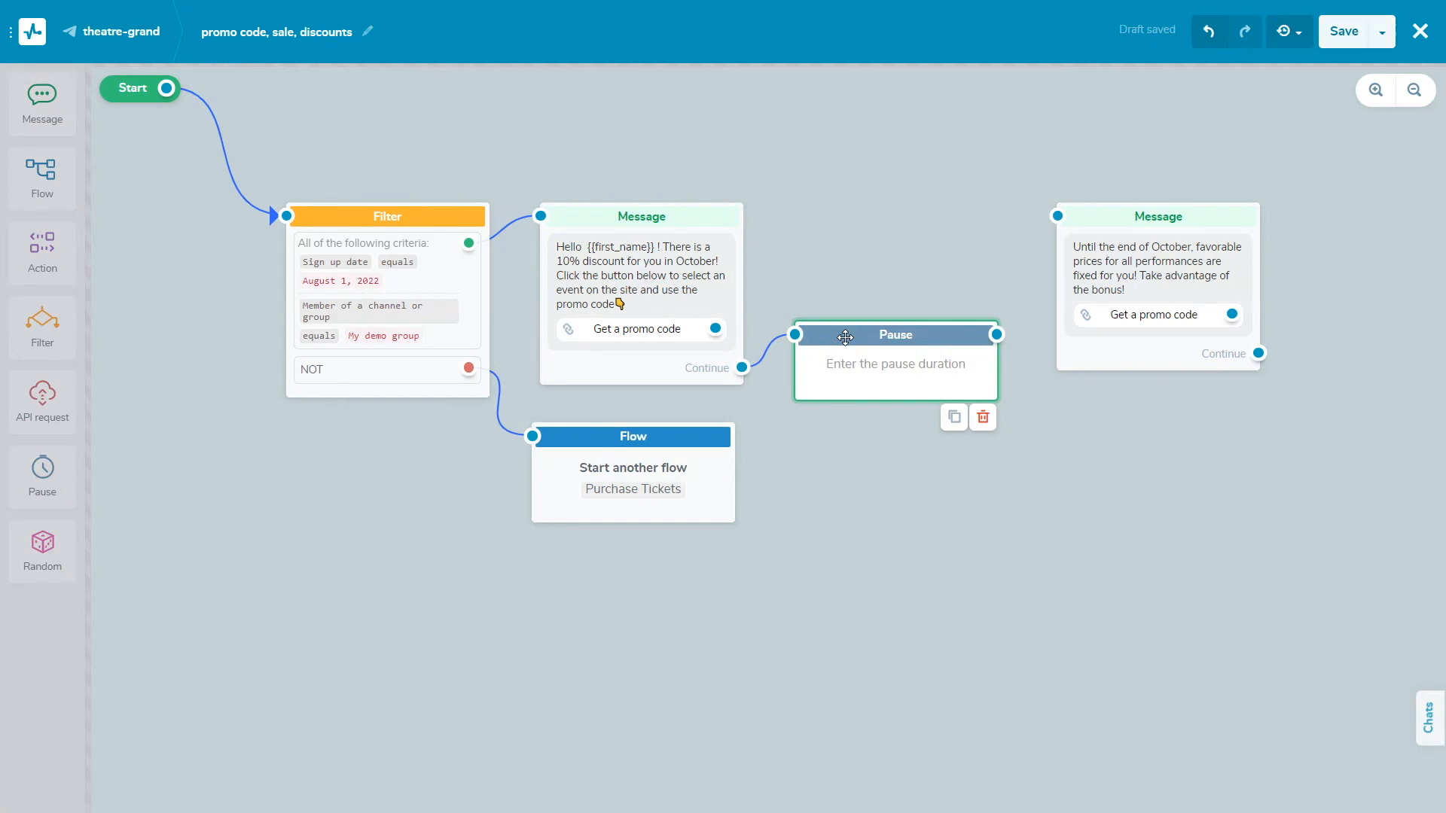
click(893, 335)
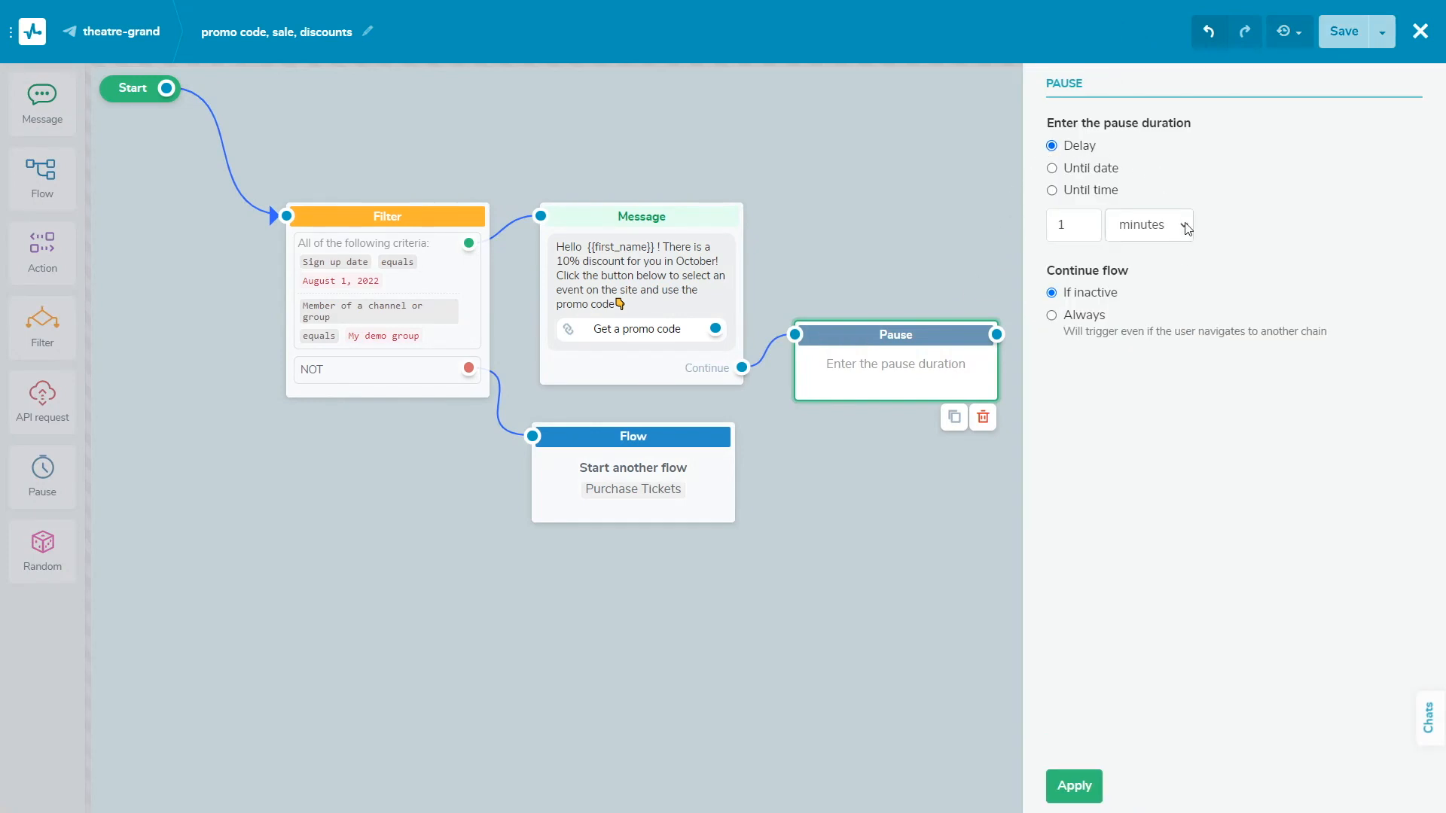
click(1148, 225)
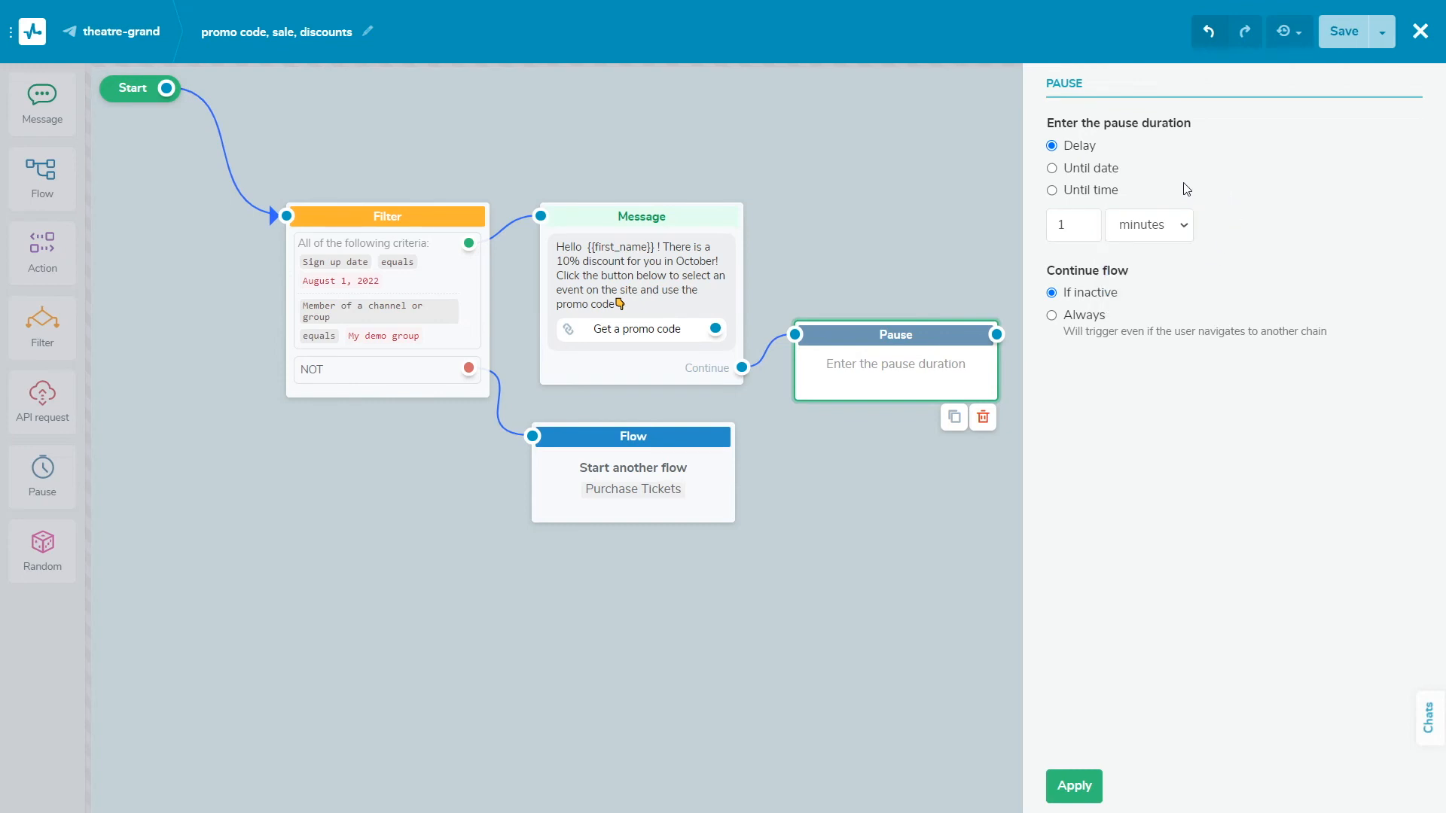
mouse_move(1053, 175)
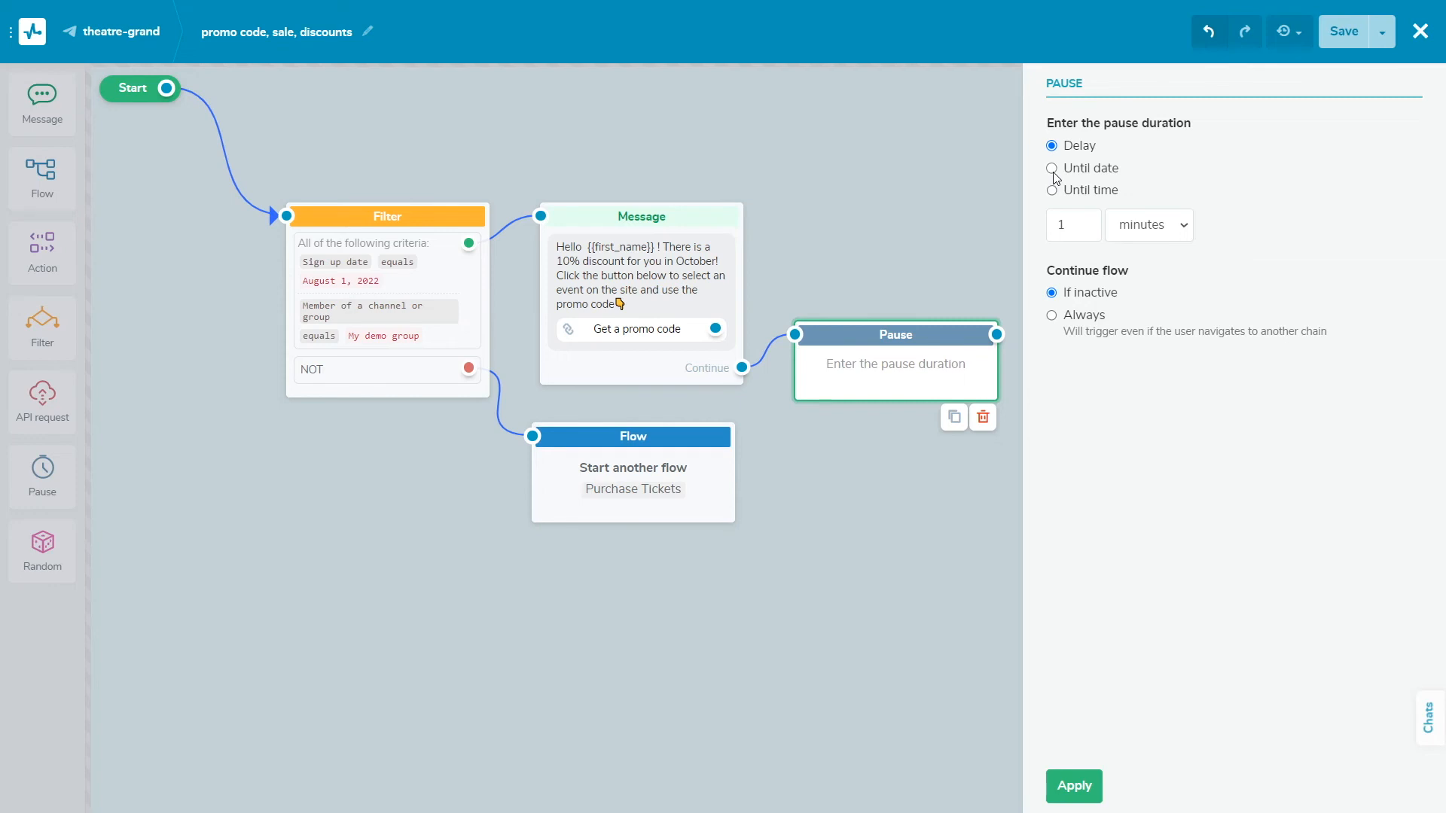
click(1052, 167)
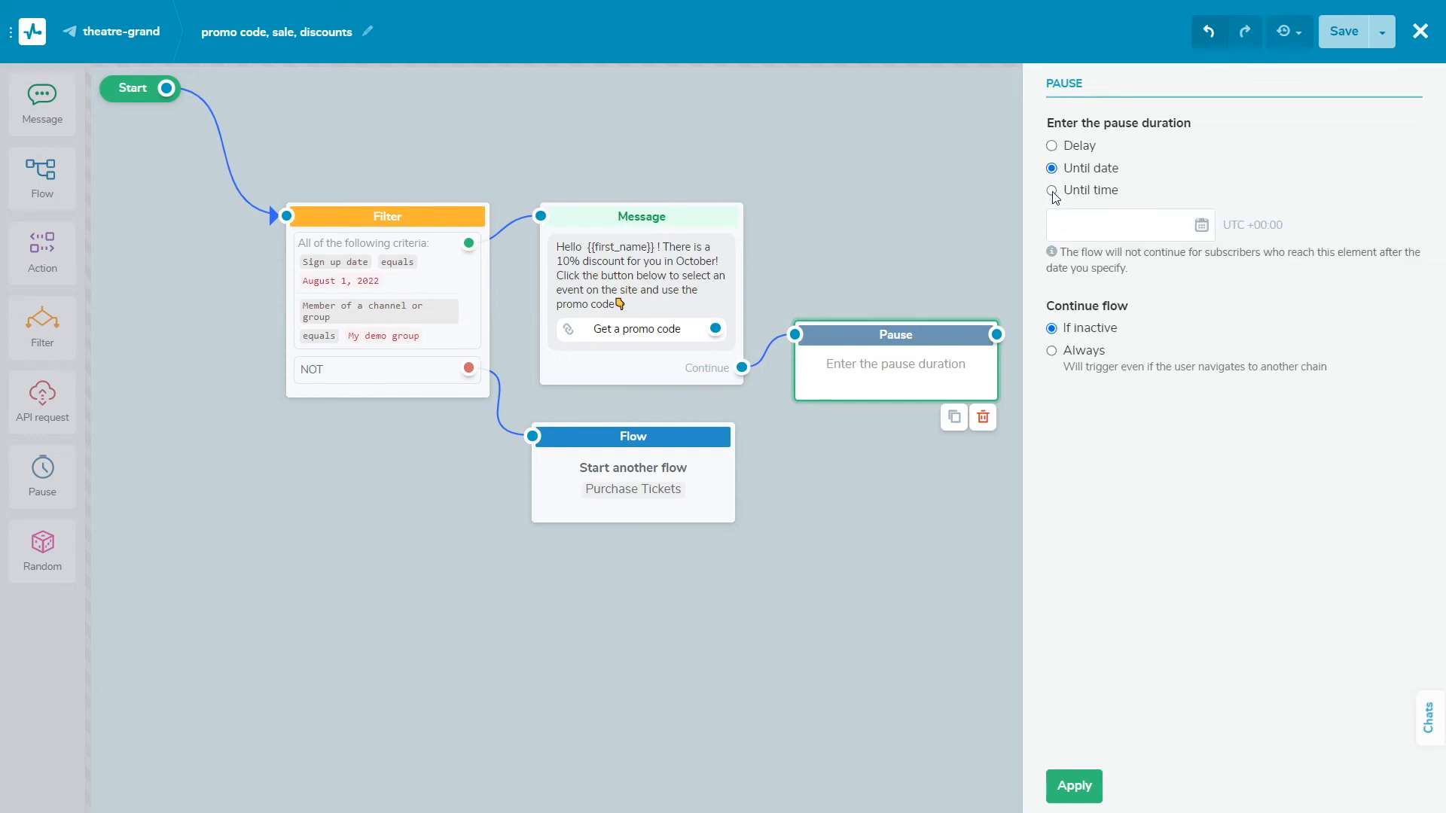
click(1051, 190)
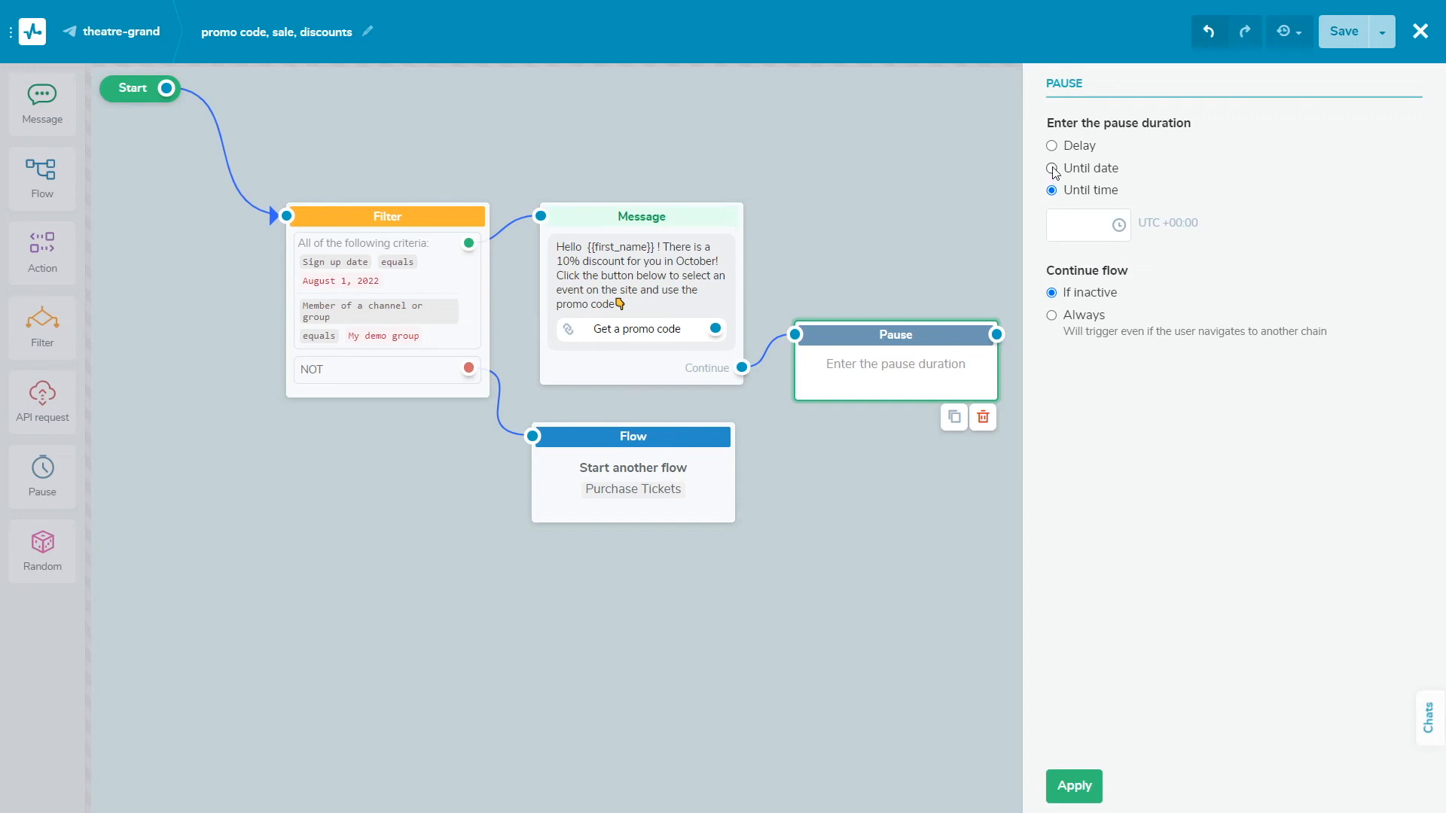
click(1051, 168)
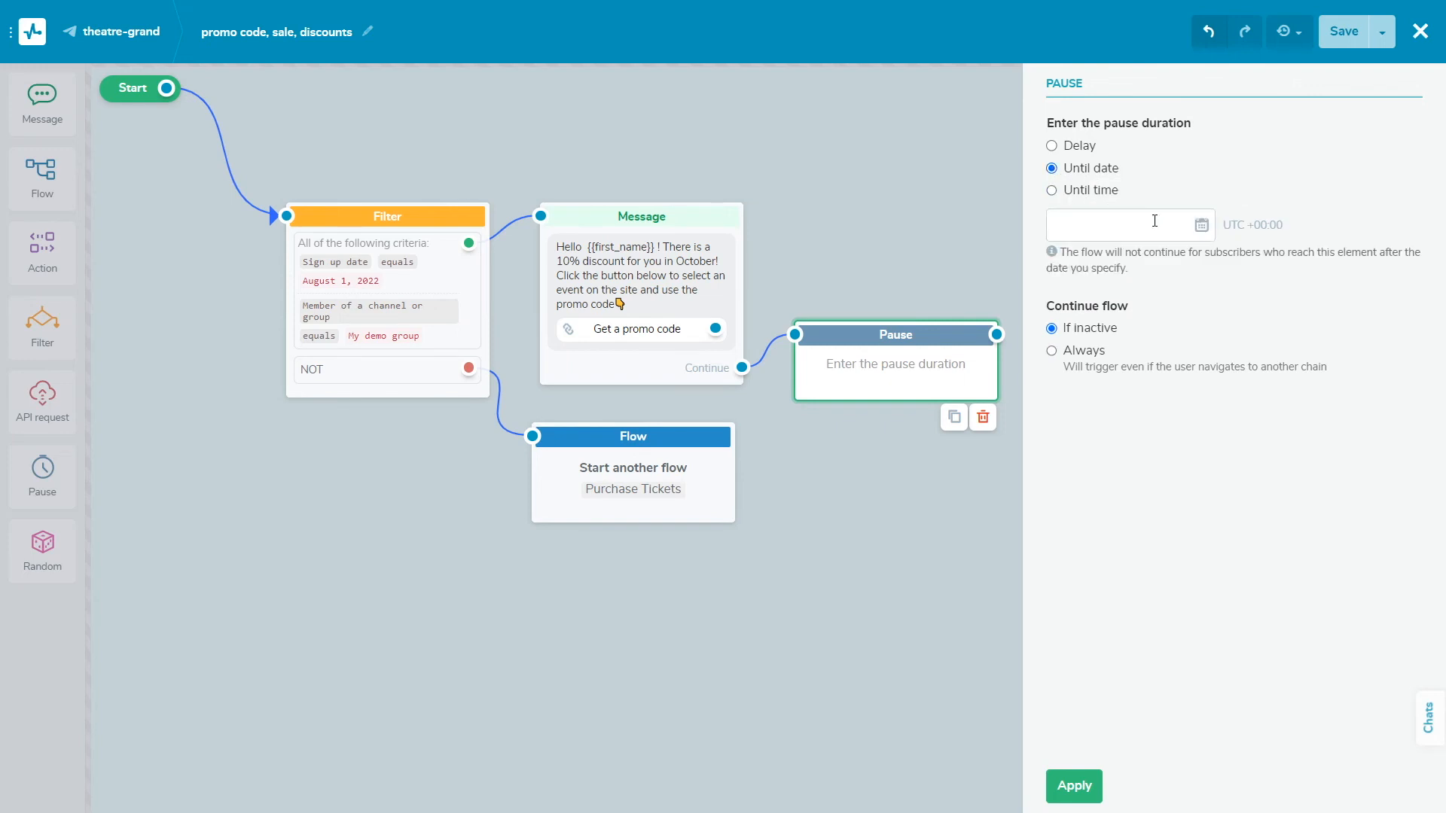
click(1129, 224)
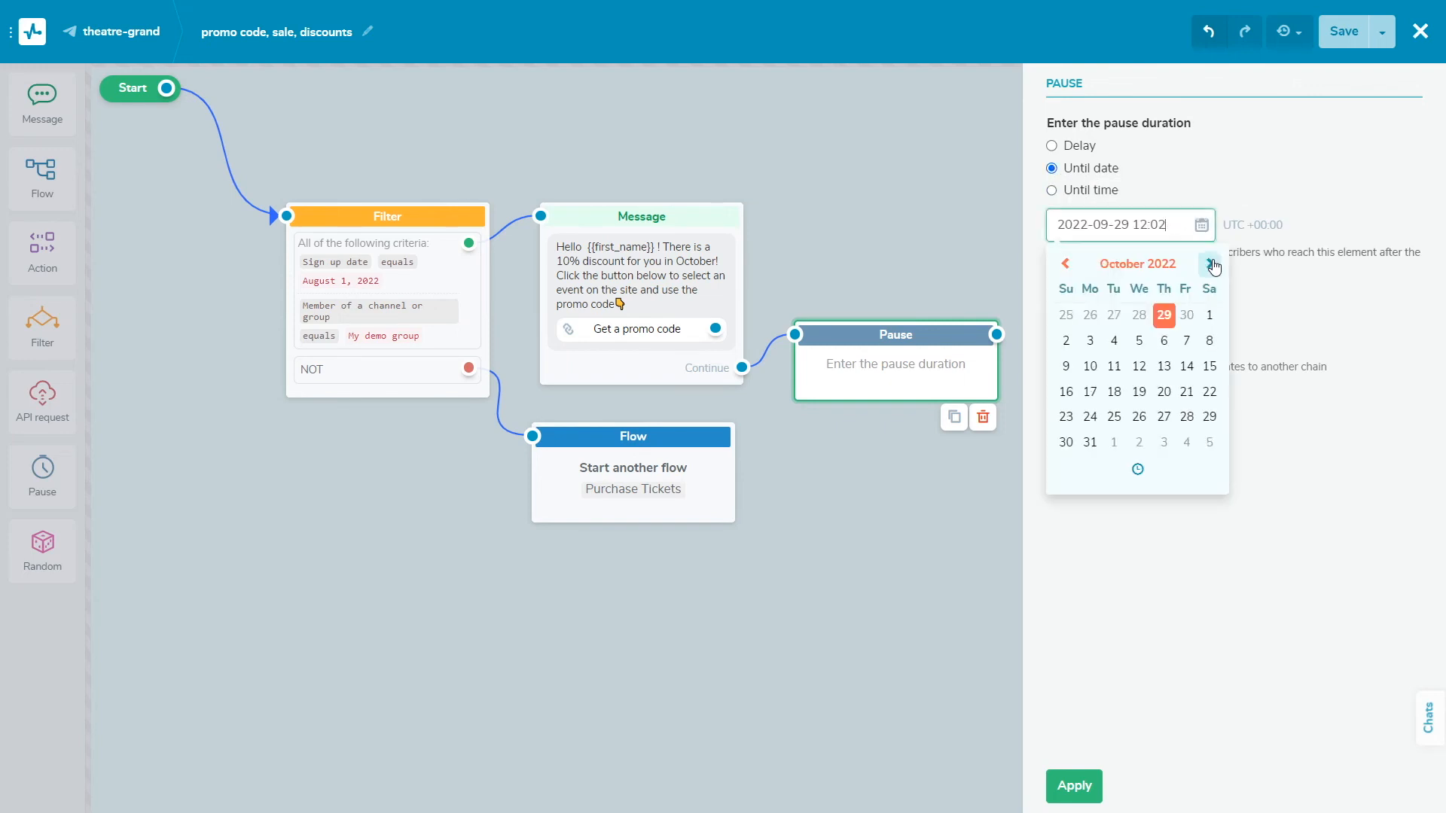
click(1163, 391)
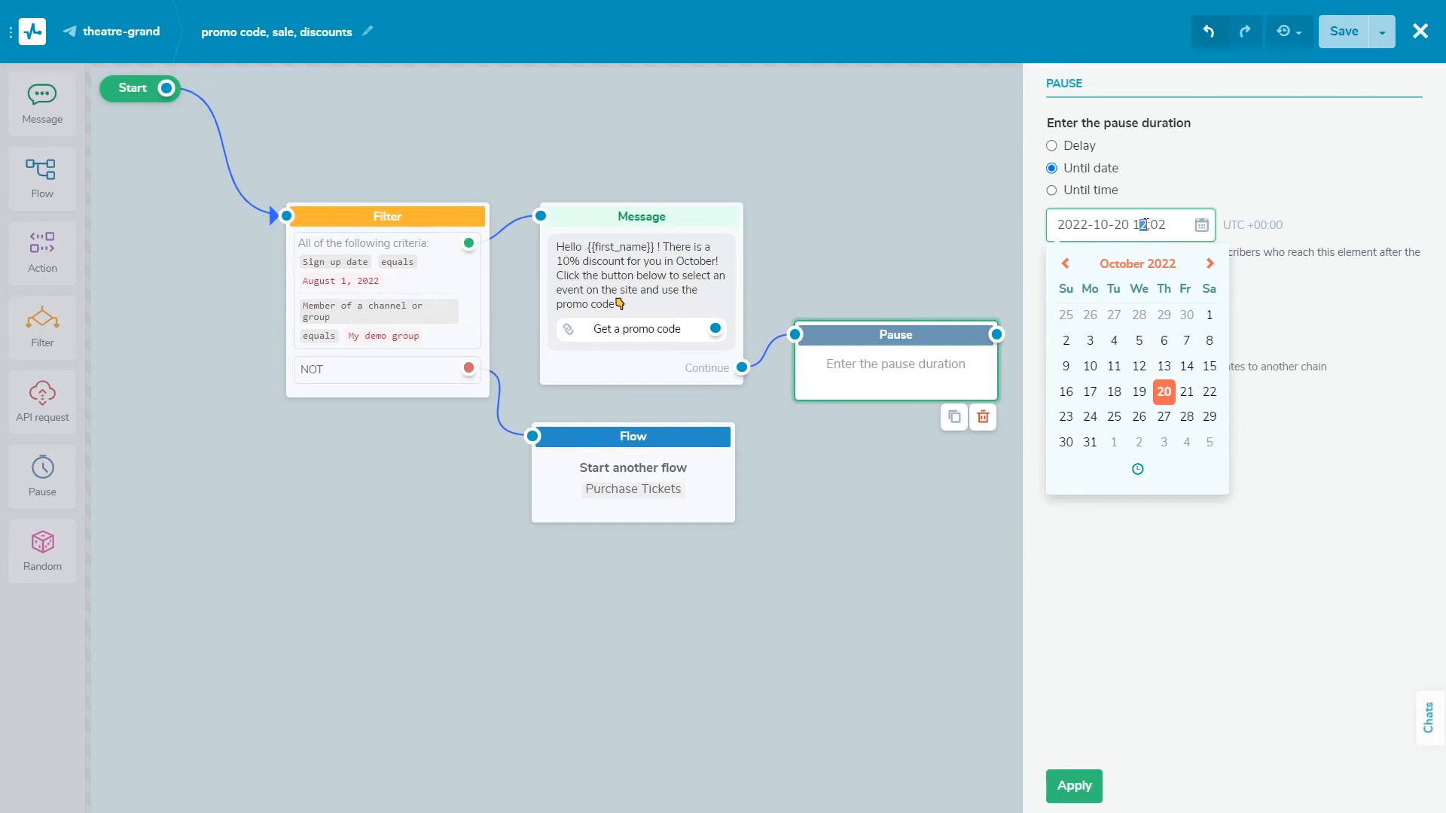
text(13:00)
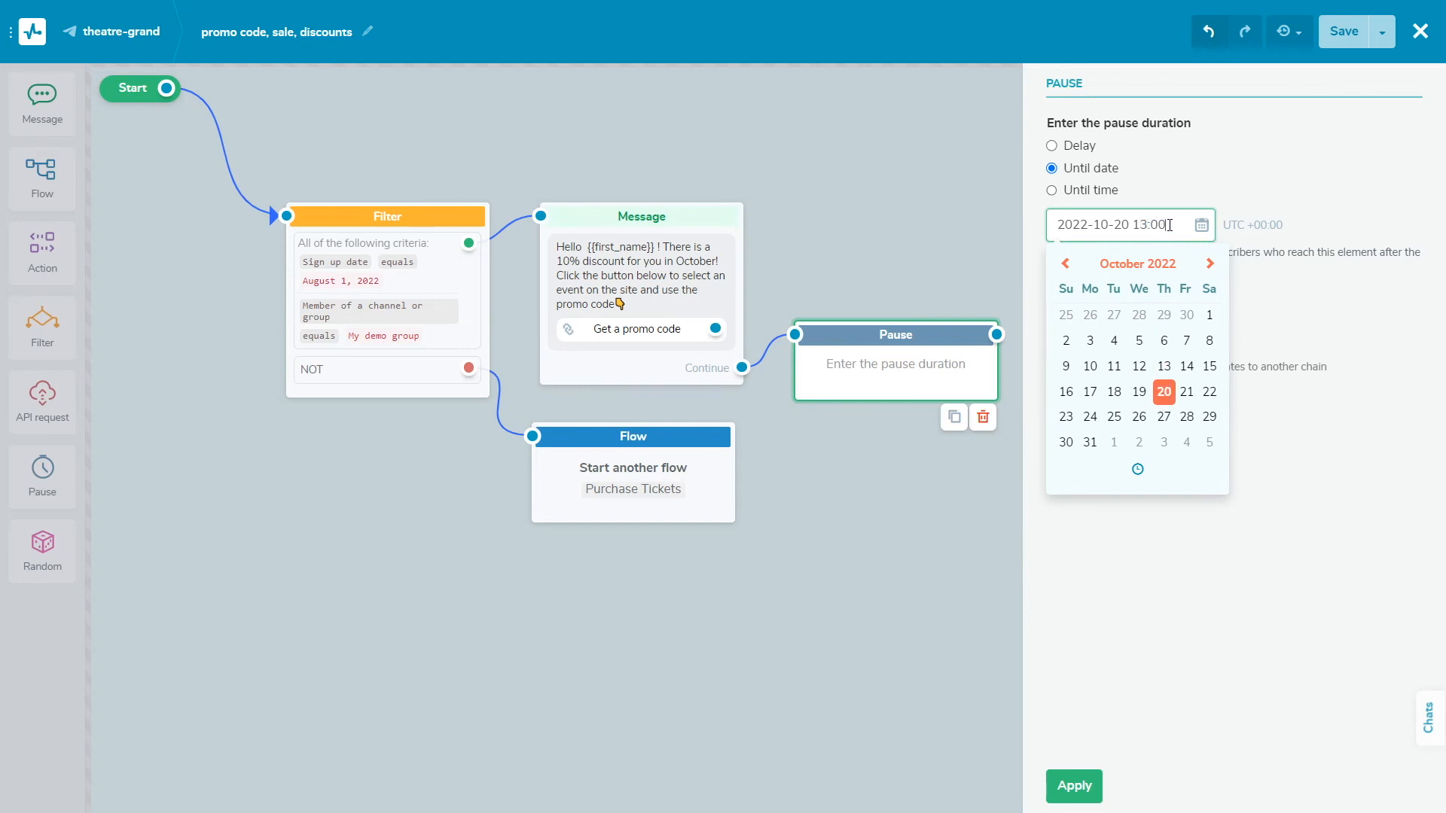
click(1227, 205)
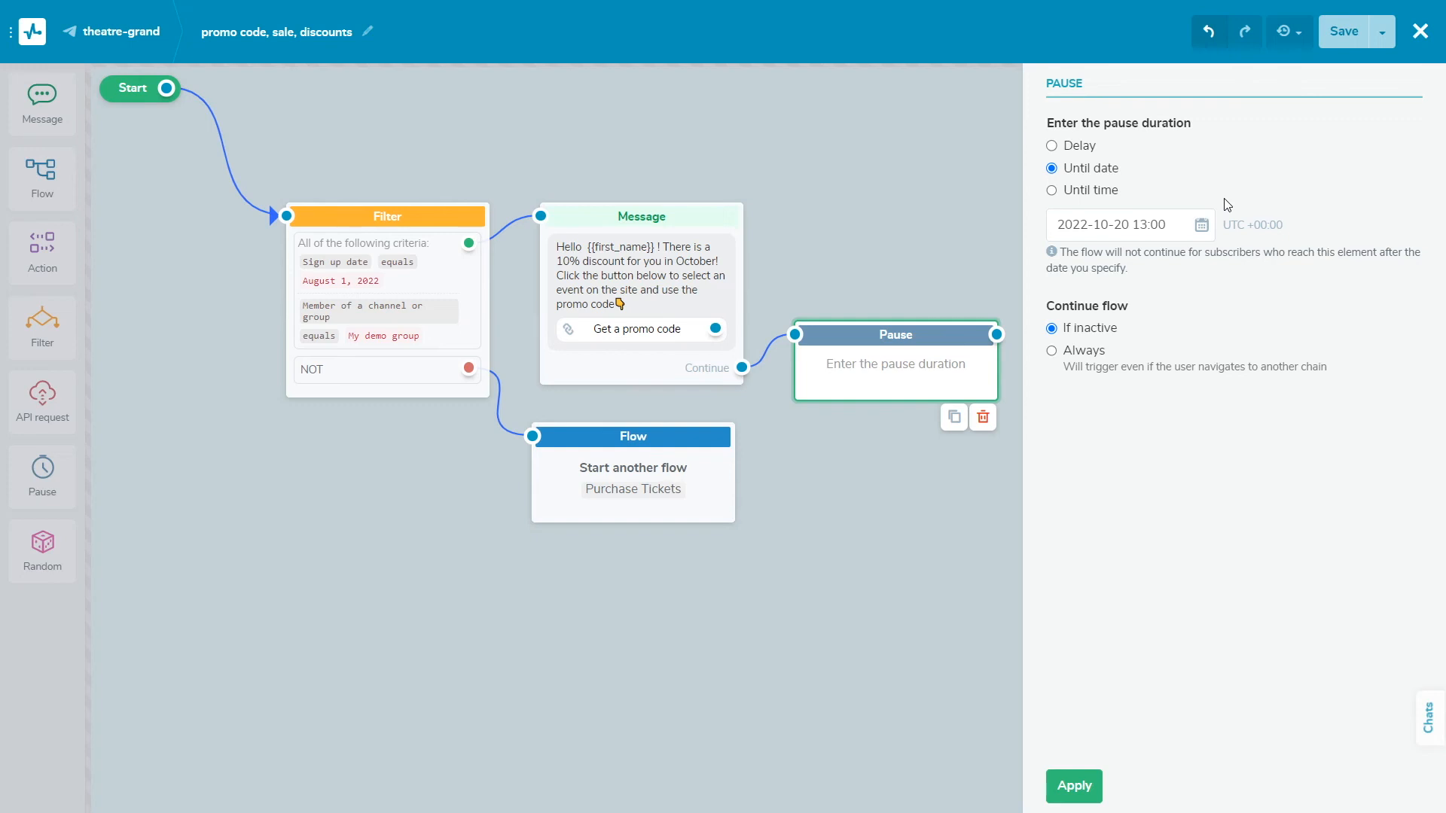
mouse_move(1224, 268)
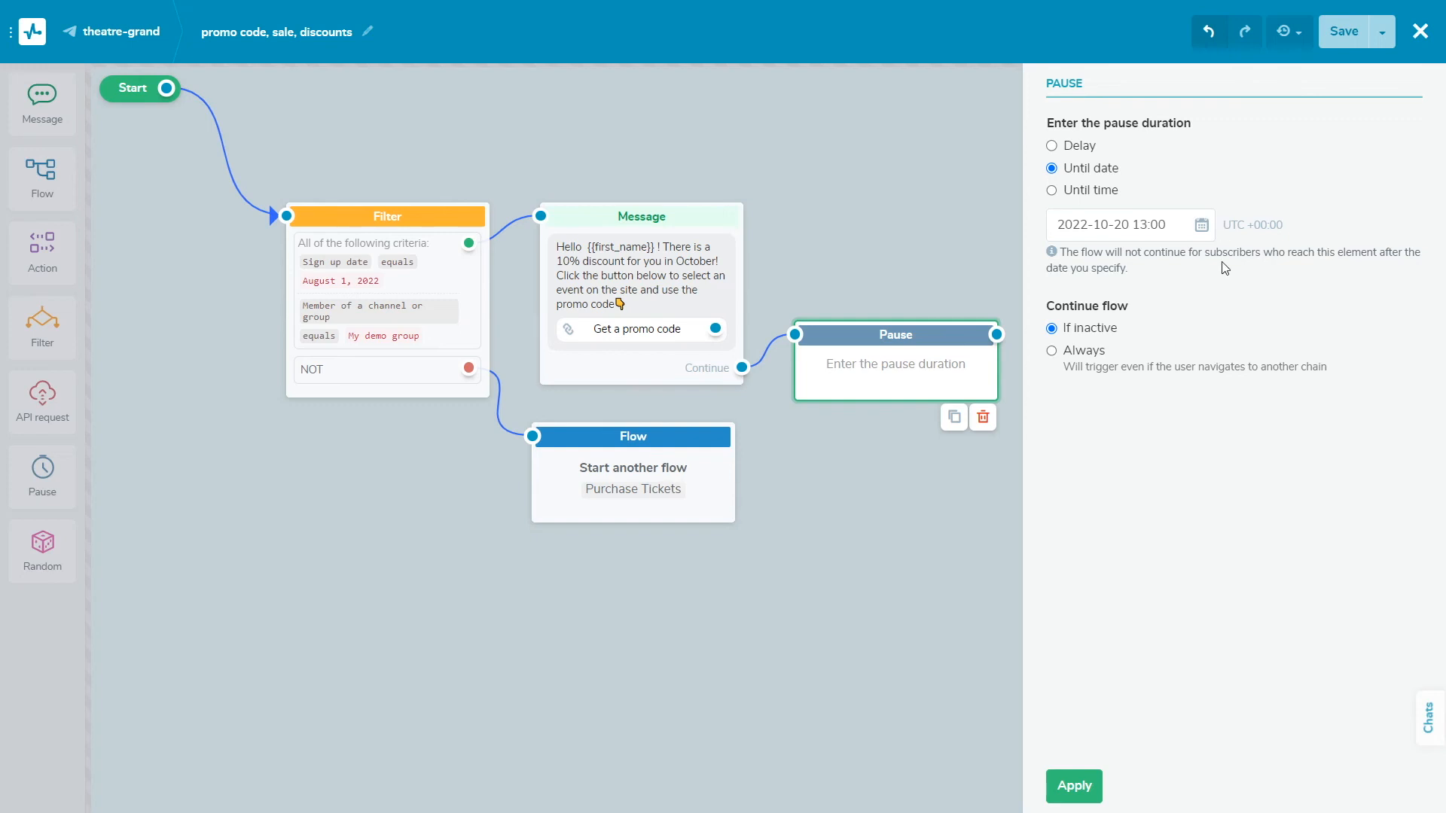
Set the pause to always continue, even if the user moves to another chain, and apply it
click(1052, 351)
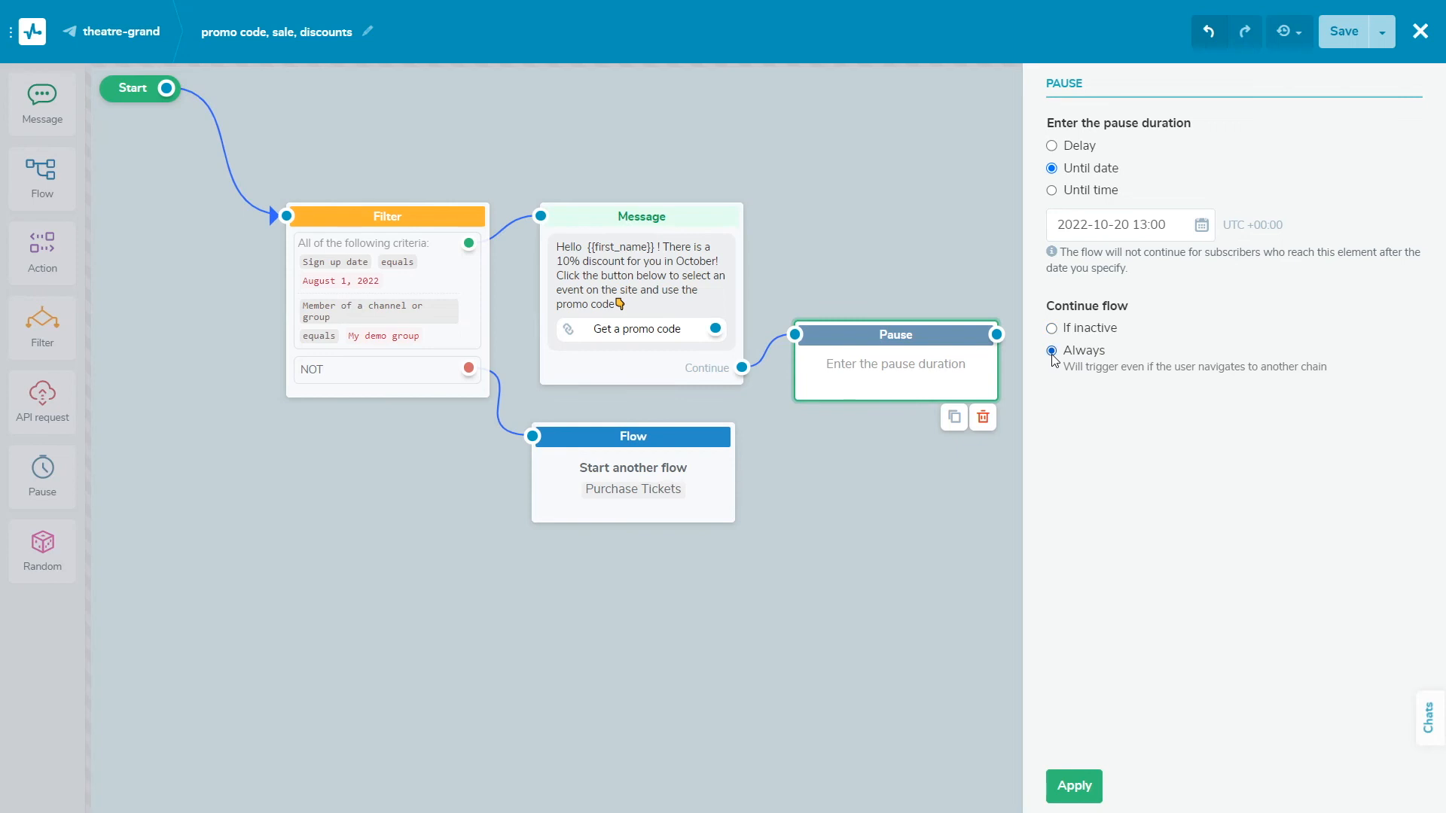
click(1073, 786)
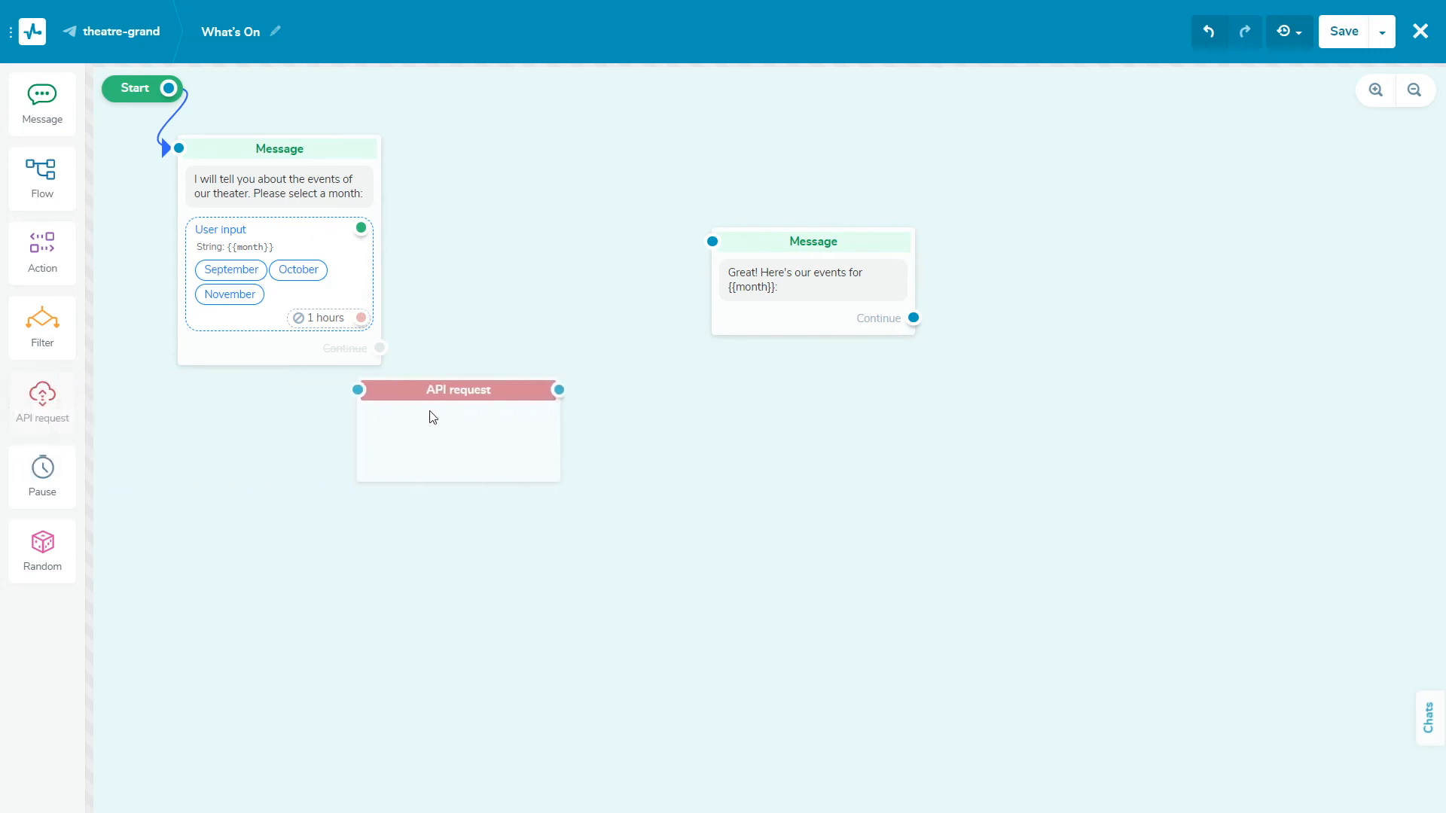
drag(458, 388, 533, 241)
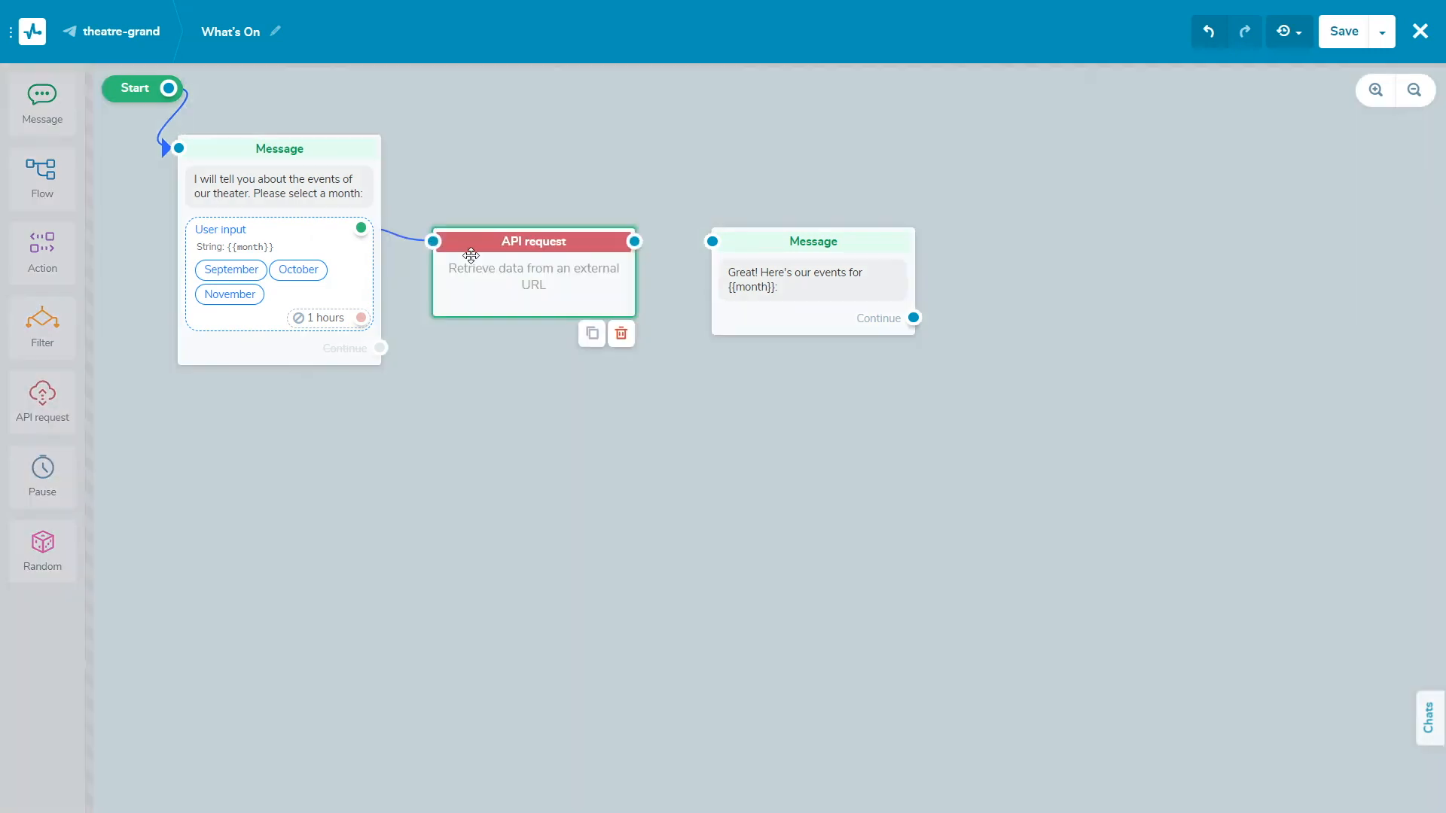
click(533, 241)
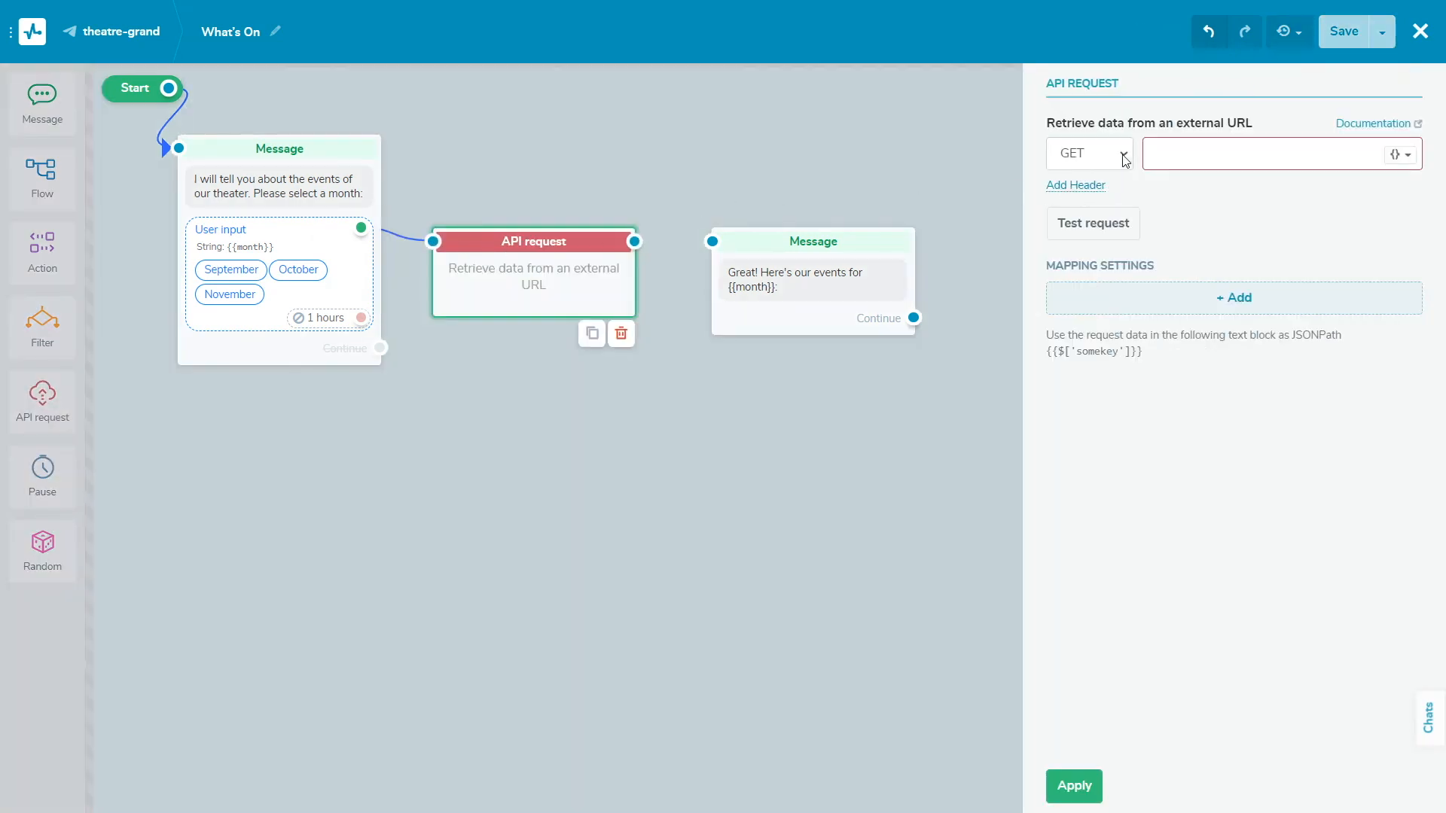
click(1090, 153)
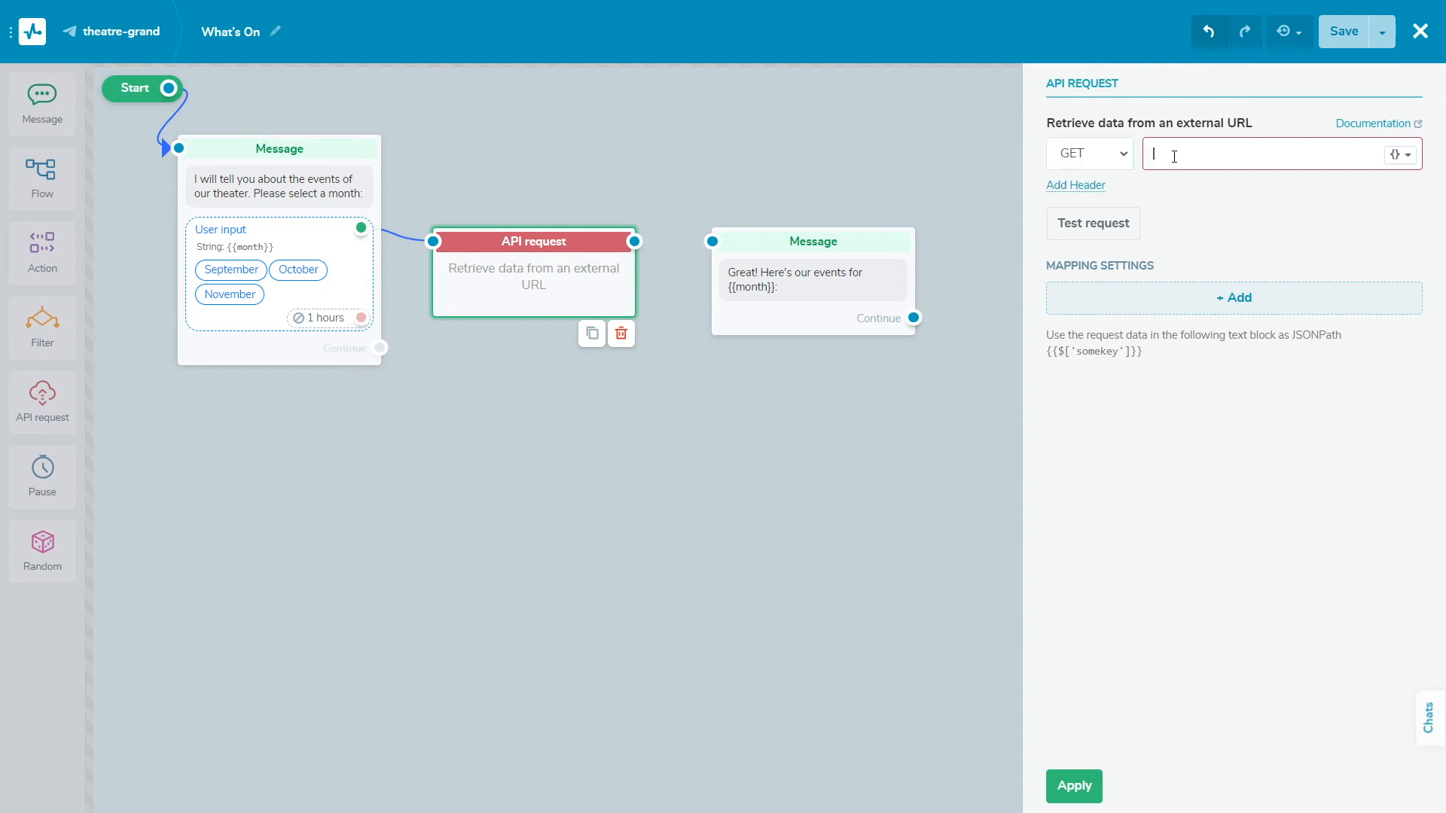
text(https://api.grandtheathe.com/{{month}})
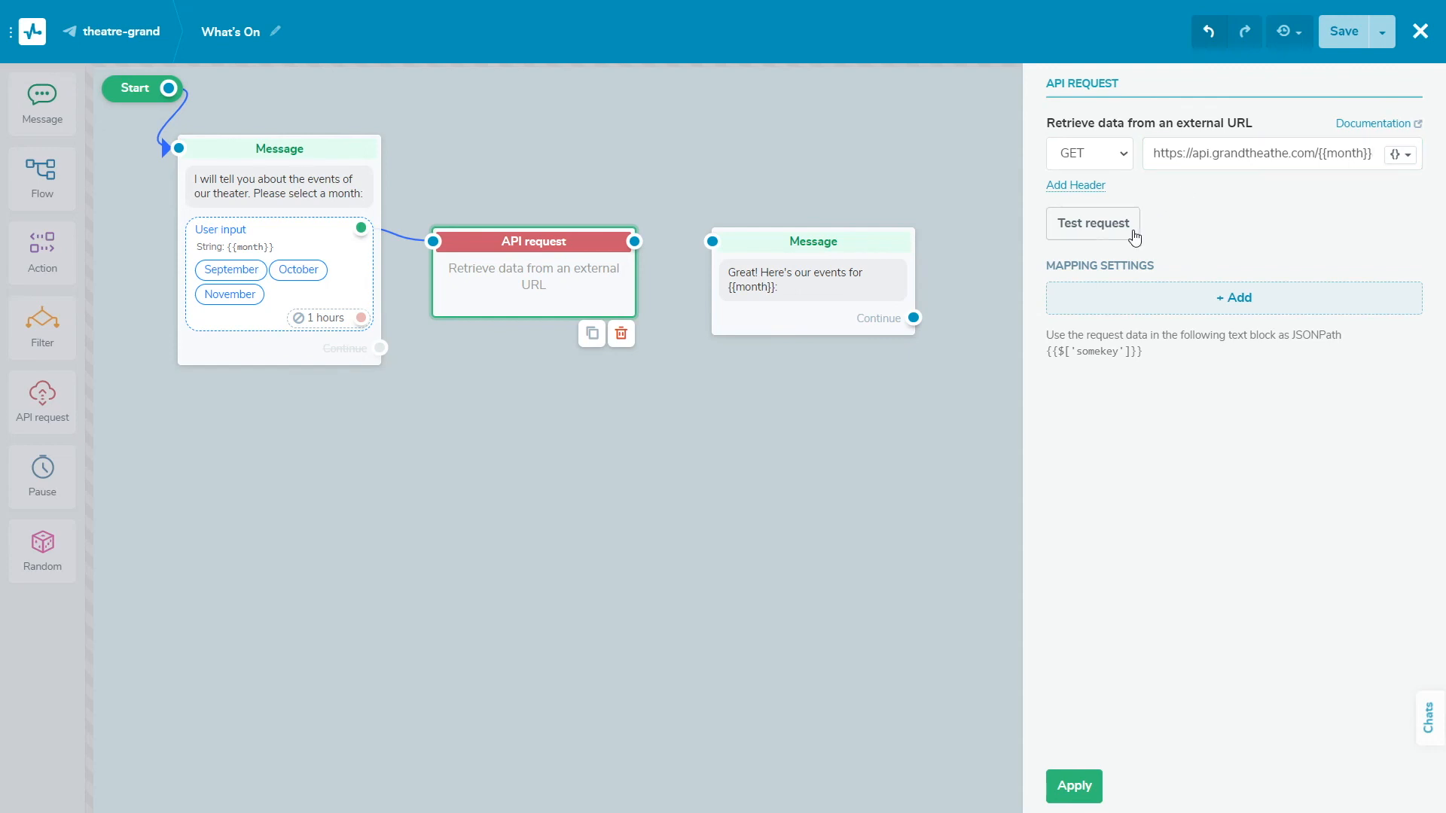
click(1234, 297)
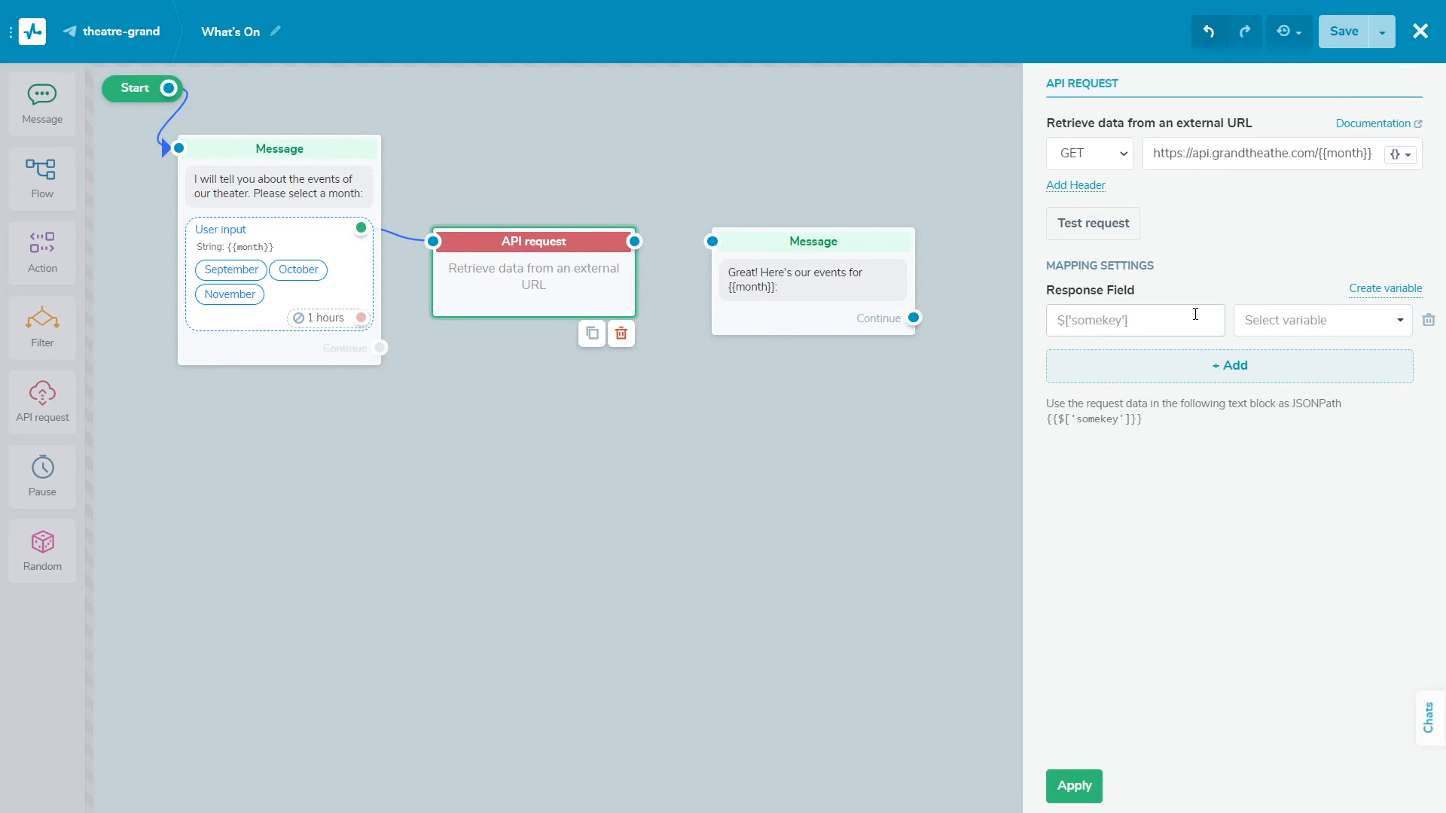
text({{$['data']['0']['description']}})
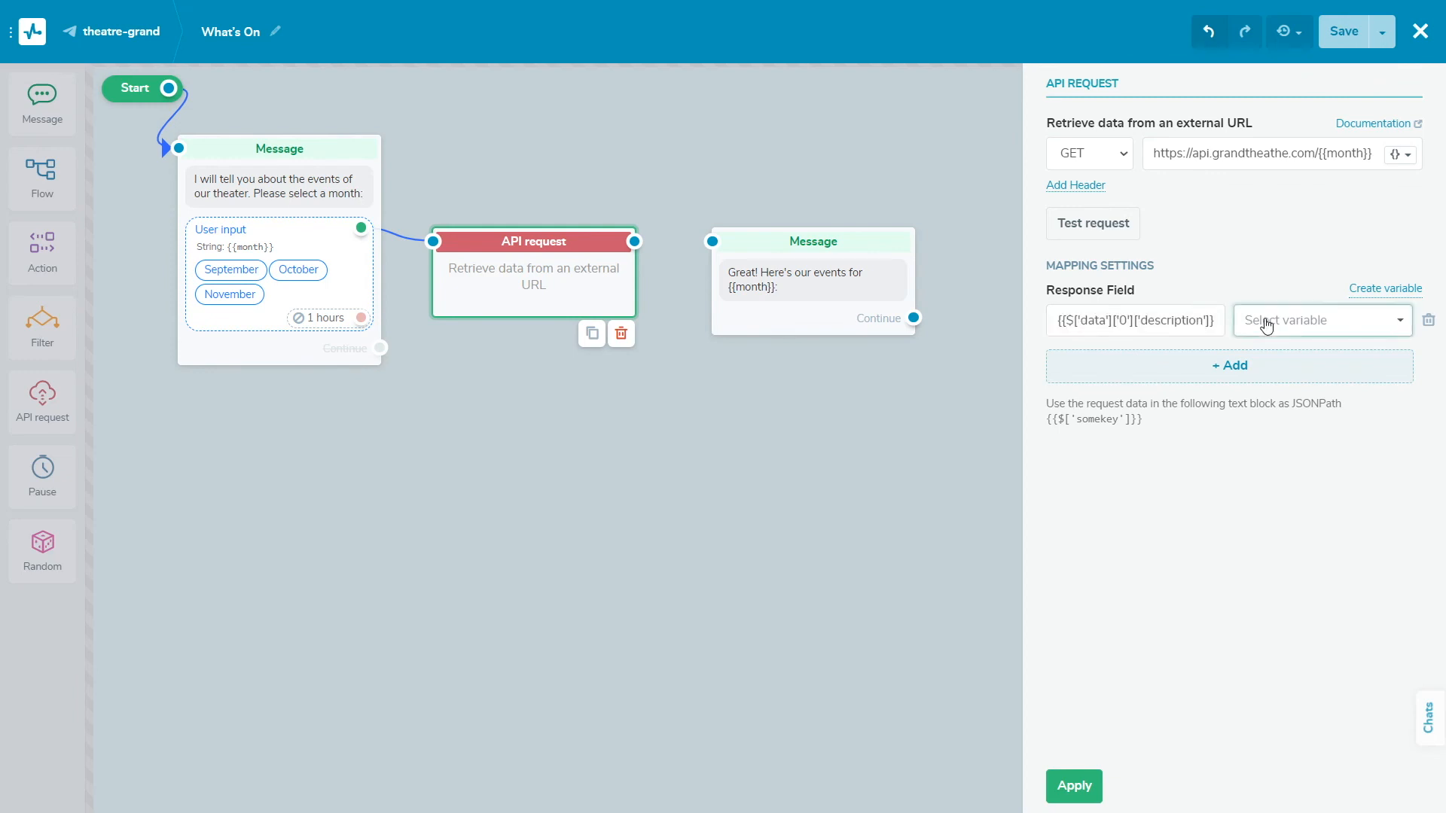
click(1320, 319)
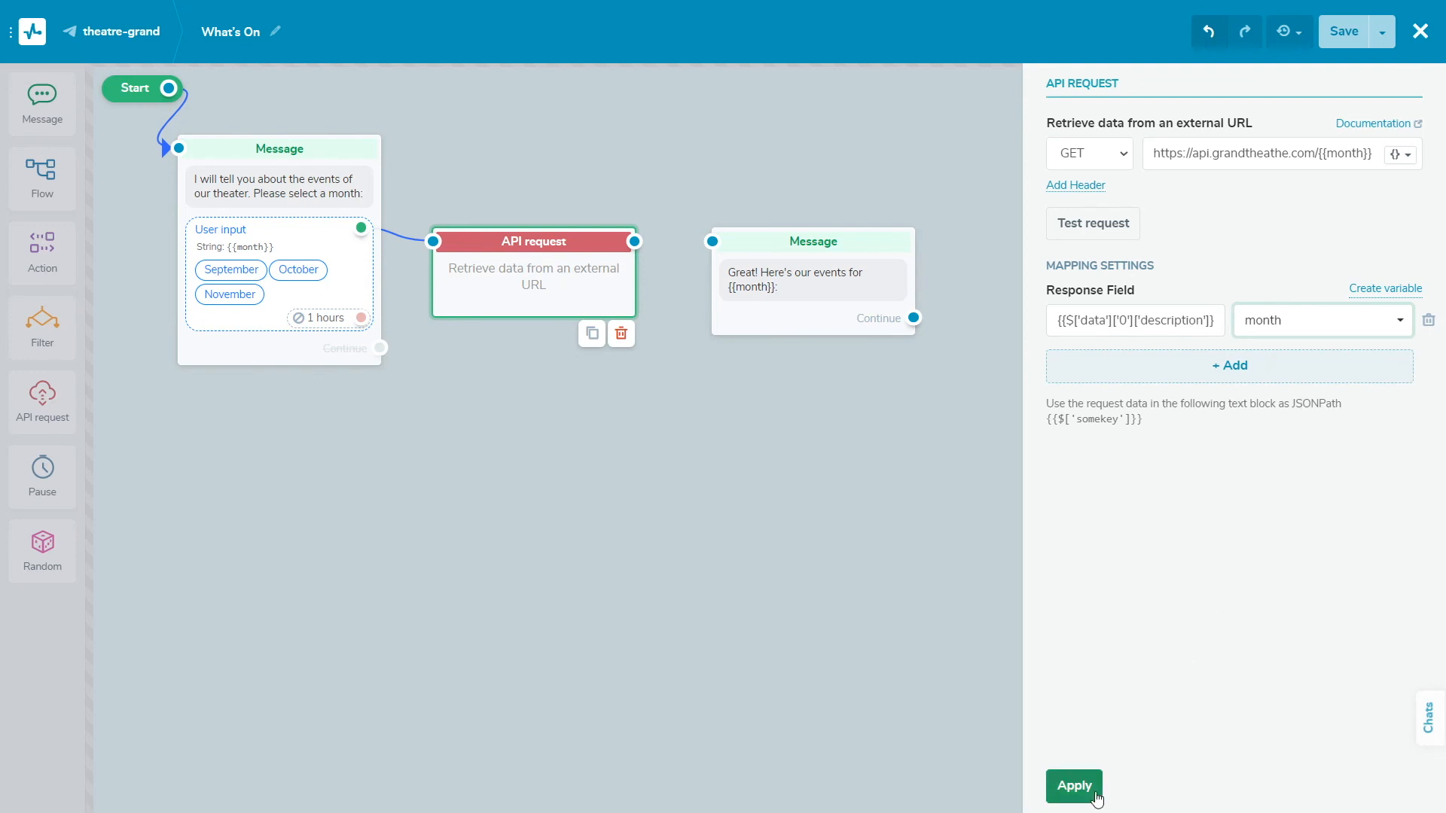
click(1072, 787)
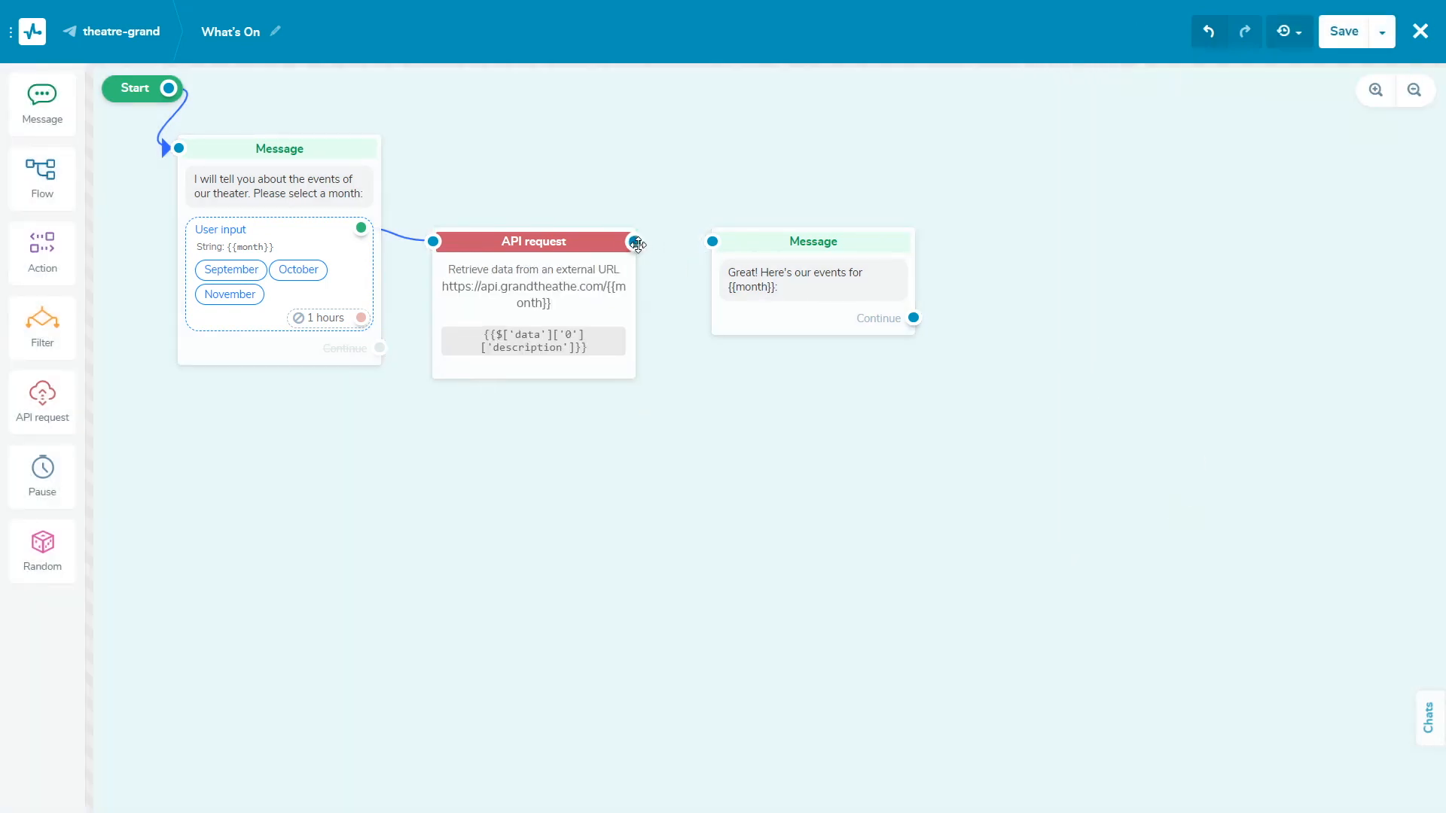
Link the API request to the events message and insert {{$['data']['0']['description']}} into its text
drag(634, 241, 713, 241)
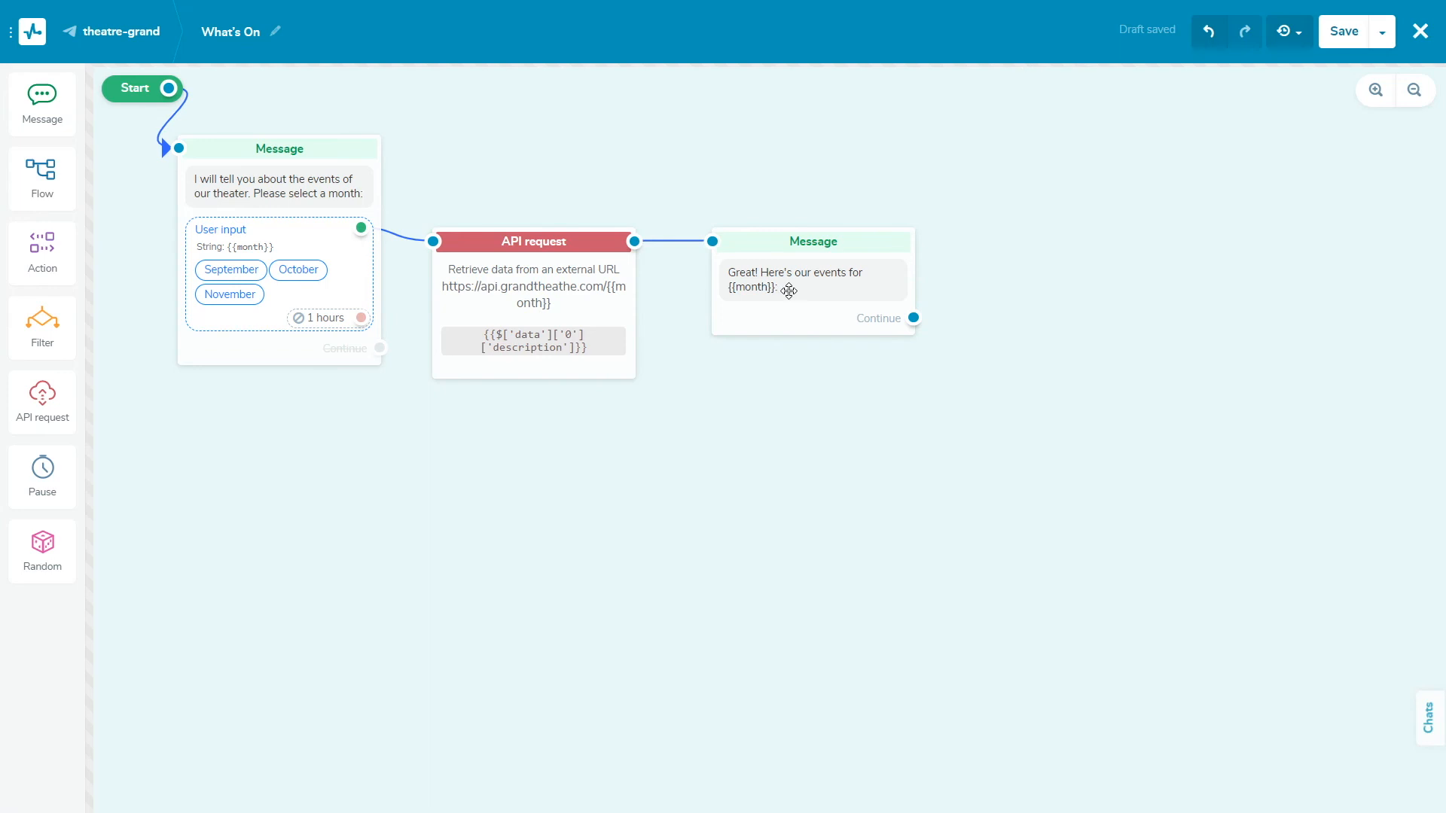
click(812, 282)
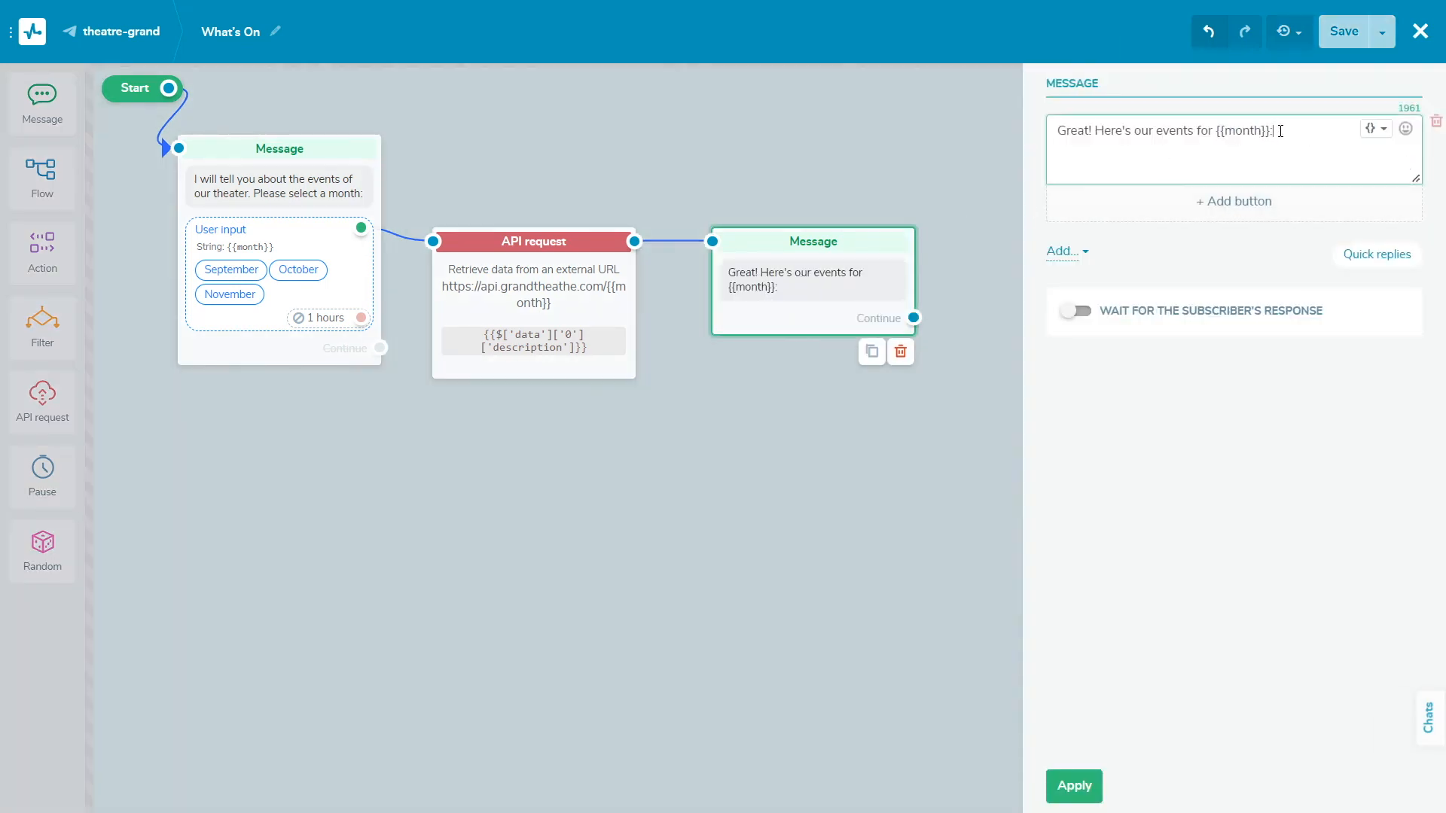
text({{$['data']['0']['description']}})
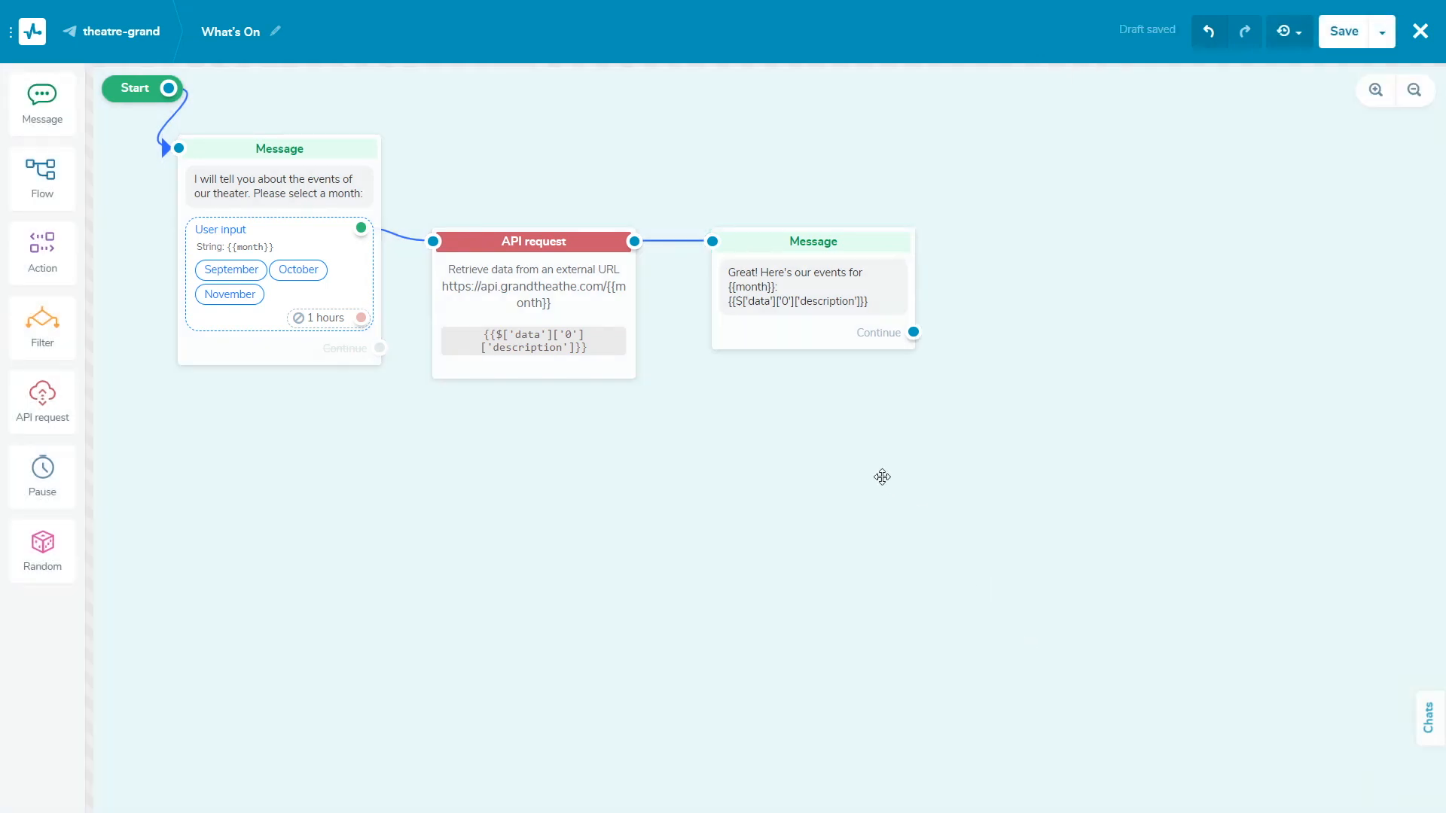
mouse_move(869, 438)
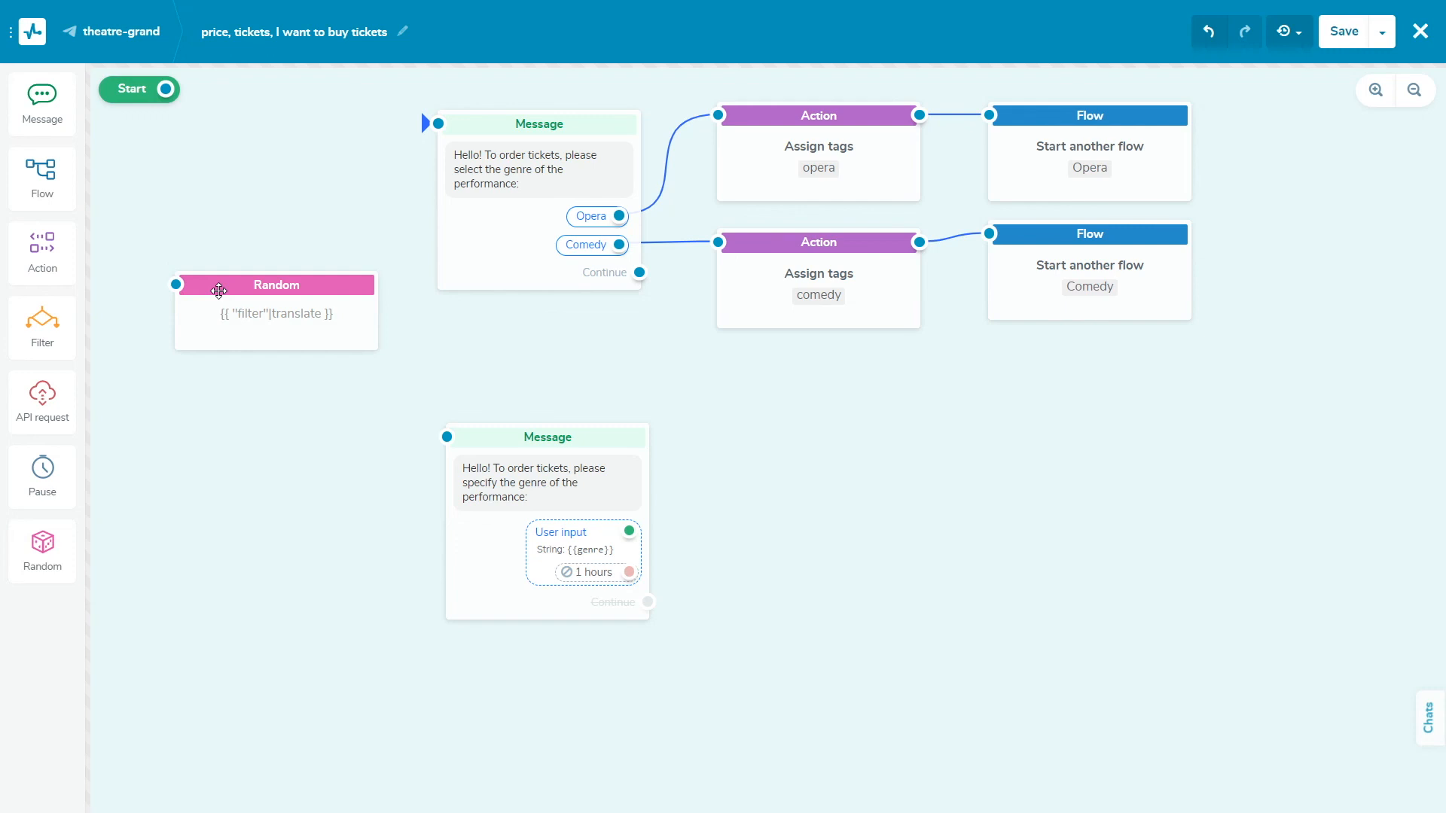
Set the random choice to 60/40 and route the 40% branch to the typed-genre message
click(274, 285)
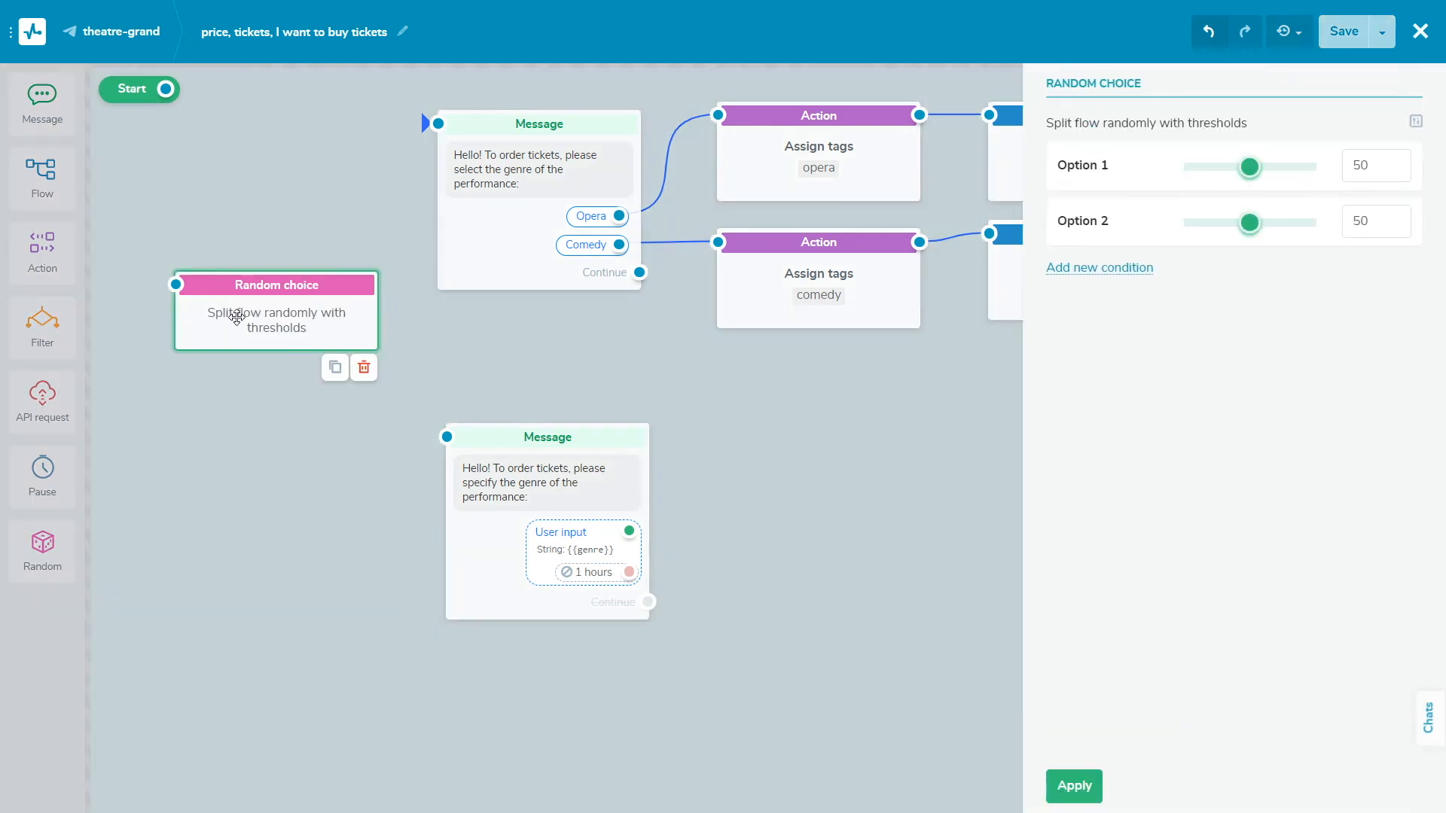
click(1374, 166)
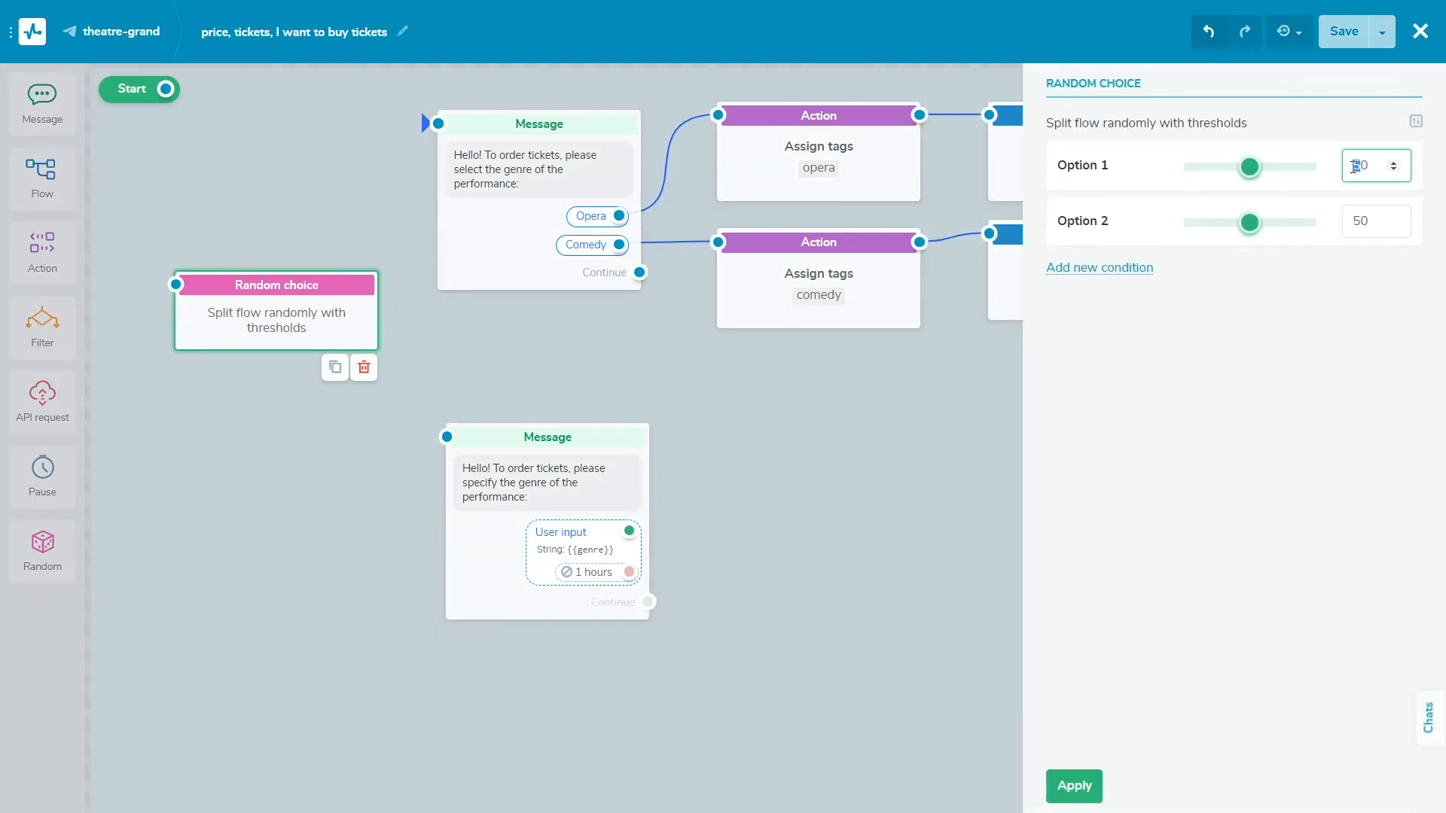
drag(1250, 167, 1262, 167)
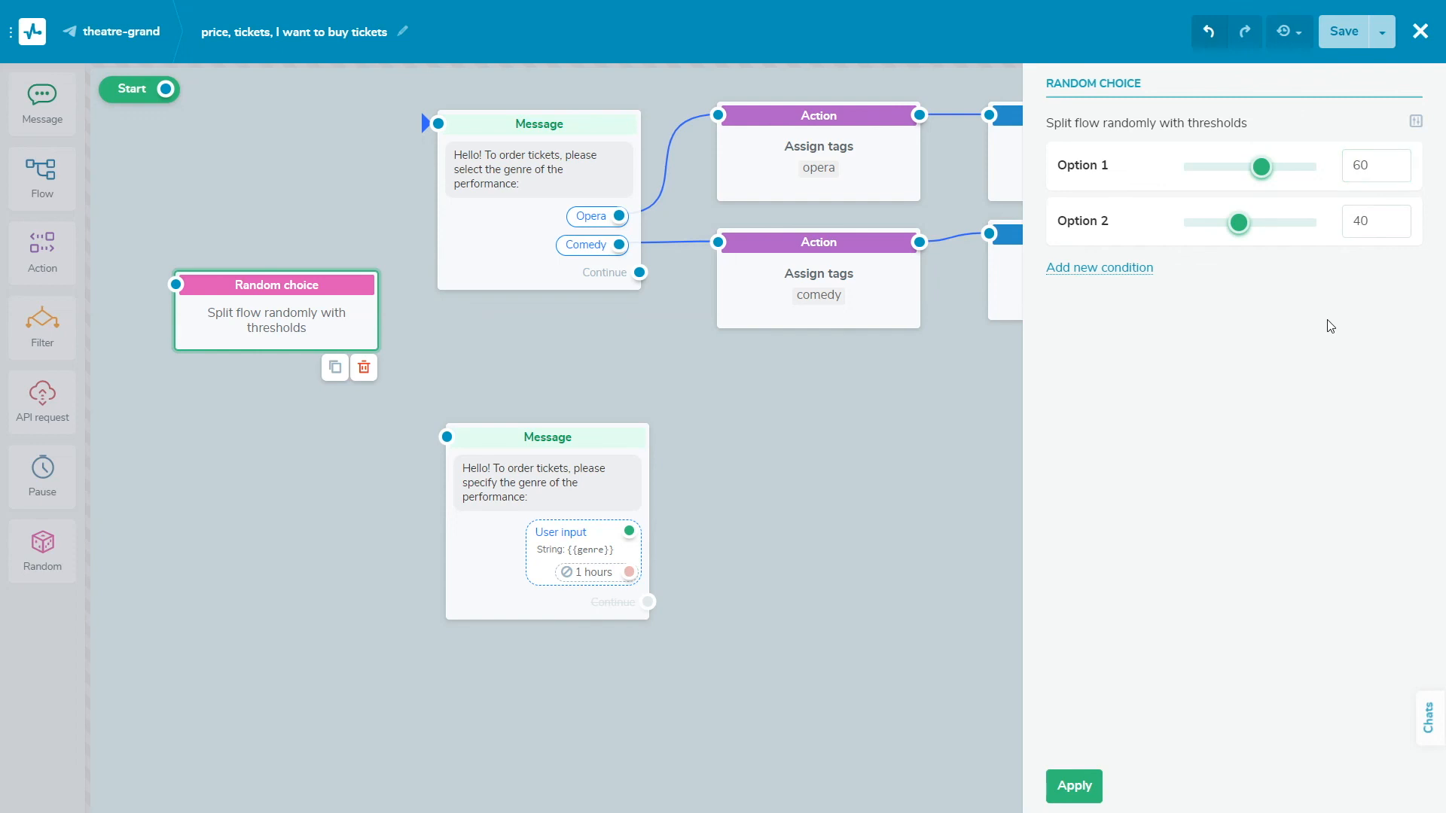
click(1072, 787)
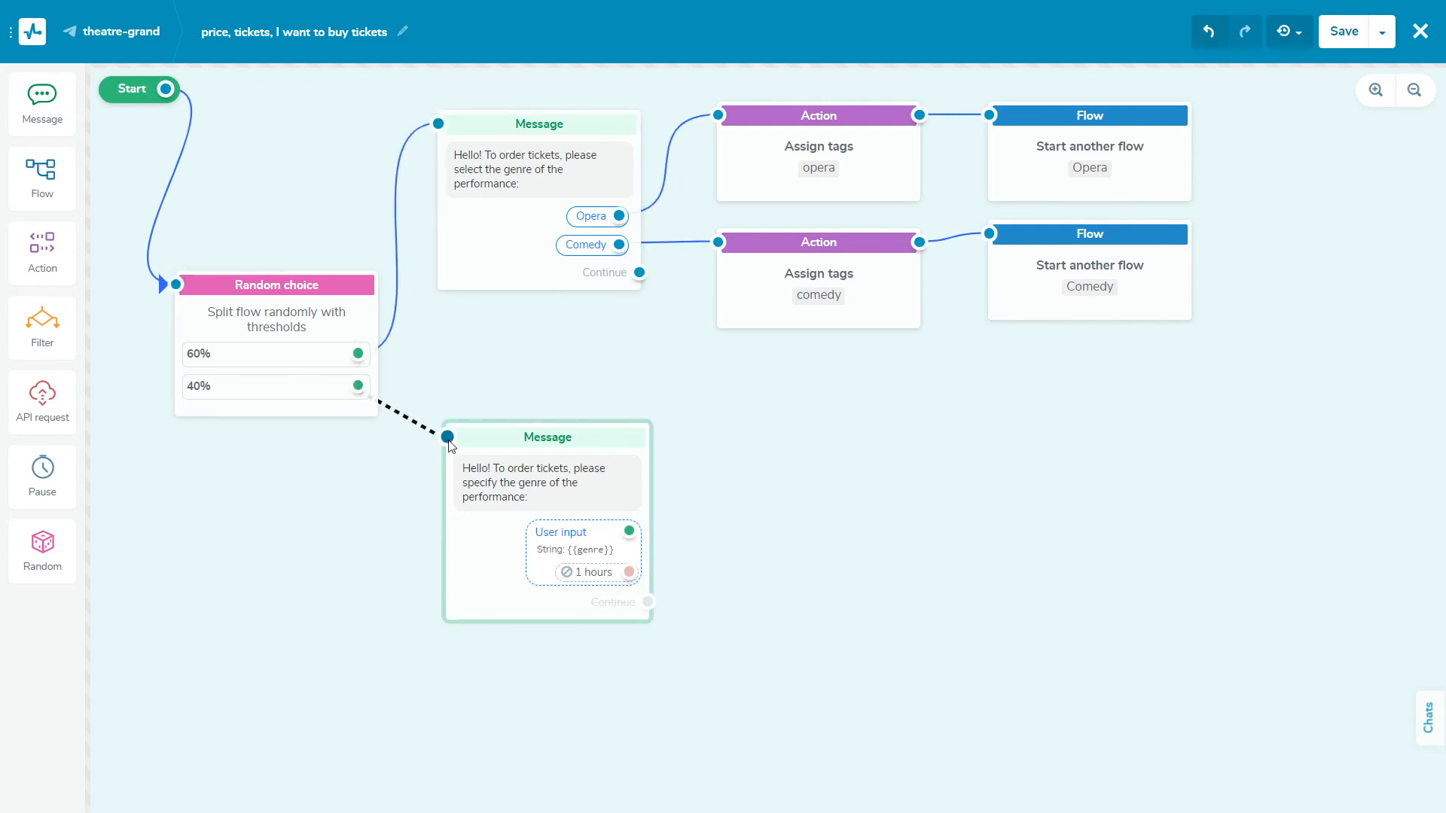
drag(359, 387, 449, 436)
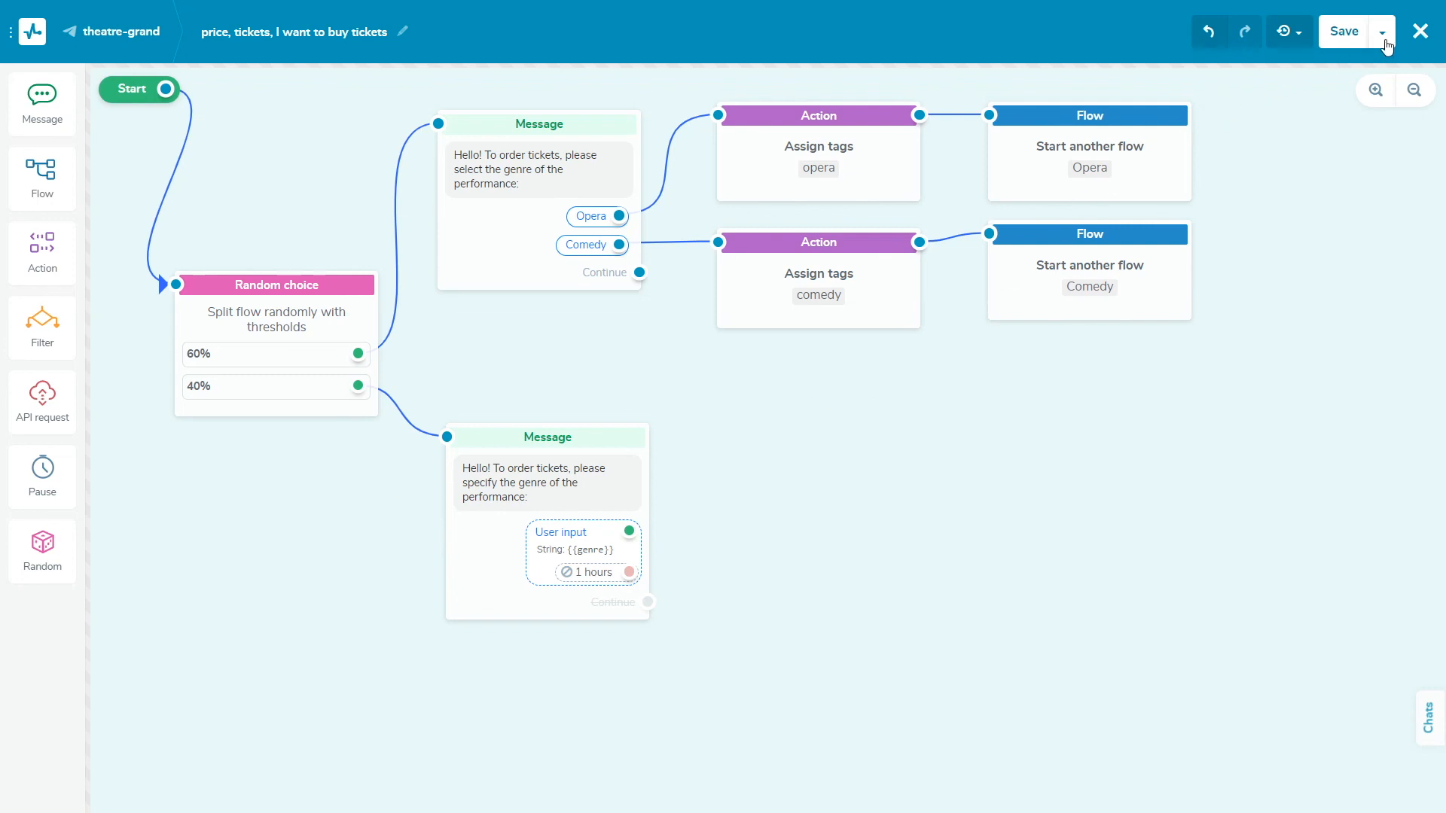
Save the tickets flow and exit the editor via Save and exit
click(1383, 32)
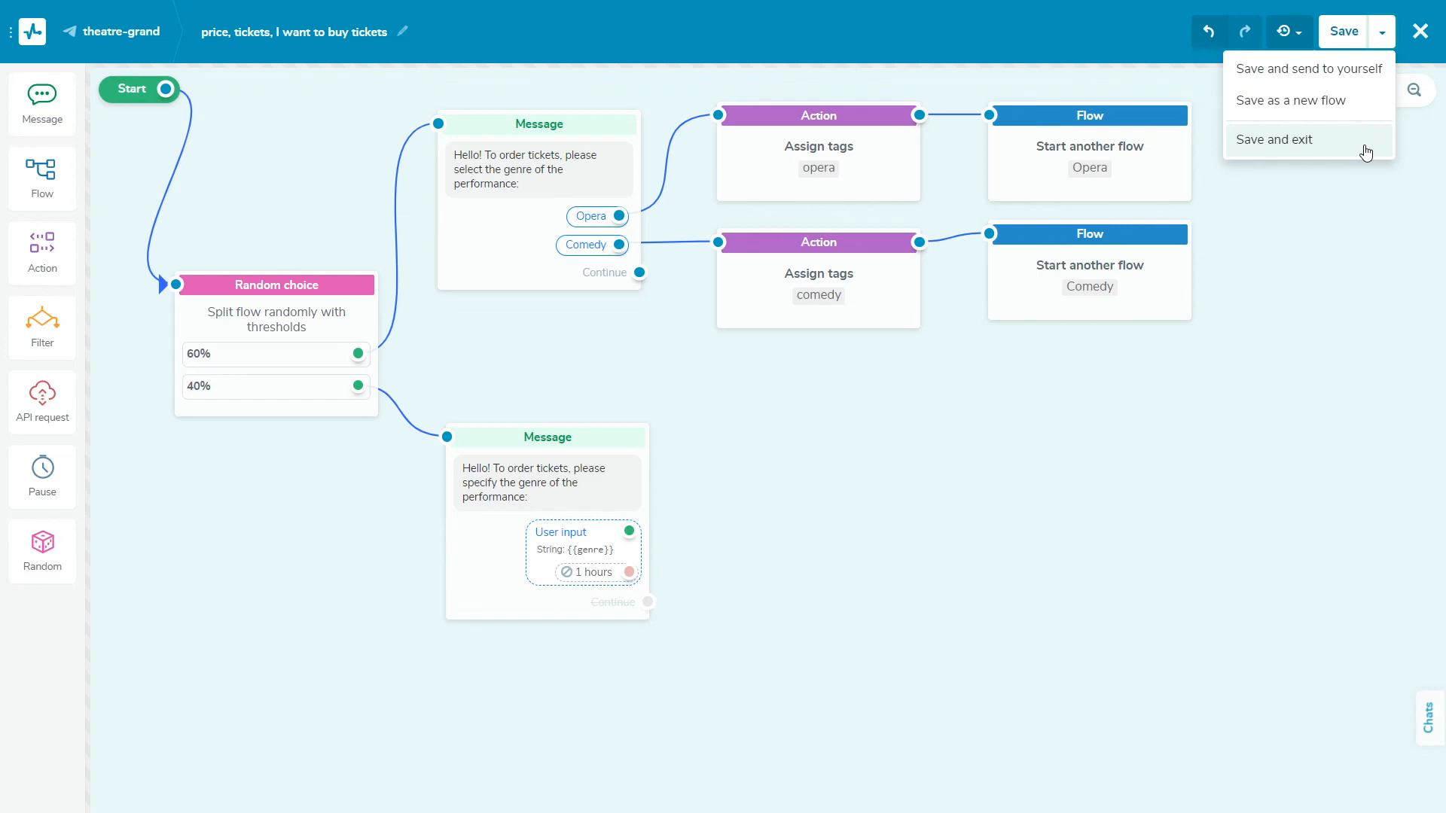
click(1276, 139)
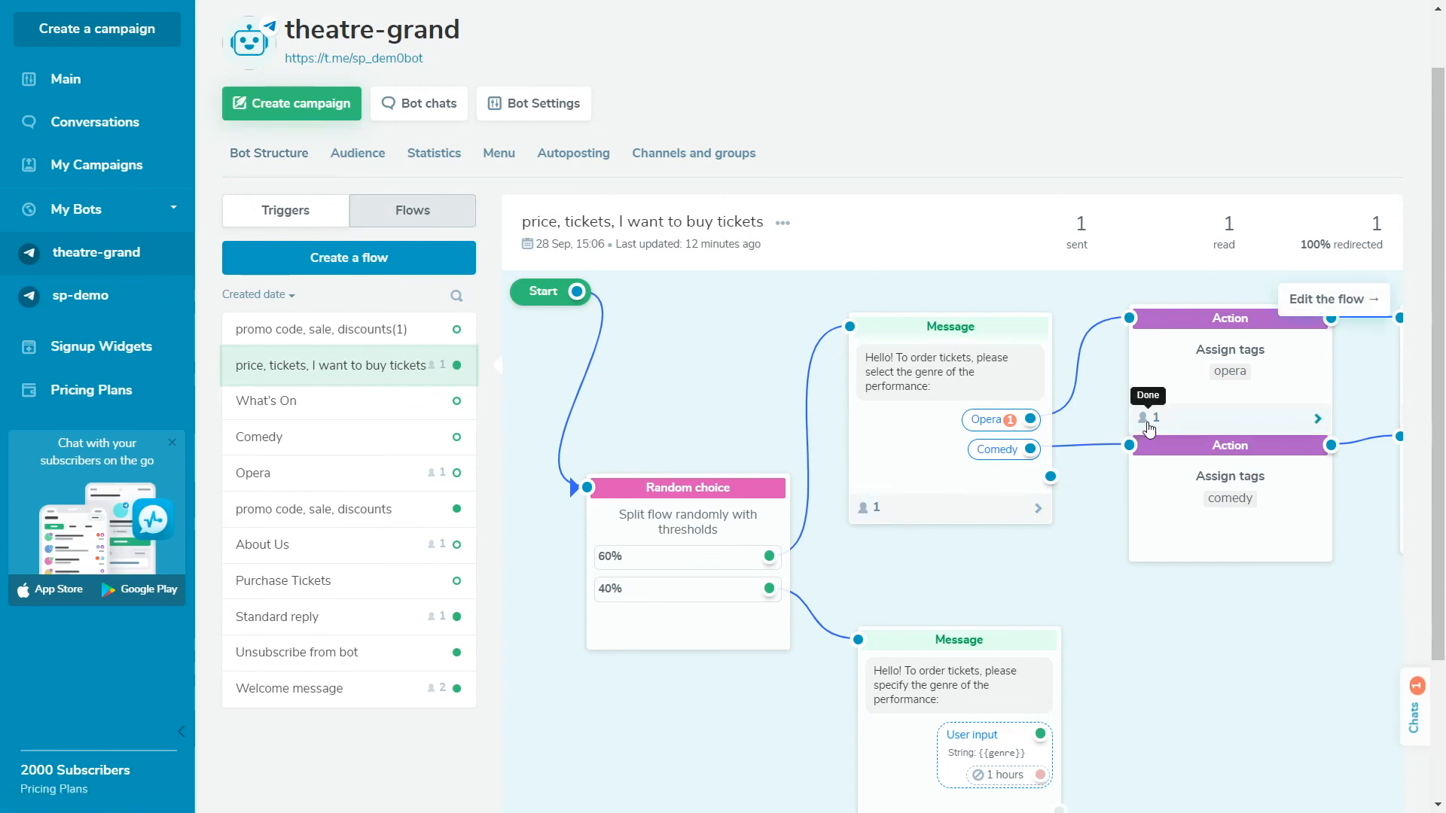
mouse_move(1013, 427)
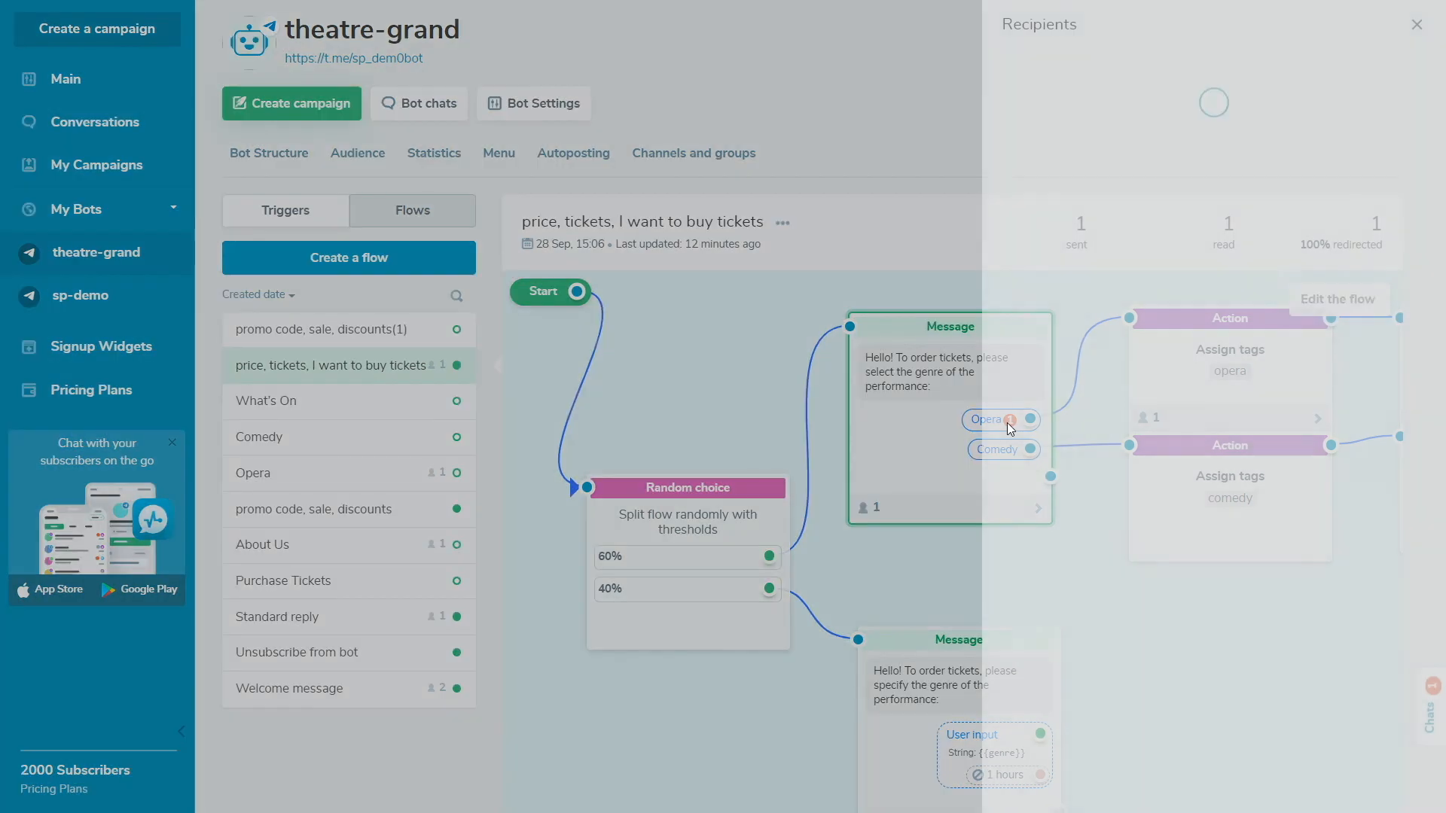
Close the recipients list and view the bot's September statistics down to the daily chart
click(1419, 25)
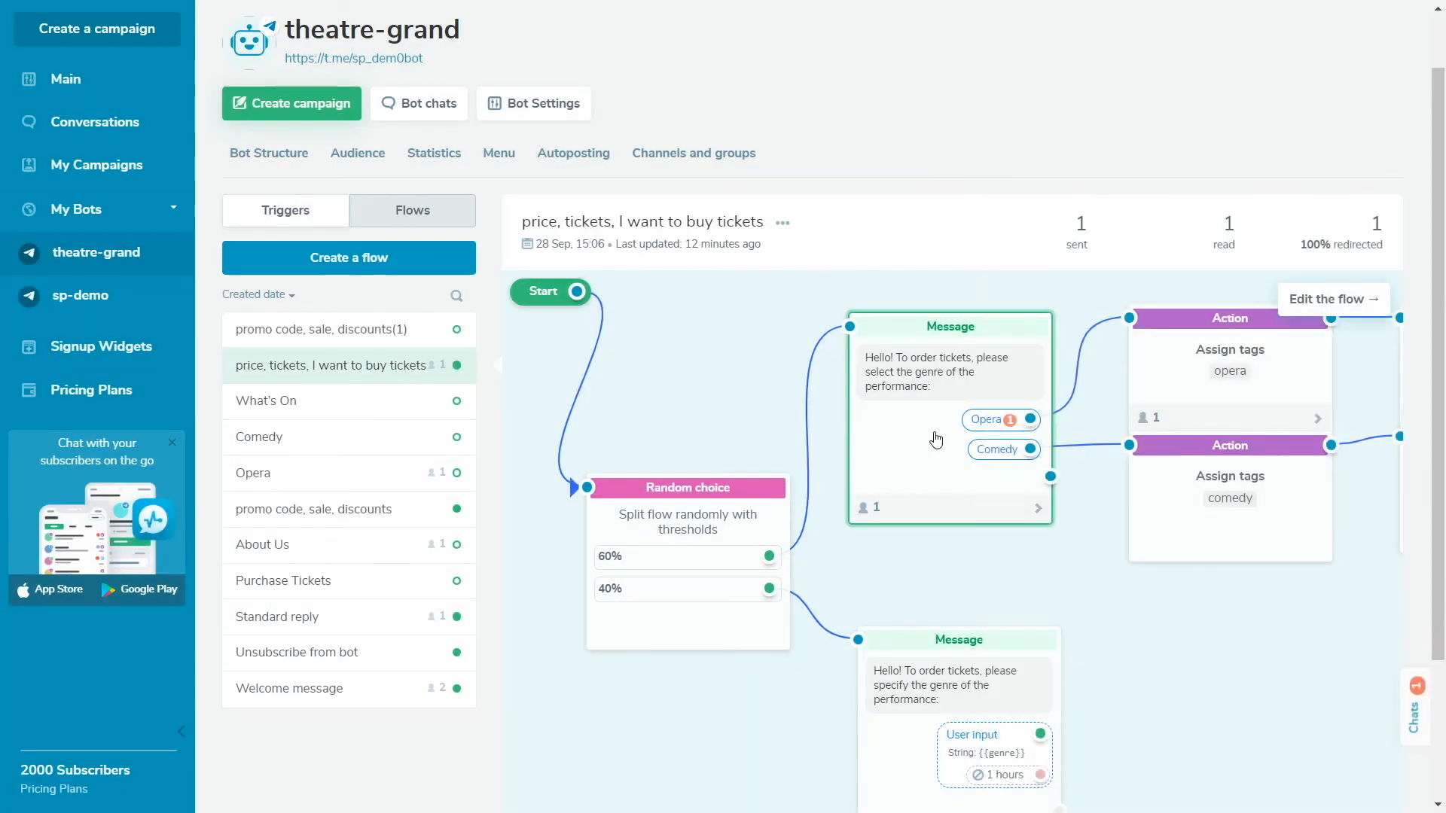
click(434, 154)
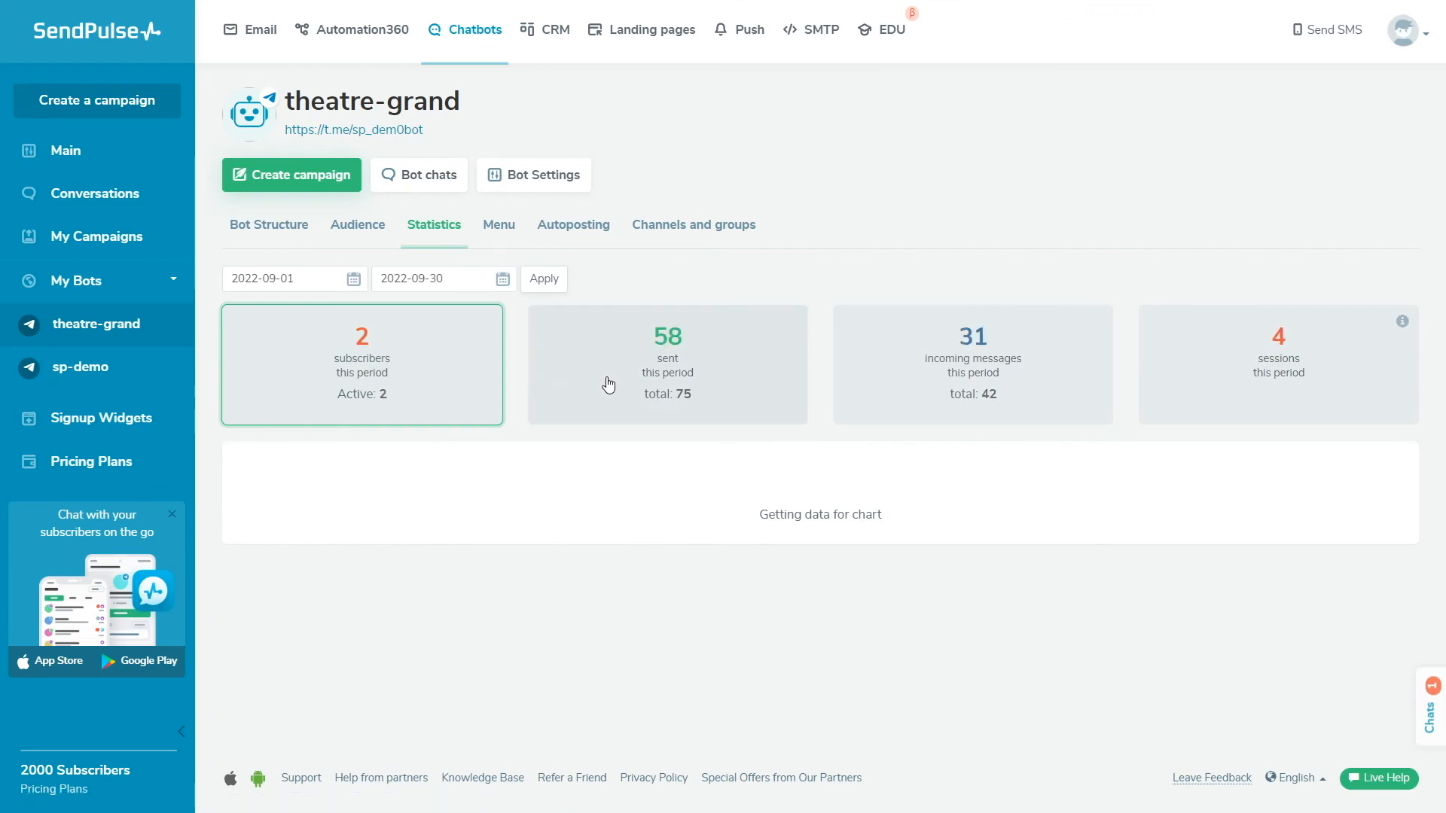
scroll(down, 3)
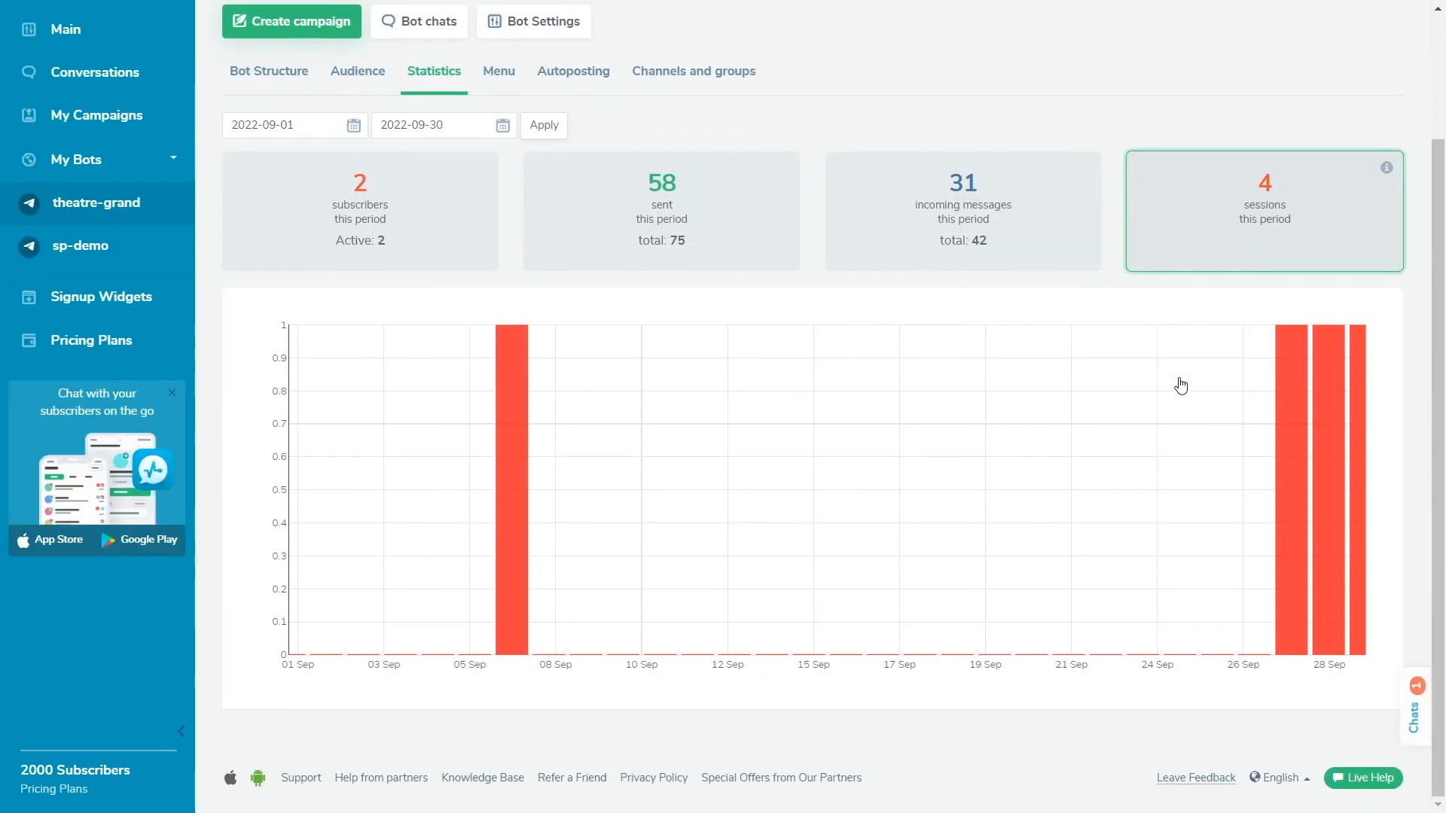